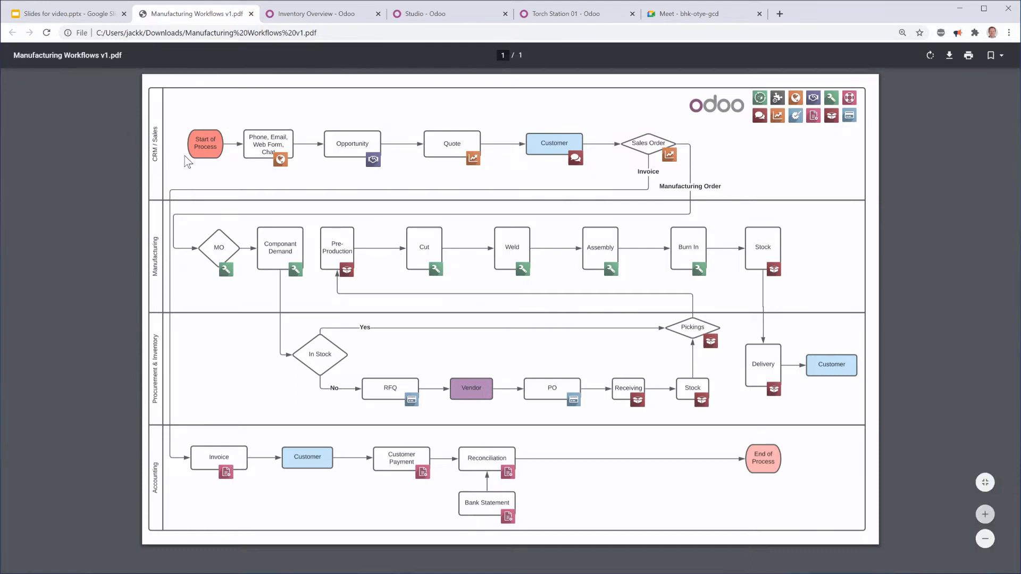
pyautogui.moveTo(744, 225)
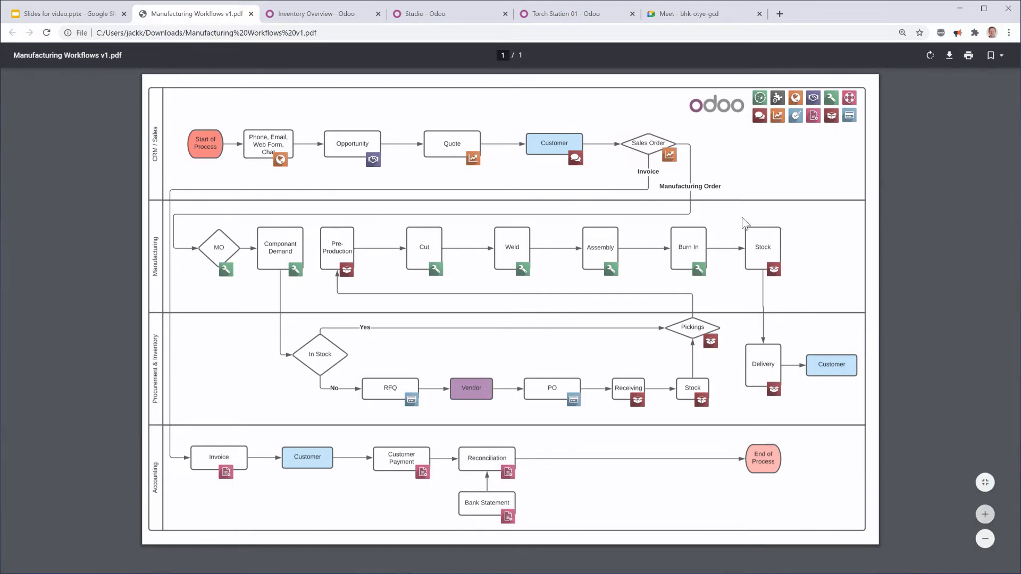
pyautogui.moveTo(132, 396)
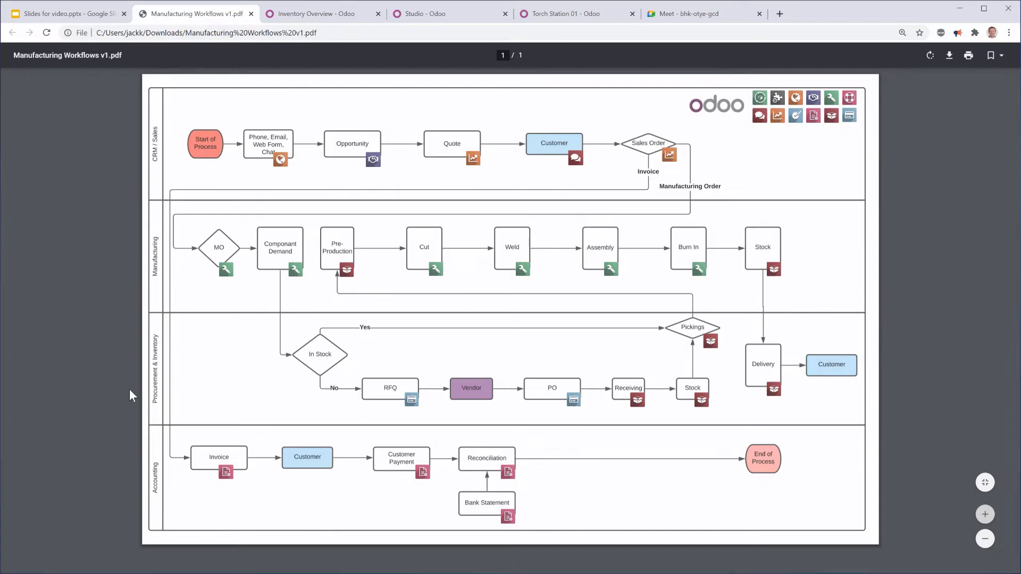
pyautogui.moveTo(154, 493)
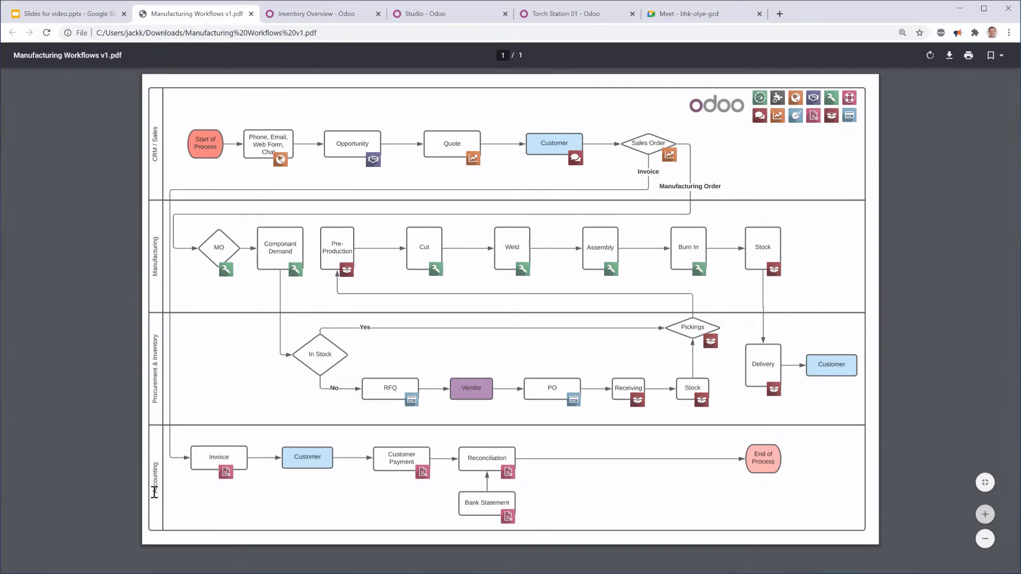
pyautogui.moveTo(198, 132)
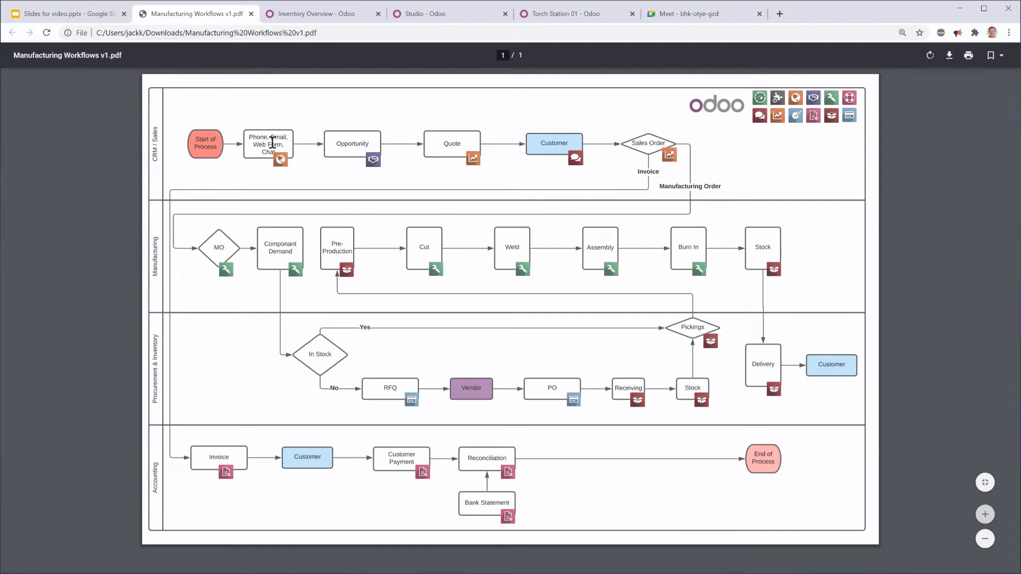
pyautogui.moveTo(360, 144)
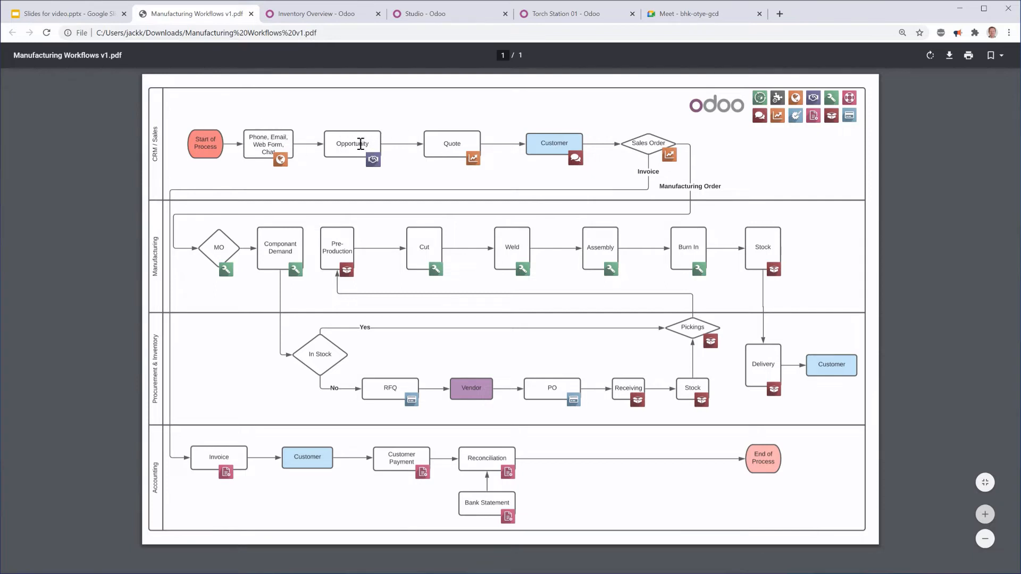
pyautogui.moveTo(427, 121)
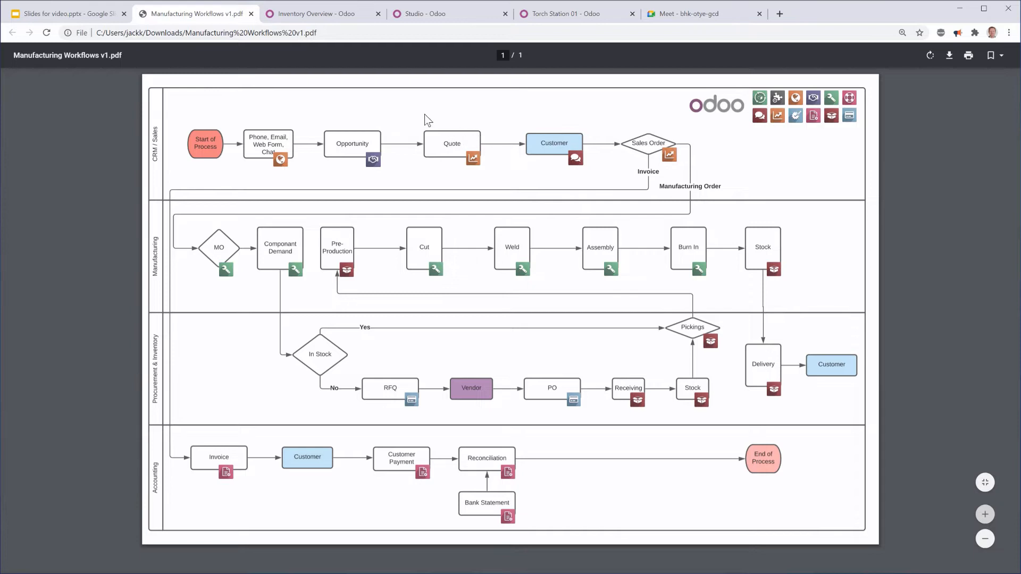
pyautogui.moveTo(462, 151)
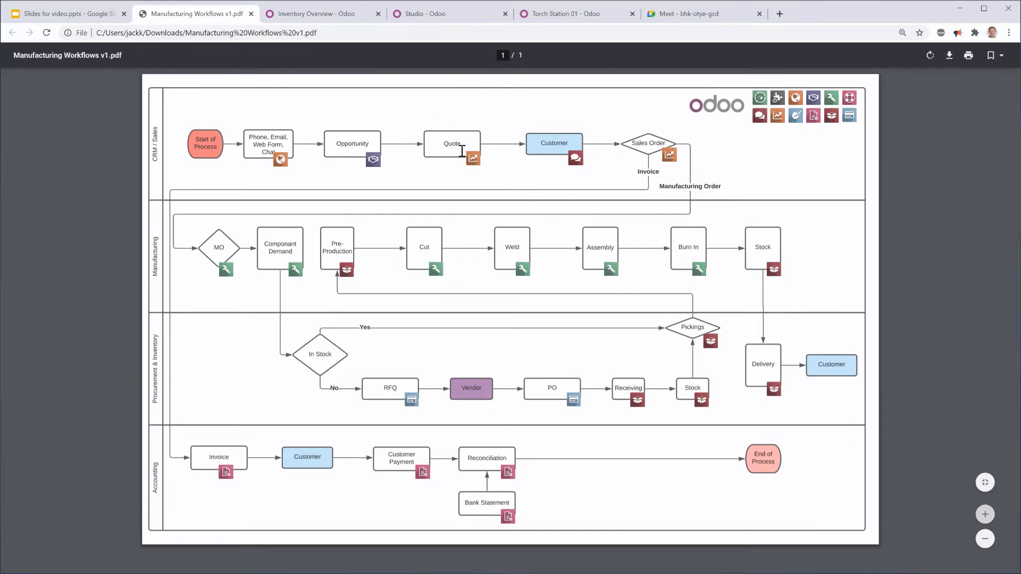
pyautogui.moveTo(552, 150)
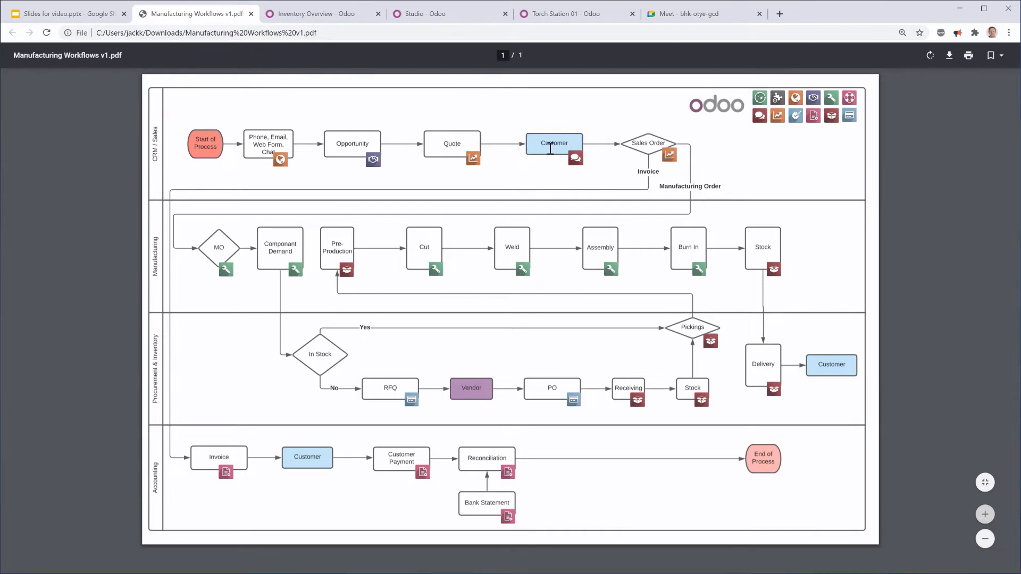
pyautogui.moveTo(561, 137)
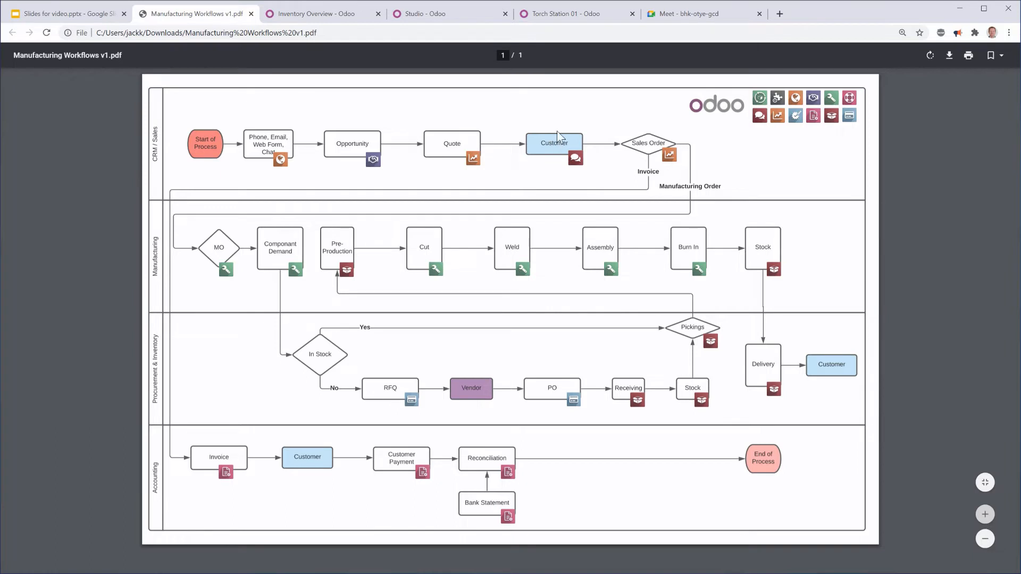
pyautogui.moveTo(648, 143)
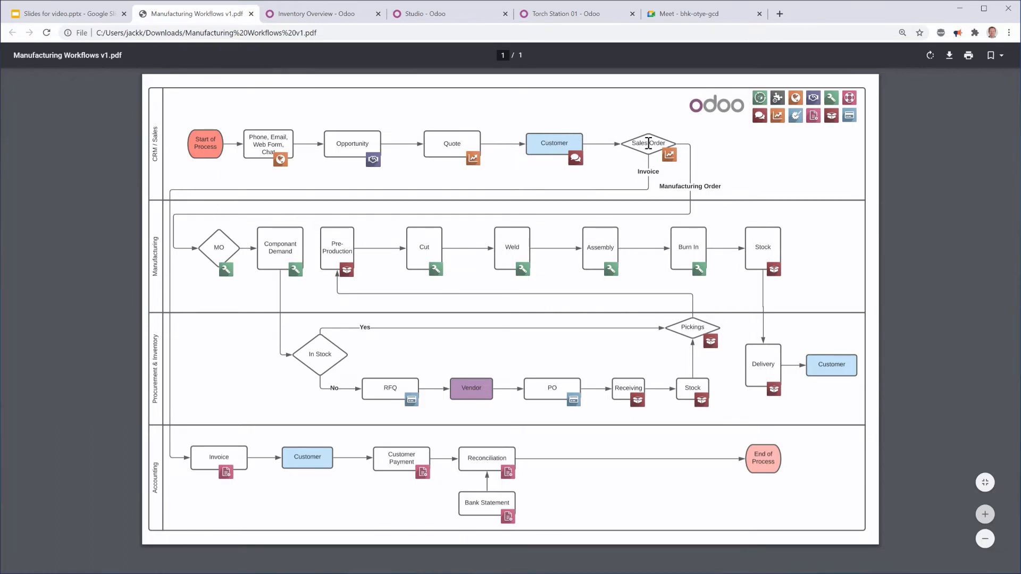
pyautogui.moveTo(667, 143)
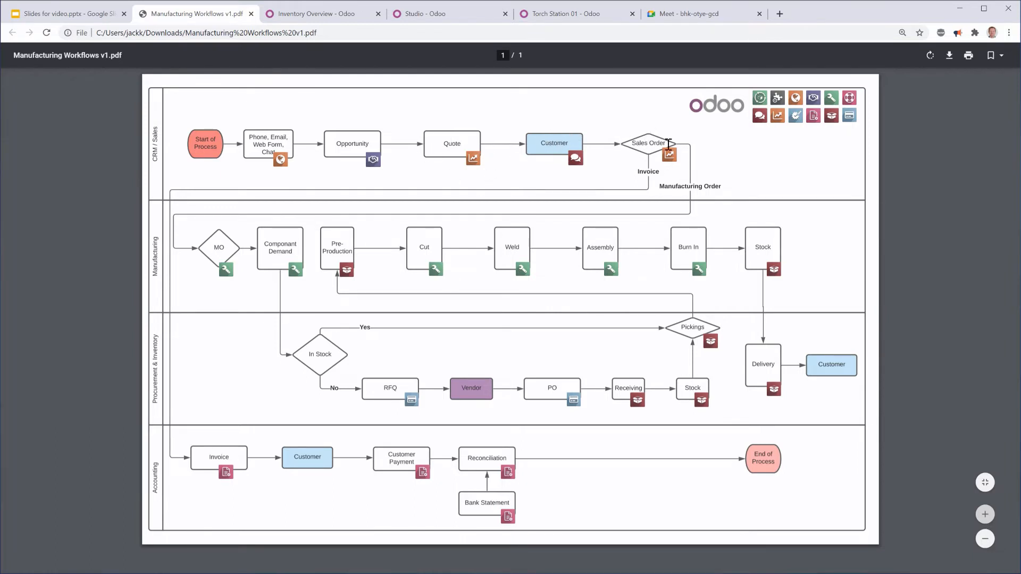
pyautogui.moveTo(672, 145)
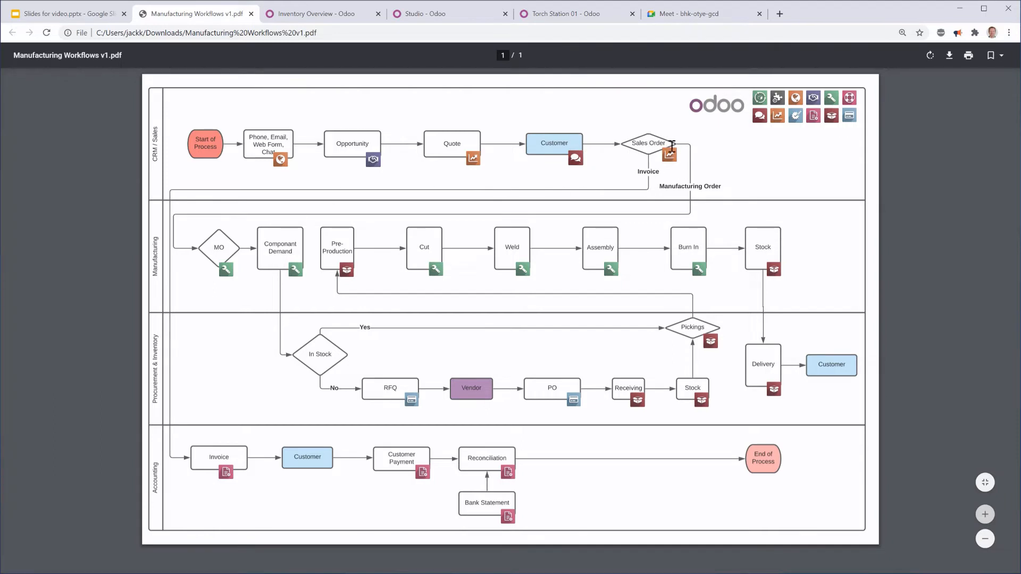
pyautogui.moveTo(700, 168)
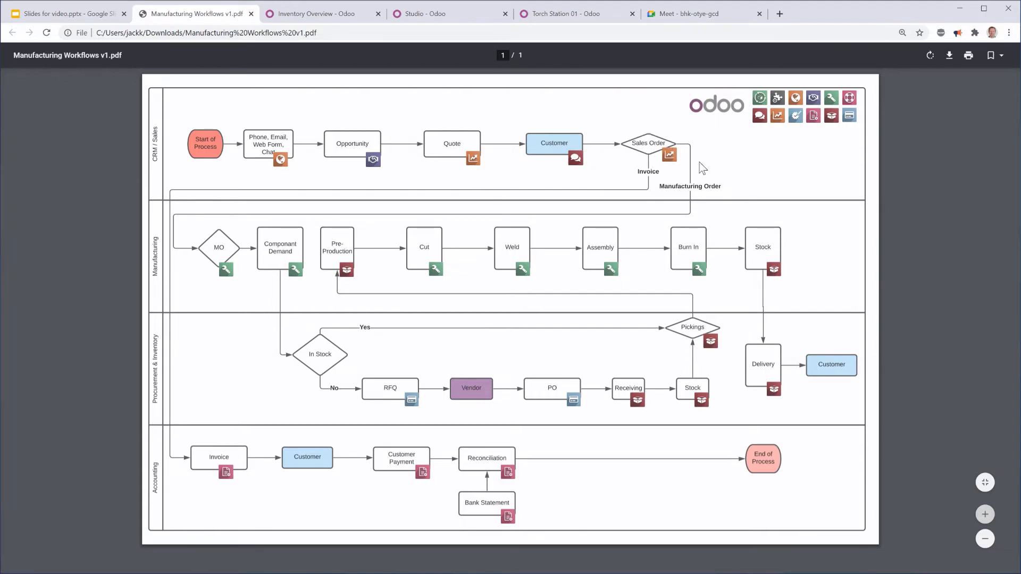
pyautogui.moveTo(220, 243)
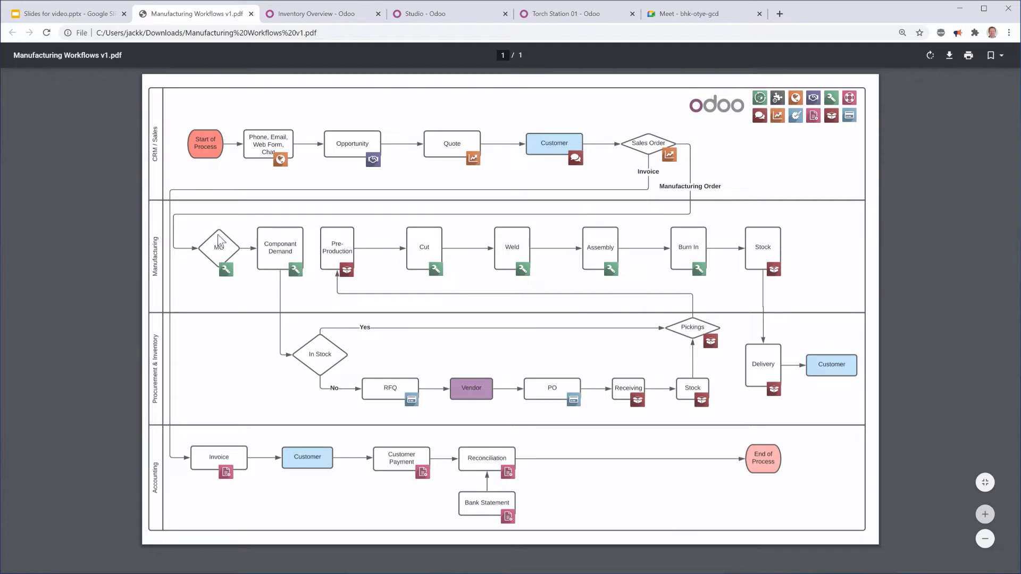
pyautogui.moveTo(221, 239)
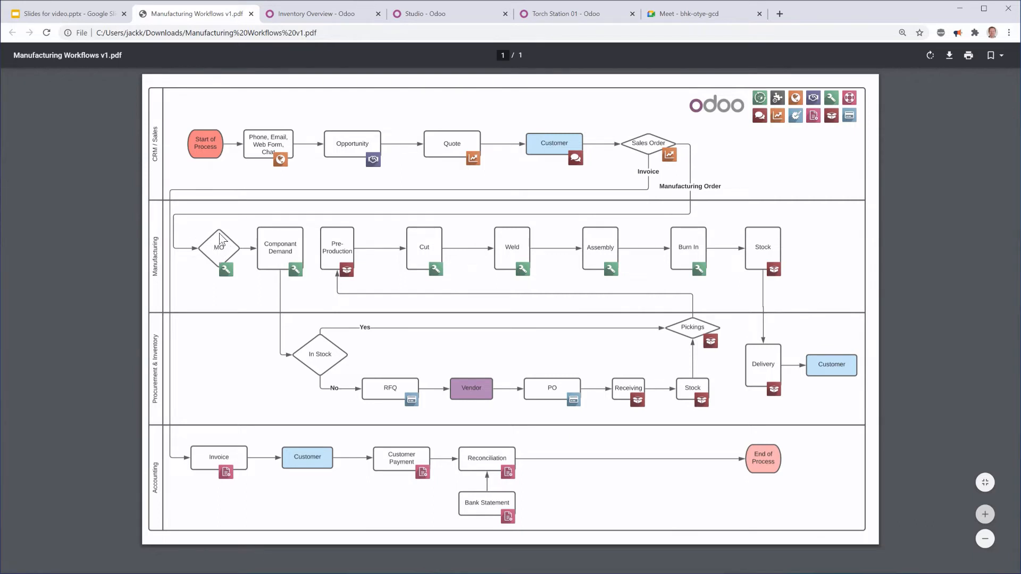
pyautogui.moveTo(223, 248)
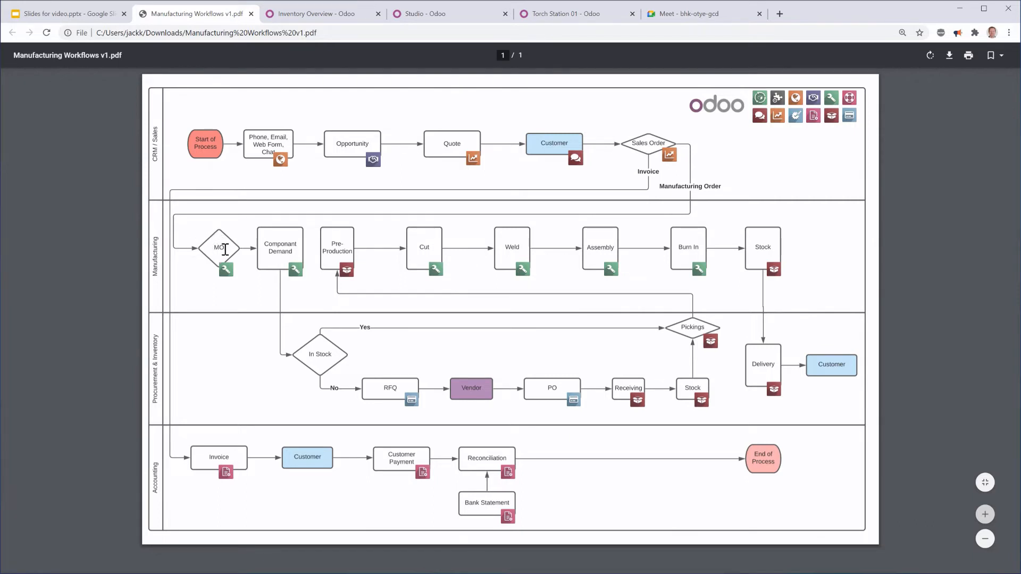
pyautogui.moveTo(280, 246)
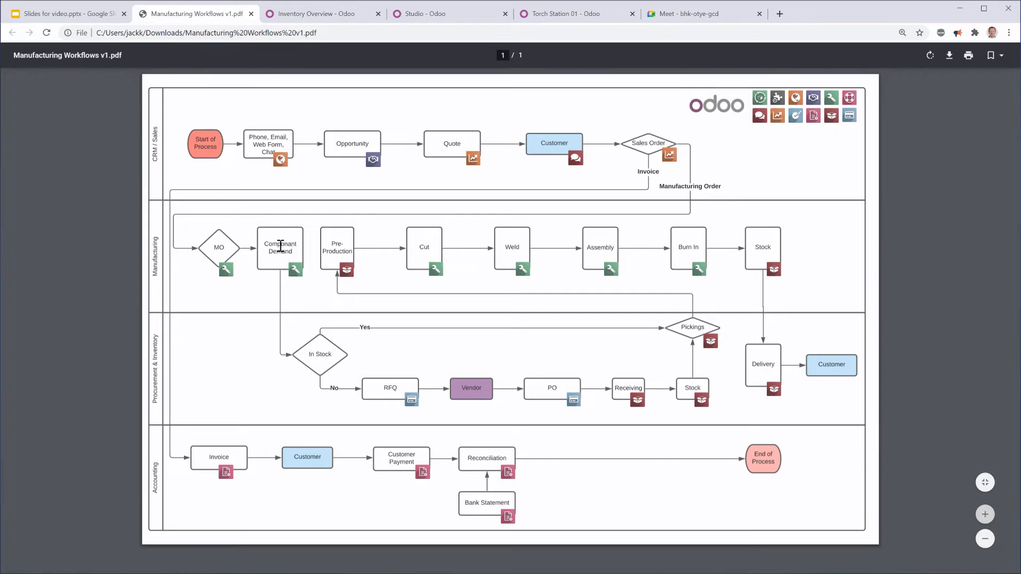
pyautogui.moveTo(318, 352)
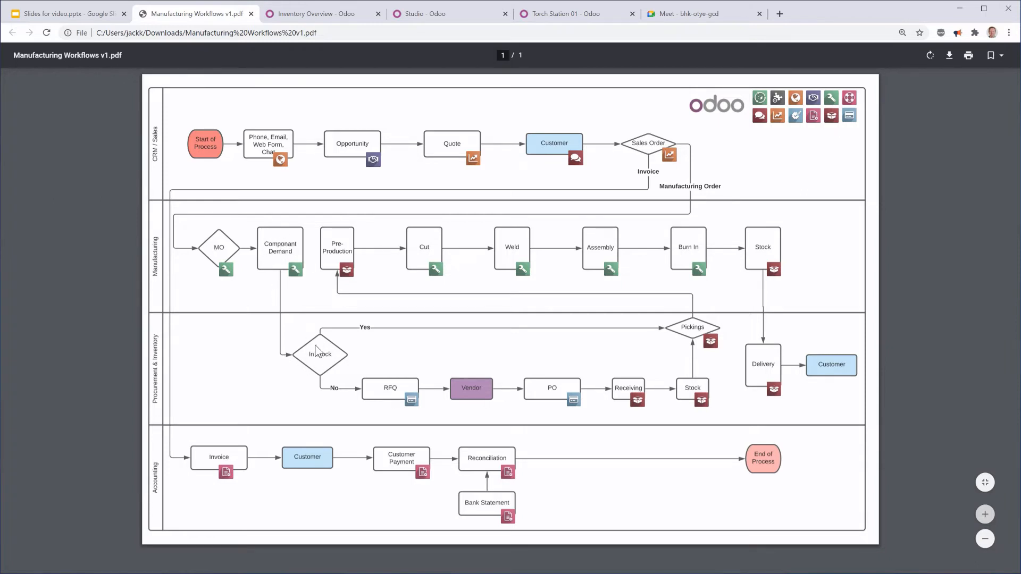
pyautogui.moveTo(318, 350)
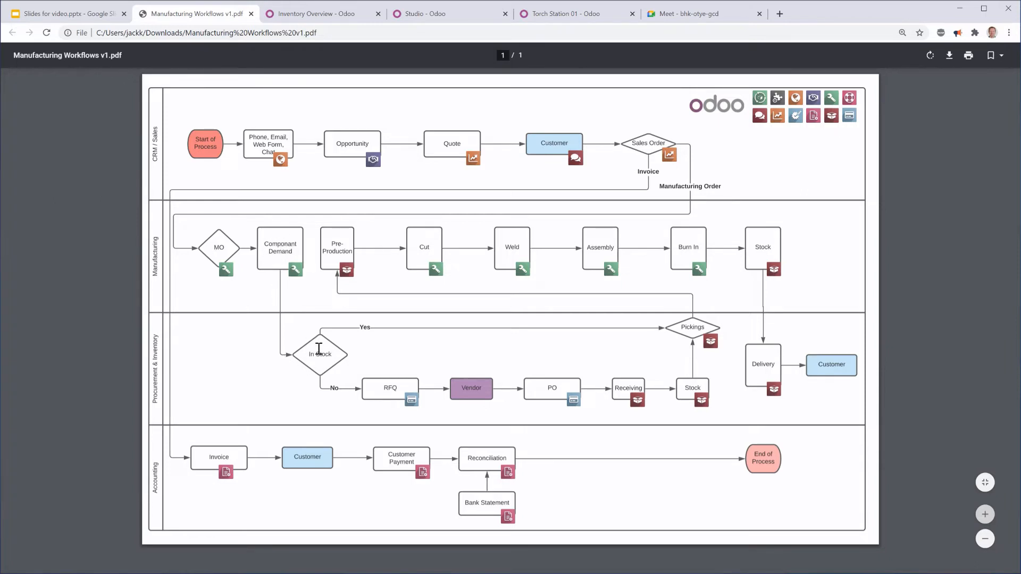
pyautogui.moveTo(321, 253)
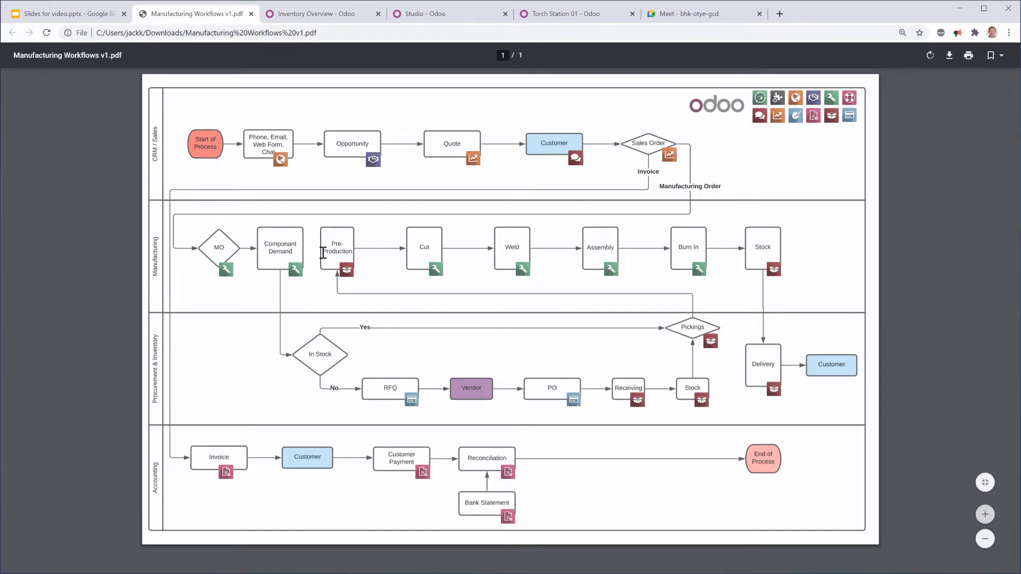
pyautogui.moveTo(512, 246)
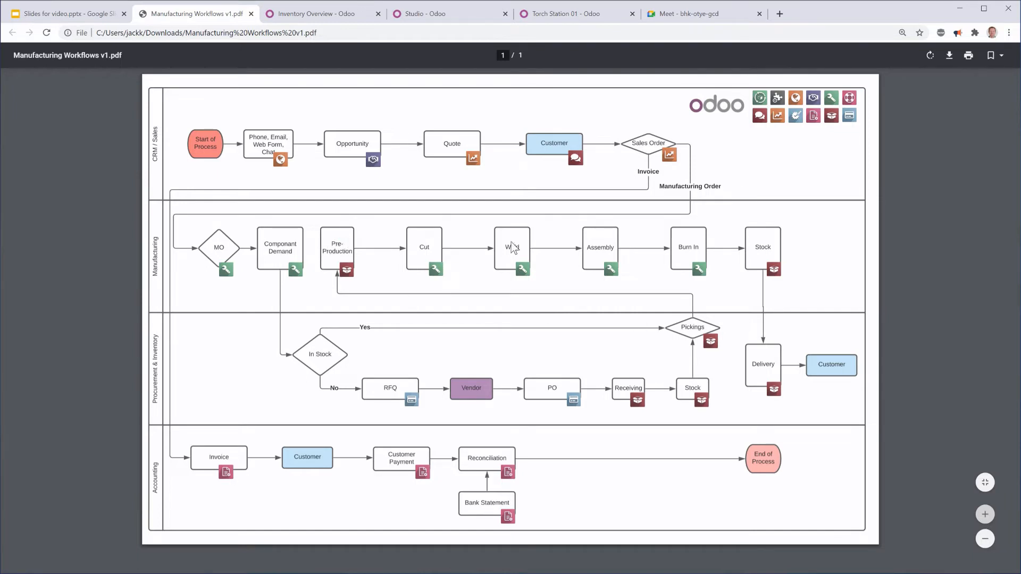
pyautogui.moveTo(310, 356)
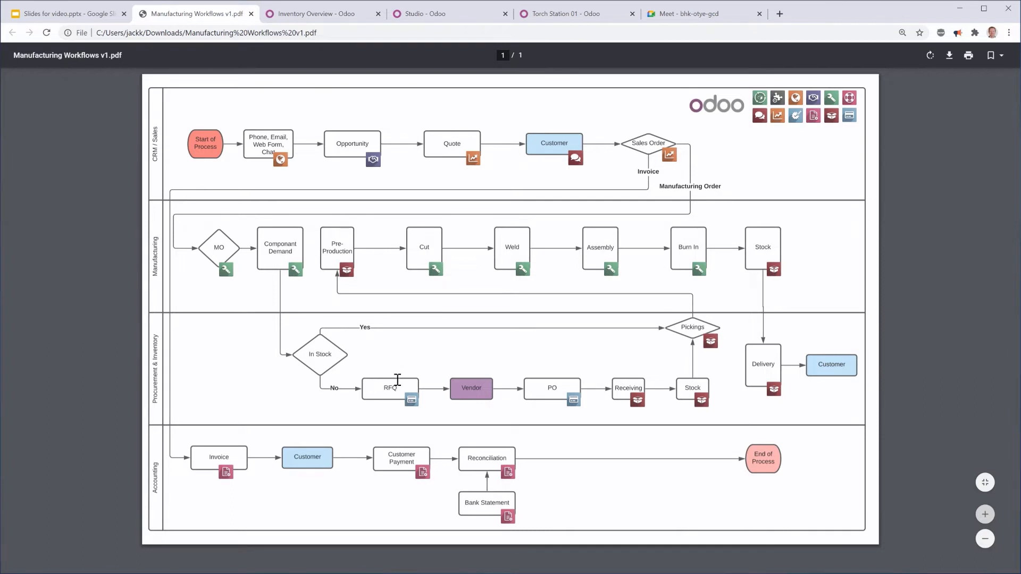
pyautogui.moveTo(548, 387)
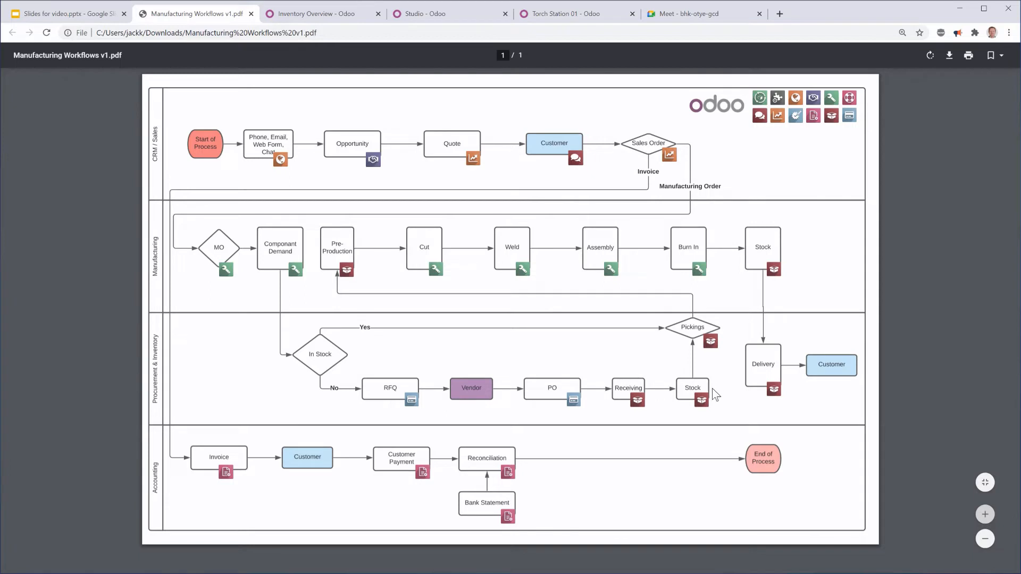
pyautogui.moveTo(315, 269)
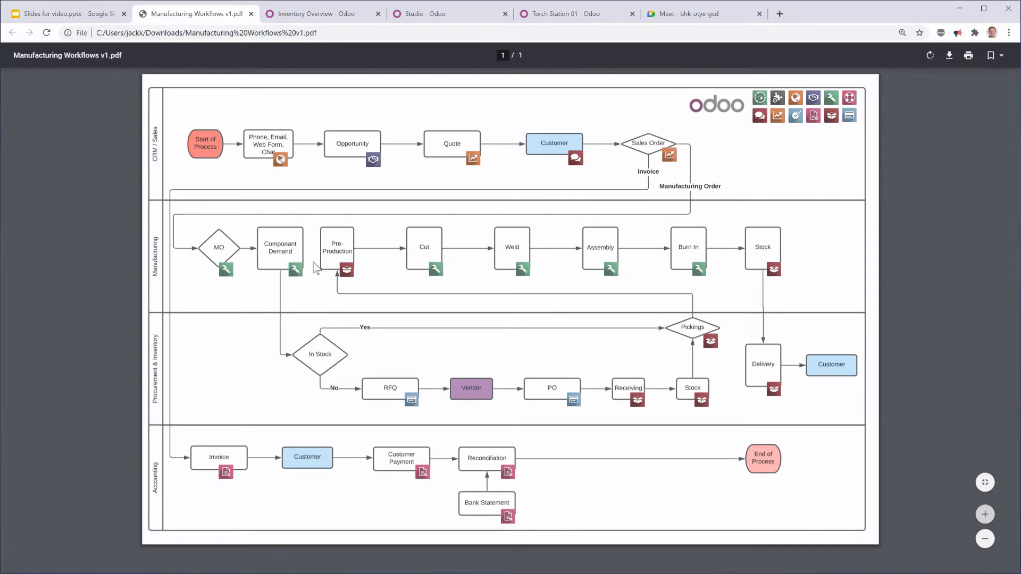
pyautogui.moveTo(361, 297)
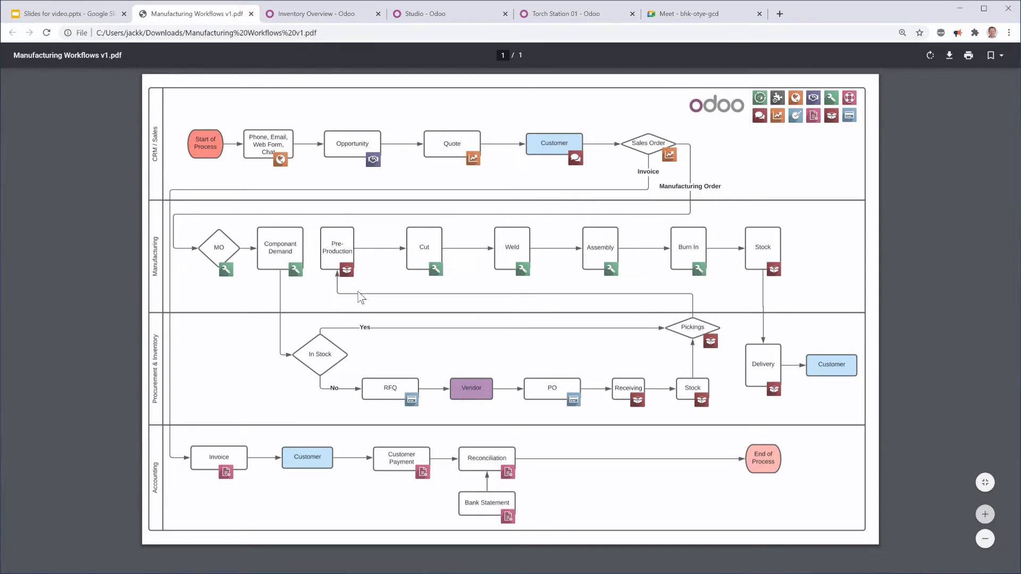
pyautogui.moveTo(700, 264)
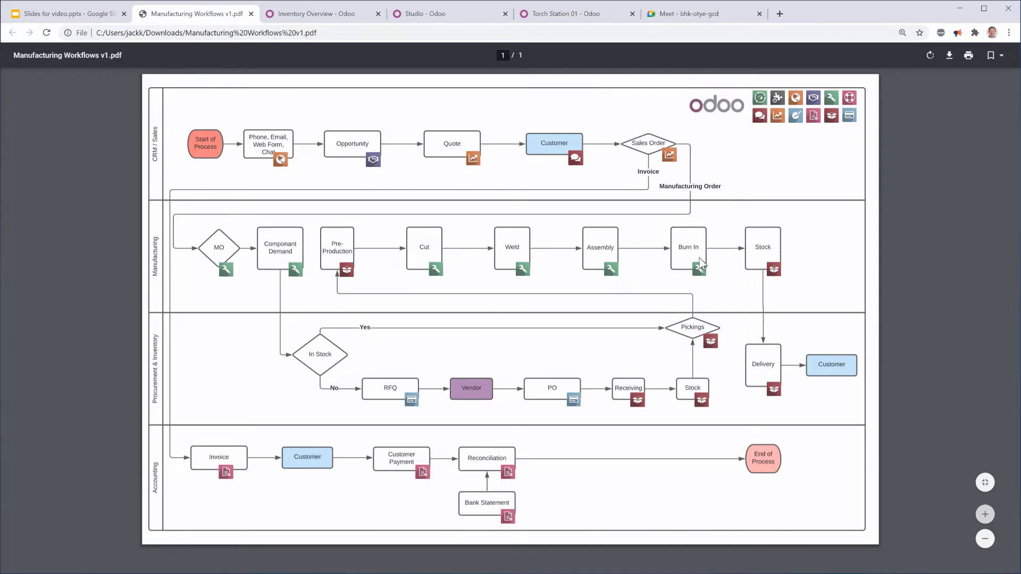
pyautogui.moveTo(716, 261)
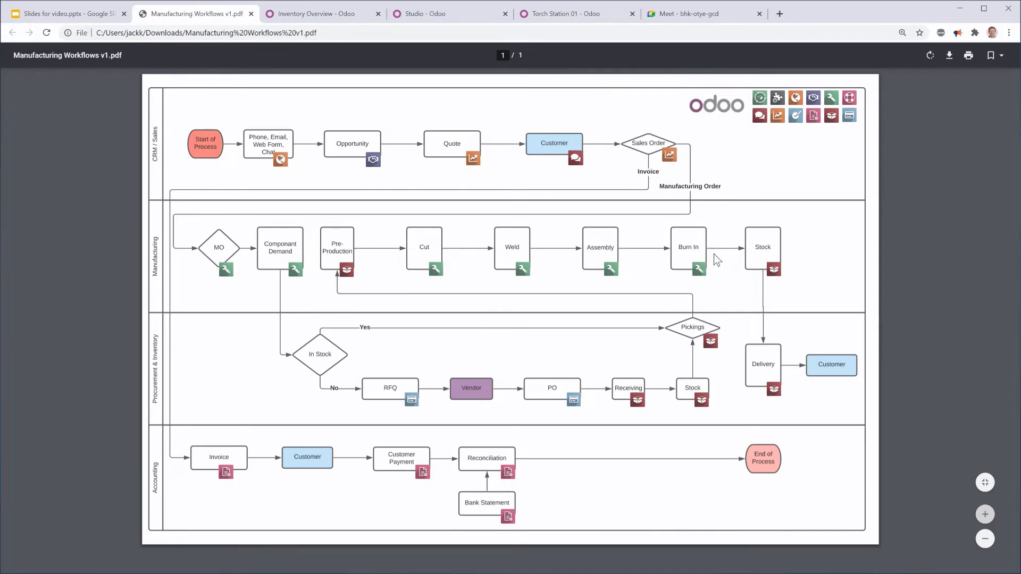
pyautogui.moveTo(720, 246)
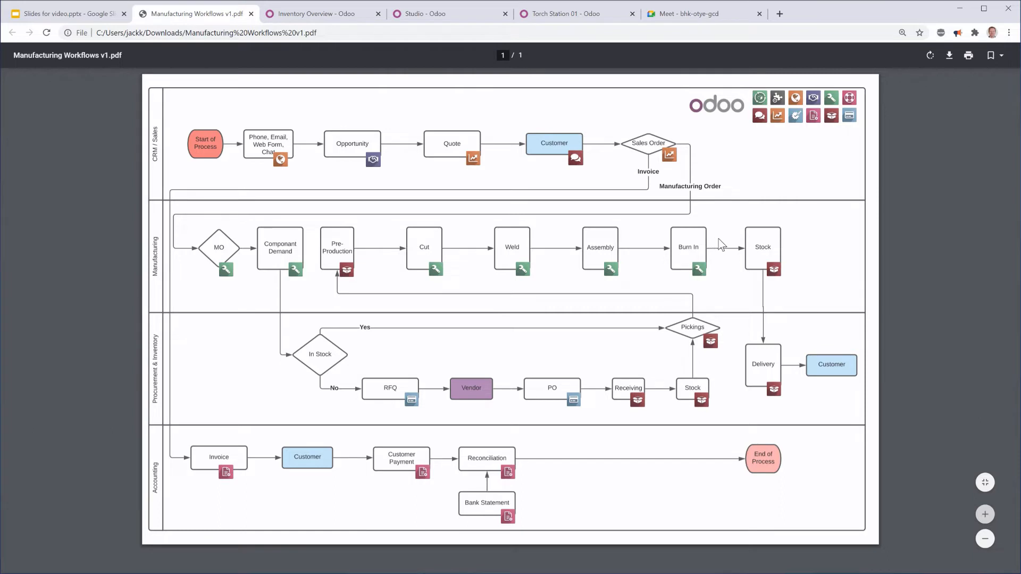
pyautogui.moveTo(764, 244)
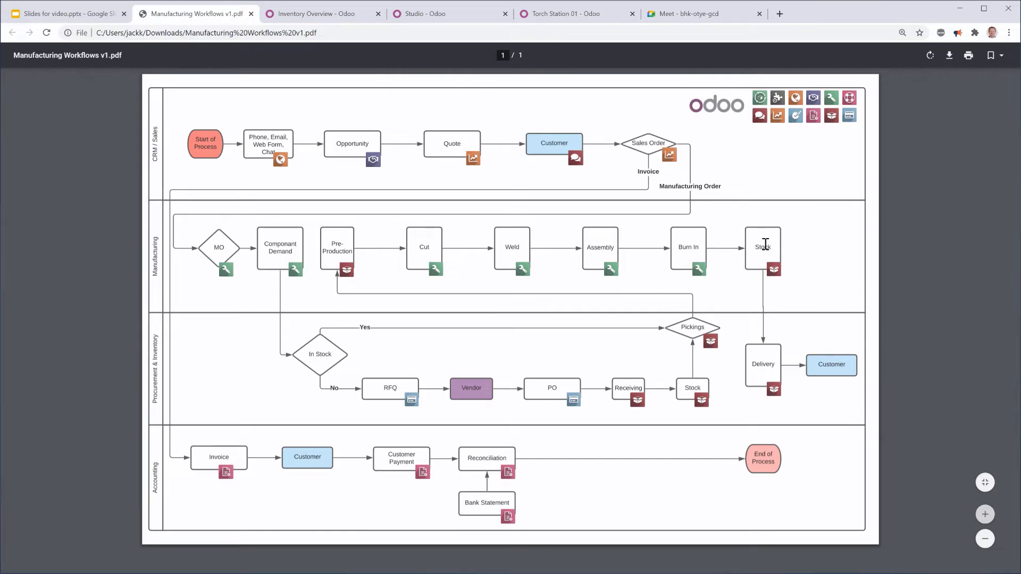
pyautogui.moveTo(861, 380)
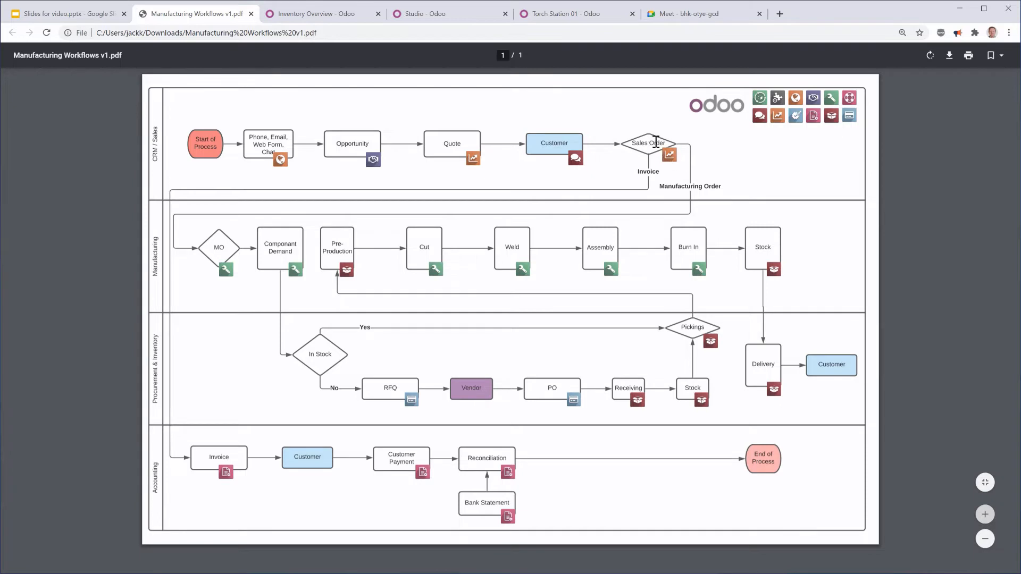
pyautogui.moveTo(216, 451)
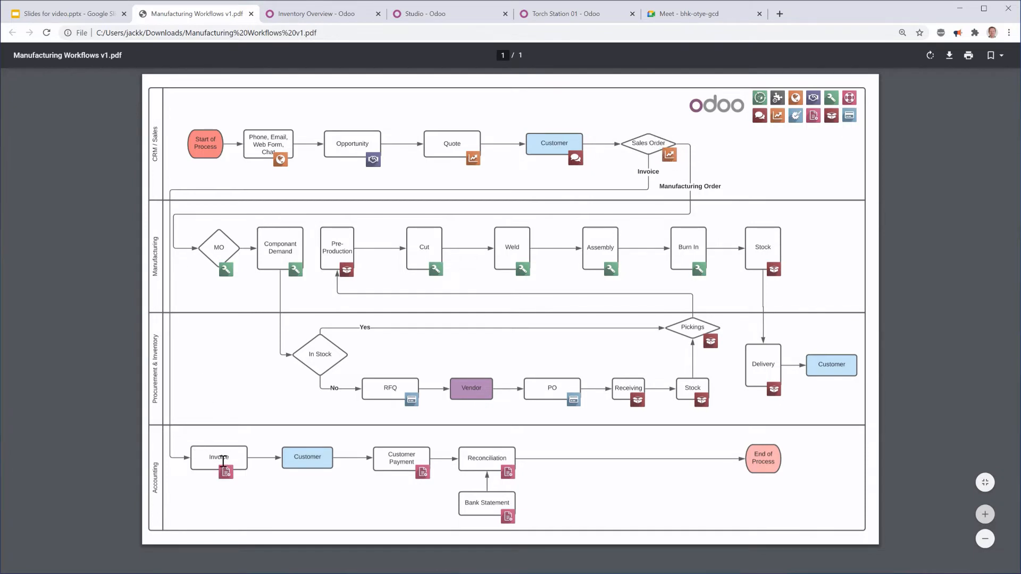
pyautogui.moveTo(420, 462)
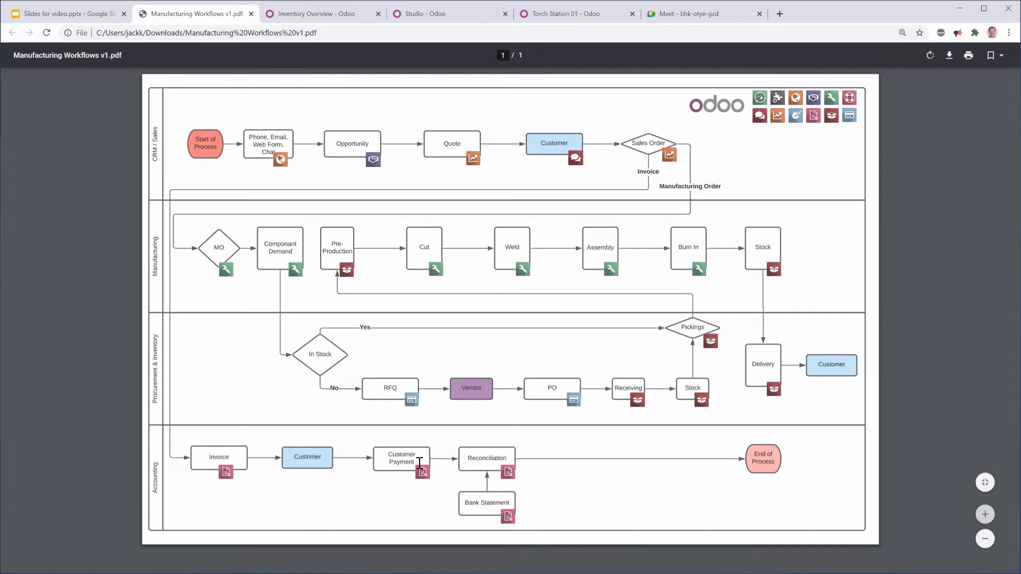
pyautogui.moveTo(586, 460)
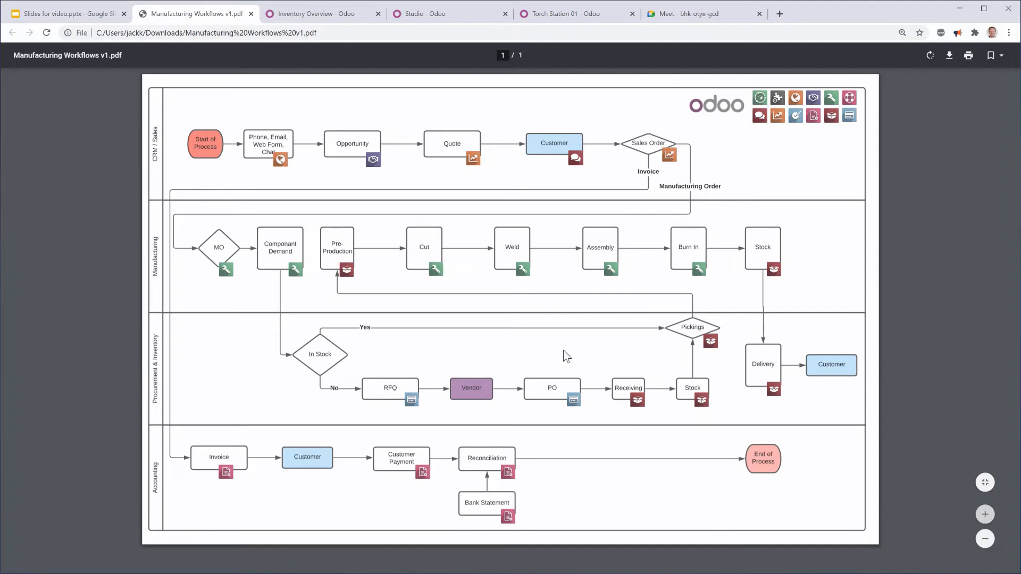
pyautogui.moveTo(322, 13)
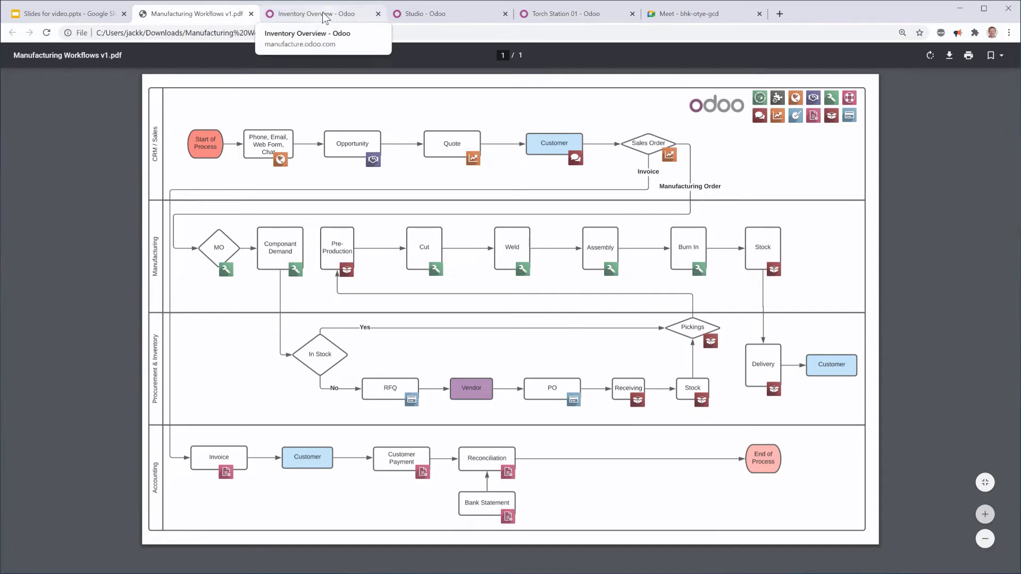
# Step: Switch from the workflow PDF to Odoo and launch the Inventory app from the app grid
pyautogui.click(322, 13)
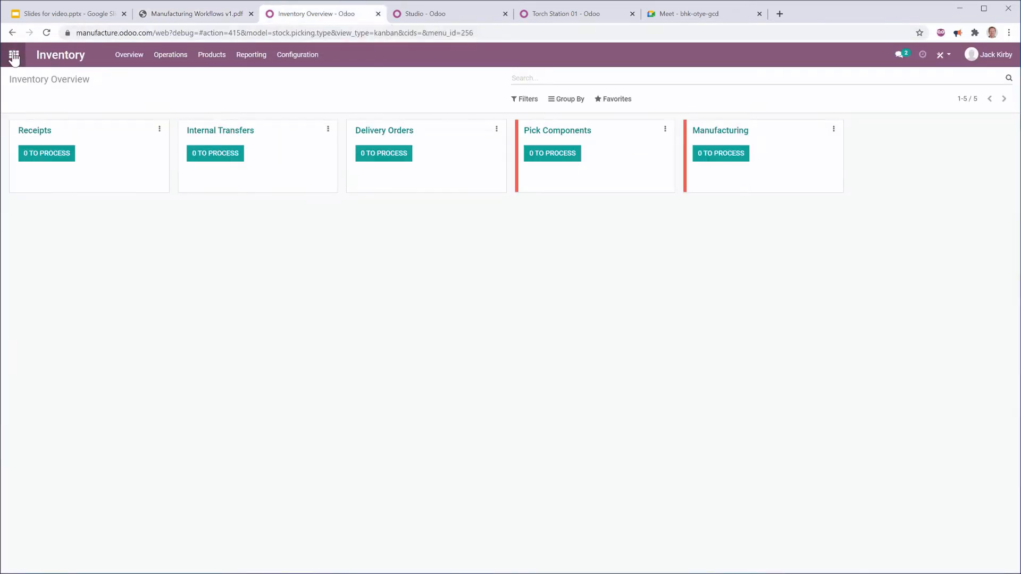
pyautogui.click(14, 54)
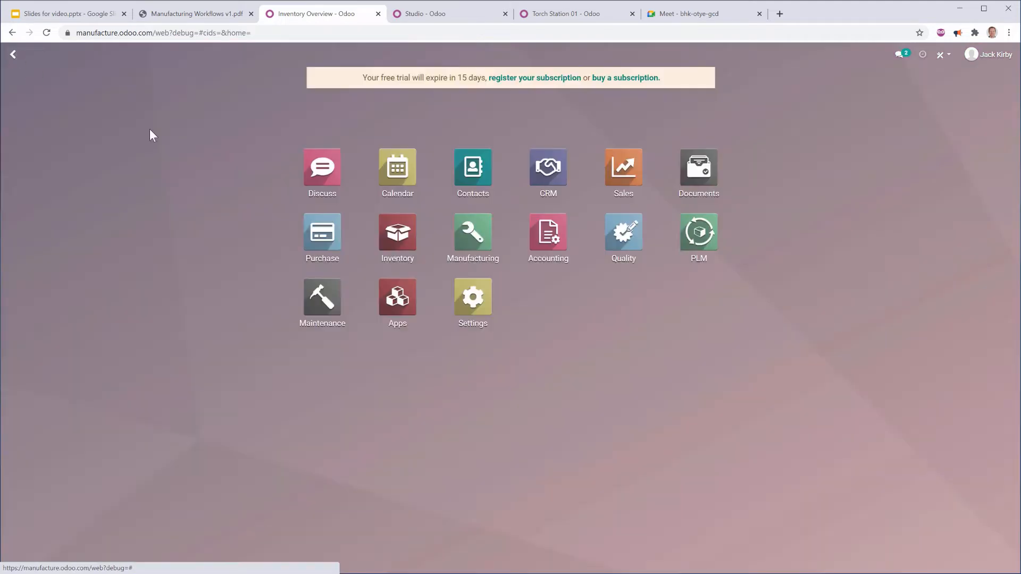
pyautogui.click(397, 233)
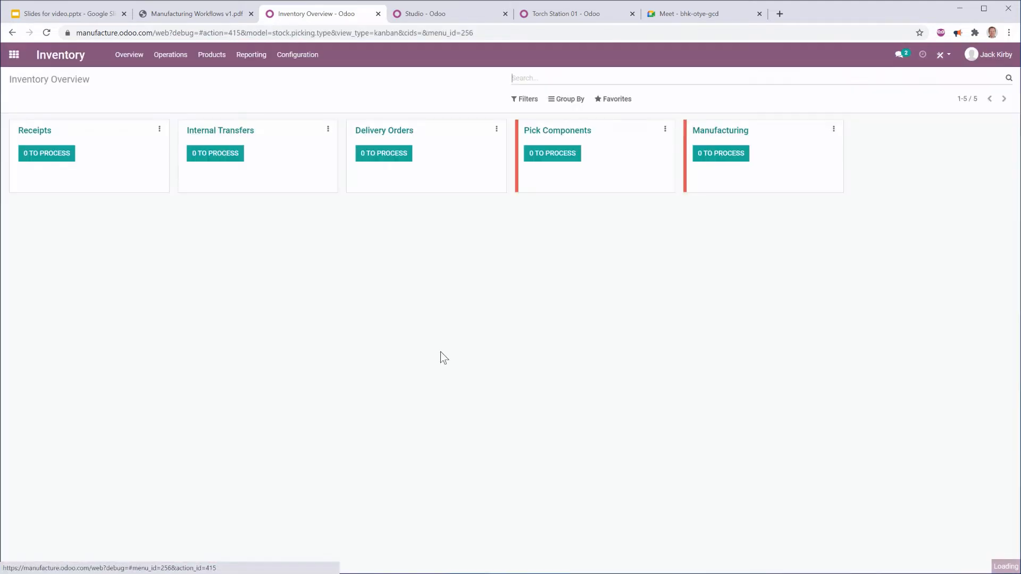
# Step: From the Inventory product catalogue, open the 100 Gallon Smoker product form
pyautogui.click(210, 54)
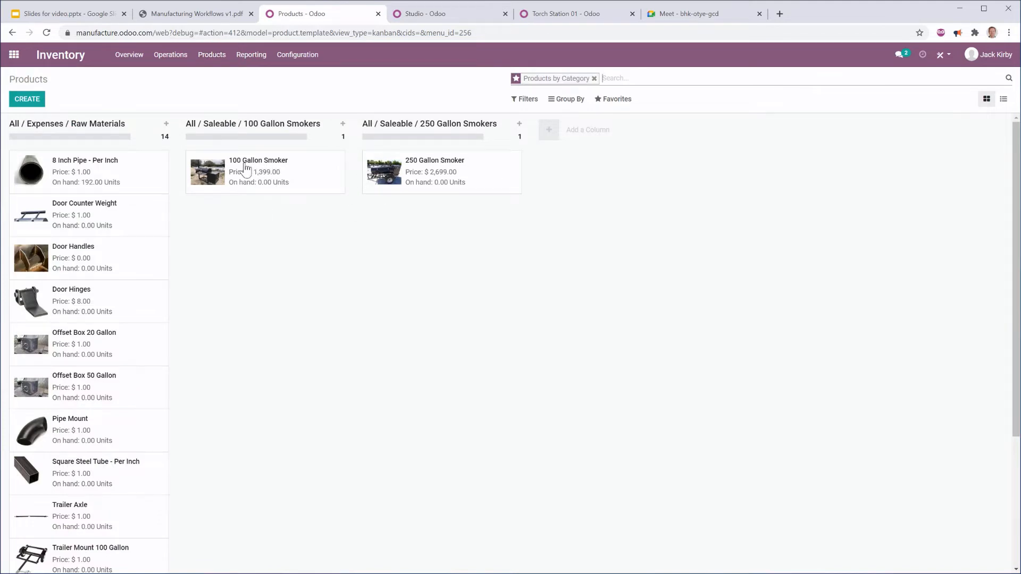
pyautogui.moveTo(273, 162)
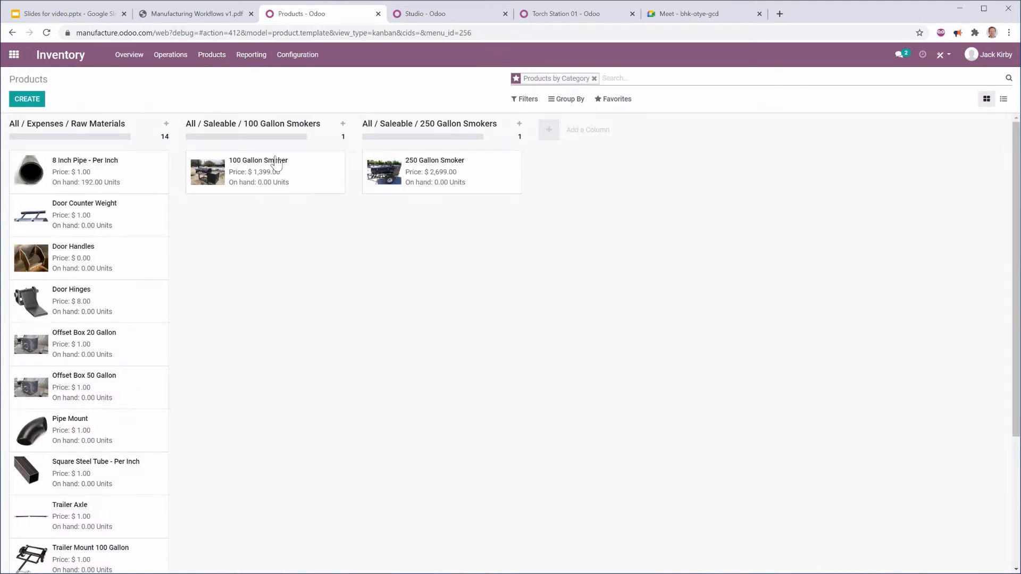
pyautogui.moveTo(444, 176)
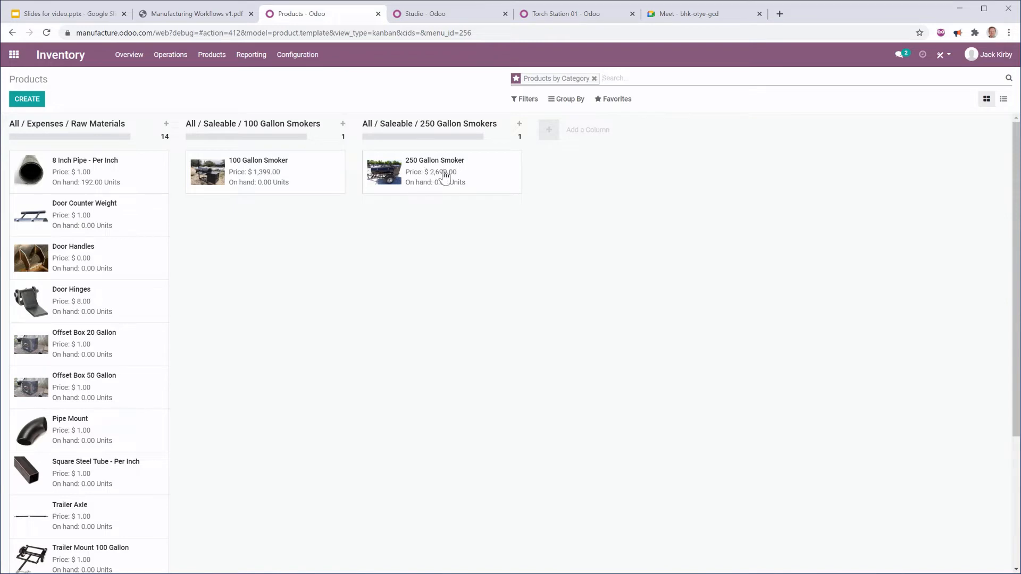
pyautogui.moveTo(262, 175)
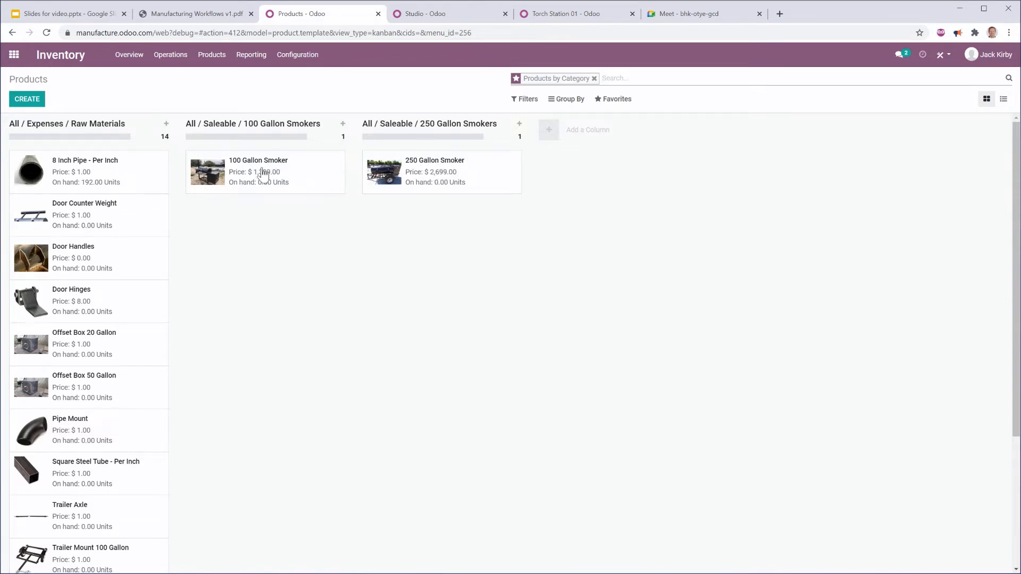
pyautogui.click(258, 161)
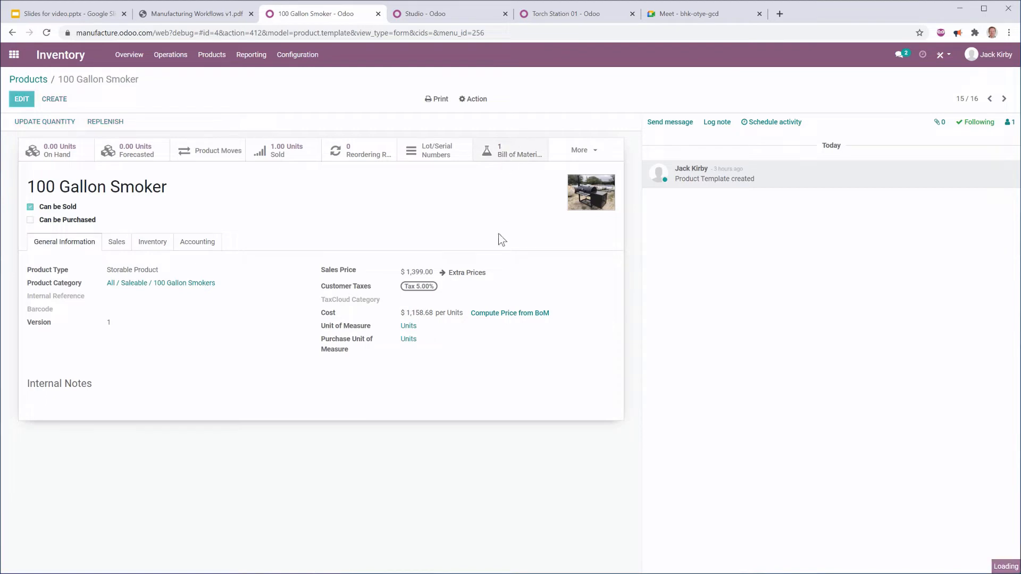
# Step: Show the 100 Gallon Smoker BoM's four operations with work centers, totaling 770 minutes
pyautogui.click(510, 150)
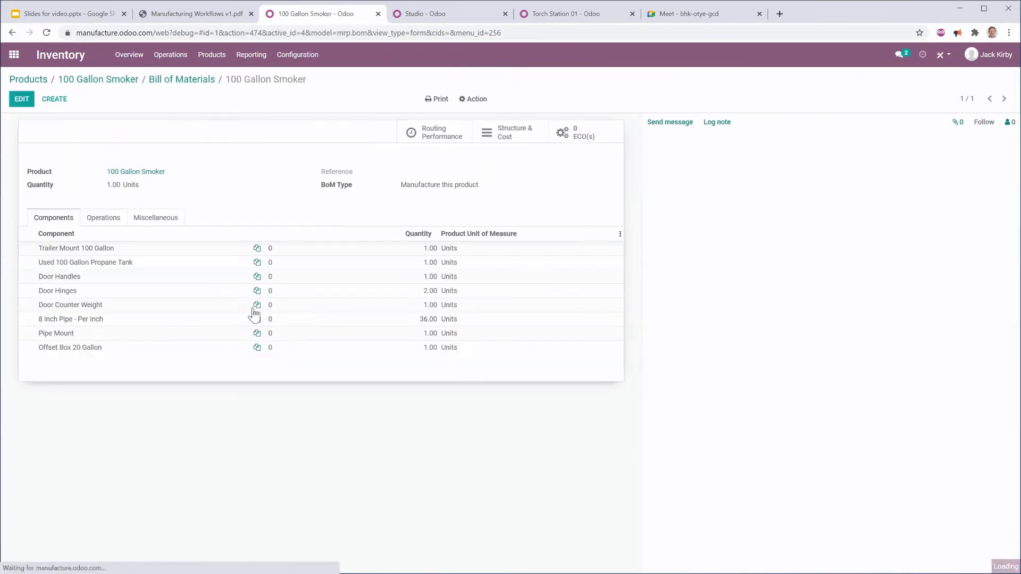
pyautogui.click(984, 122)
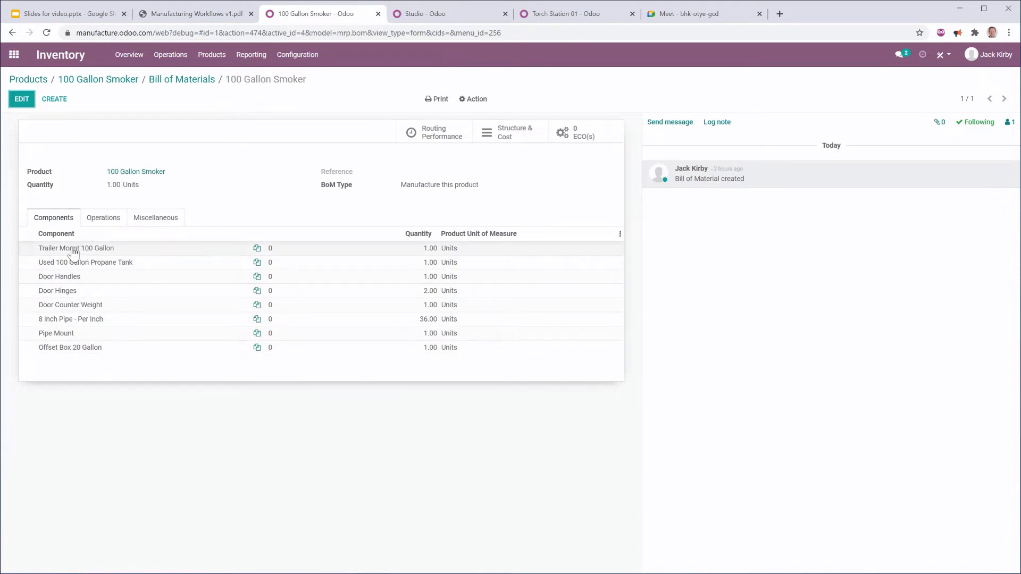
pyautogui.moveTo(64, 256)
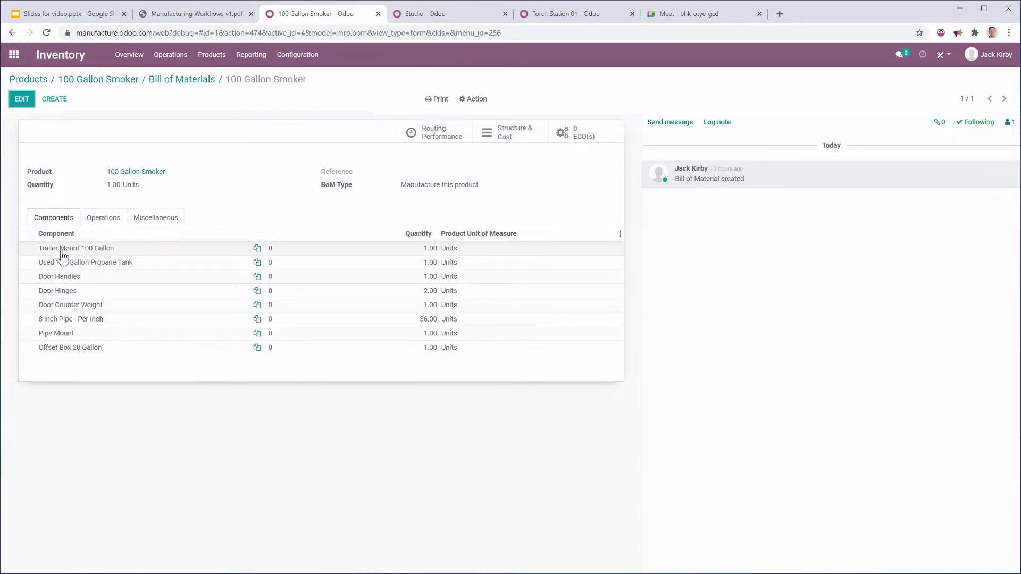
pyautogui.moveTo(74, 253)
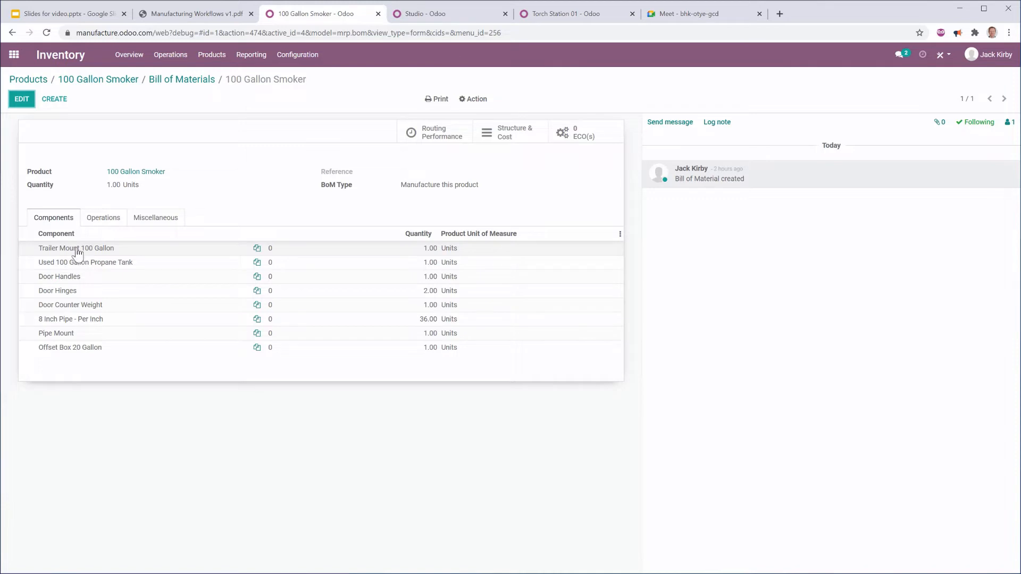
pyautogui.click(102, 217)
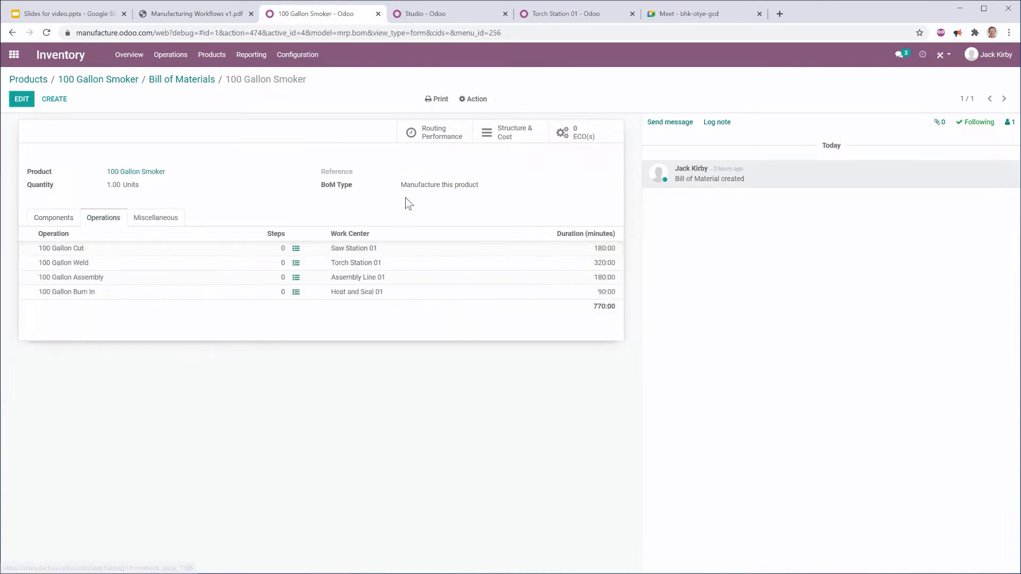
pyautogui.moveTo(359, 280)
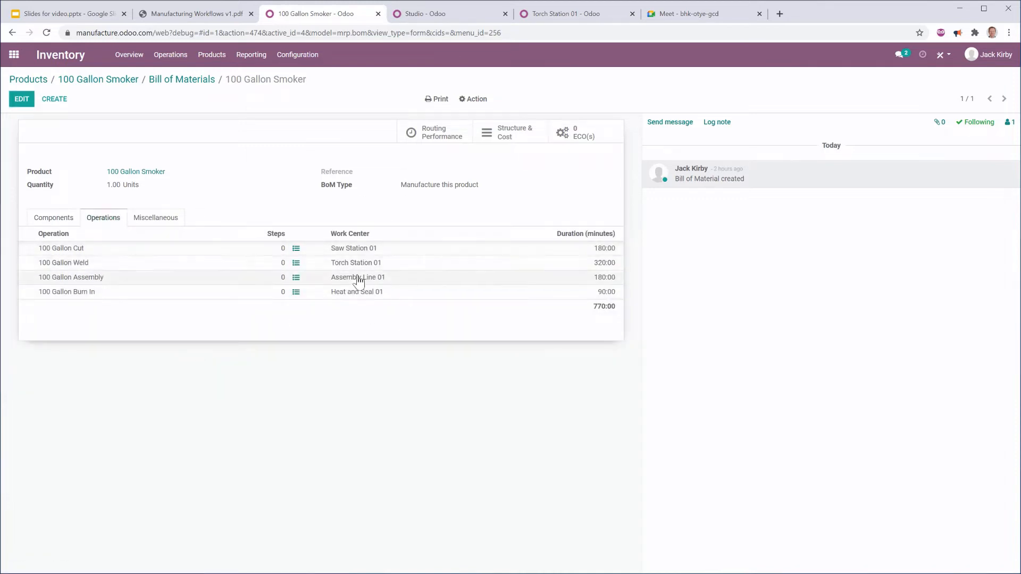
pyautogui.moveTo(157, 251)
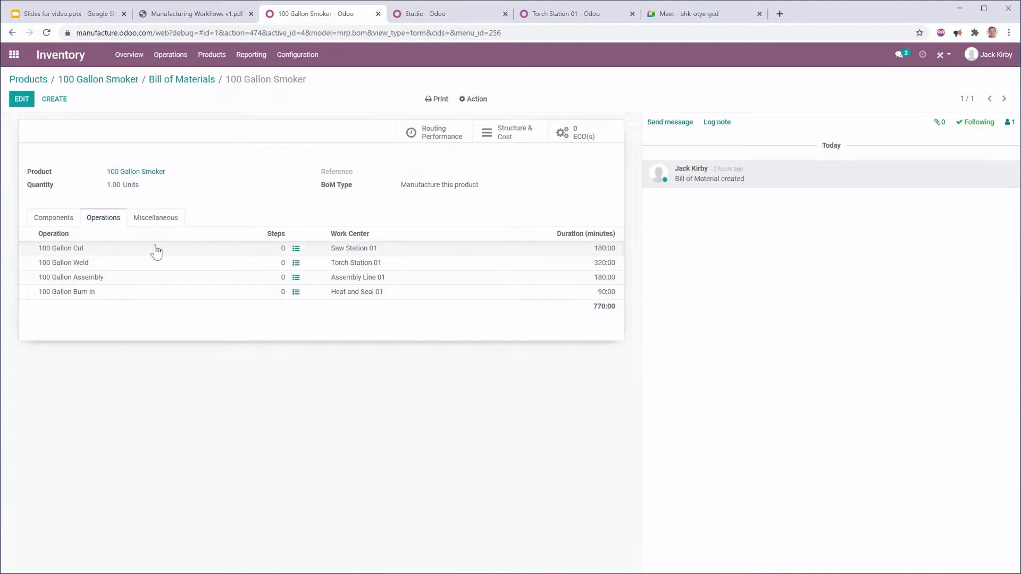
pyautogui.moveTo(82, 292)
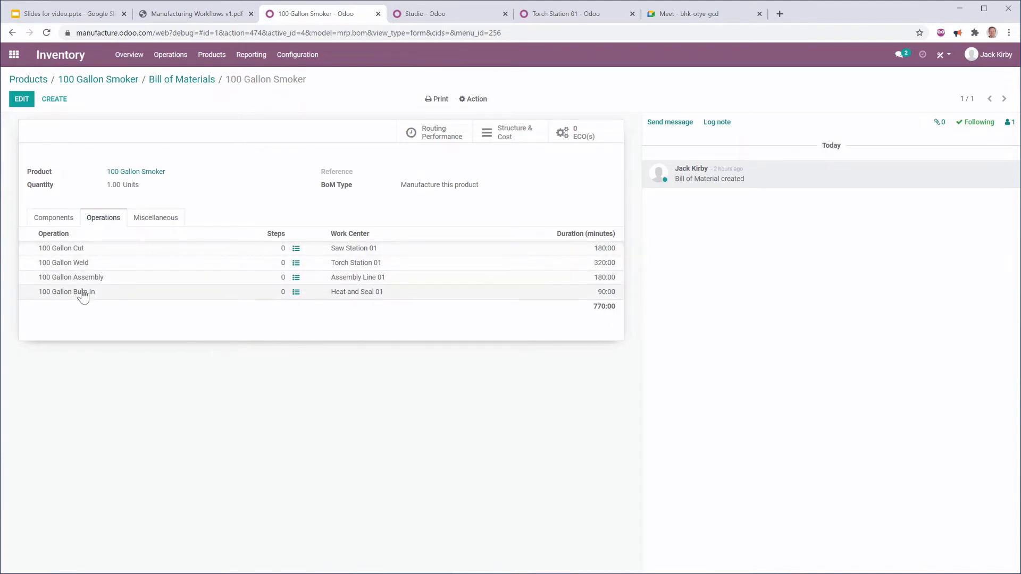
pyautogui.click(196, 13)
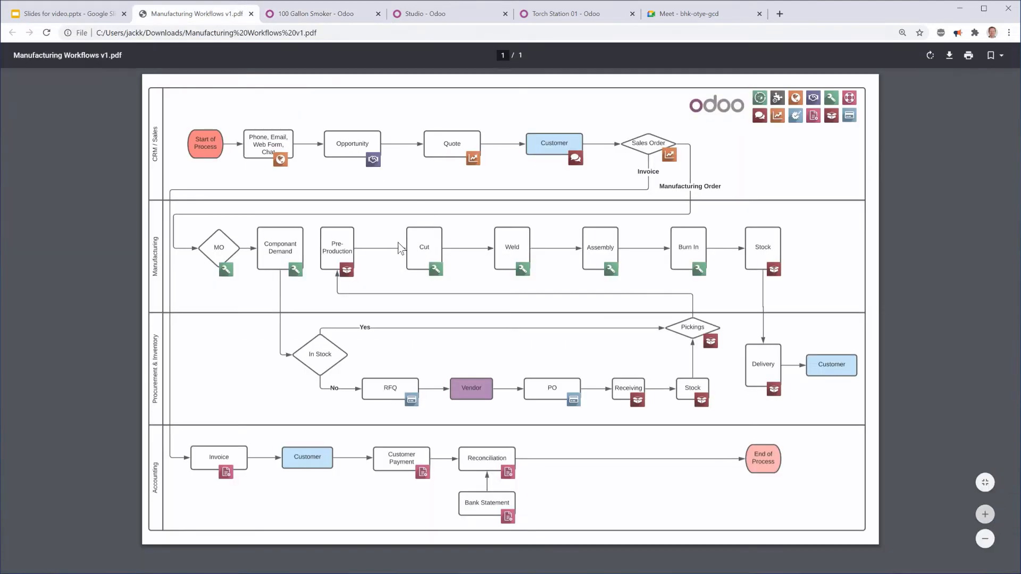
pyautogui.moveTo(794, 244)
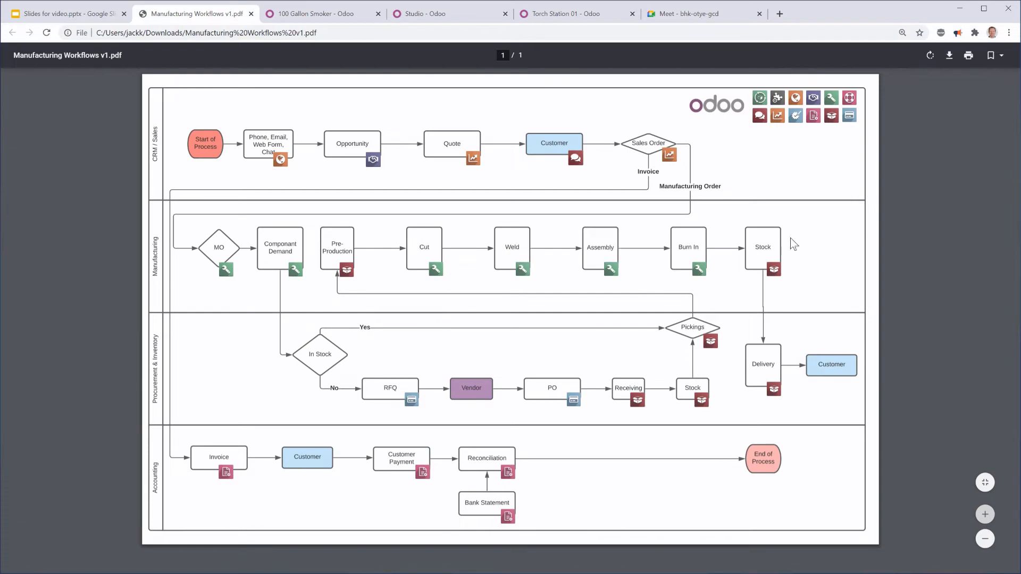
pyautogui.click(319, 13)
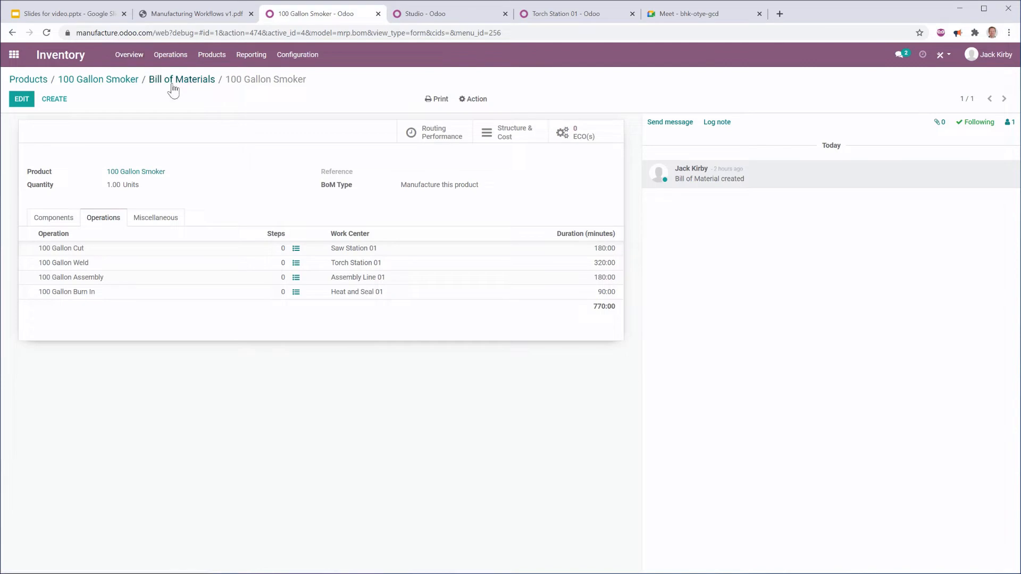
# Step: Back out through the smoker product and product list to the Odoo apps menu
pyautogui.click(98, 78)
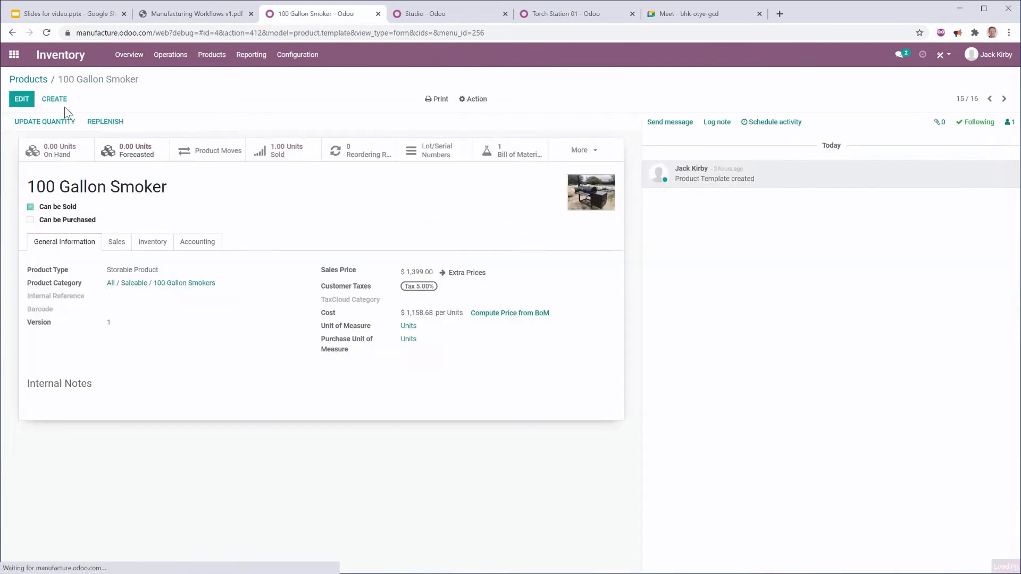
pyautogui.click(28, 79)
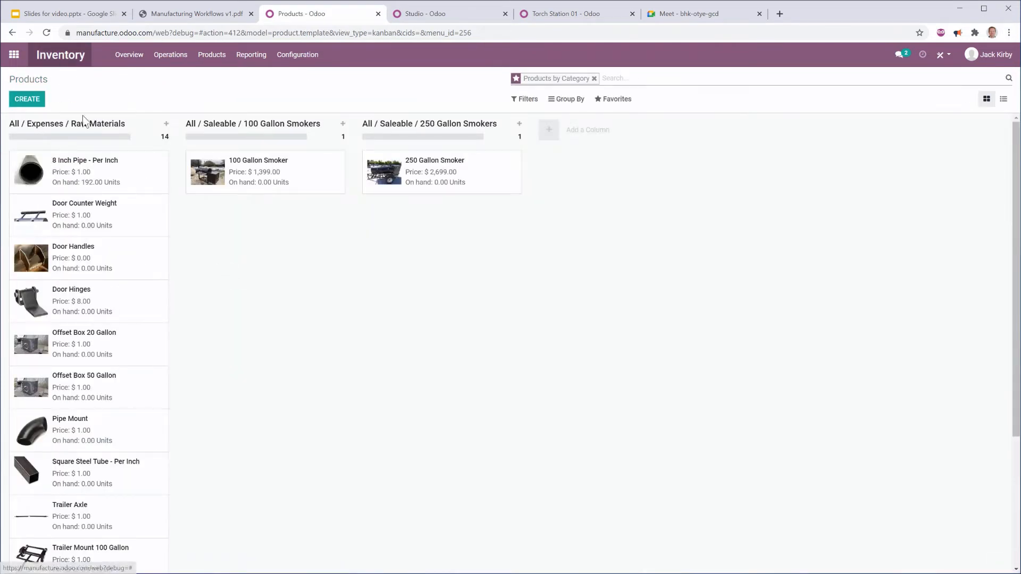
pyautogui.scroll(-3)
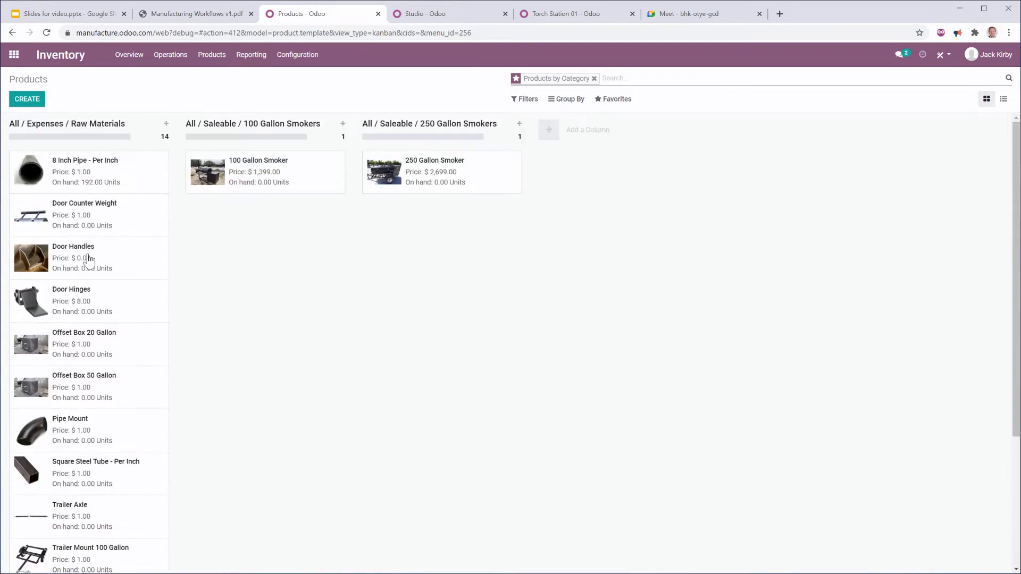
pyautogui.moveTo(237, 238)
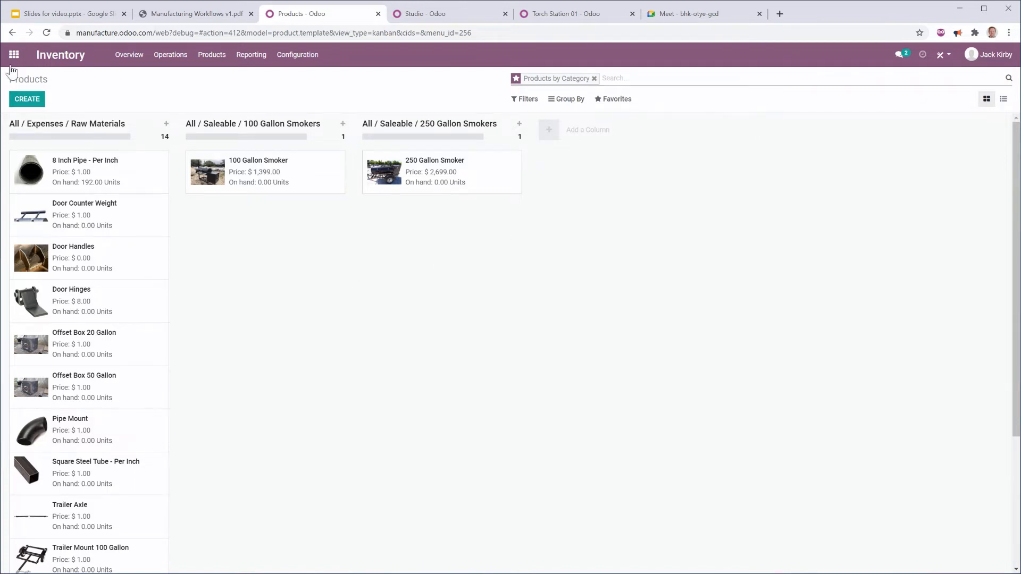
pyautogui.click(14, 54)
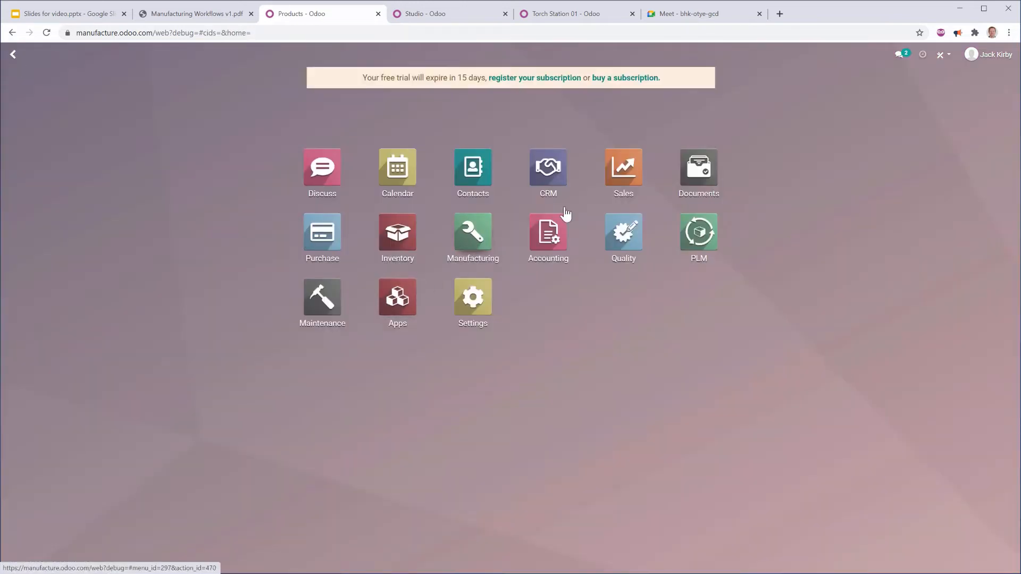
pyautogui.moveTo(622, 167)
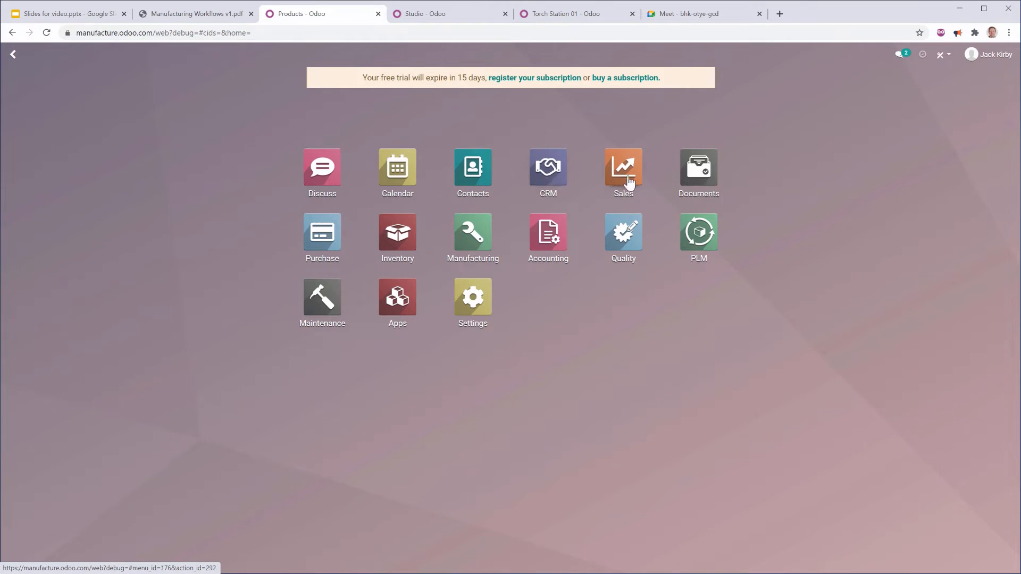
# Step: Start a new Sales quotation with Franklin's Barbeque as the customer
pyautogui.click(622, 167)
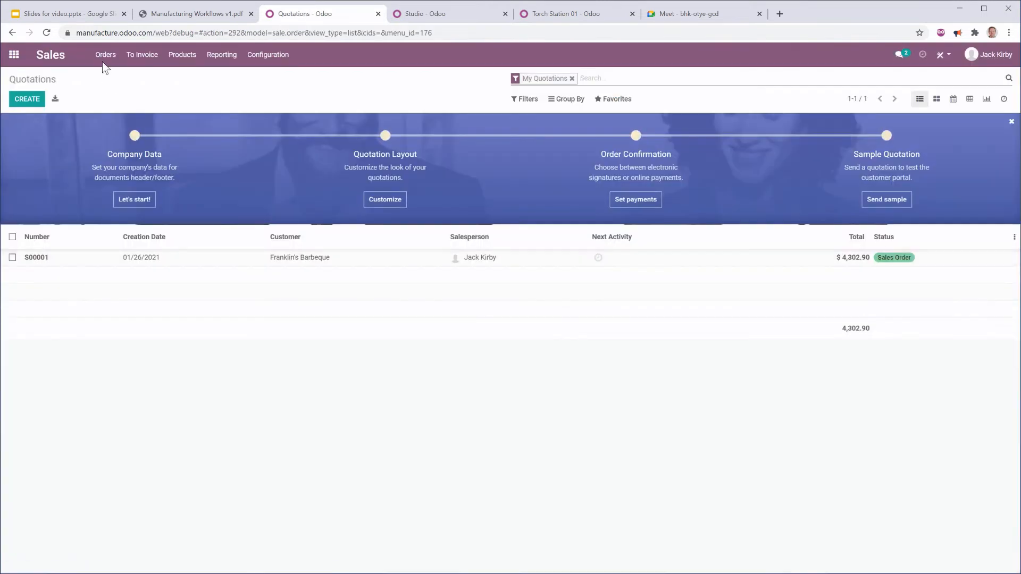
pyautogui.click(26, 99)
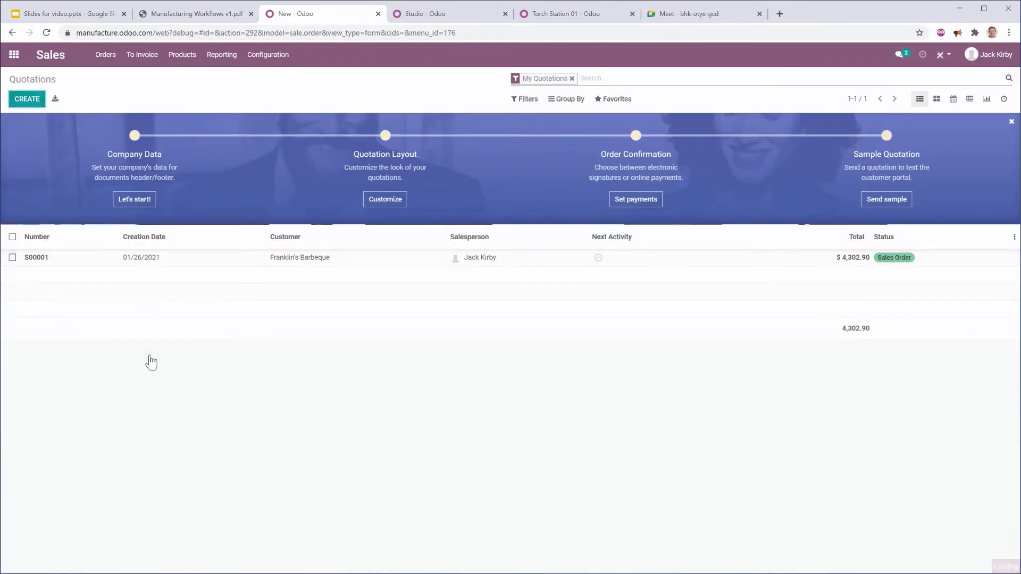
pyautogui.click(26, 98)
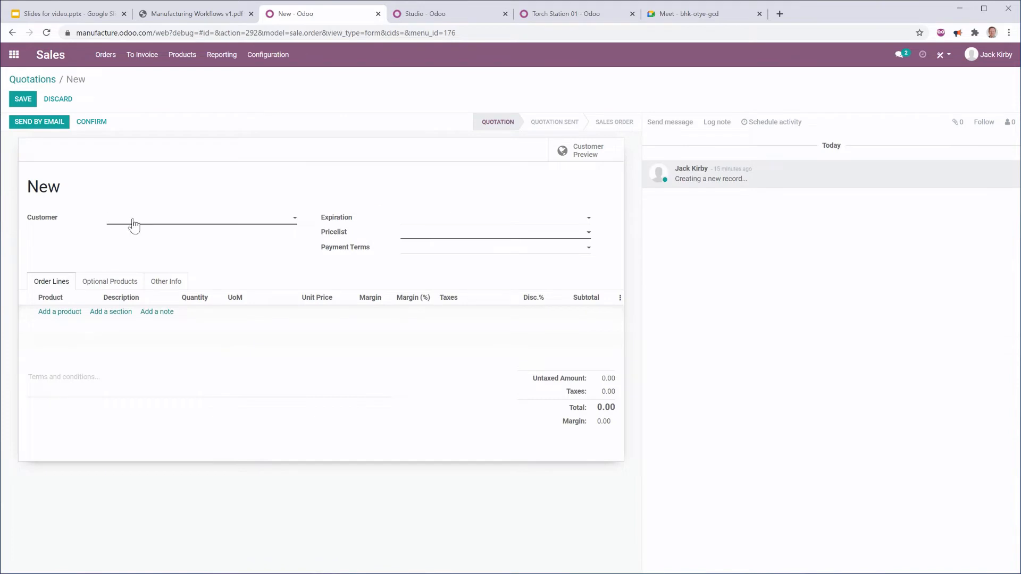
pyautogui.write('fr')
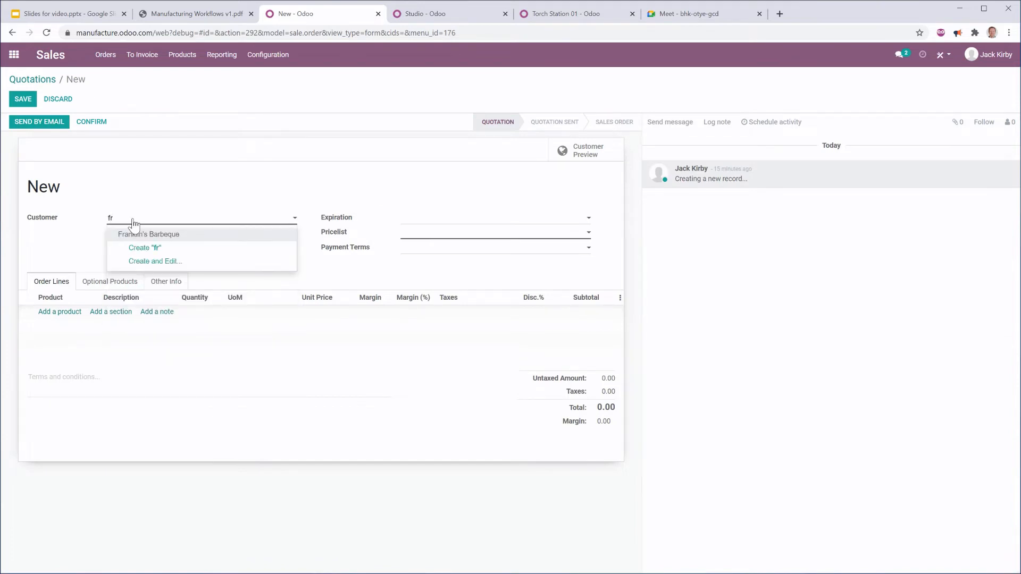
pyautogui.click(149, 234)
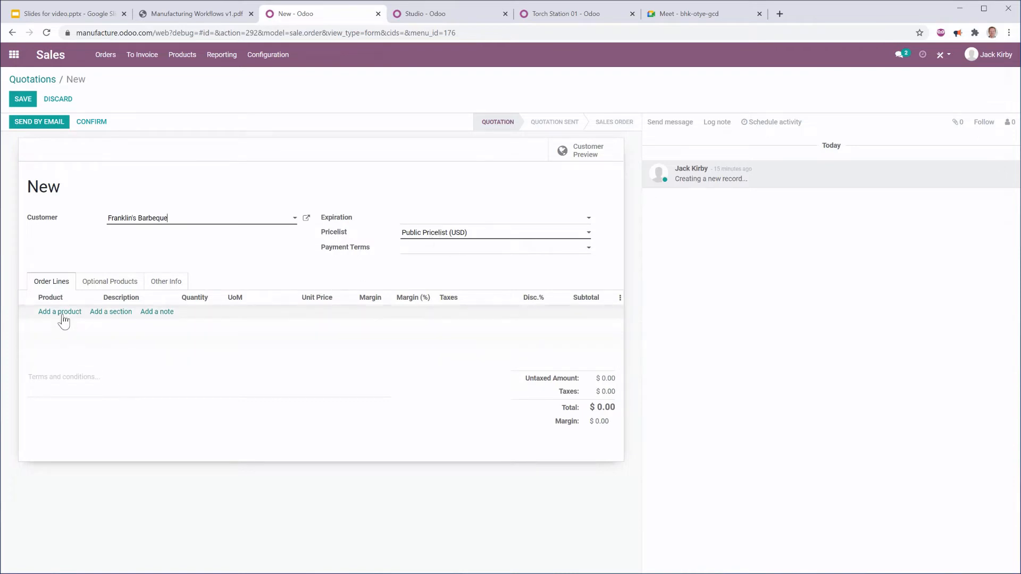
pyautogui.moveTo(71, 328)
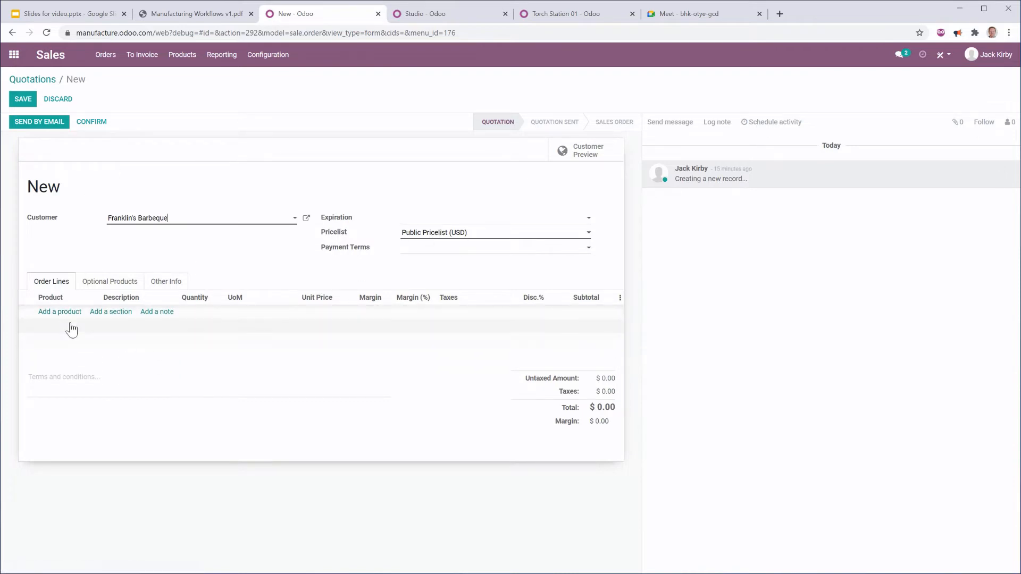
# Step: Add one 100 Gallon Smoker line, bringing the quotation total to $1,468.95
pyautogui.click(60, 312)
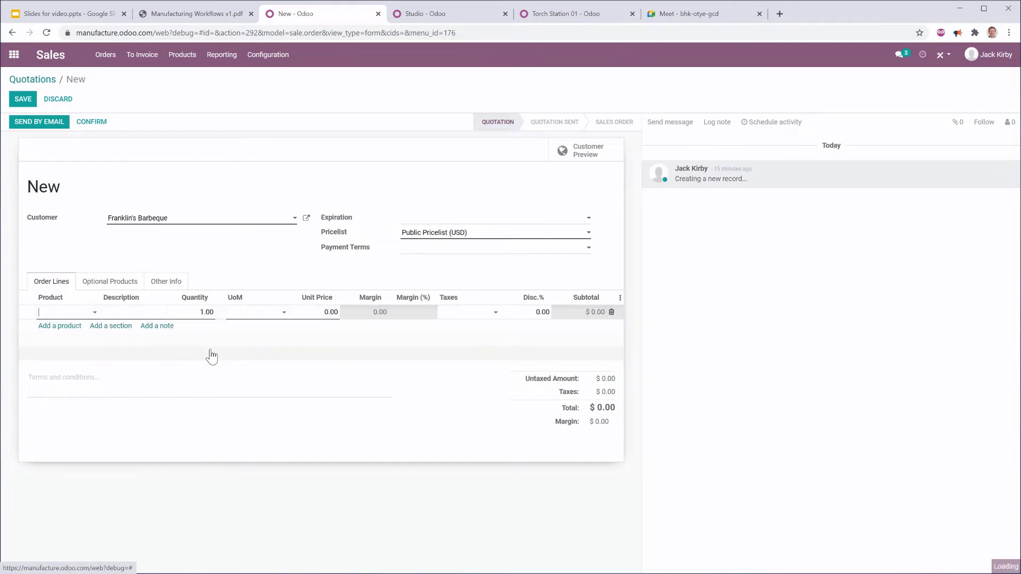
pyautogui.write('100')
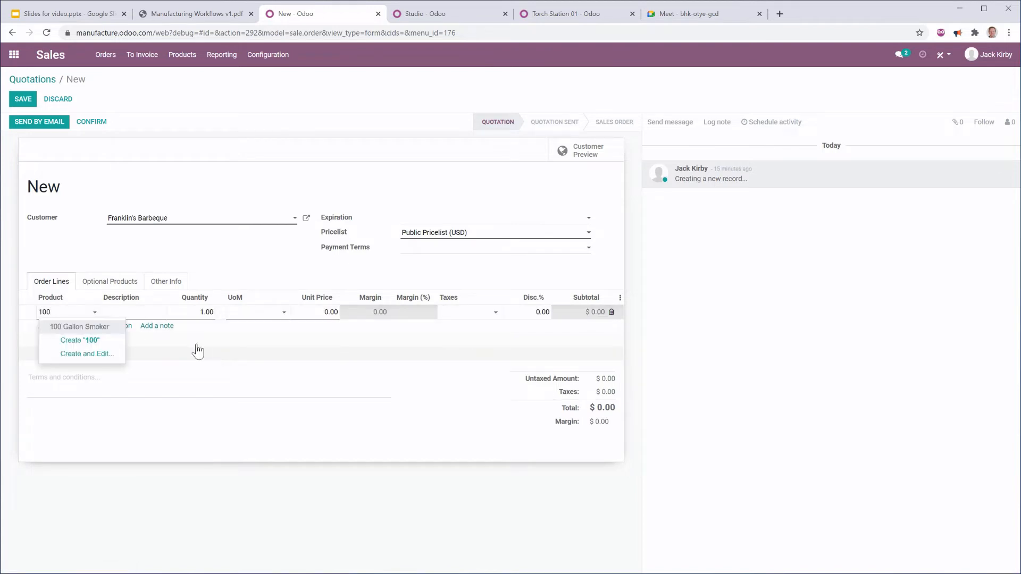
pyautogui.click(78, 327)
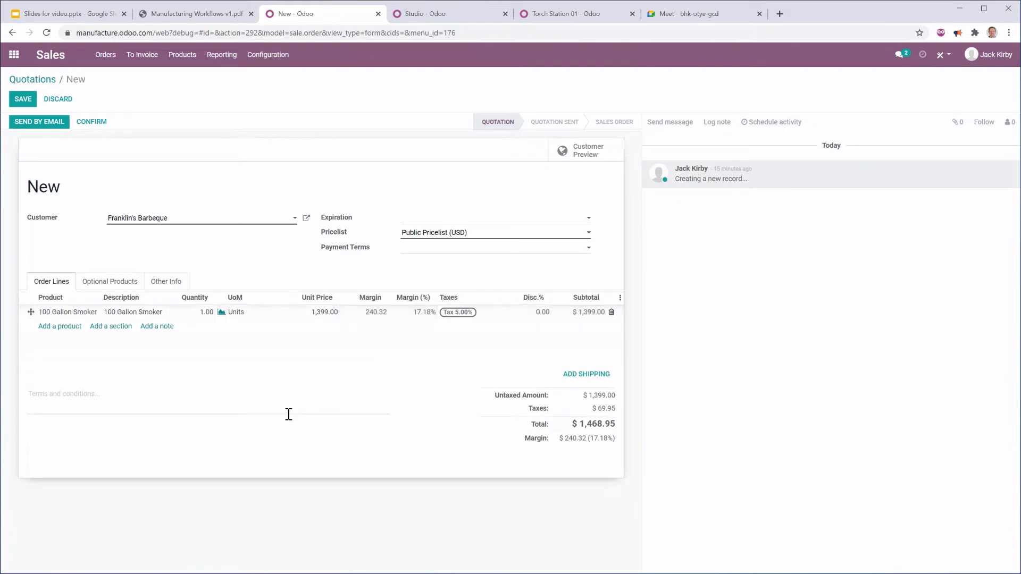
pyautogui.moveTo(319, 316)
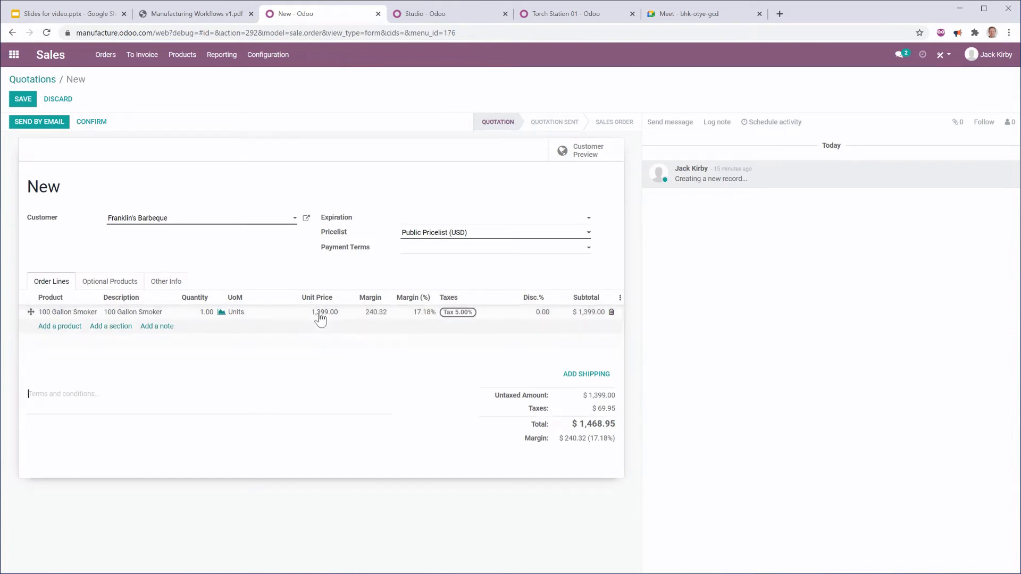
pyautogui.moveTo(378, 328)
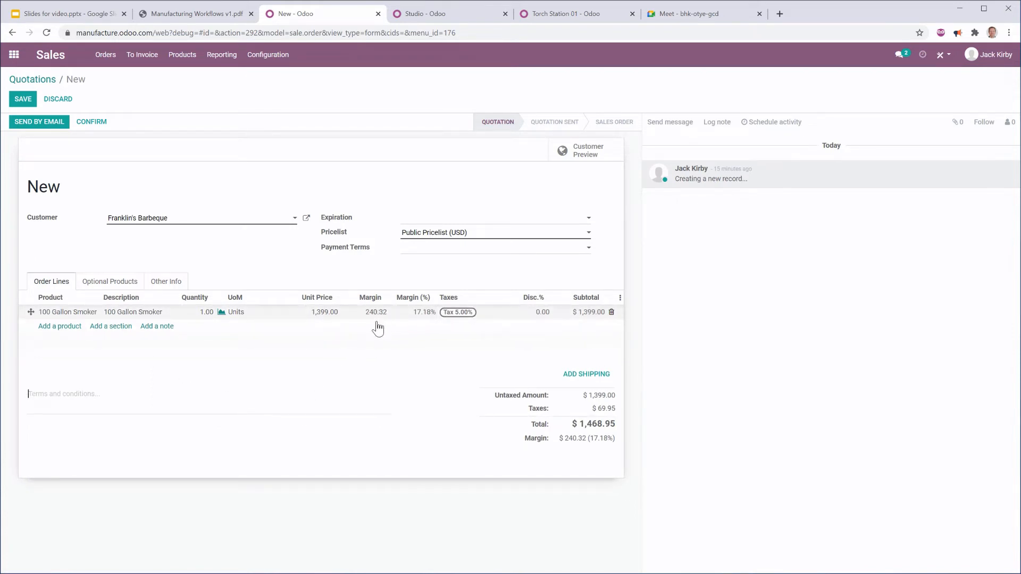
pyautogui.moveTo(387, 319)
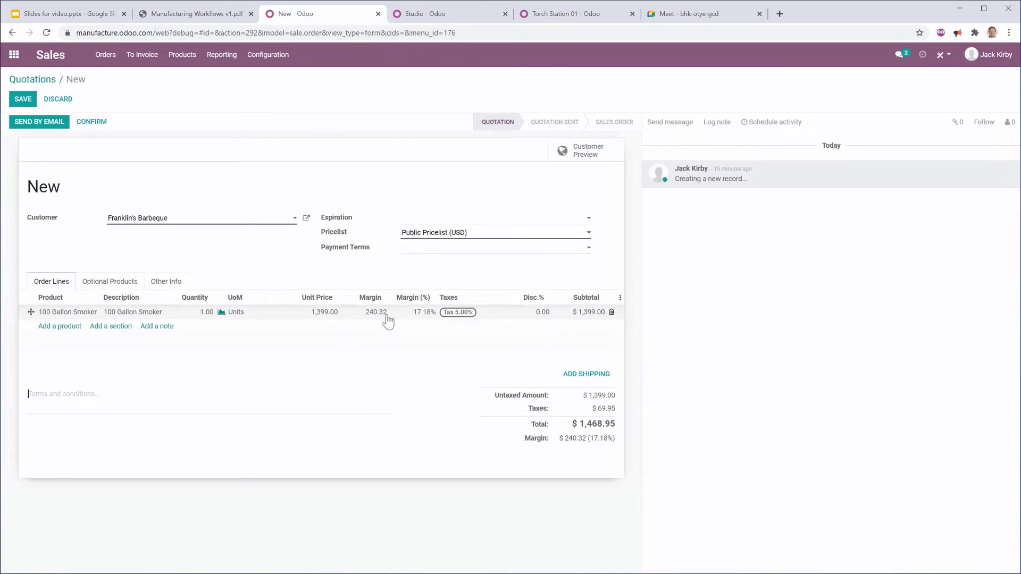
pyautogui.moveTo(567, 388)
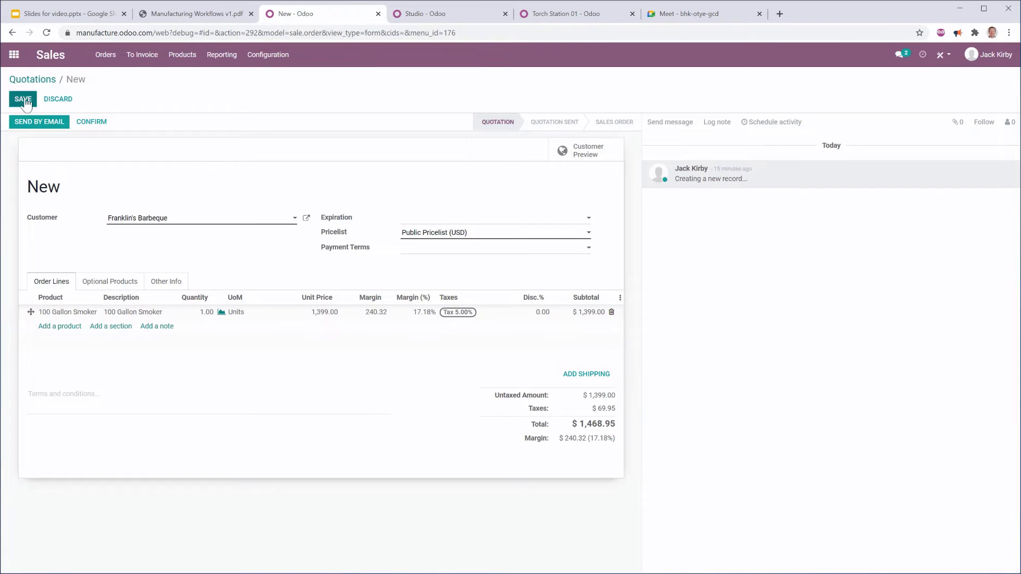
# Step: Save quotation S00002 and email it with its PDF to Franklin's Barbeque
pyautogui.click(22, 97)
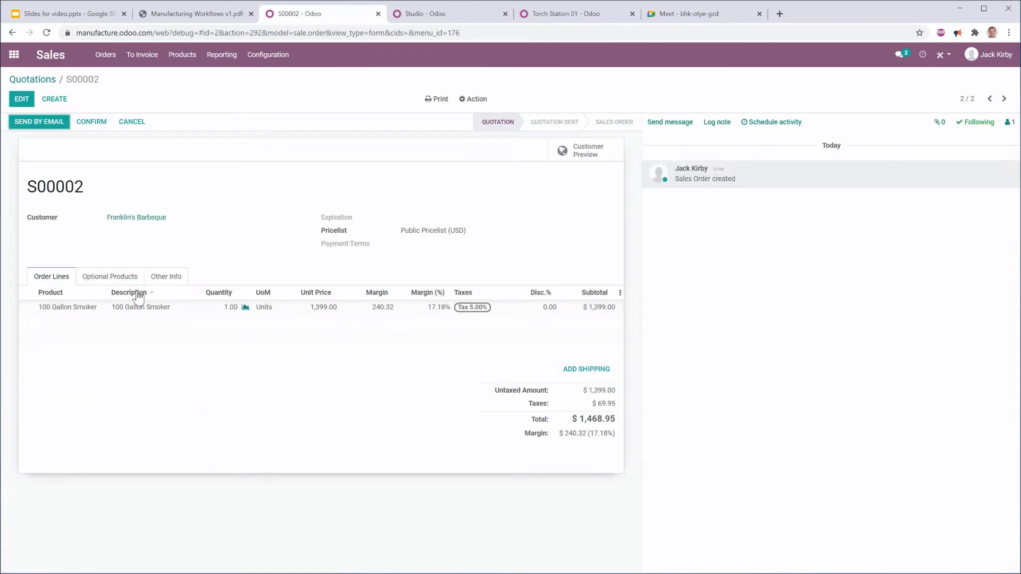
pyautogui.moveTo(179, 254)
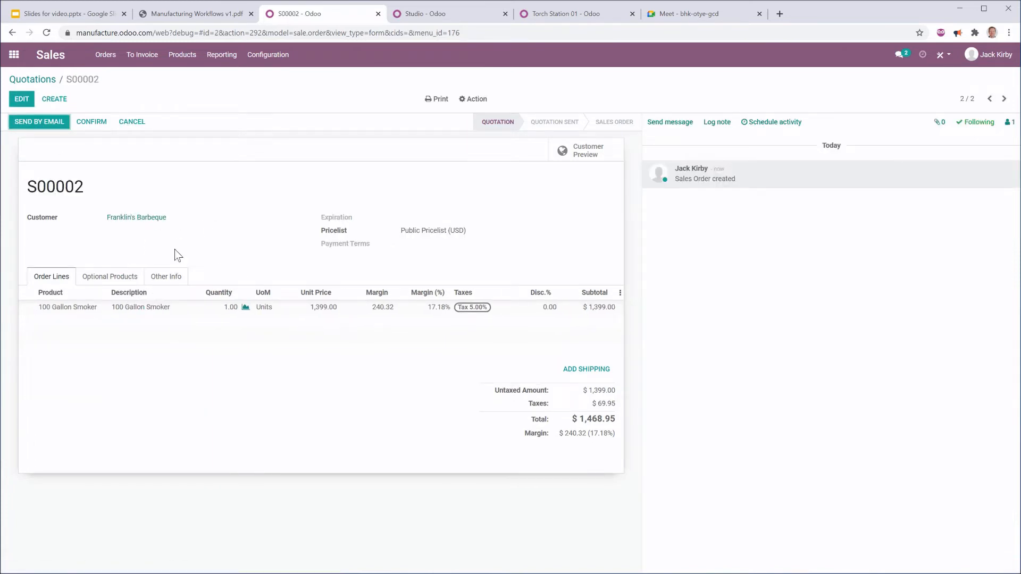
pyautogui.click(39, 124)
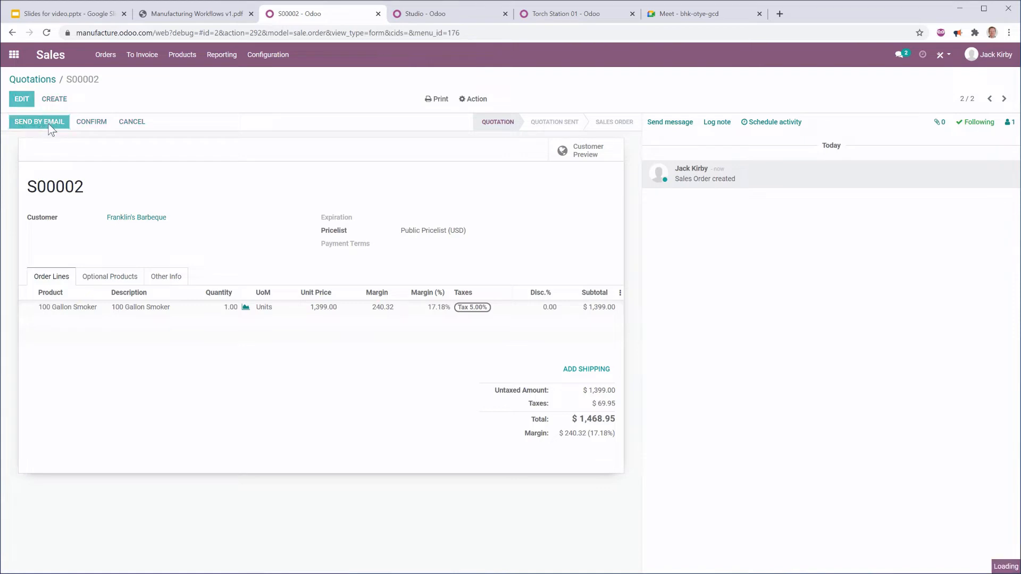
pyautogui.click(38, 121)
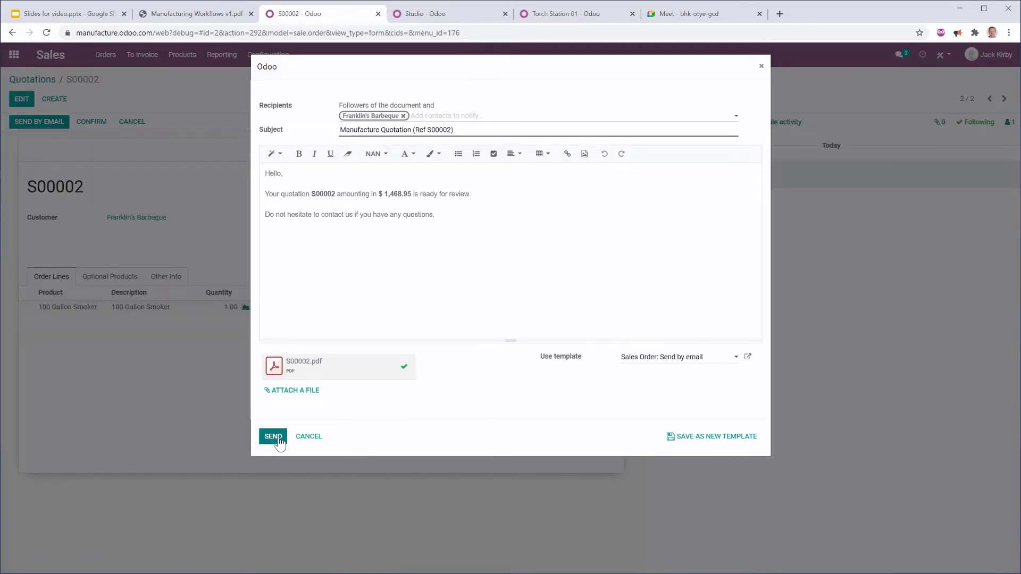
pyautogui.click(272, 436)
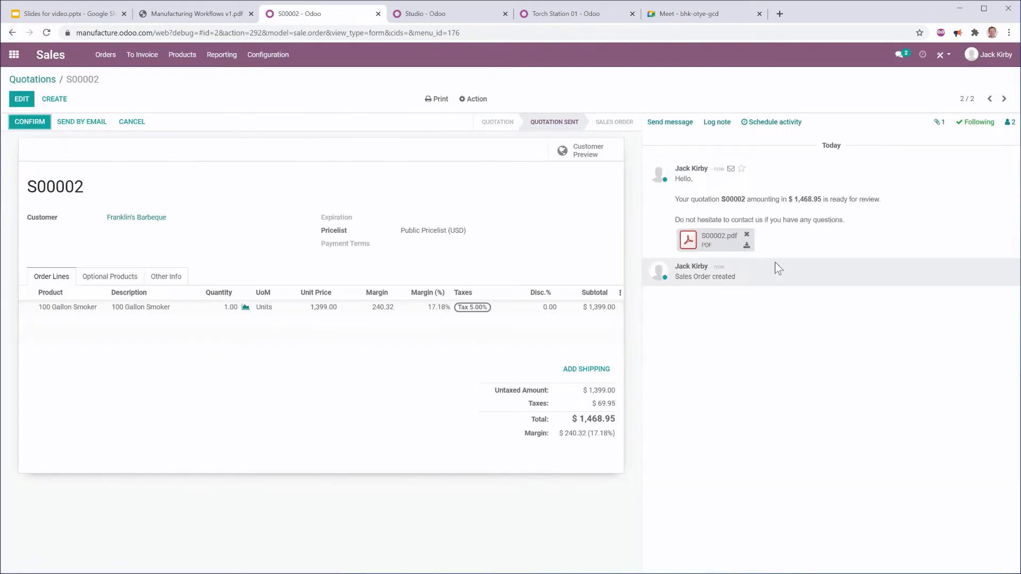
pyautogui.moveTo(704, 219)
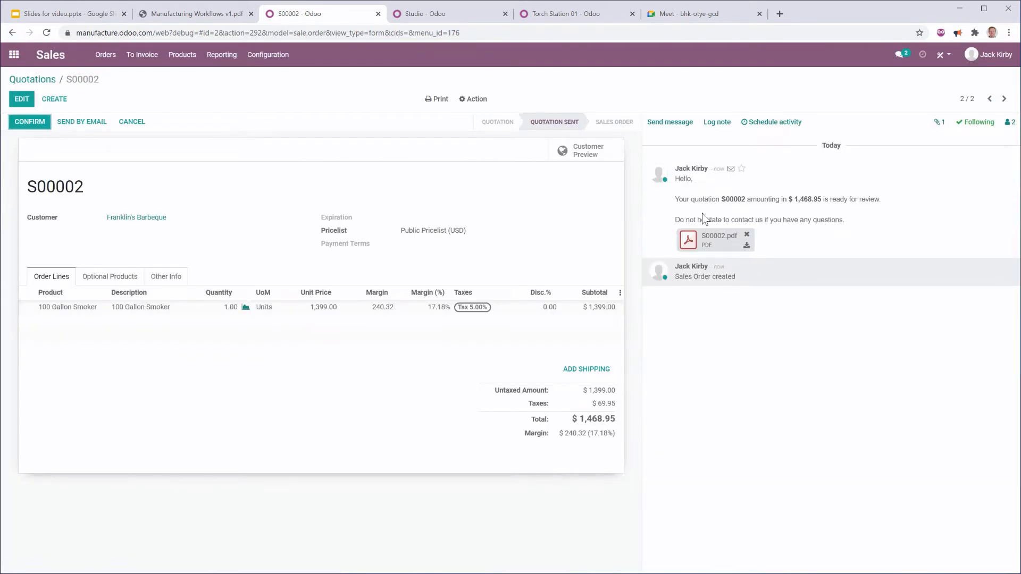
pyautogui.moveTo(33, 144)
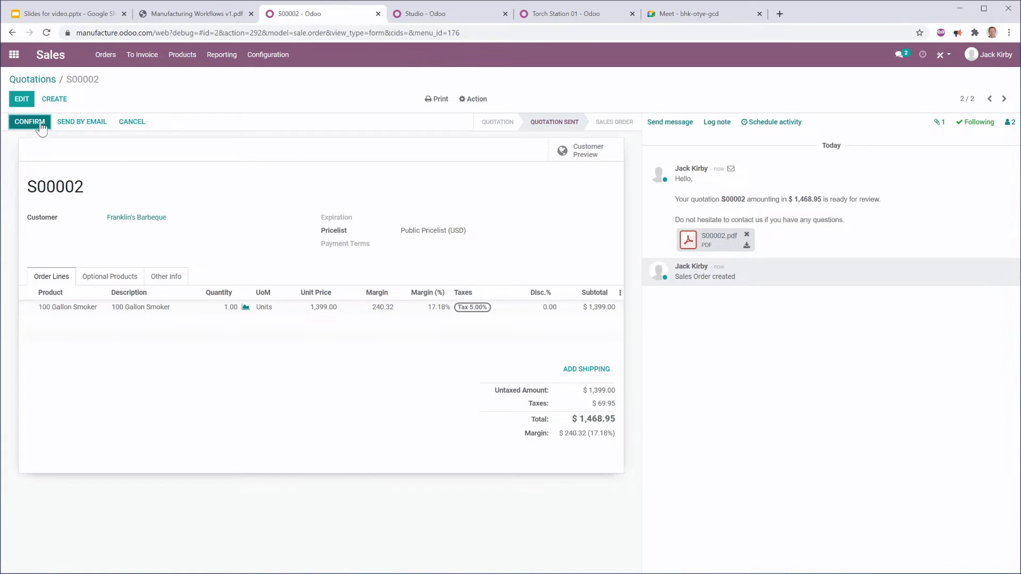
# Step: Confirm S00002 as a sales order, creating one delivery and one manufacturing order
pyautogui.click(29, 122)
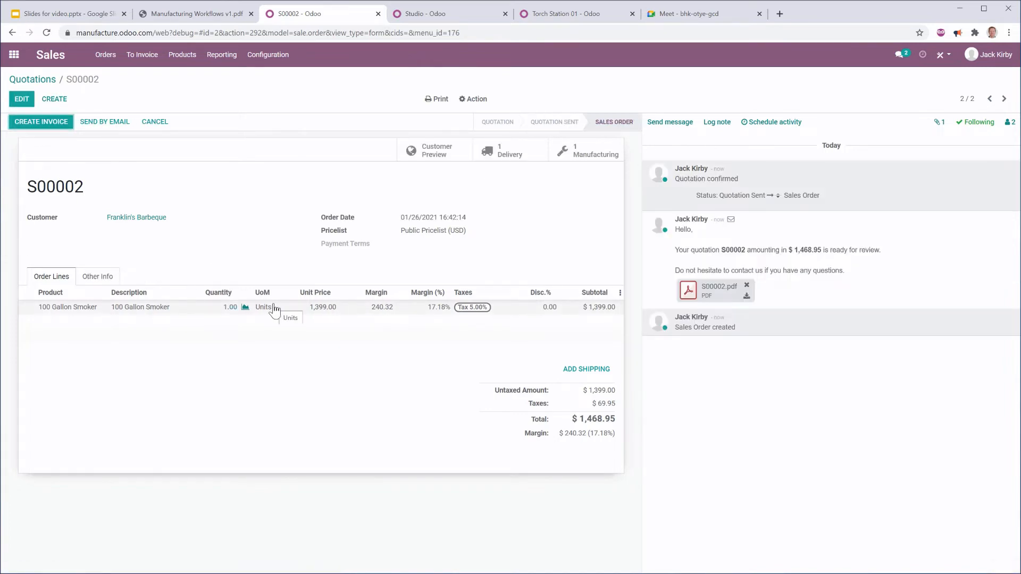
pyautogui.moveTo(129, 248)
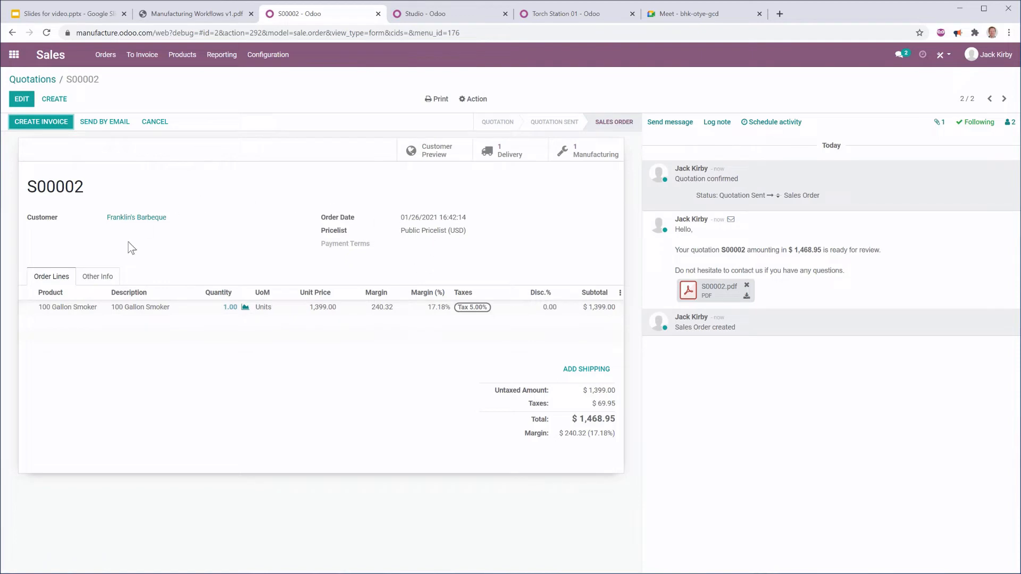
pyautogui.moveTo(350, 346)
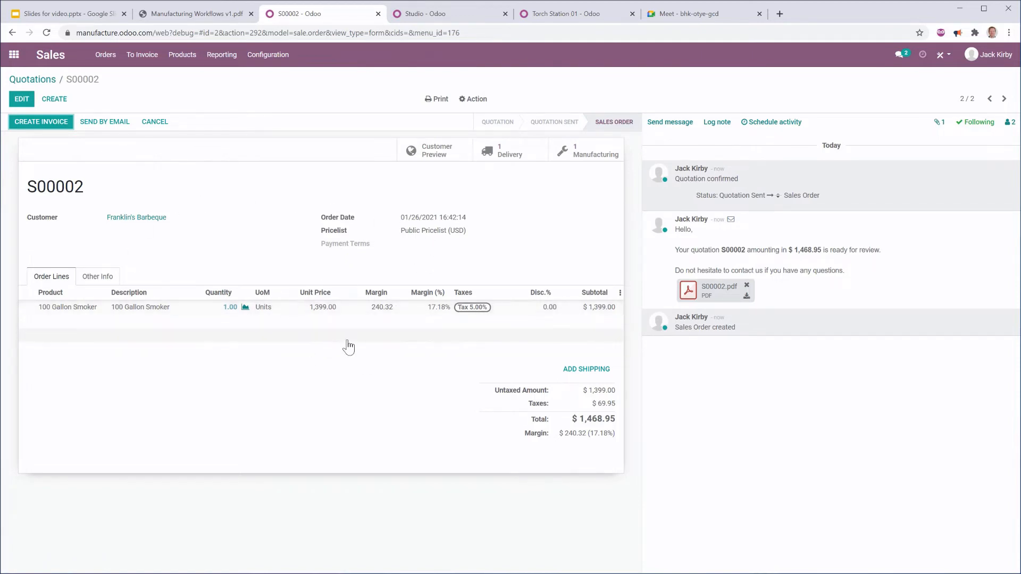
pyautogui.moveTo(587, 154)
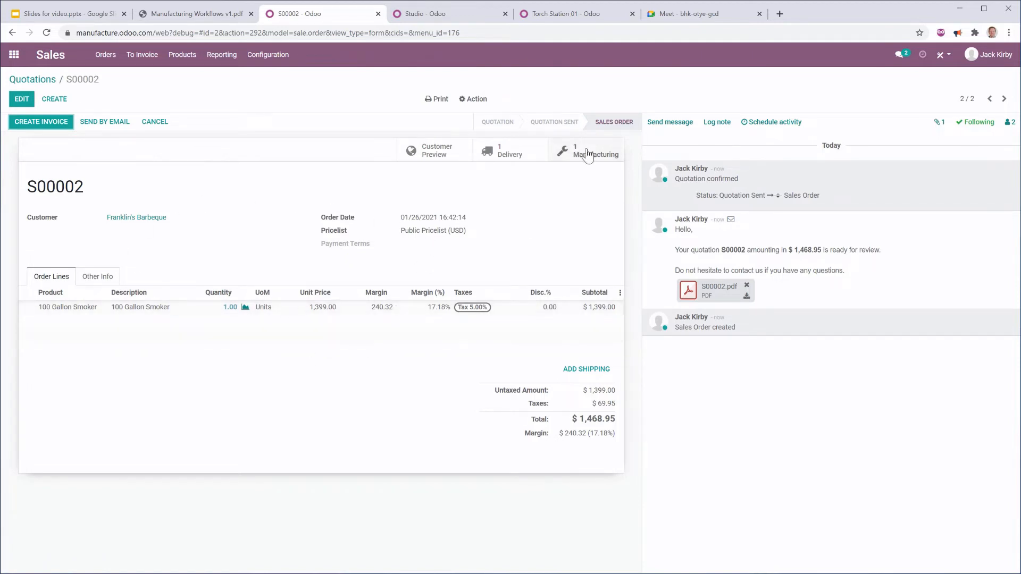
pyautogui.moveTo(600, 157)
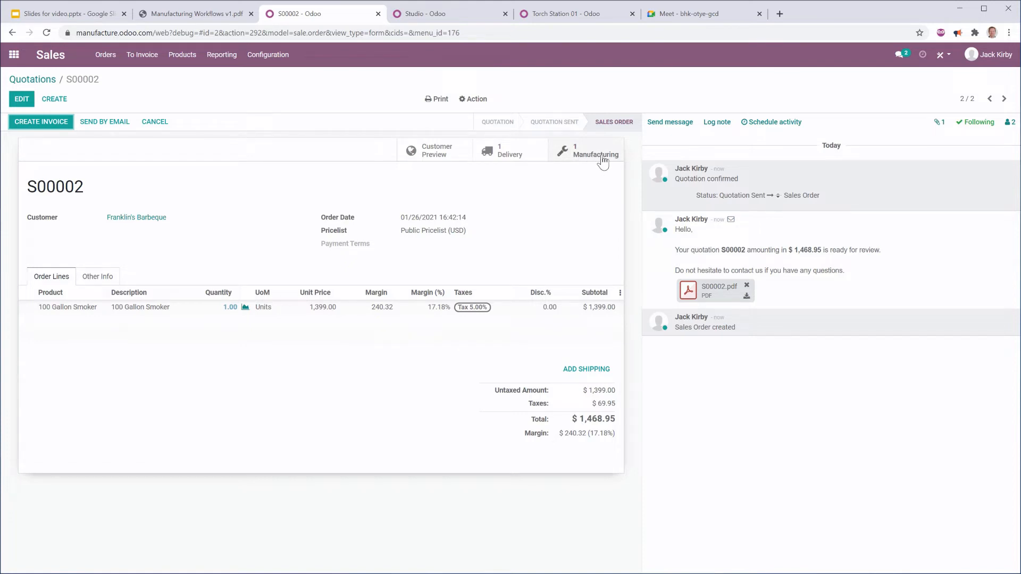
pyautogui.moveTo(328, 252)
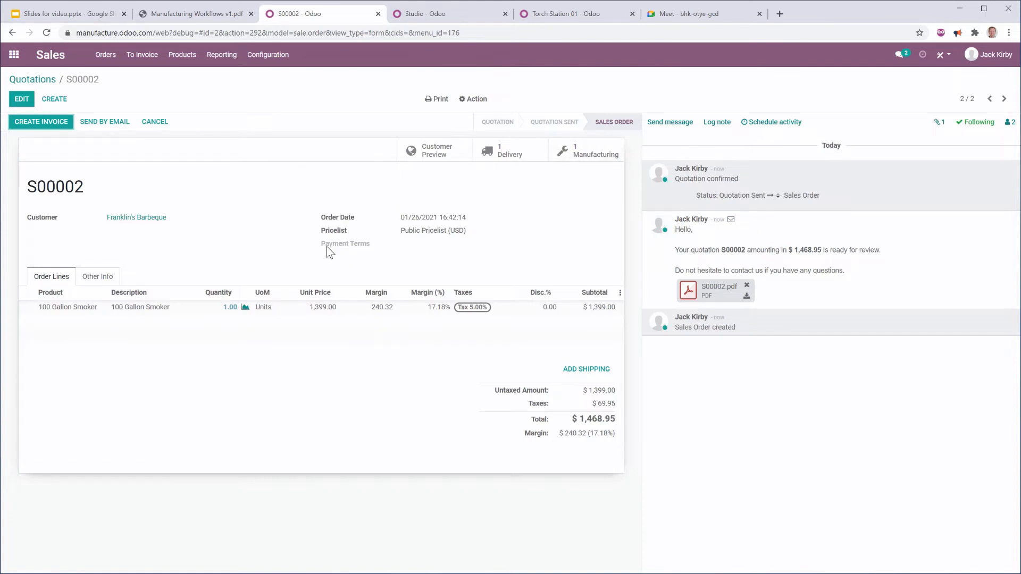
pyautogui.moveTo(586, 150)
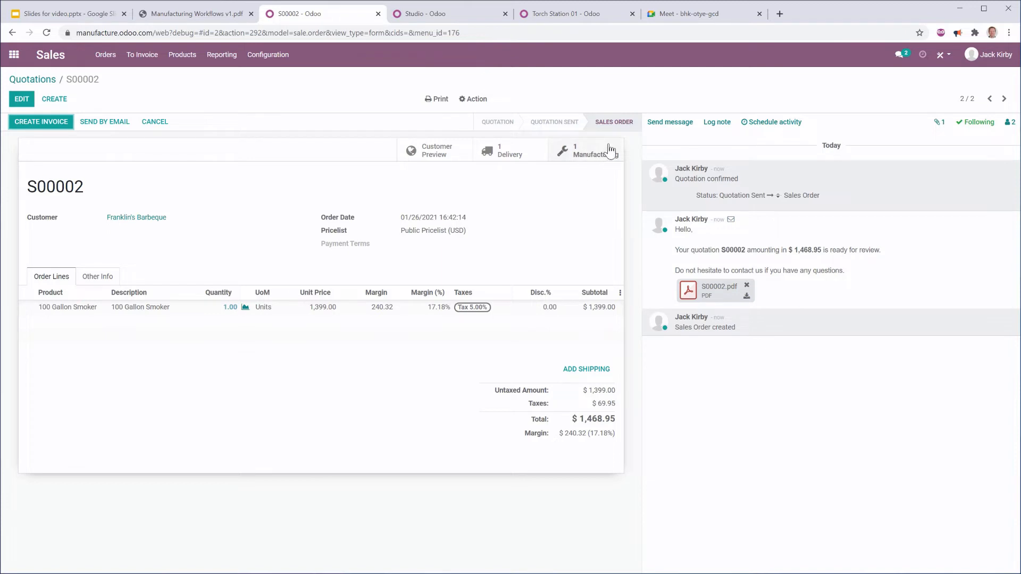
pyautogui.moveTo(503, 163)
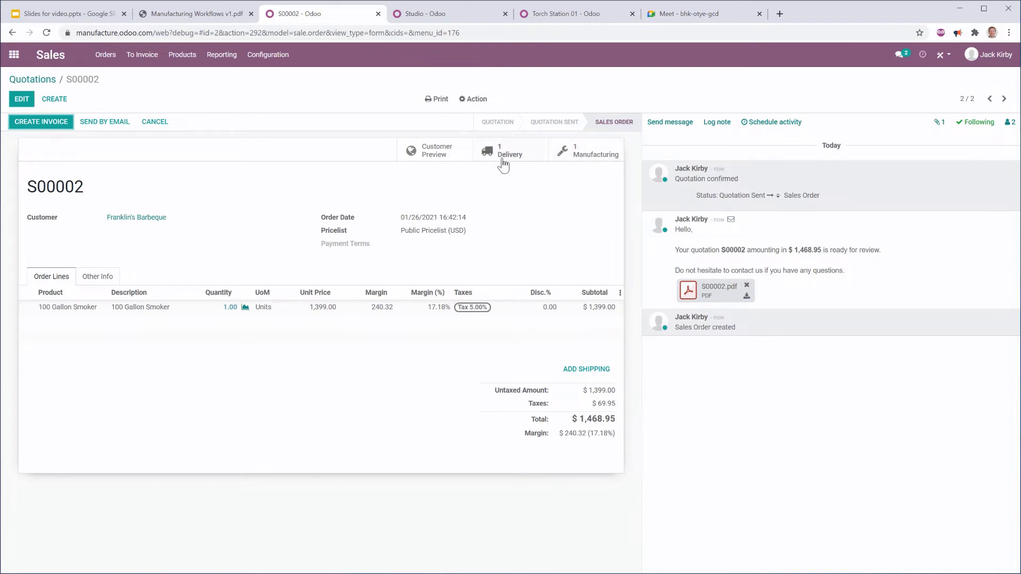
pyautogui.moveTo(517, 159)
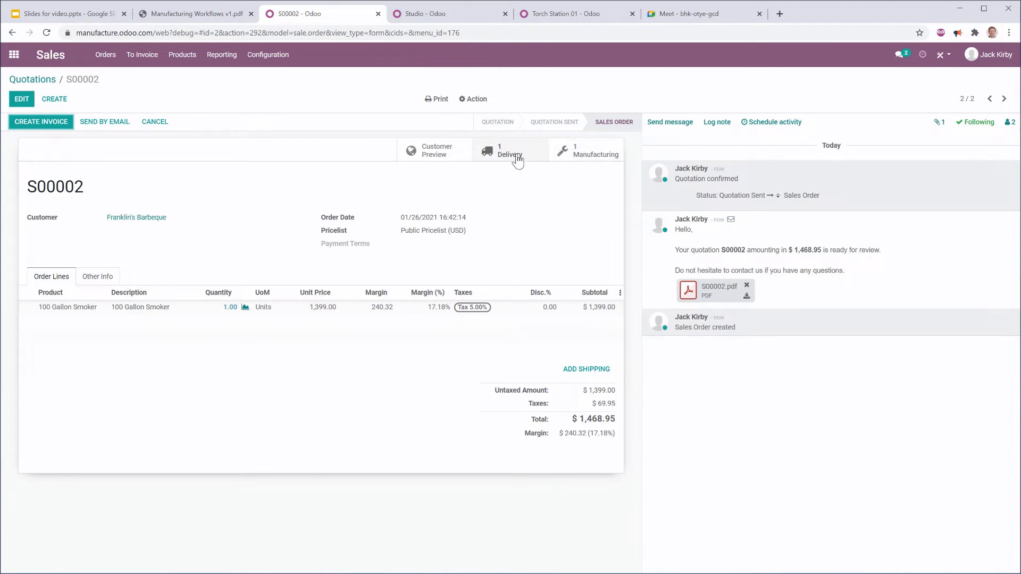
pyautogui.click(511, 150)
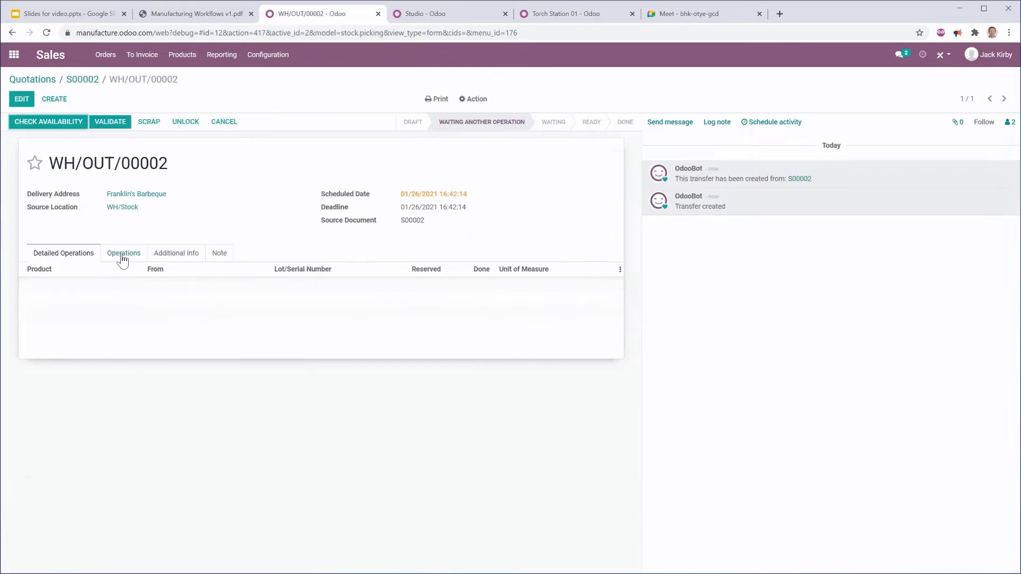
pyautogui.click(123, 253)
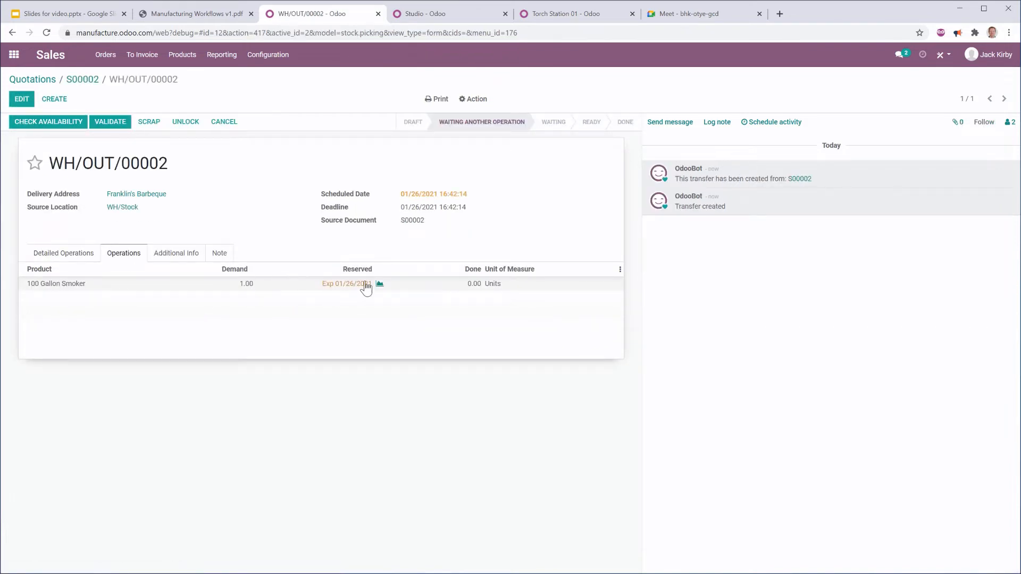
pyautogui.moveTo(327, 271)
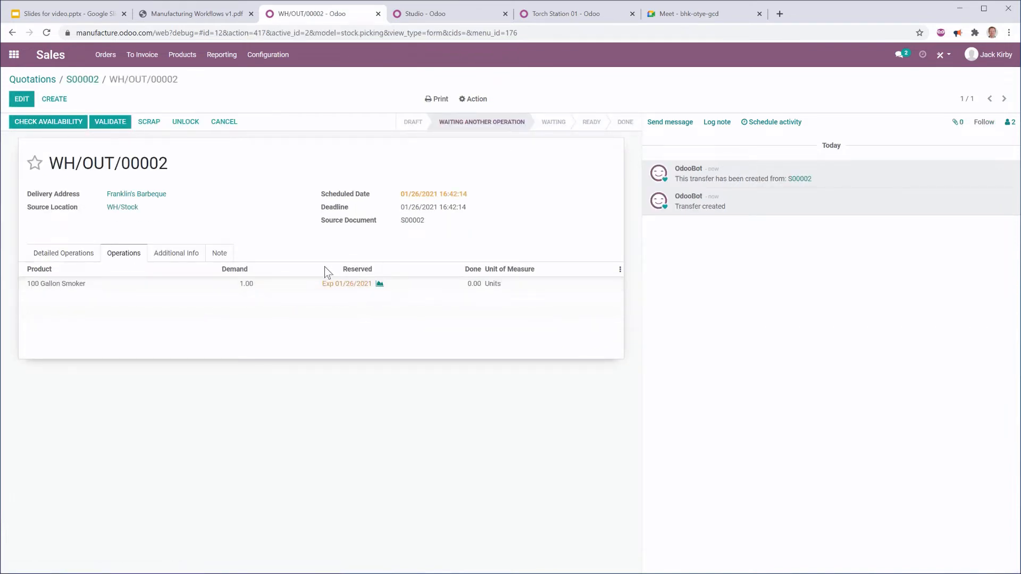
pyautogui.moveTo(374, 276)
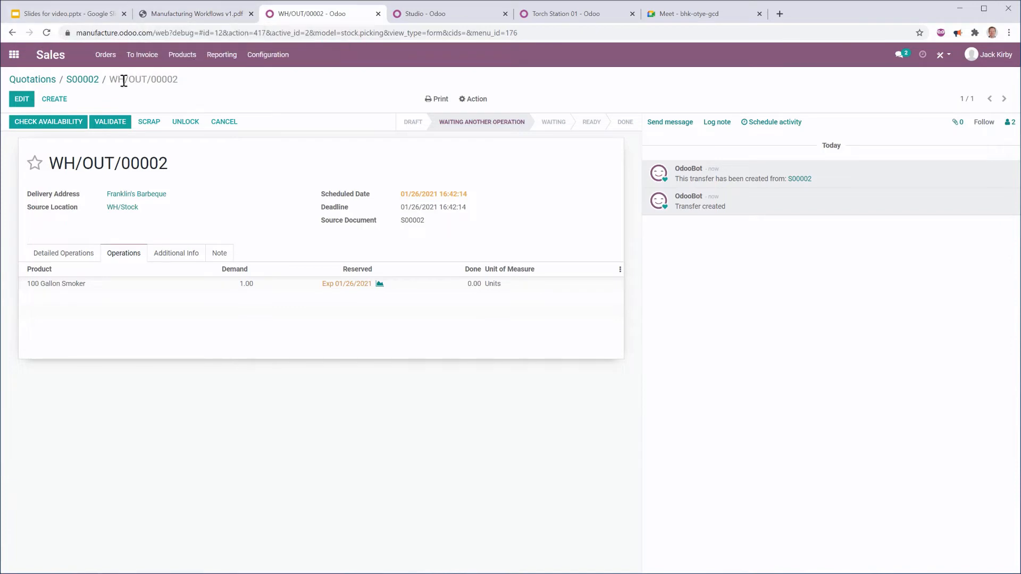
pyautogui.click(82, 78)
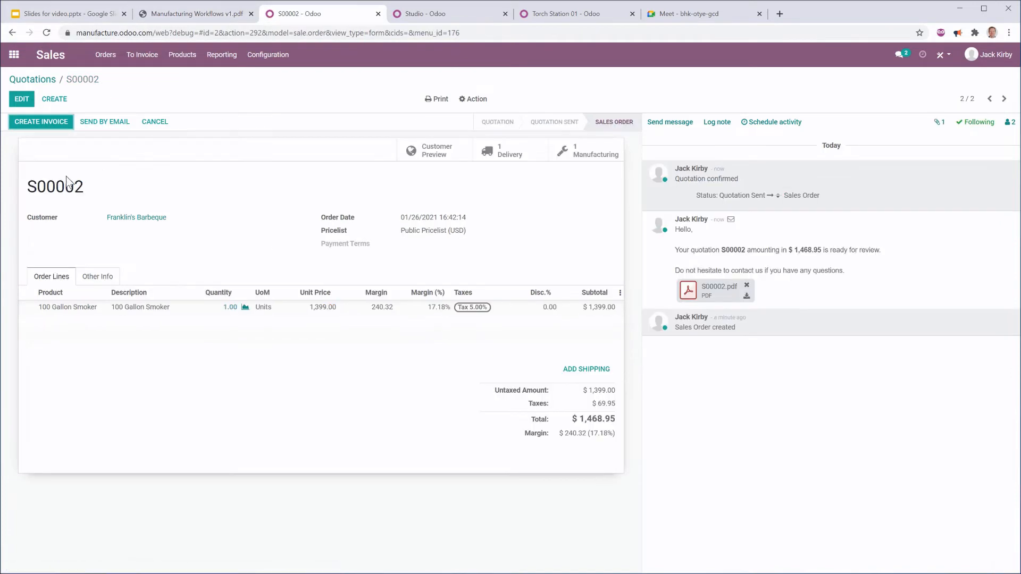
pyautogui.moveTo(576, 151)
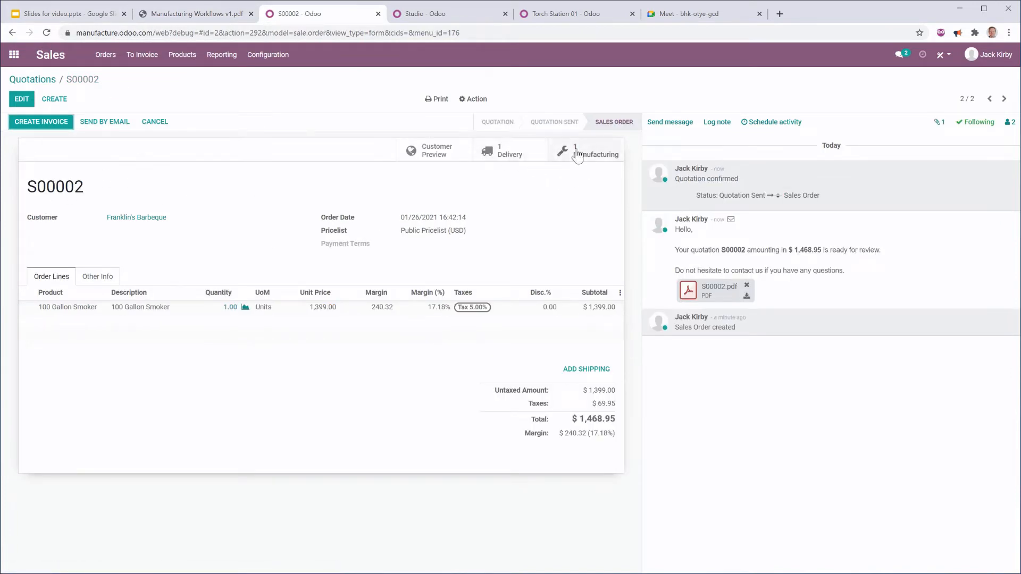
pyautogui.click(577, 150)
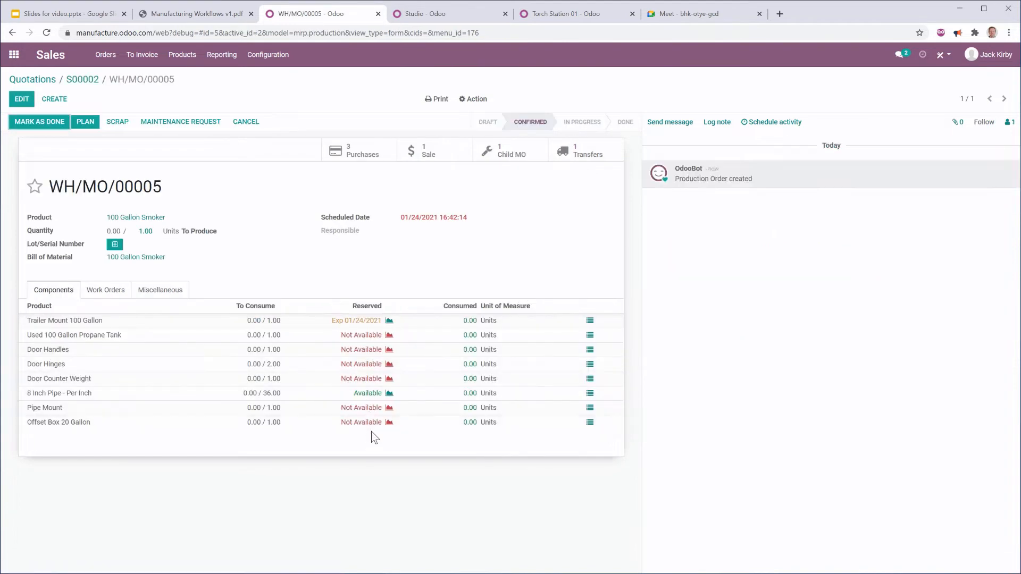
pyautogui.moveTo(363, 315)
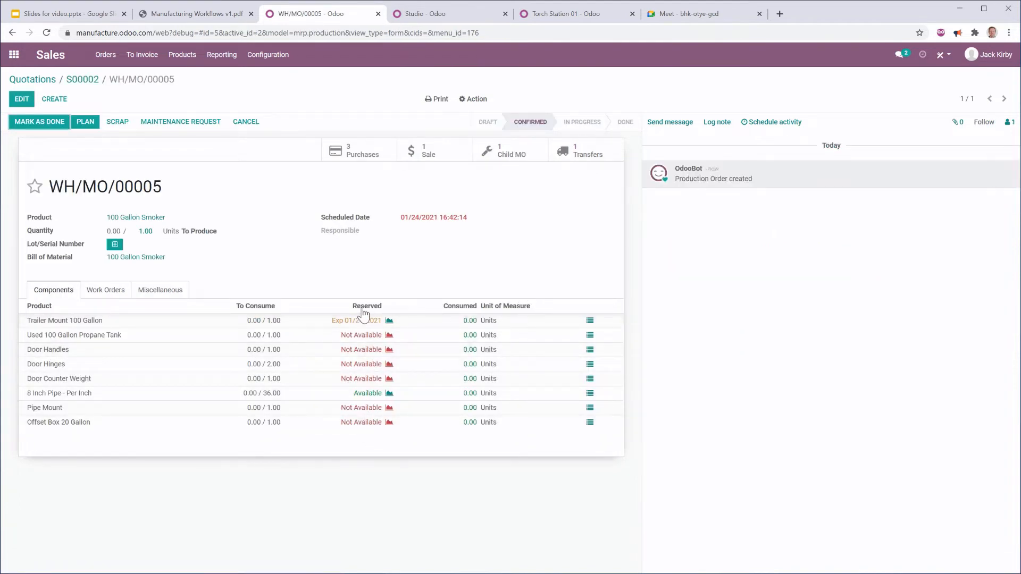
pyautogui.moveTo(78, 3)
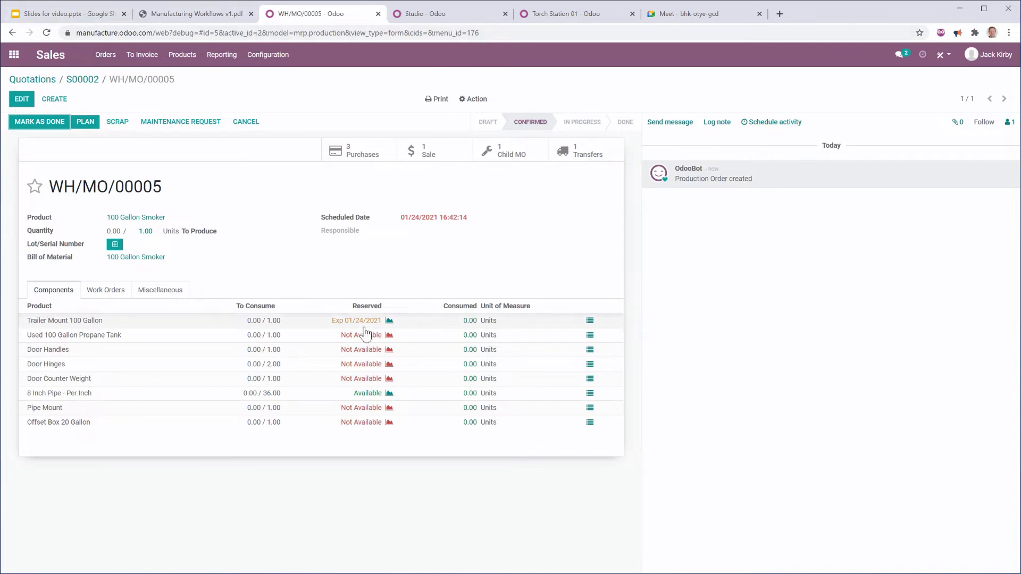
pyautogui.moveTo(59, 323)
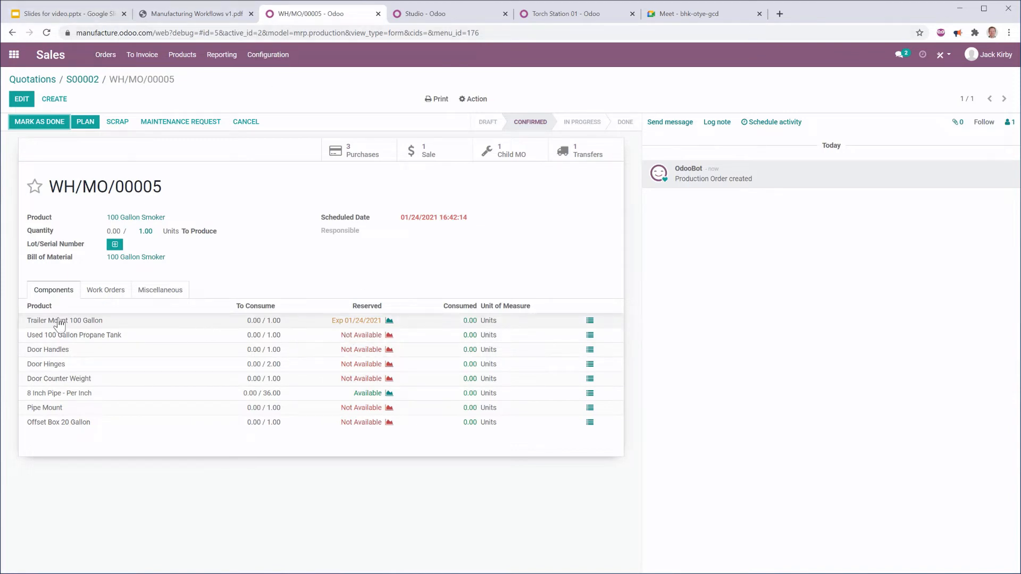
pyautogui.moveTo(350, 320)
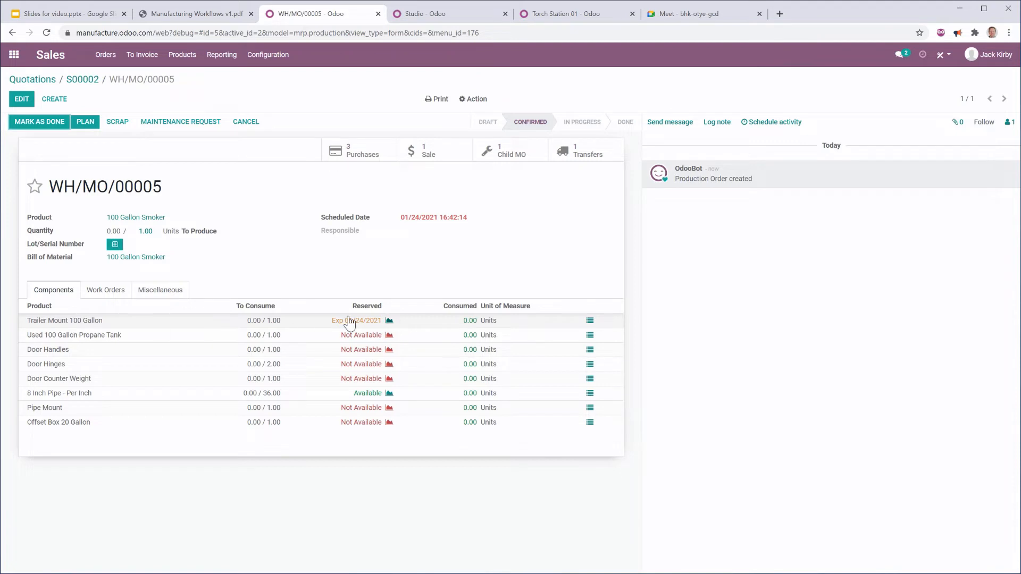
pyautogui.moveTo(377, 407)
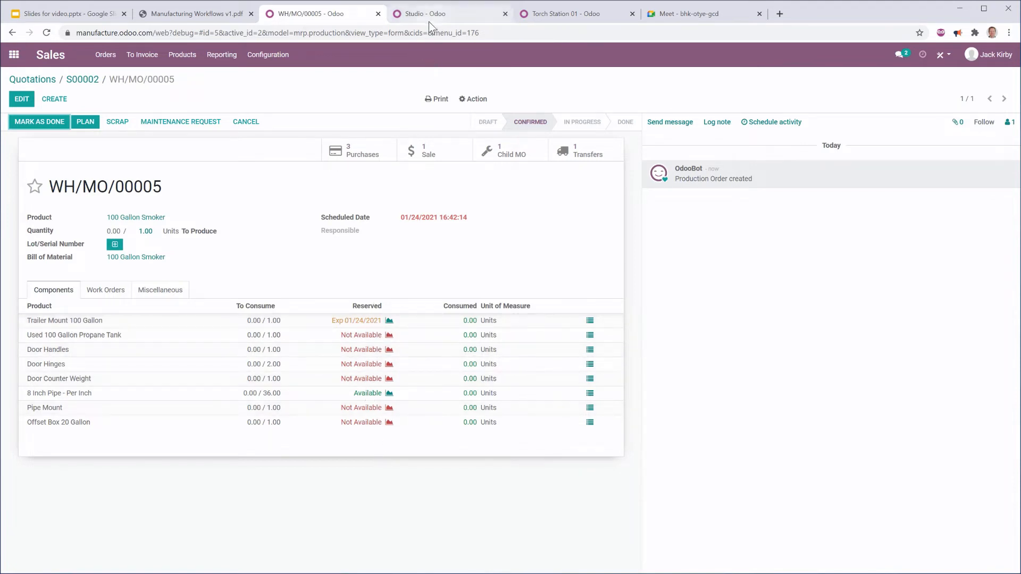
pyautogui.moveTo(14, 54)
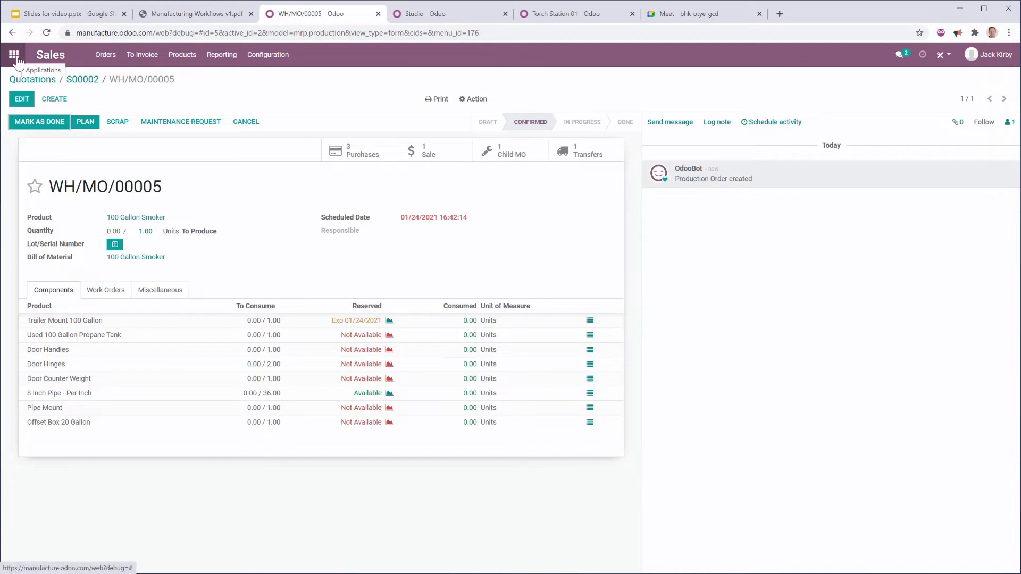
pyautogui.moveTo(67, 58)
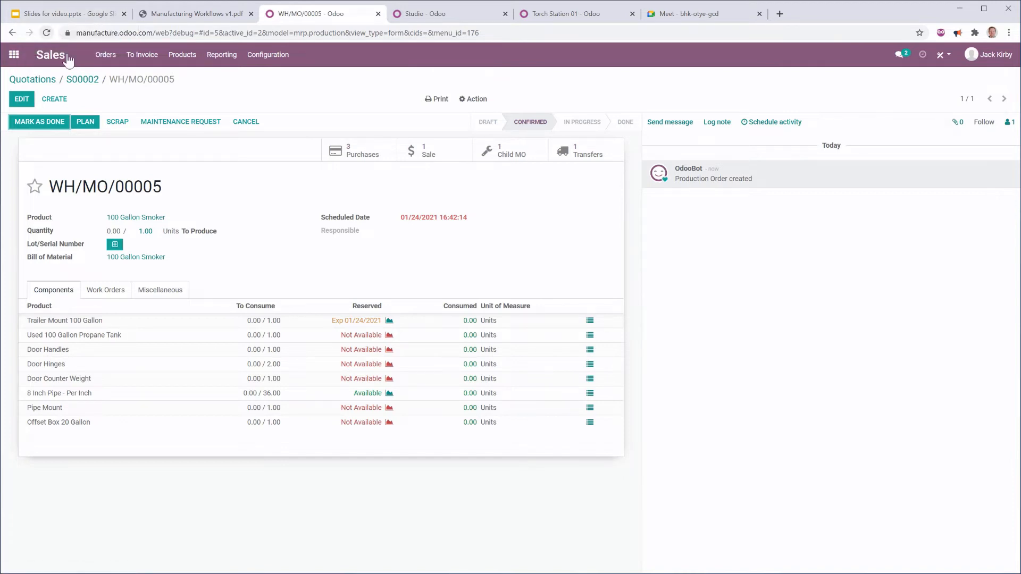
pyautogui.moveTo(407, 273)
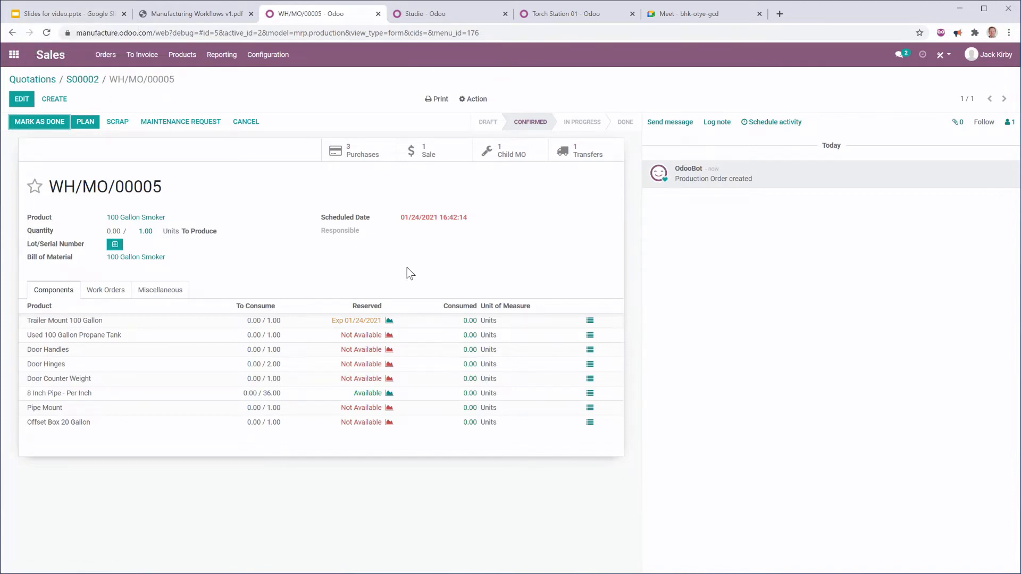
pyautogui.moveTo(63, 399)
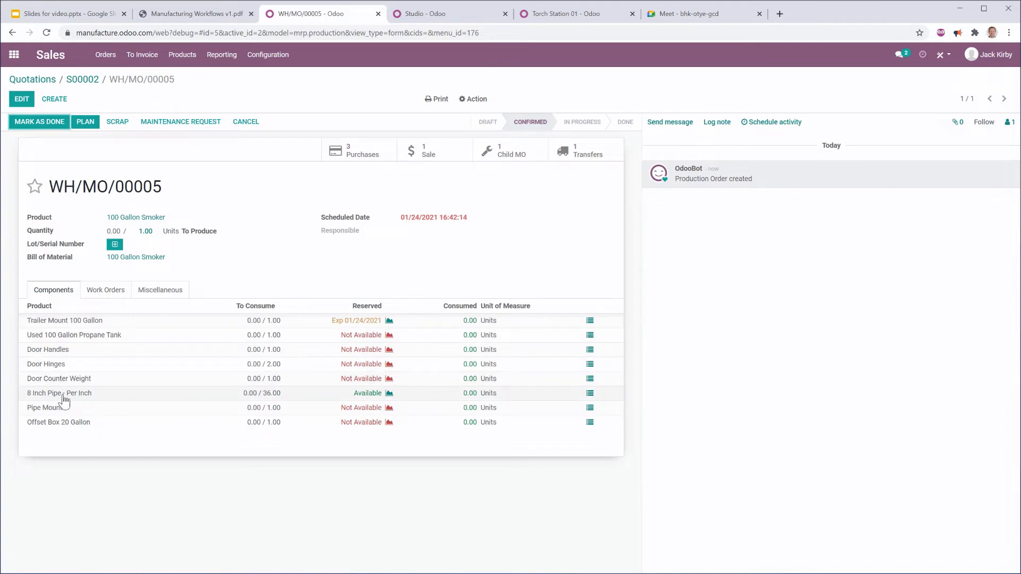
pyautogui.moveTo(86, 328)
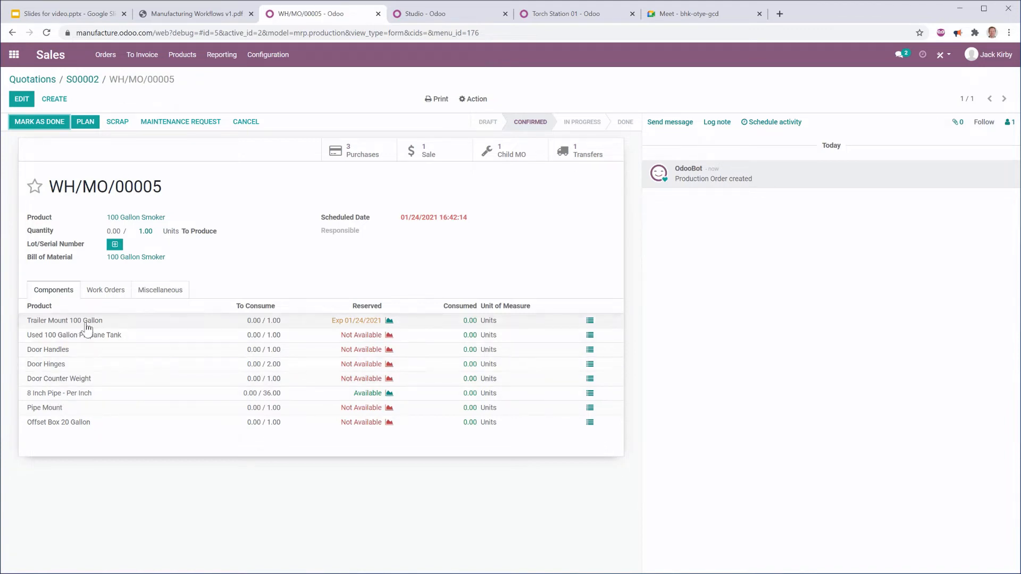
pyautogui.moveTo(181, 464)
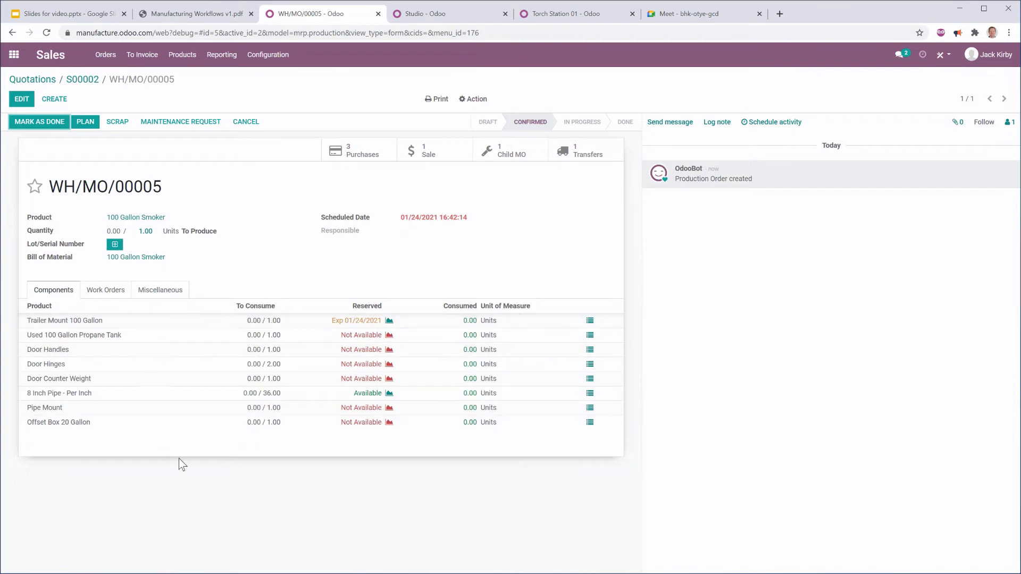
pyautogui.moveTo(137, 113)
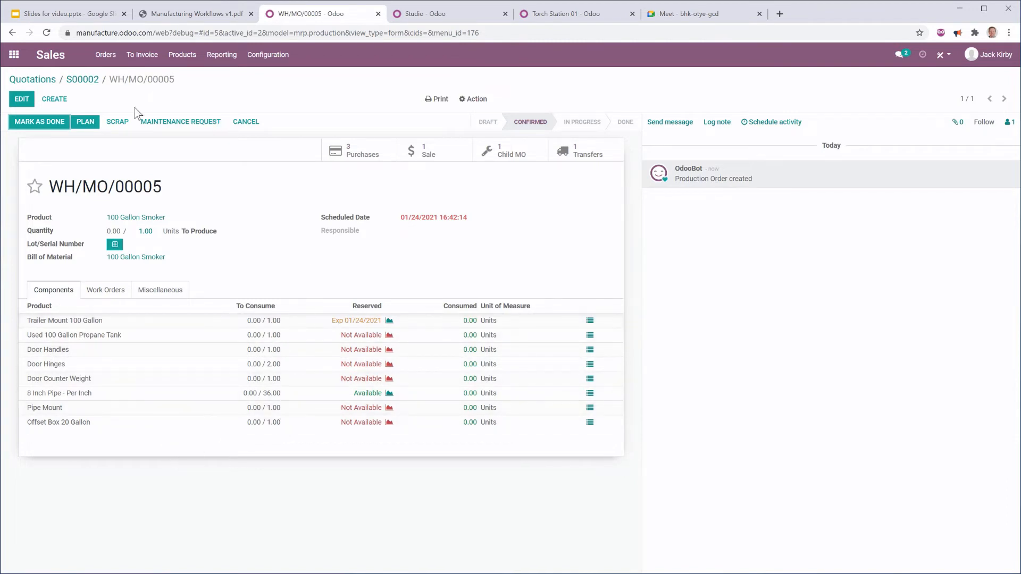
# Step: Launch the Purchase app to list the eight requests for quotation
pyautogui.click(14, 54)
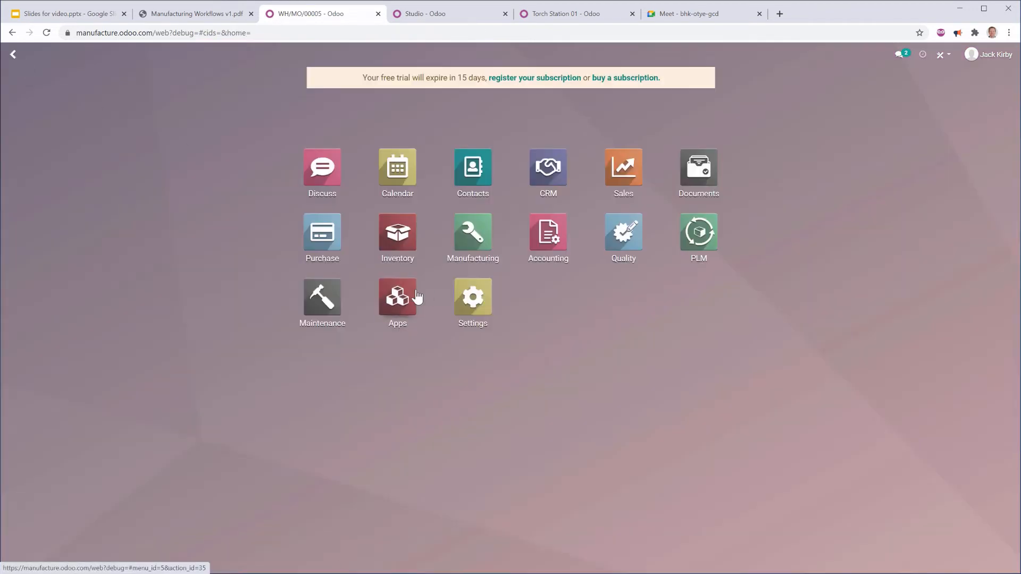
pyautogui.moveTo(548, 238)
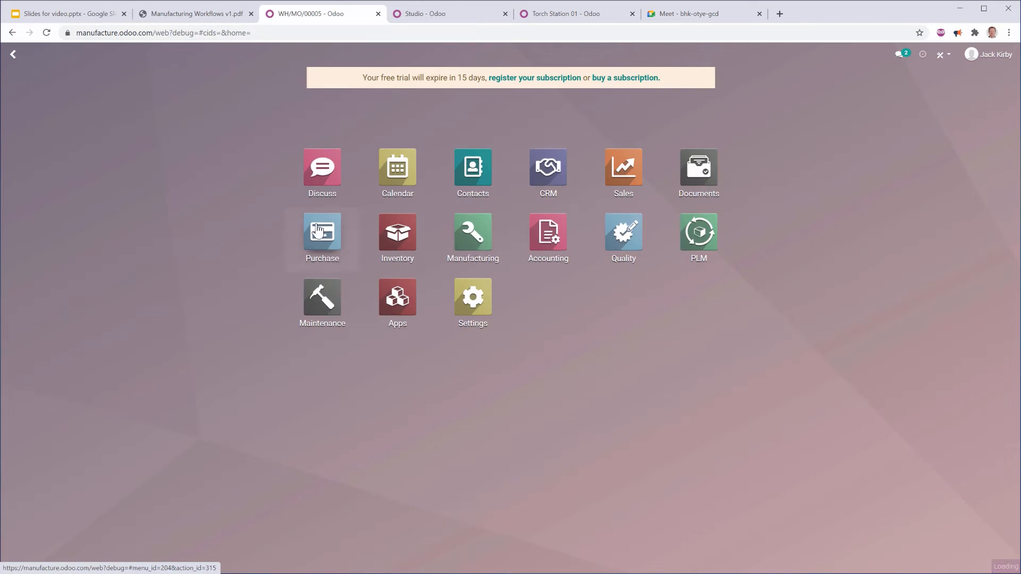
pyautogui.click(322, 233)
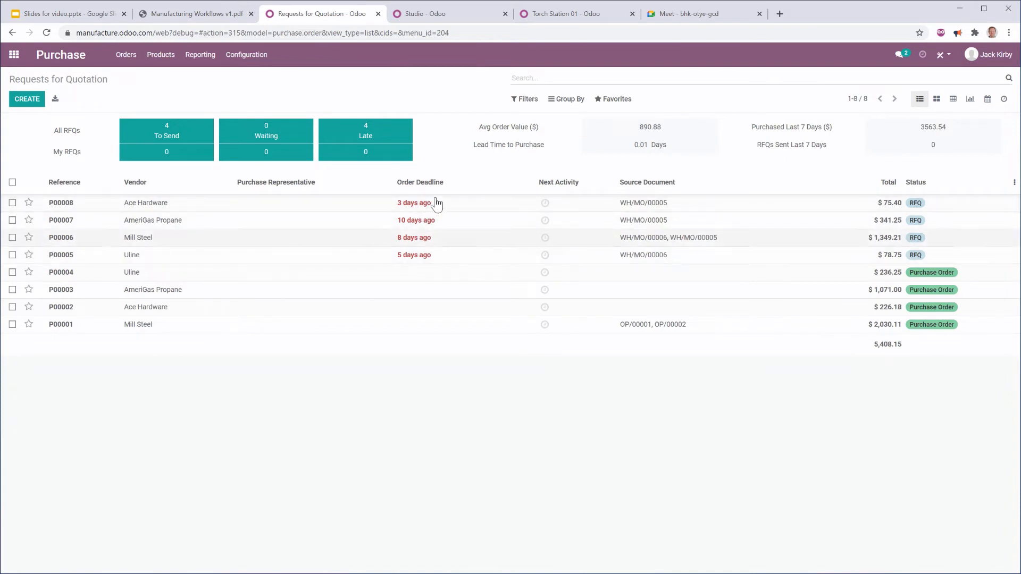
pyautogui.moveTo(184, 204)
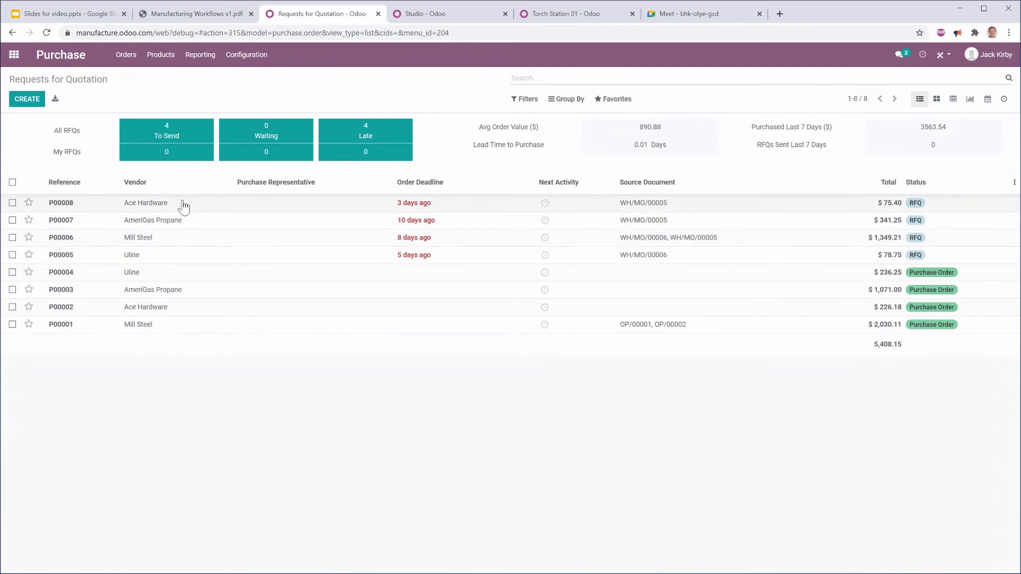
# Step: Review Ace Hardware RFQ P00008 ($75.40) and jump to its source order WH/MO/00005
pyautogui.click(60, 202)
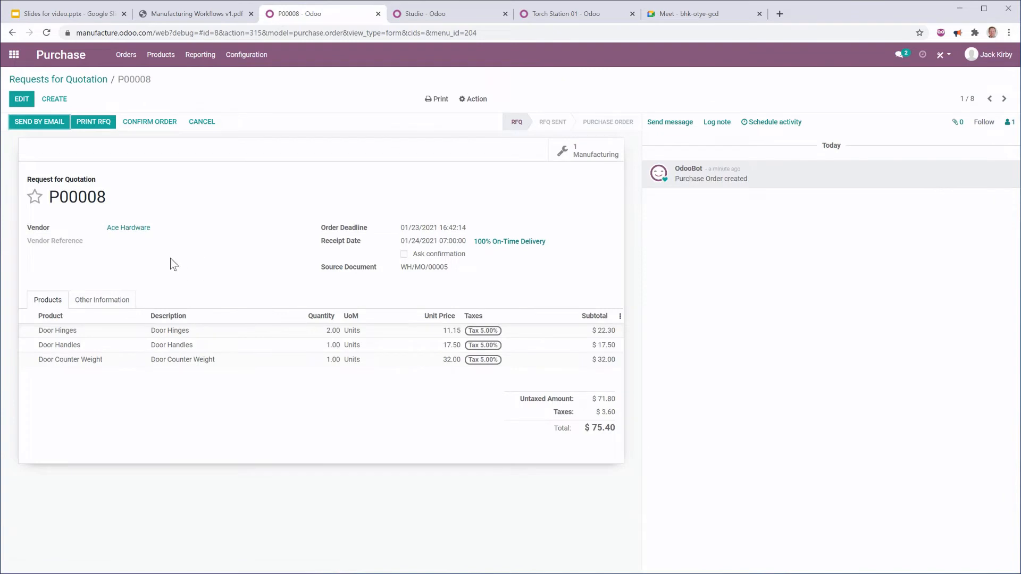
pyautogui.moveTo(229, 359)
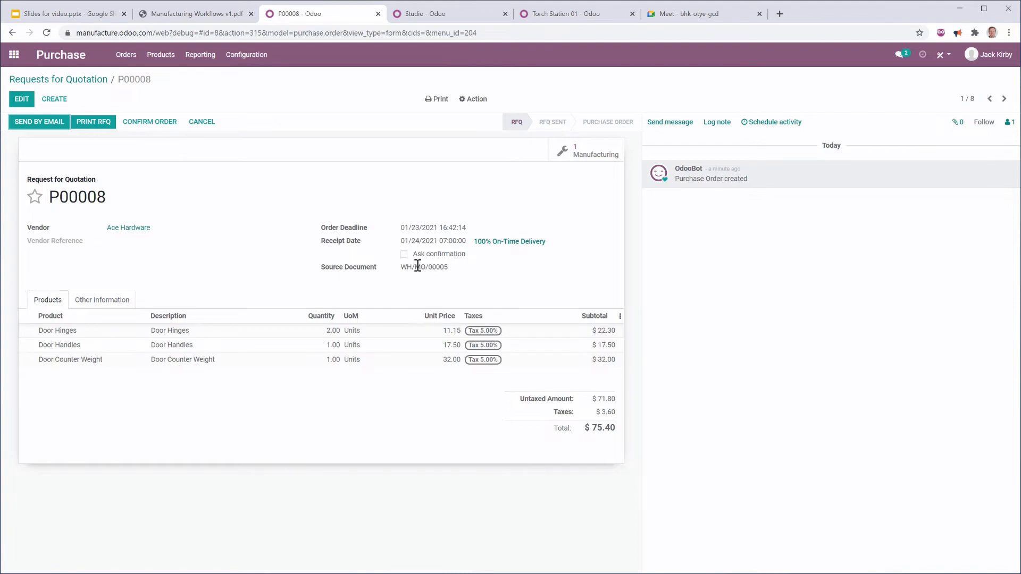
pyautogui.moveTo(196, 337)
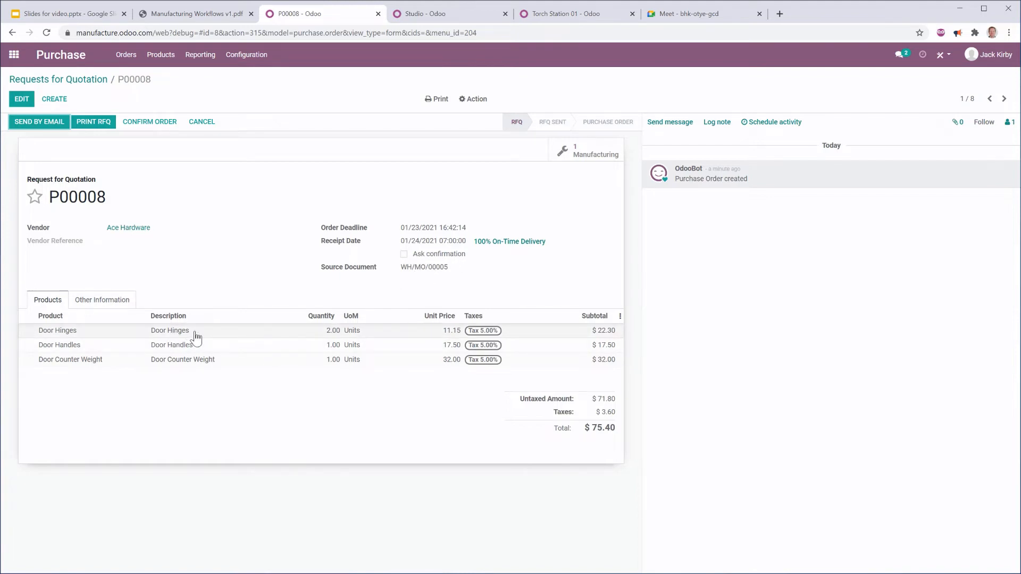
pyautogui.moveTo(499, 396)
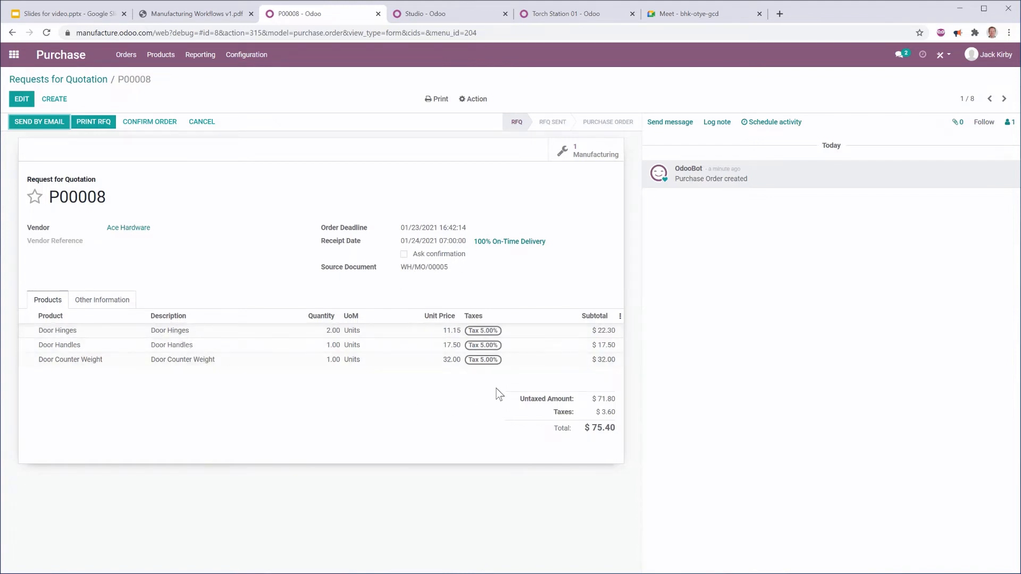
pyautogui.moveTo(597, 220)
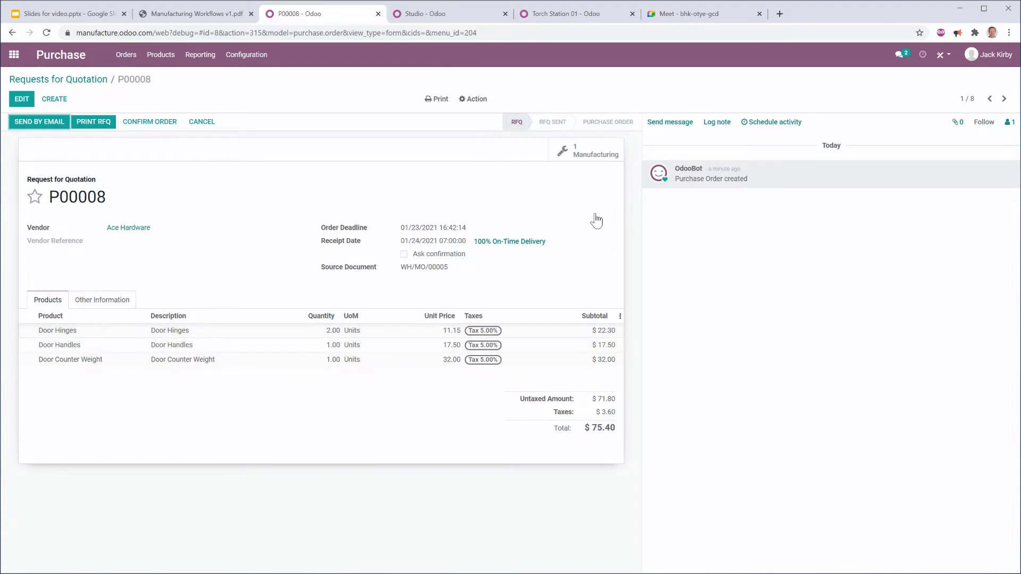
pyautogui.moveTo(352, 272)
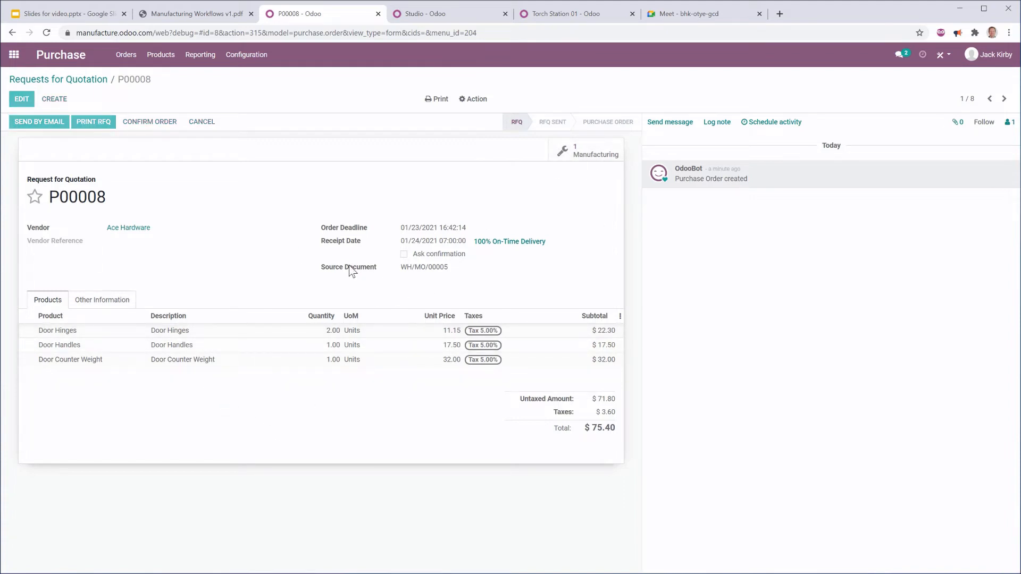
pyautogui.click(424, 267)
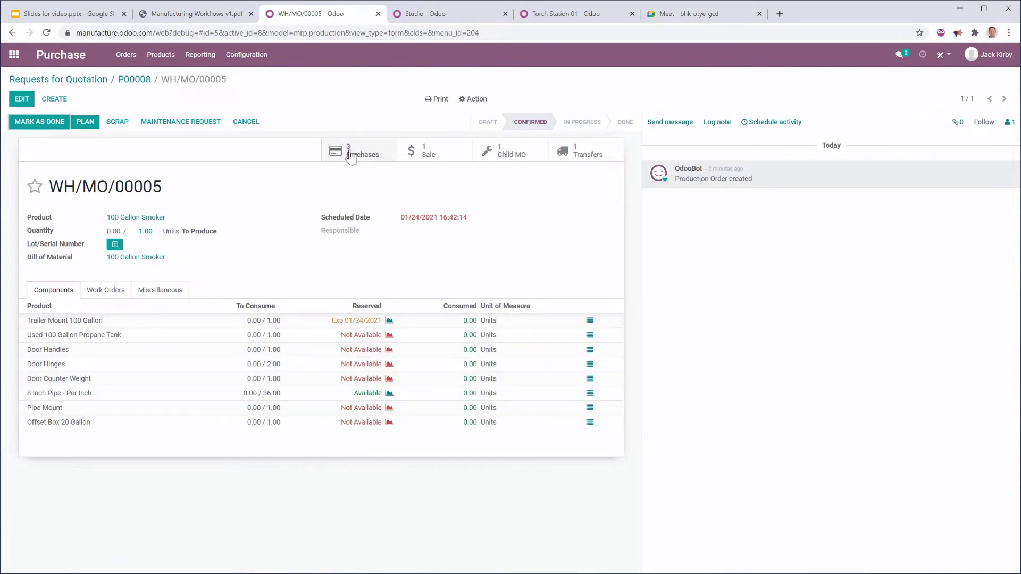
# Step: Confirm purchase P00008 and validate receipt WH/IN/00005 of all door parts into WH/Stock
pyautogui.click(361, 150)
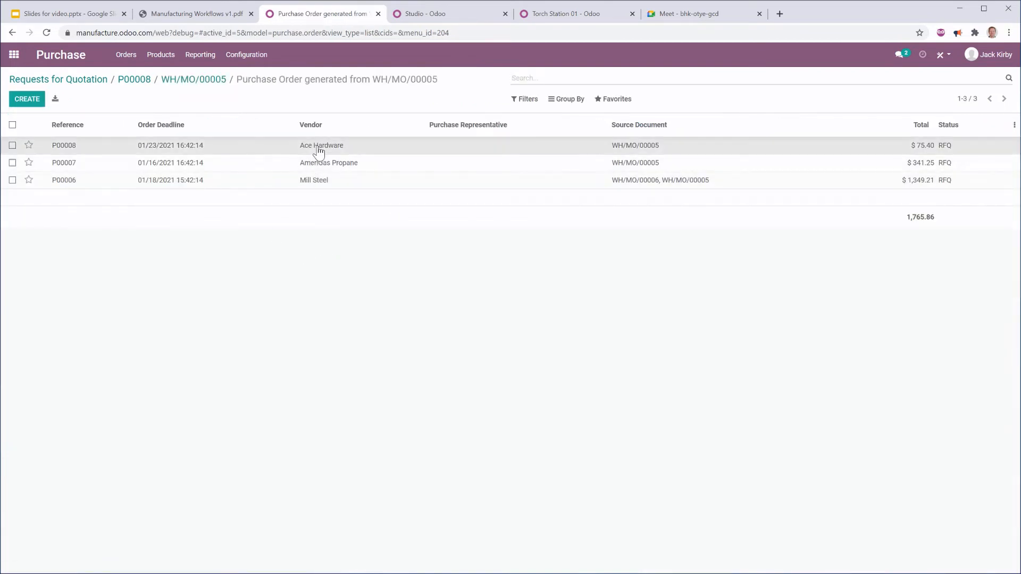
pyautogui.click(63, 145)
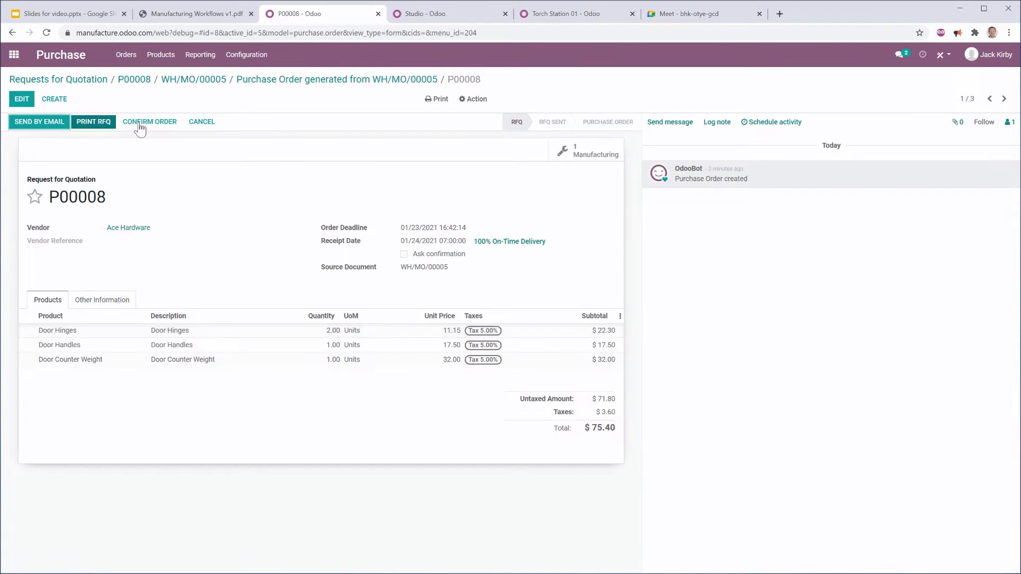
pyautogui.click(150, 122)
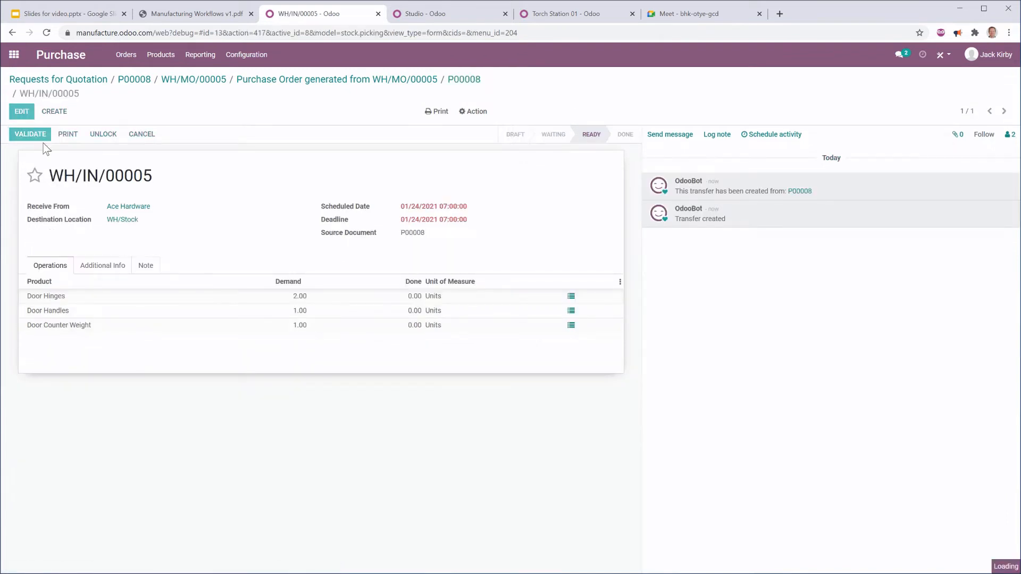
pyautogui.click(30, 134)
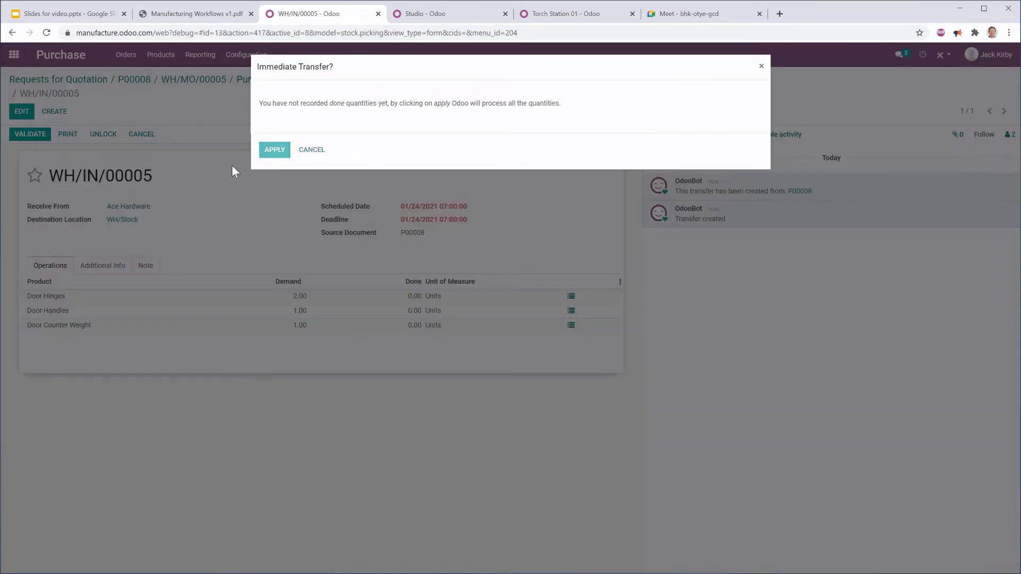
pyautogui.click(273, 149)
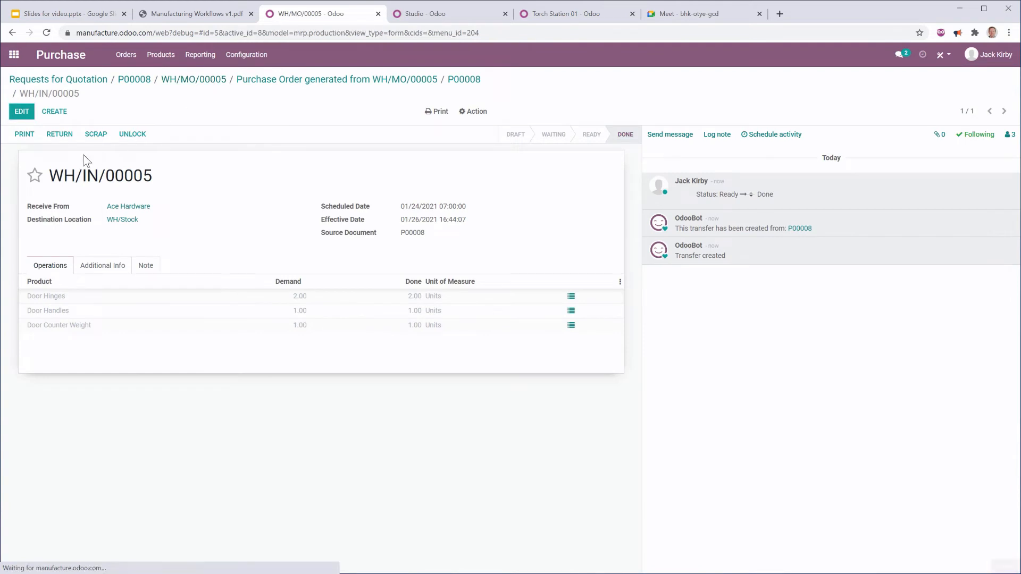
pyautogui.click(193, 79)
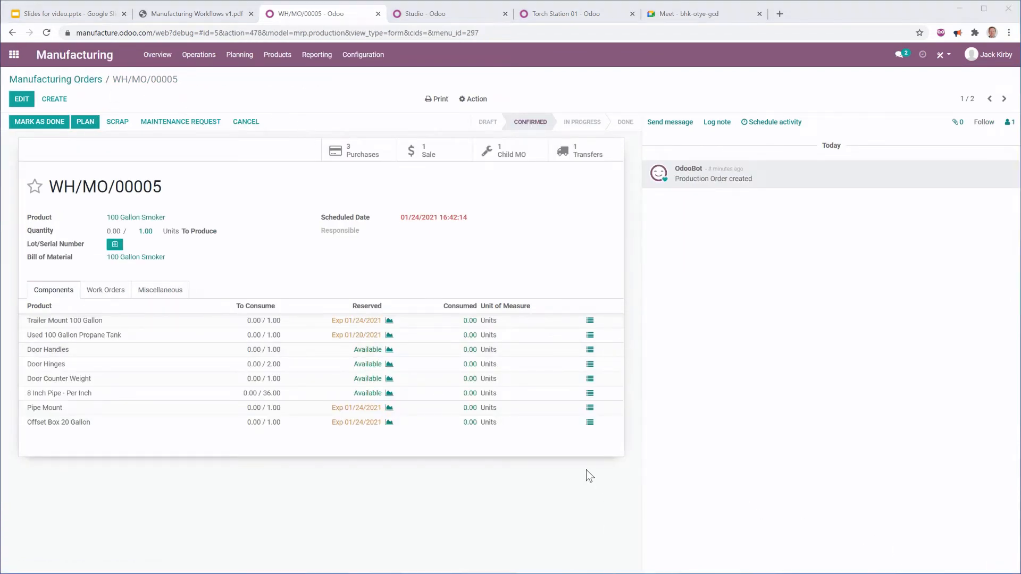
pyautogui.moveTo(358, 285)
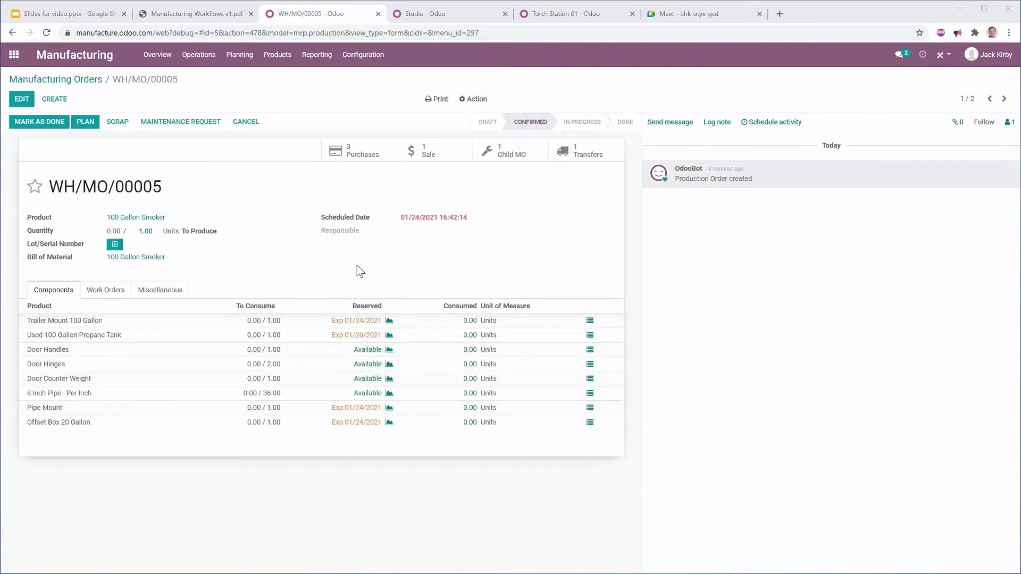
pyautogui.moveTo(366, 350)
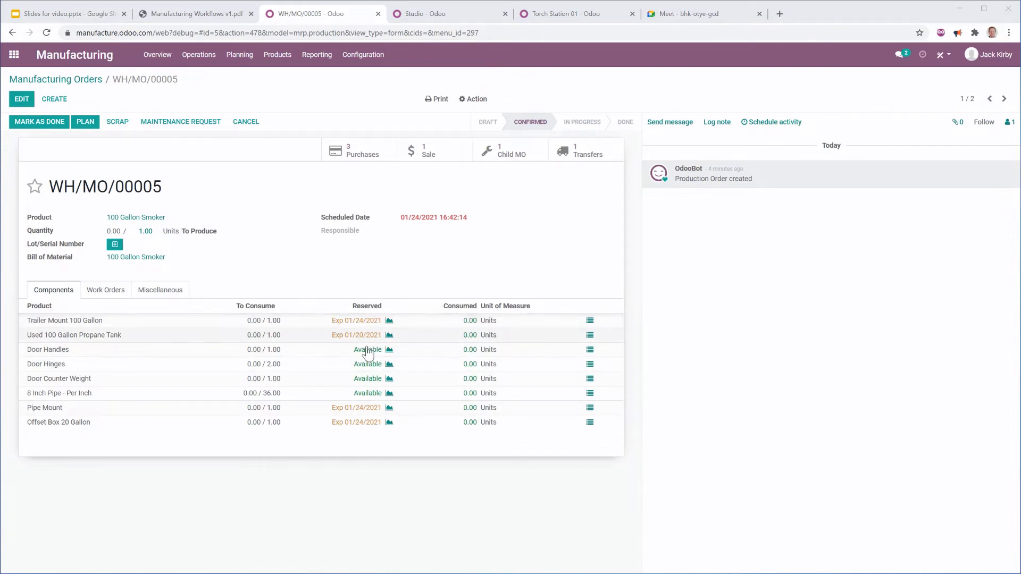
pyautogui.moveTo(357, 442)
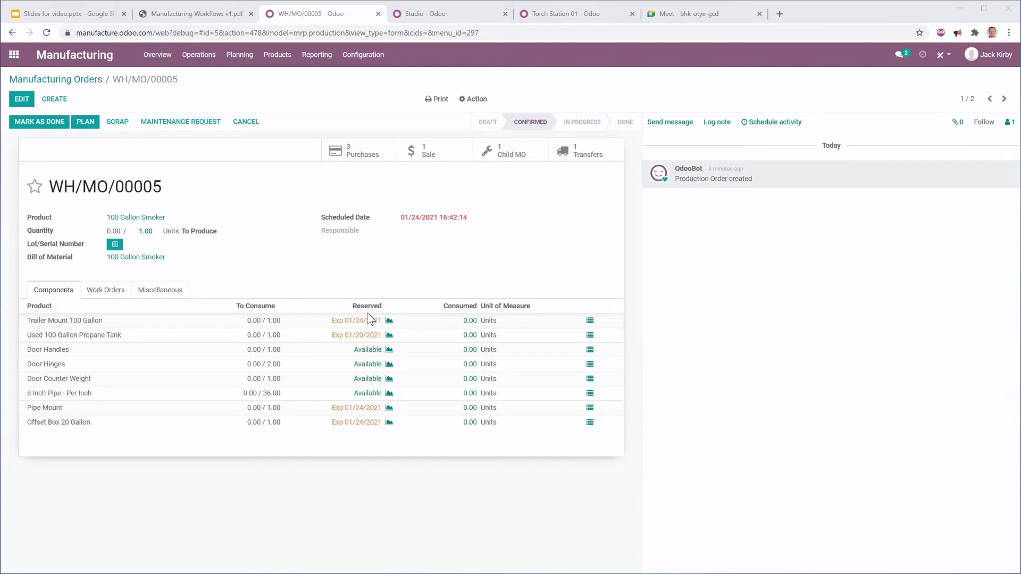
pyautogui.moveTo(359, 346)
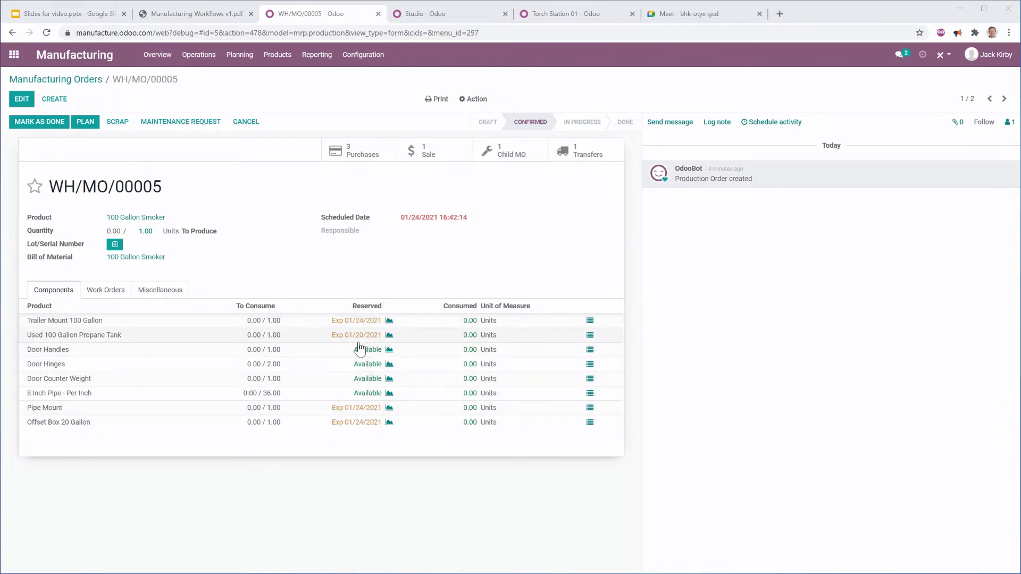
pyautogui.moveTo(326, 441)
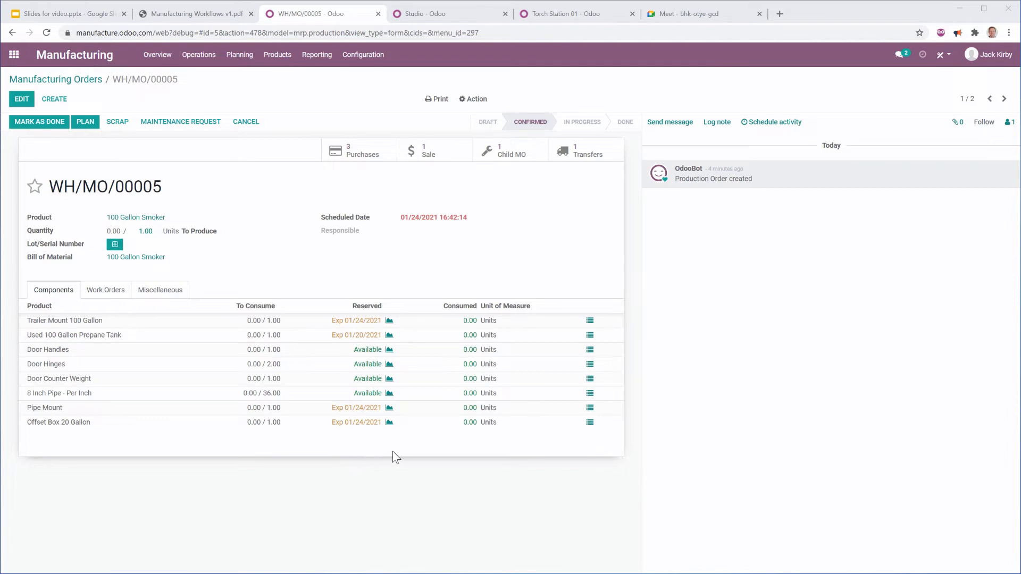
pyautogui.moveTo(343, 320)
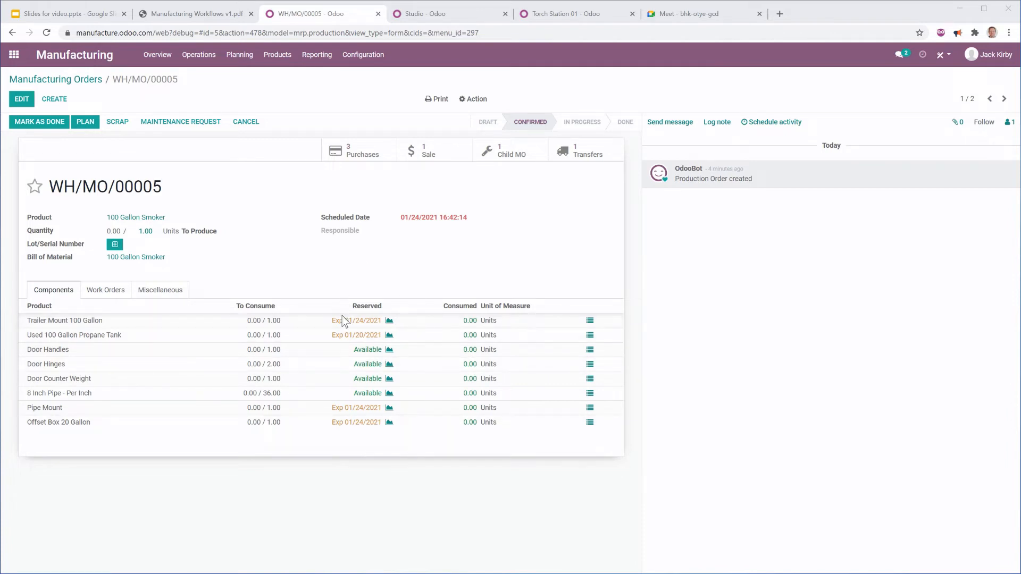
pyautogui.moveTo(342, 411)
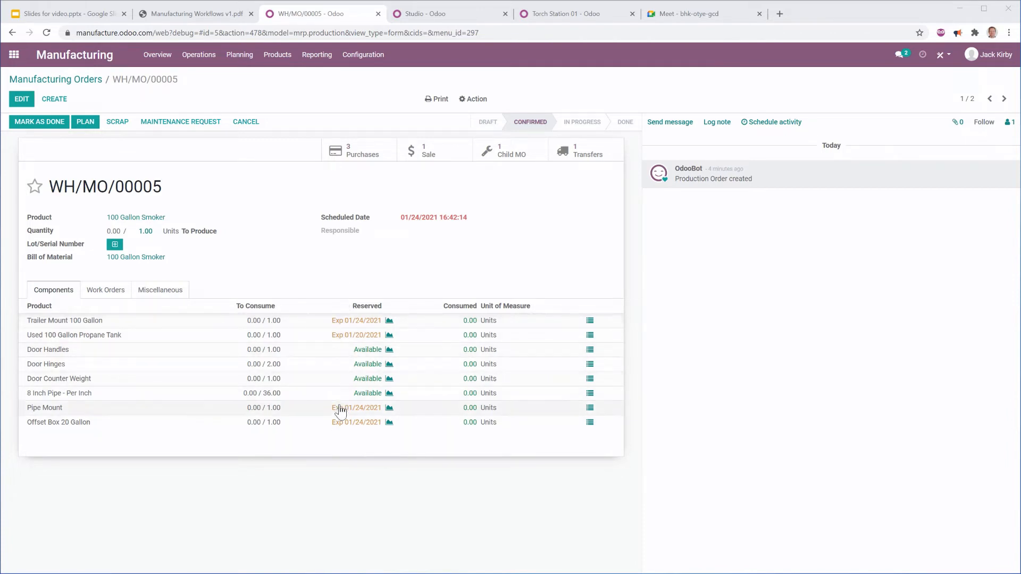
pyautogui.moveTo(362, 439)
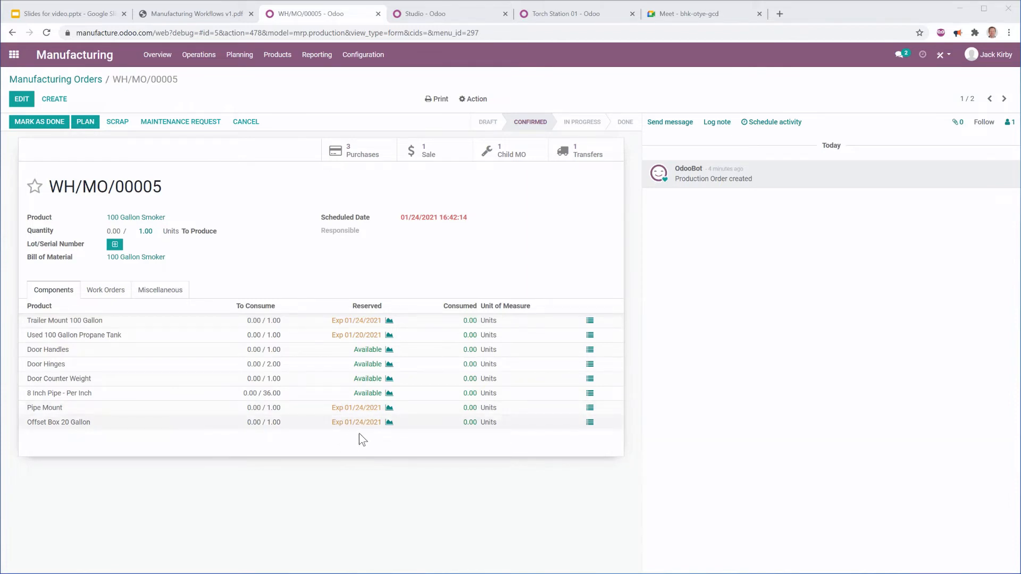
pyautogui.moveTo(397, 473)
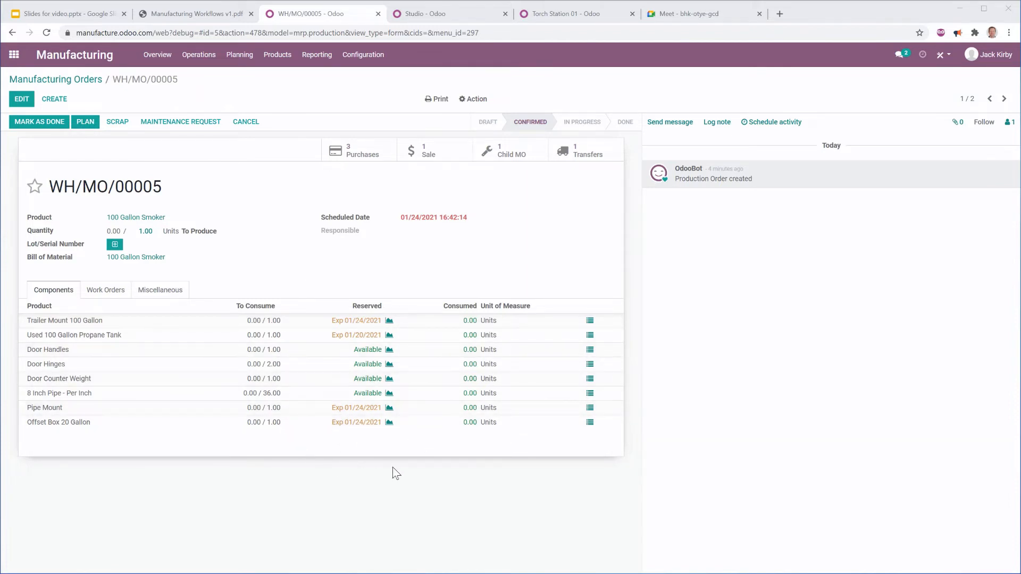
pyautogui.moveTo(326, 254)
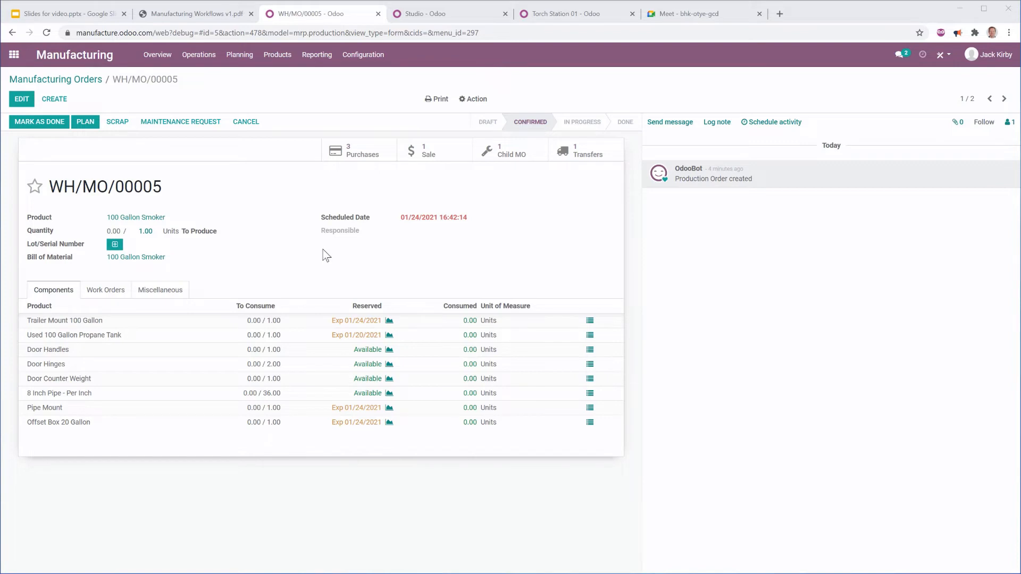
pyautogui.moveTo(97, 382)
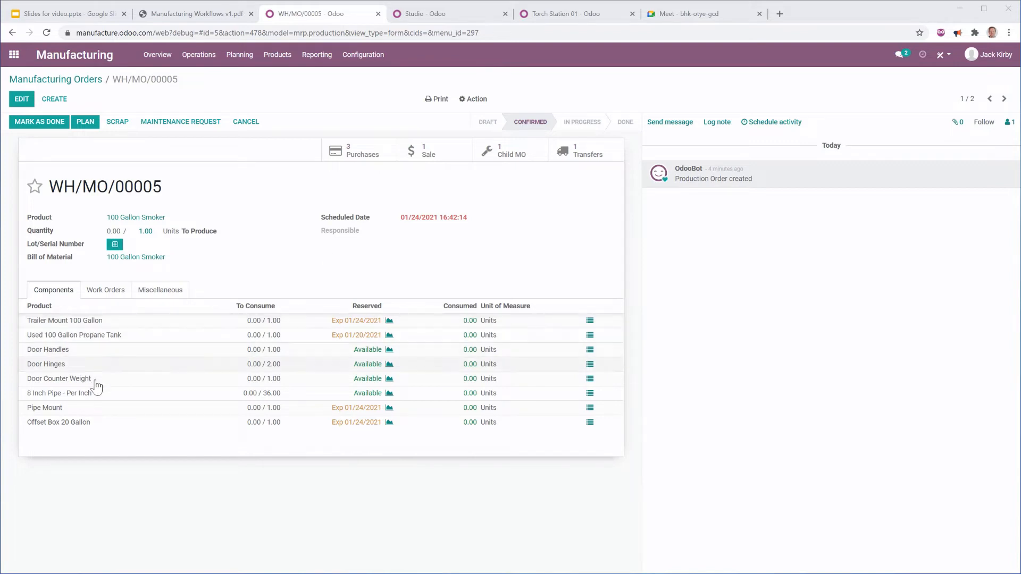
pyautogui.moveTo(416, 307)
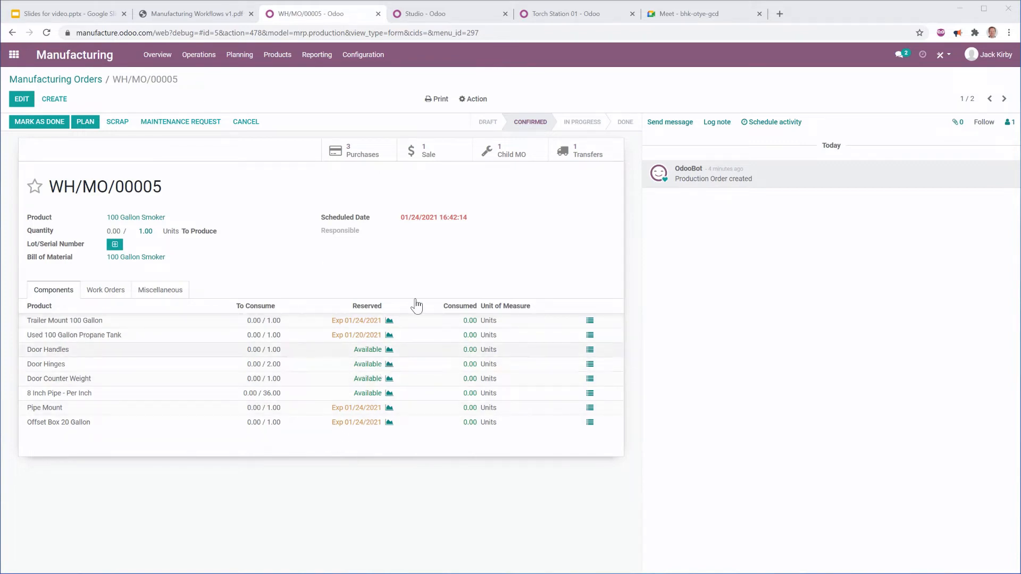
pyautogui.moveTo(287, 239)
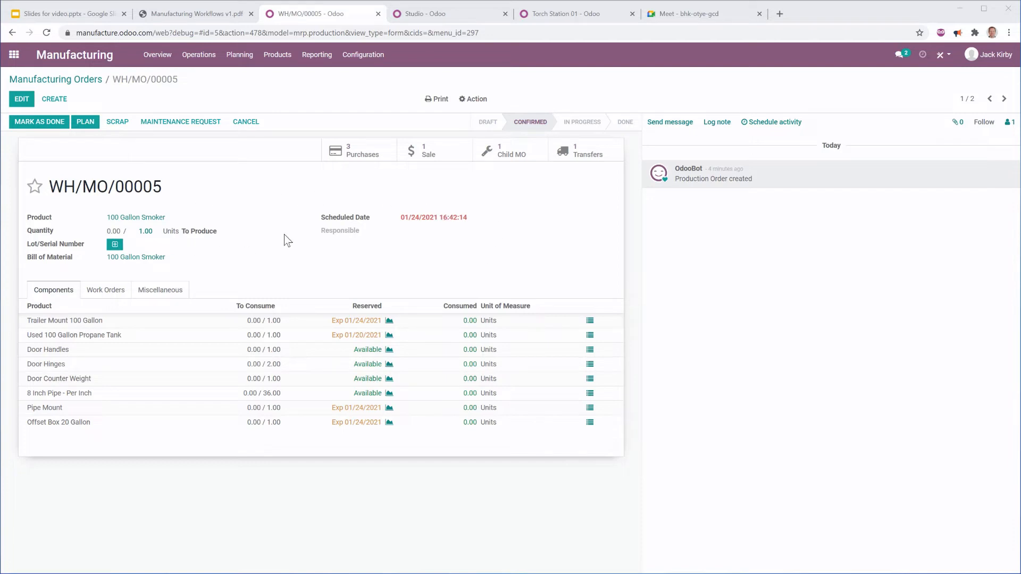
pyautogui.moveTo(521, 161)
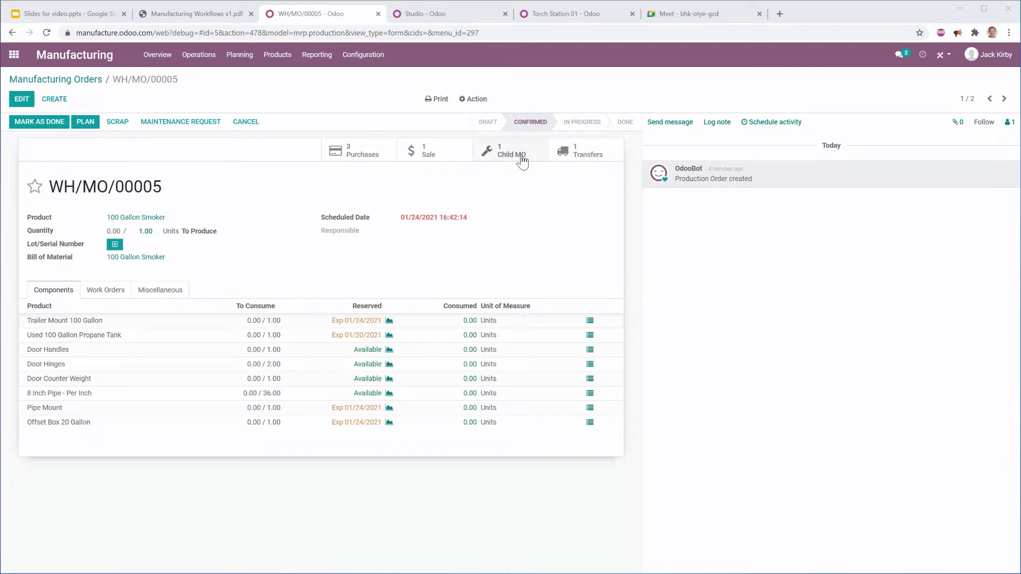
# Step: Follow the Child MO smart button from WH/MO/00005 into trailer order WH/MO/00006
pyautogui.click(512, 153)
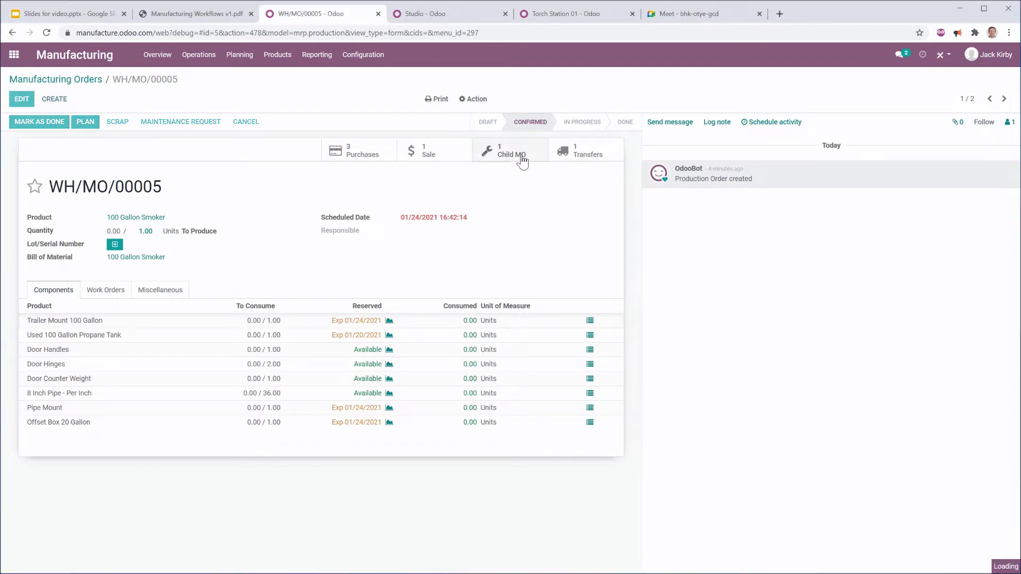
pyautogui.click(510, 150)
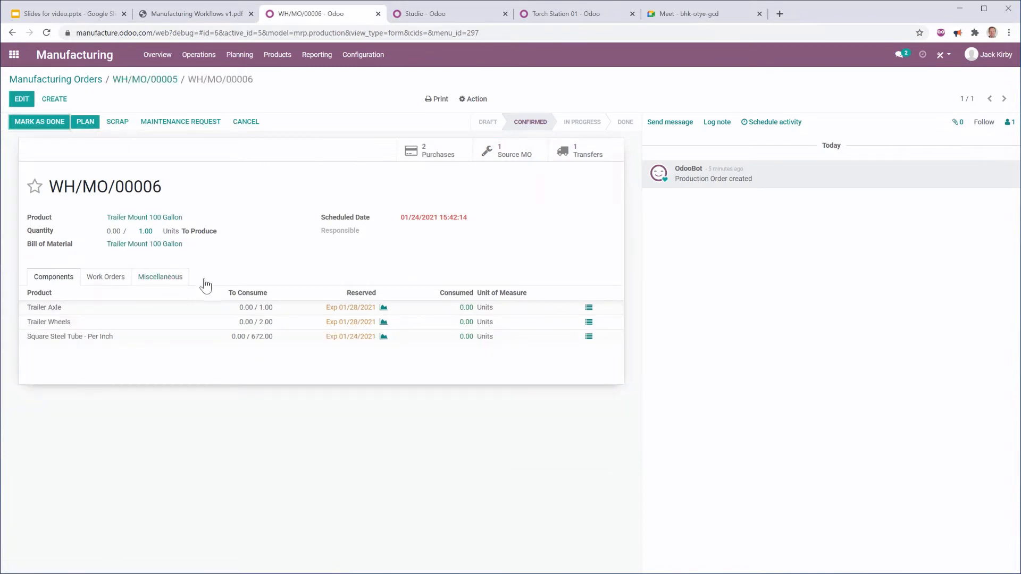
pyautogui.moveTo(330, 328)
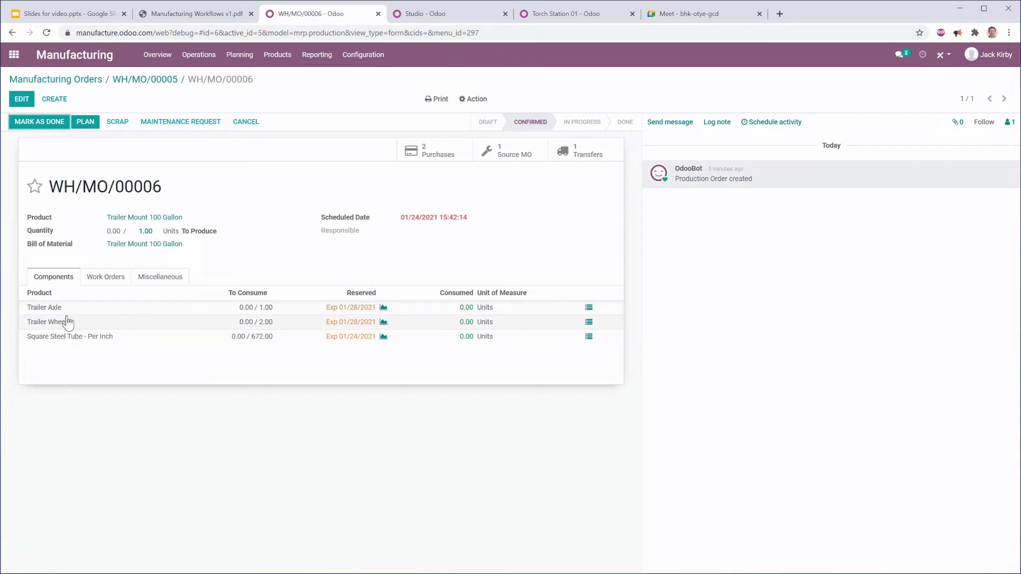
pyautogui.moveTo(114, 361)
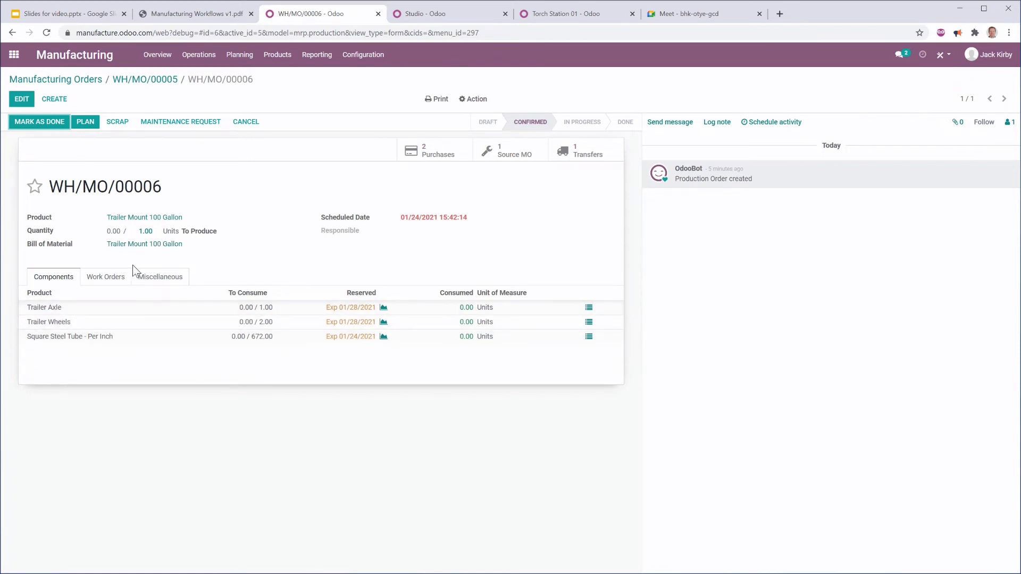
pyautogui.moveTo(175, 71)
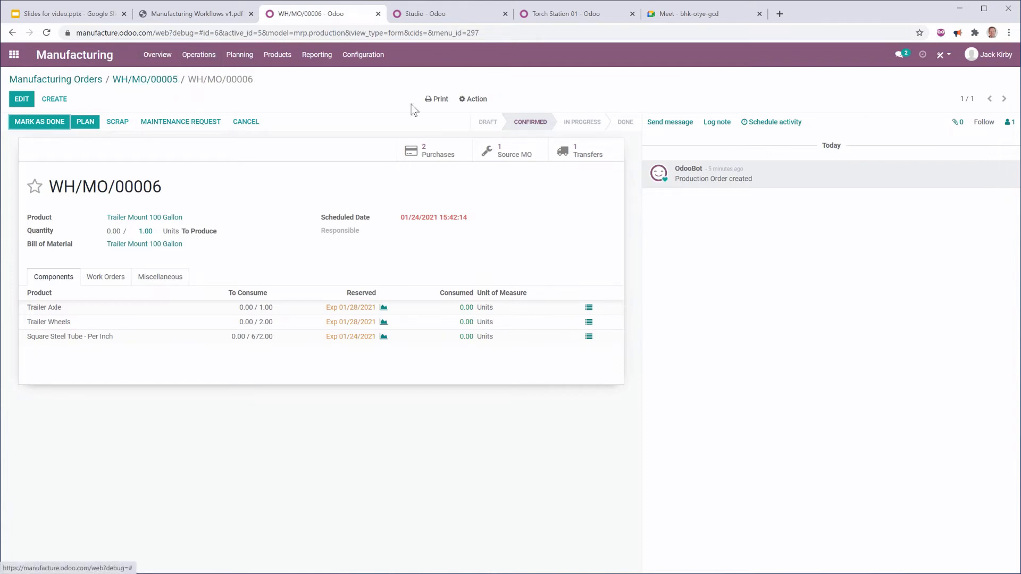
# Step: Receive Mill Steel purchase order P00006 into stock, validating receipt WH/IN/00007 for all quantities
pyautogui.click(435, 150)
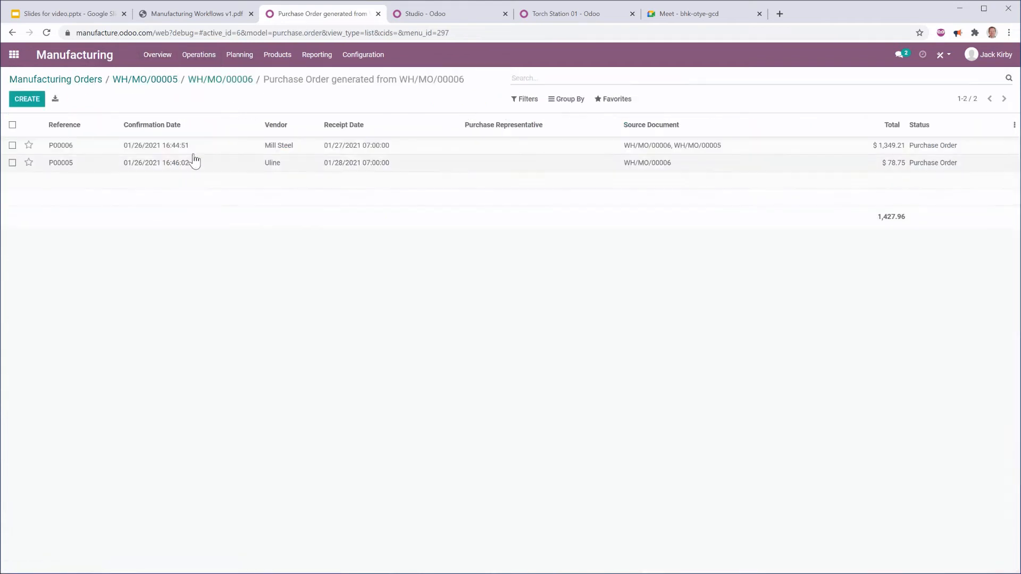
pyautogui.click(61, 146)
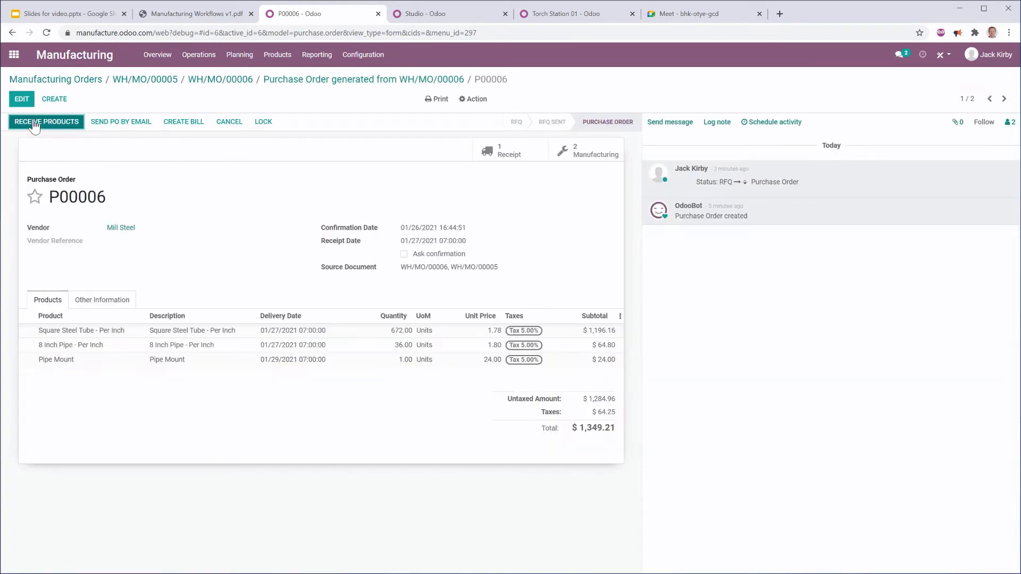
pyautogui.click(46, 121)
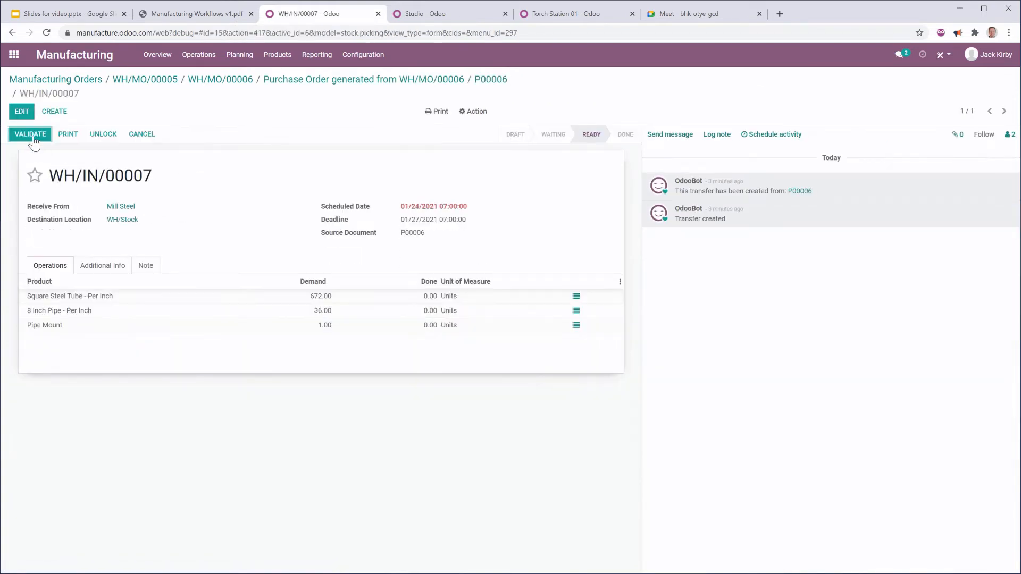
pyautogui.click(30, 134)
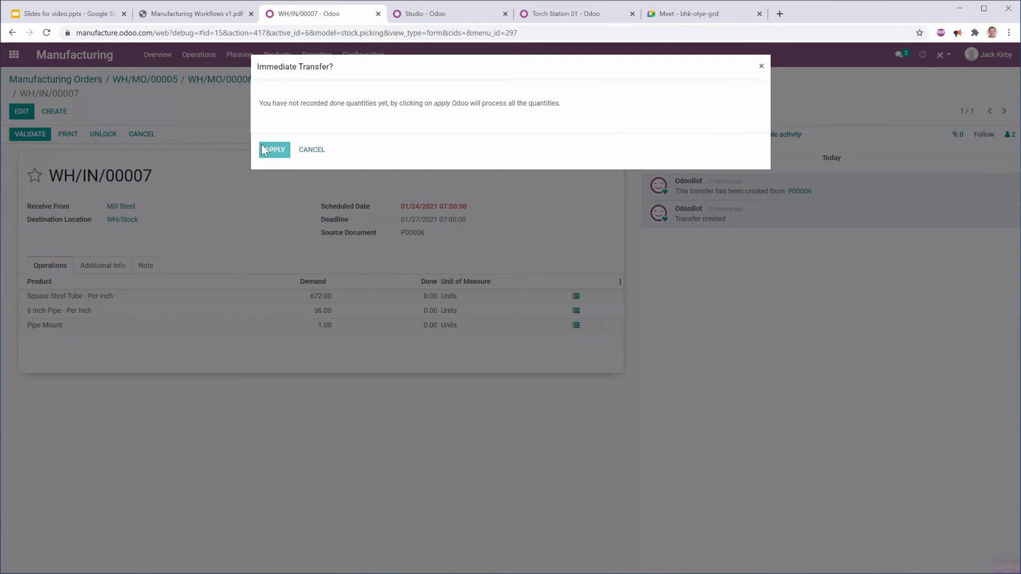
pyautogui.click(273, 149)
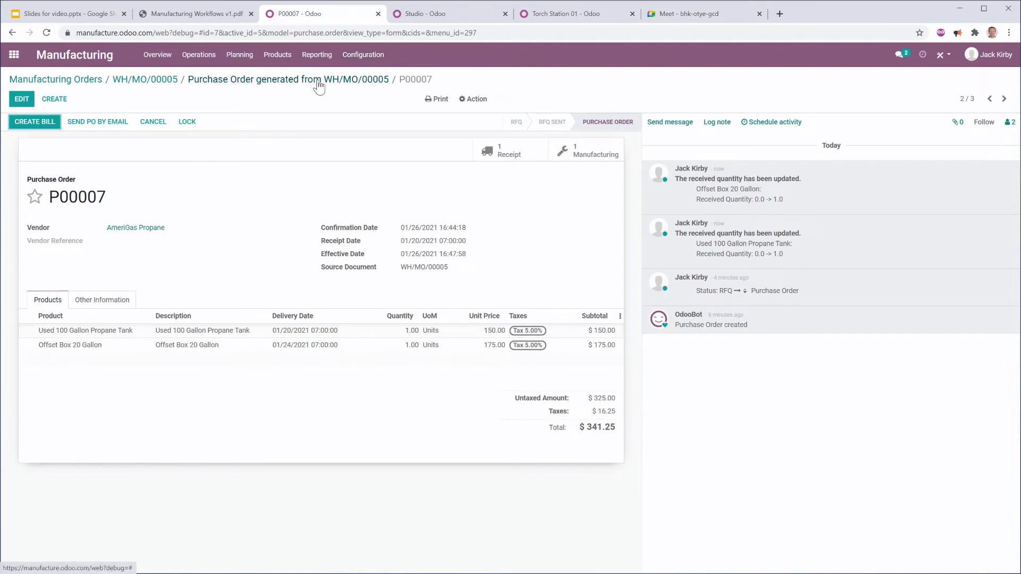
# Step: From WH/MO/00005, review component pick WH/PC/00006 availability and reserved quantities
pyautogui.click(144, 79)
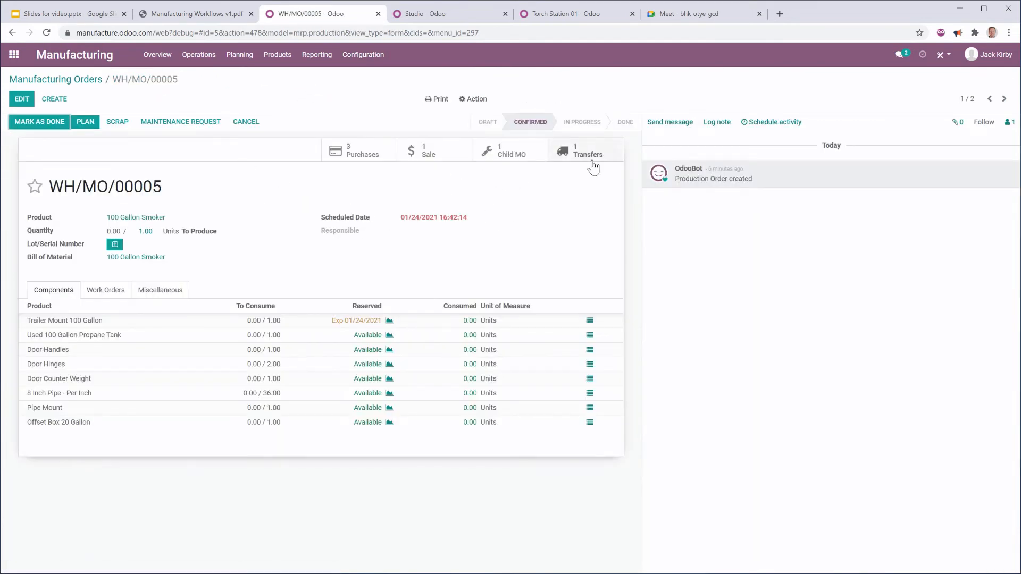
pyautogui.click(585, 150)
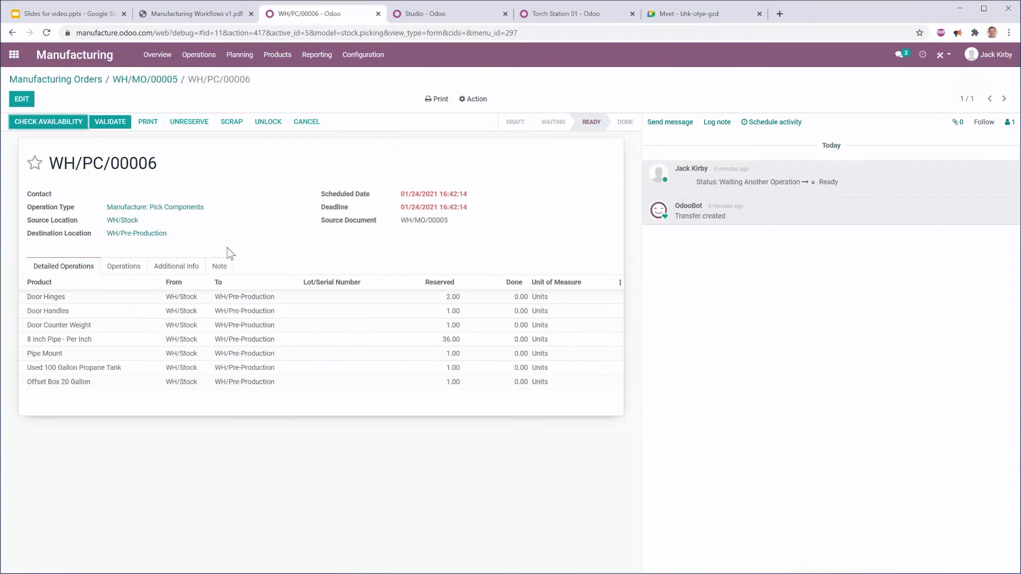
pyautogui.moveTo(380, 448)
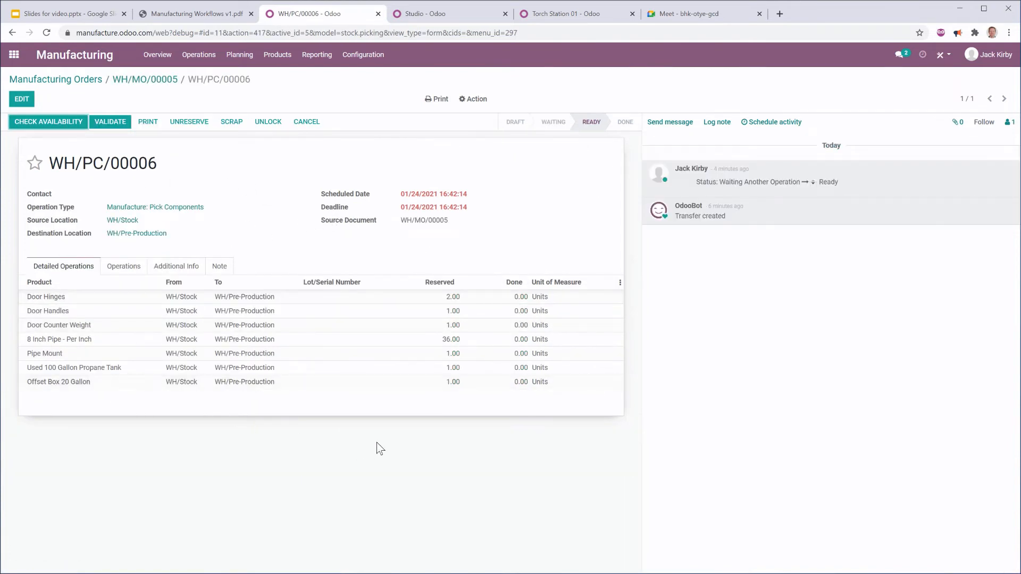
pyautogui.moveTo(144, 442)
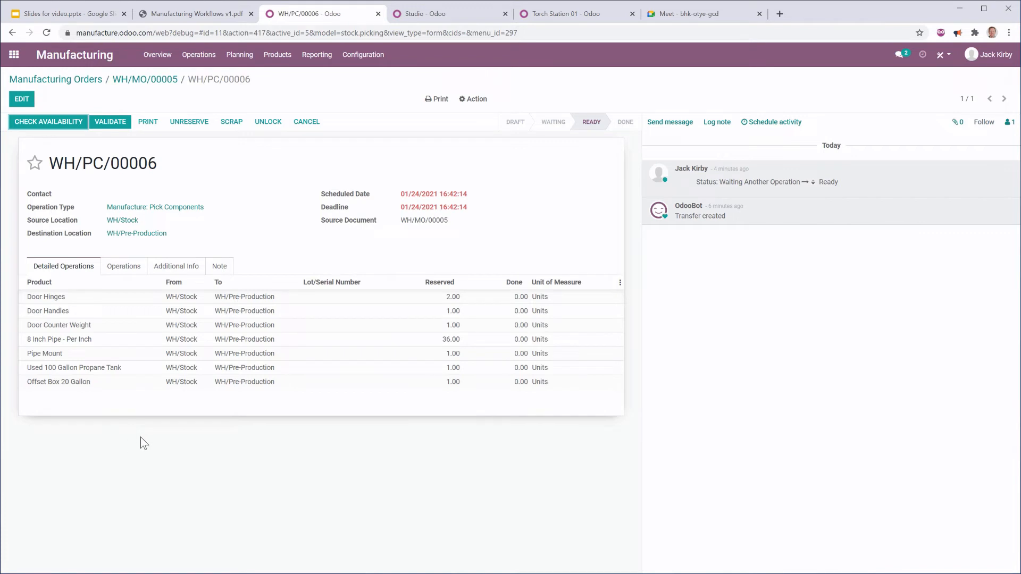
pyautogui.moveTo(179, 458)
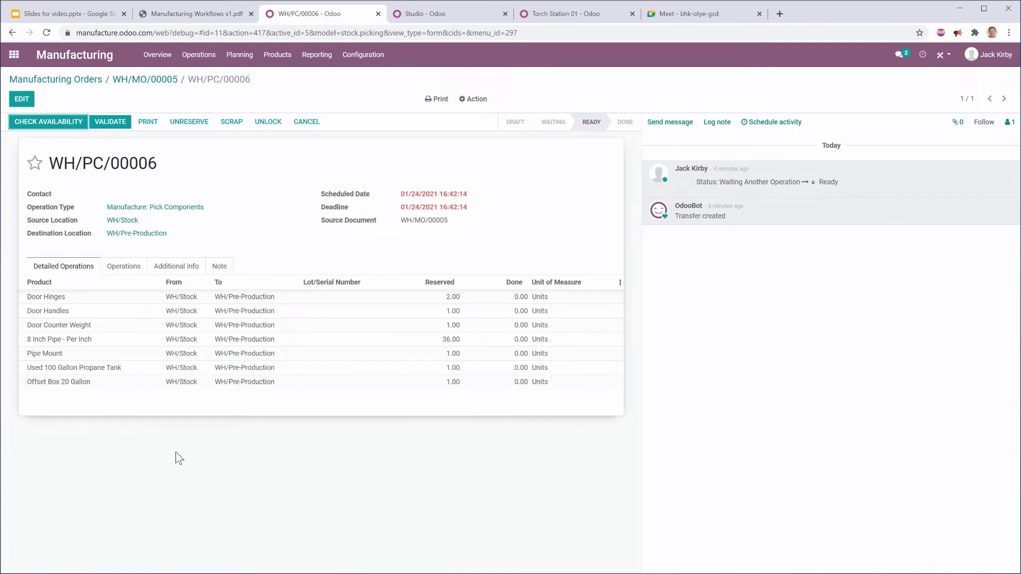
pyautogui.moveTo(384, 483)
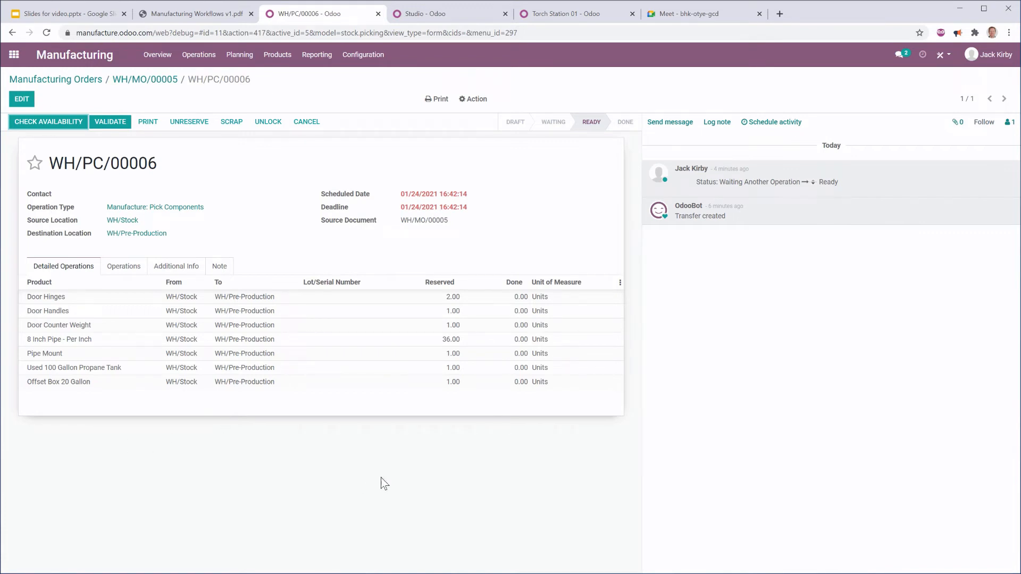
pyautogui.moveTo(199, 310)
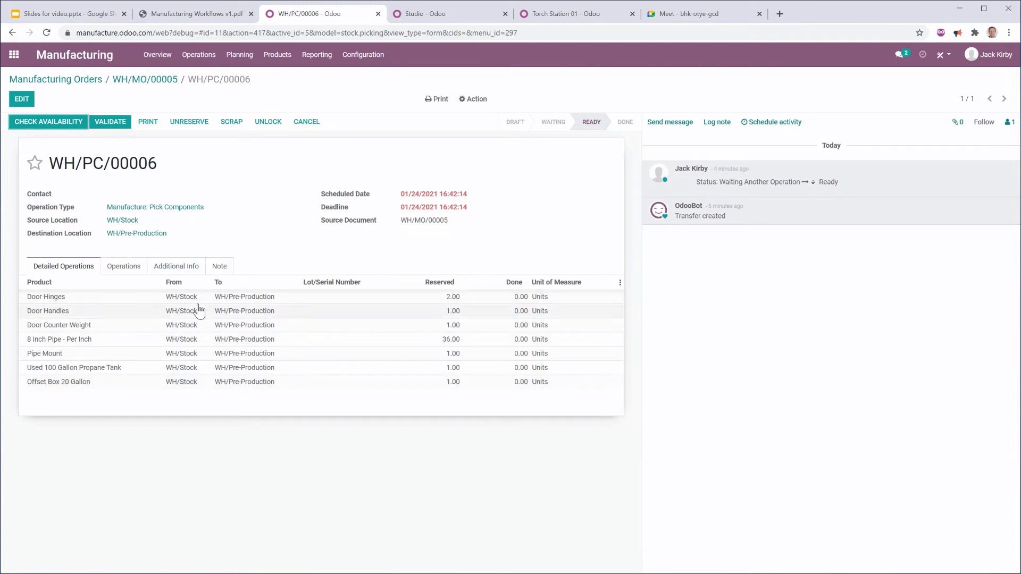
pyautogui.moveTo(253, 306)
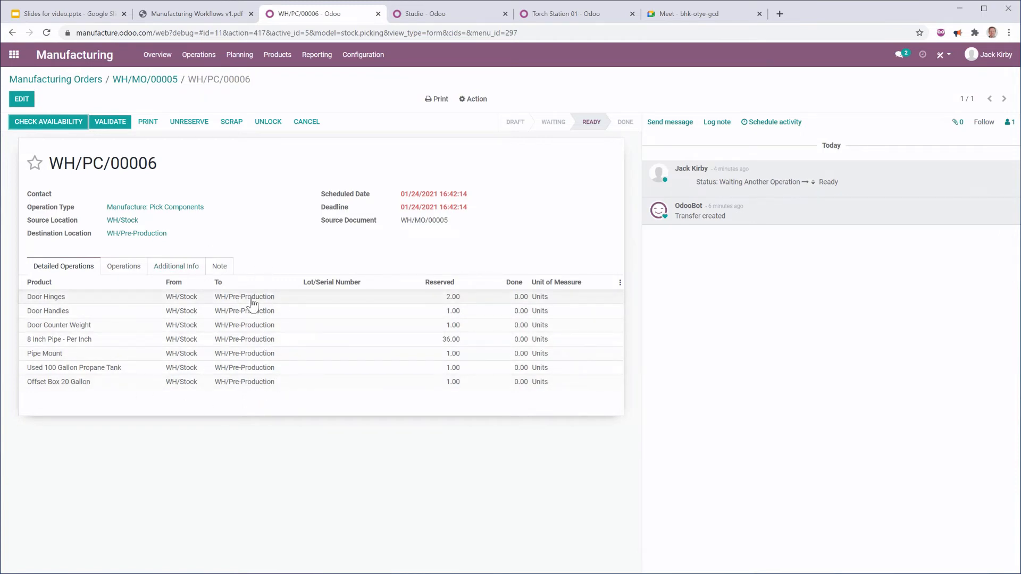
pyautogui.click(48, 121)
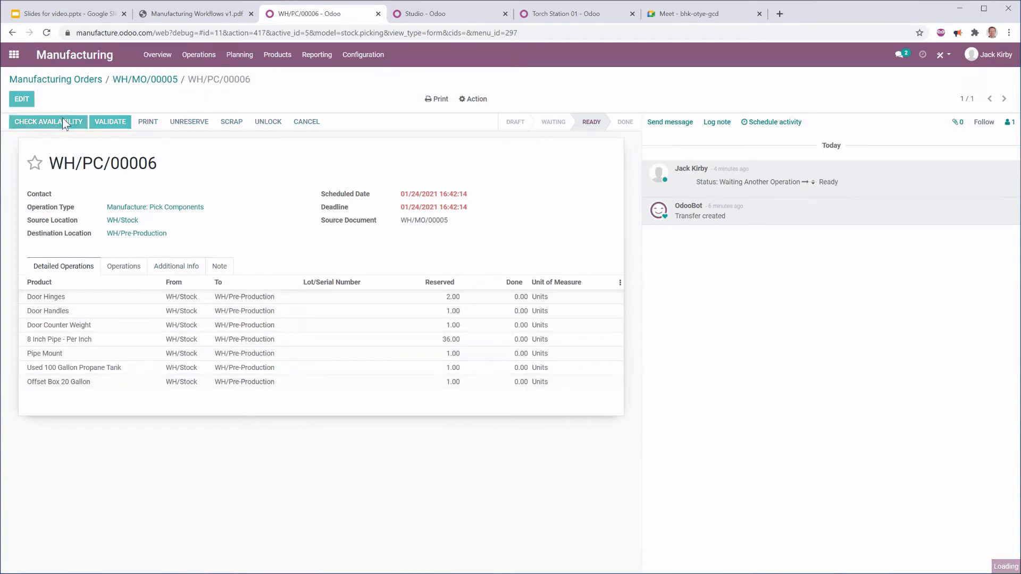
pyautogui.click(124, 266)
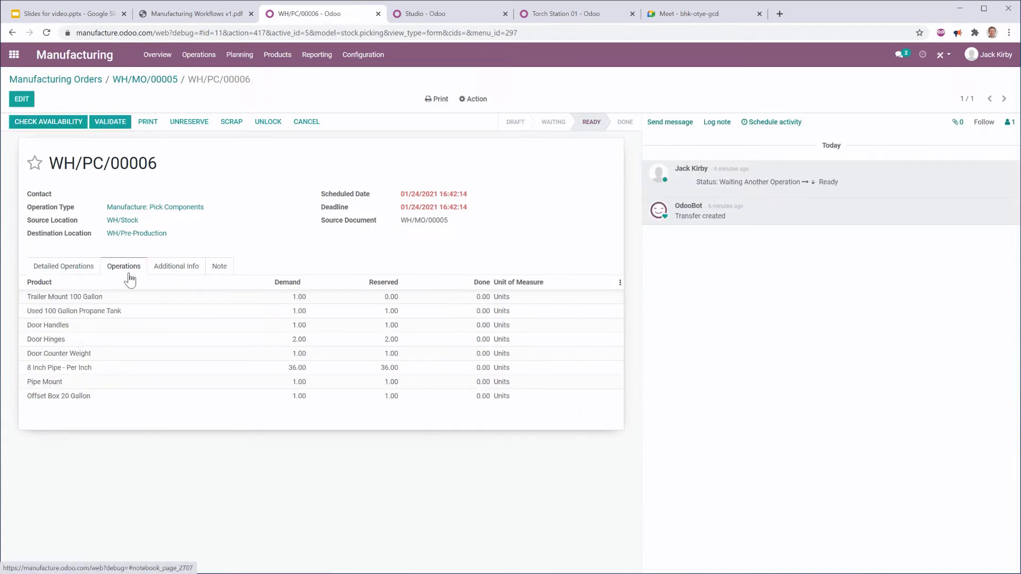
pyautogui.moveTo(143, 306)
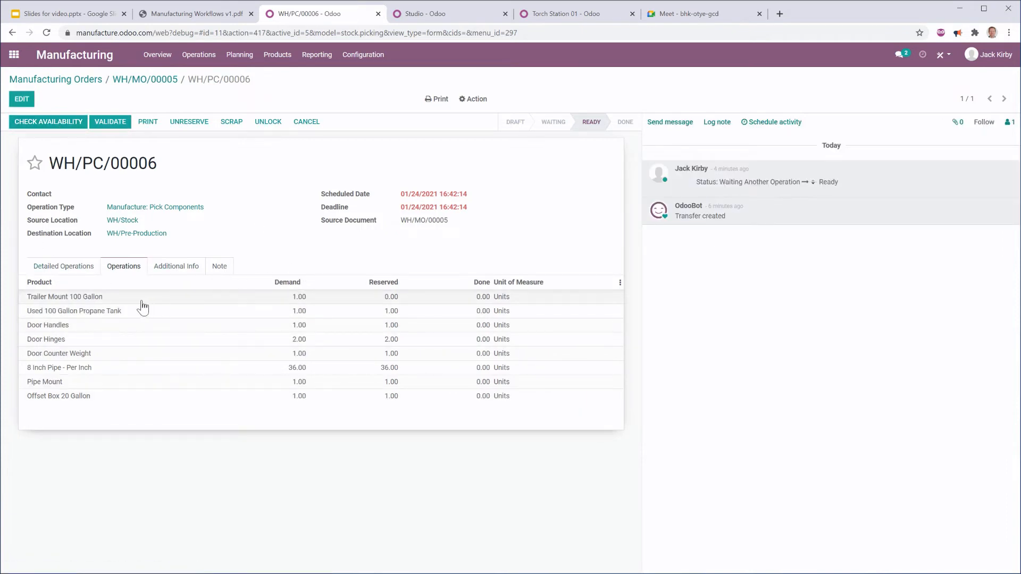
pyautogui.click(62, 266)
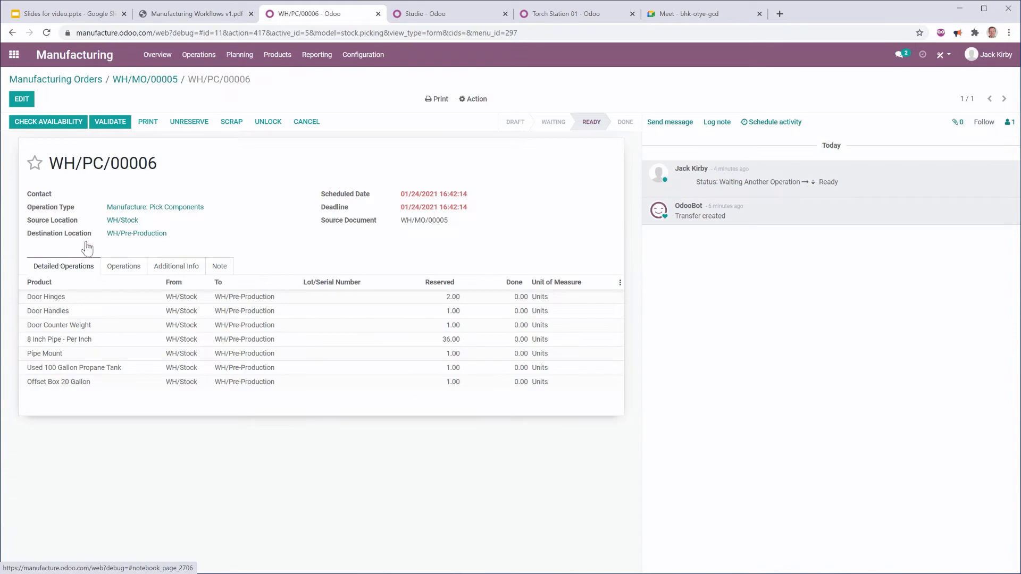
# Step: Validate pick WH/PC/00006, transferring all reserved components to pre-production
pyautogui.click(110, 121)
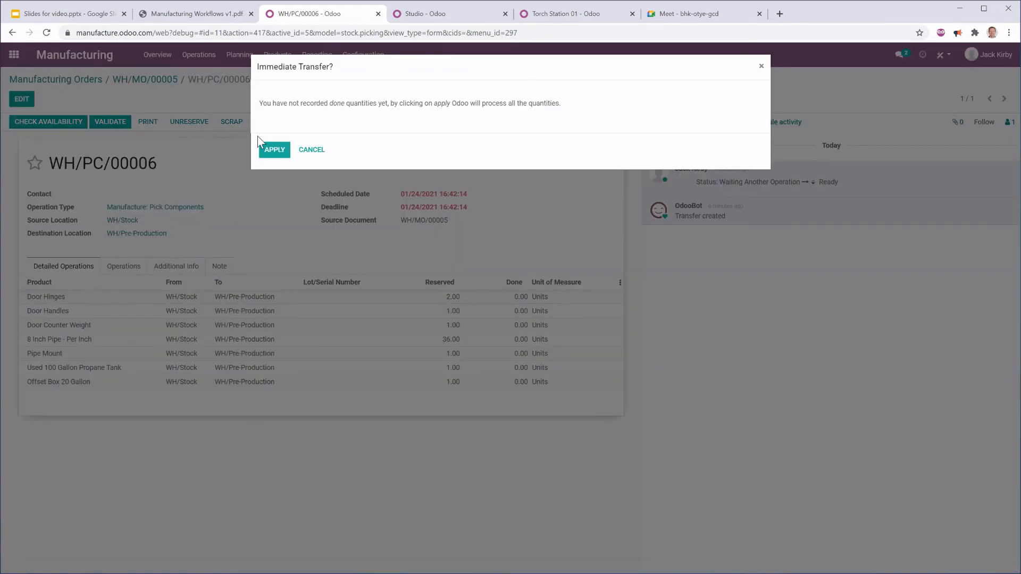
pyautogui.click(273, 149)
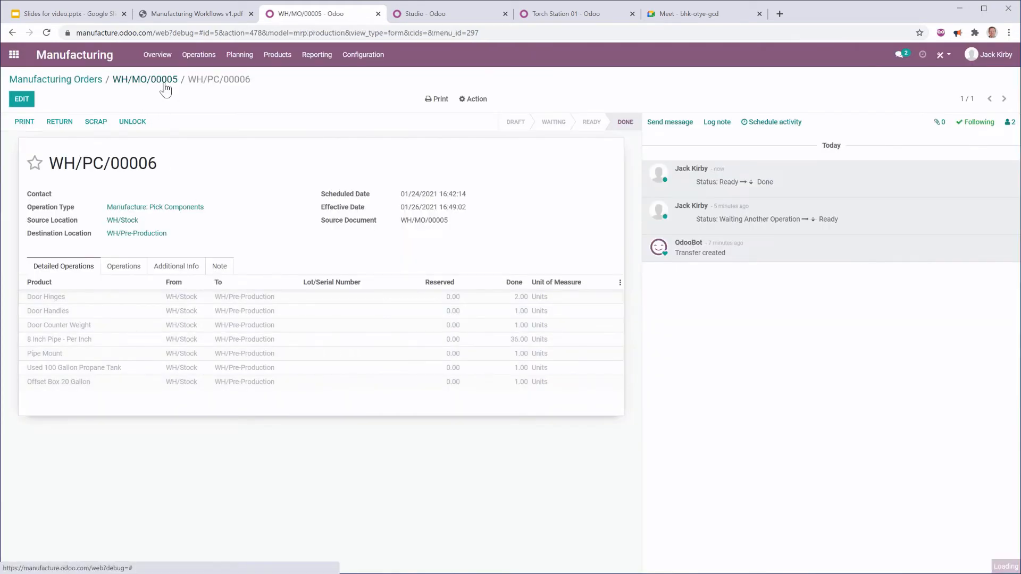
# Step: Validate component pick WH/PC/00005 for child order WH/MO/00006 and return to that order
pyautogui.click(145, 79)
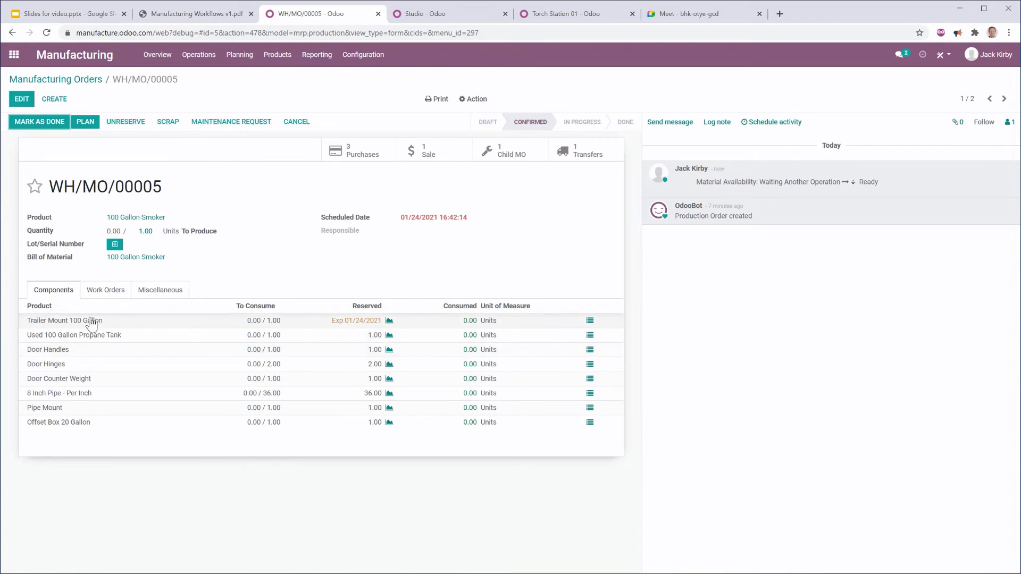
pyautogui.moveTo(417, 156)
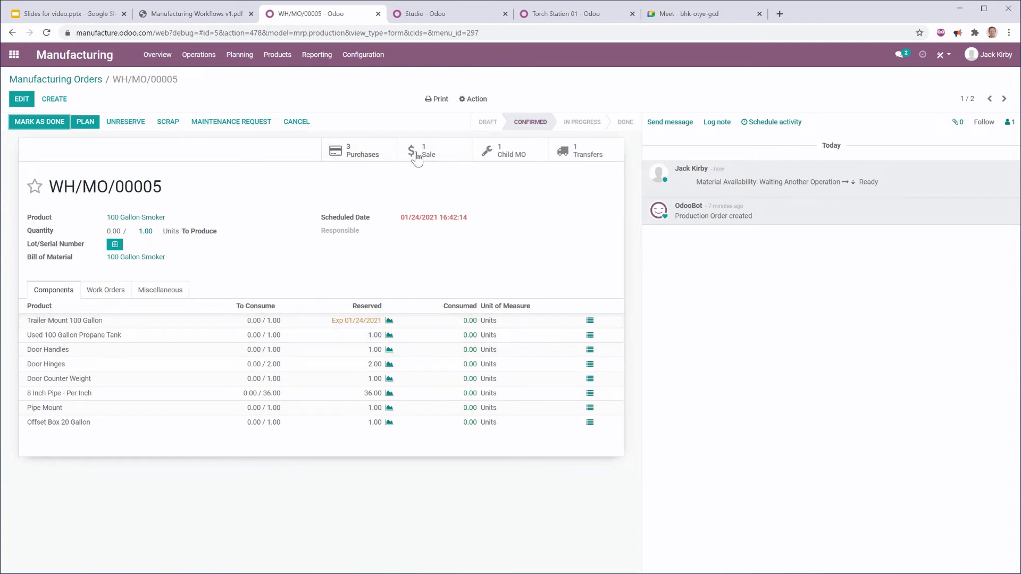
pyautogui.click(511, 153)
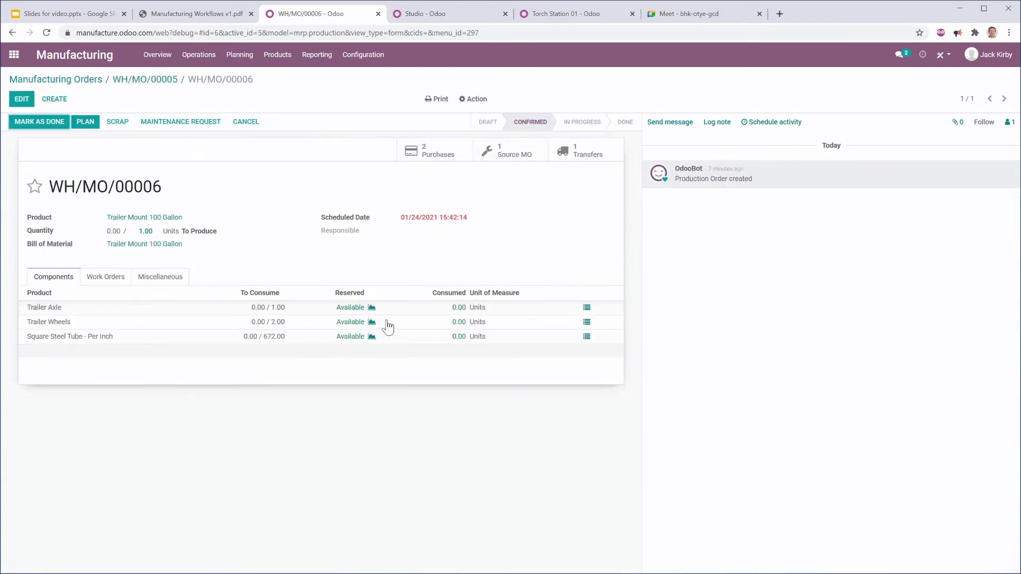
pyautogui.moveTo(334, 312)
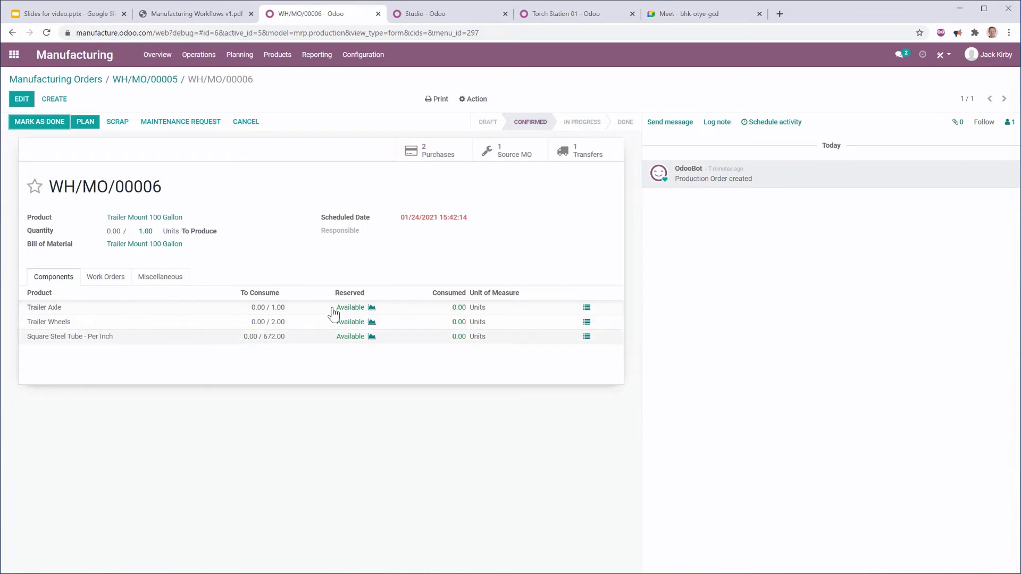
pyautogui.click(585, 150)
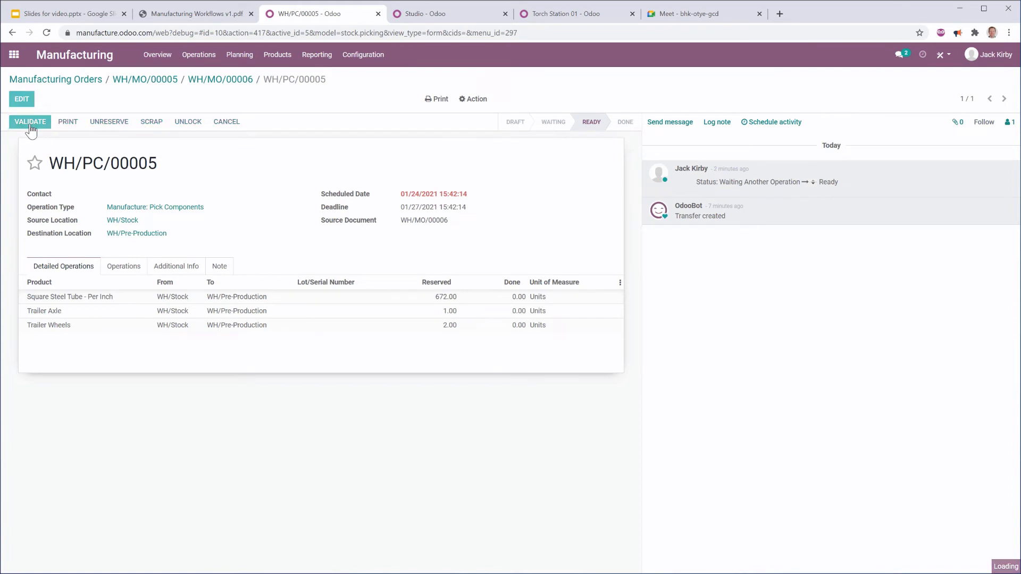
pyautogui.moveTo(259, 217)
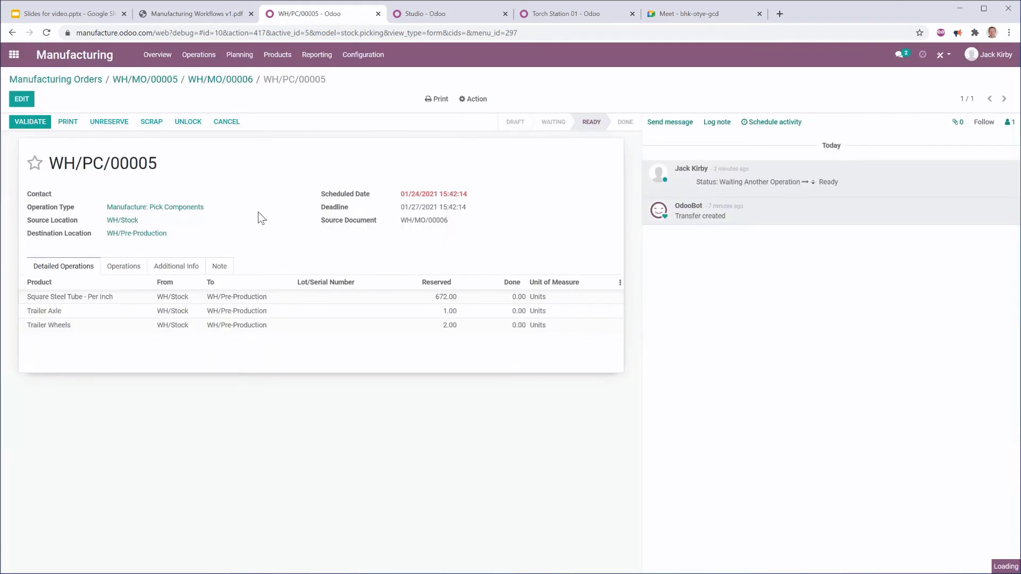
pyautogui.click(30, 121)
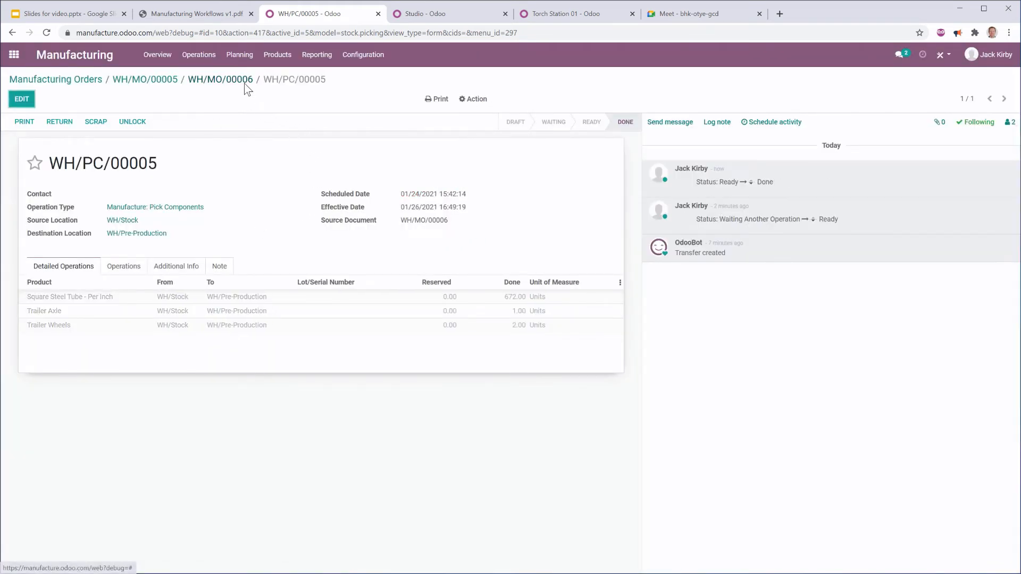
pyautogui.click(220, 79)
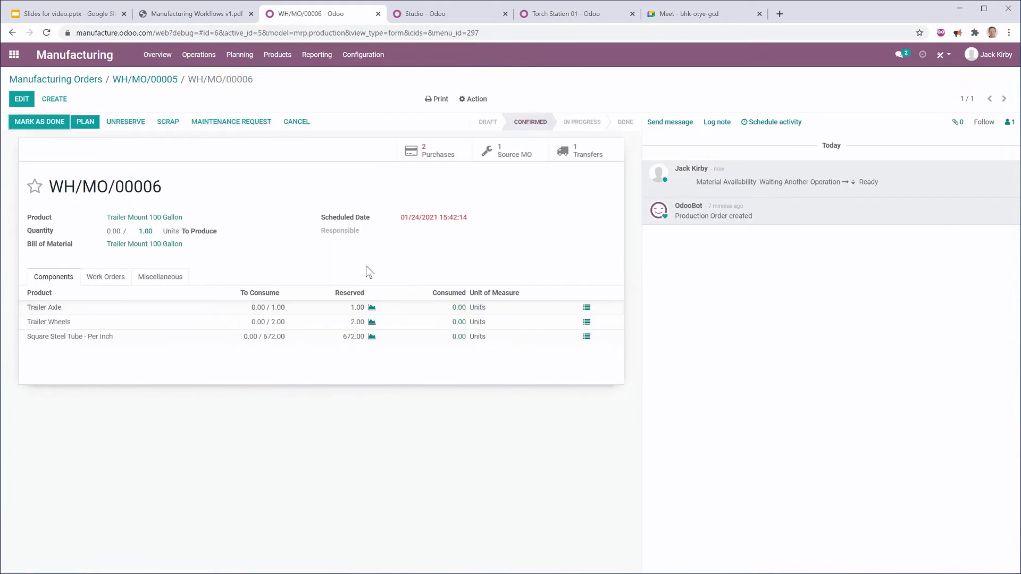
# Step: Plan WH/MO/00006's work orders and run the 100 Gallon Trailer Cut operation to done
pyautogui.click(85, 122)
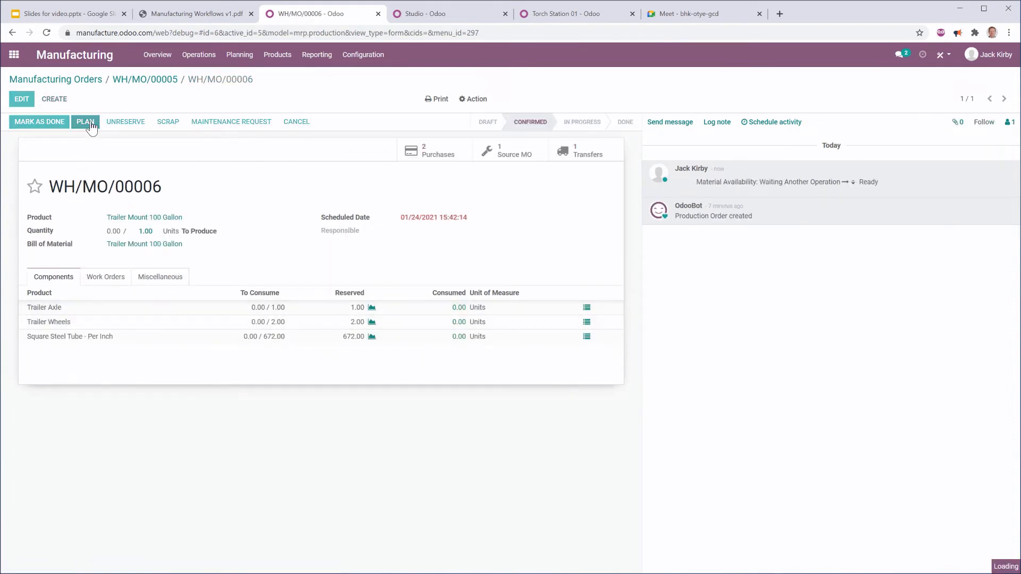
pyautogui.click(85, 122)
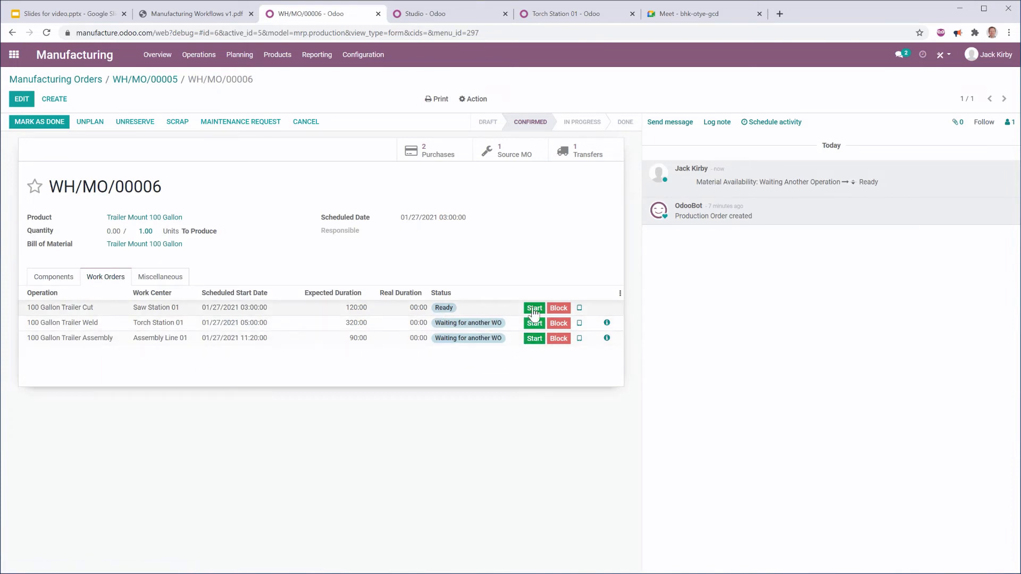
pyautogui.click(533, 307)
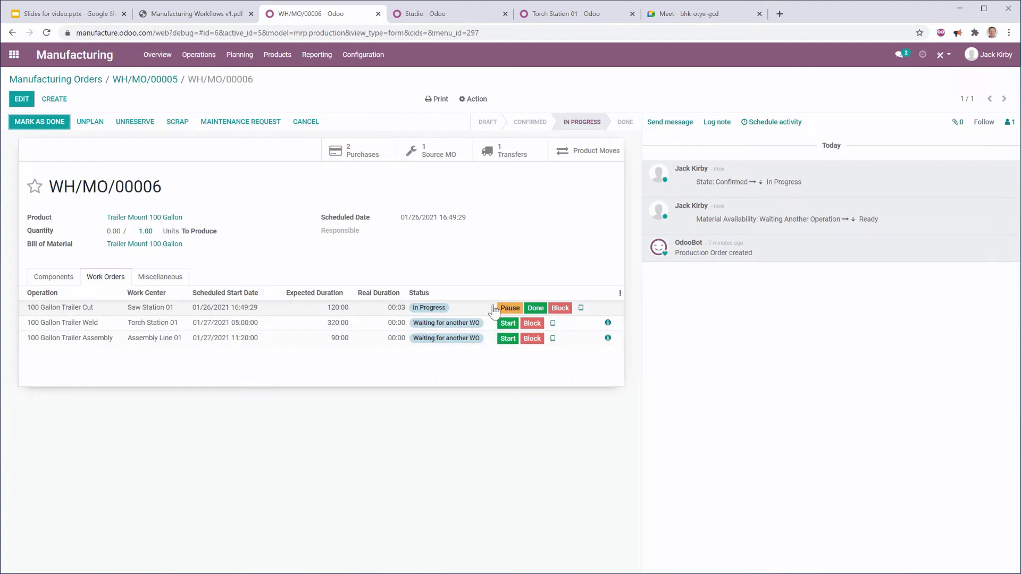
pyautogui.click(535, 308)
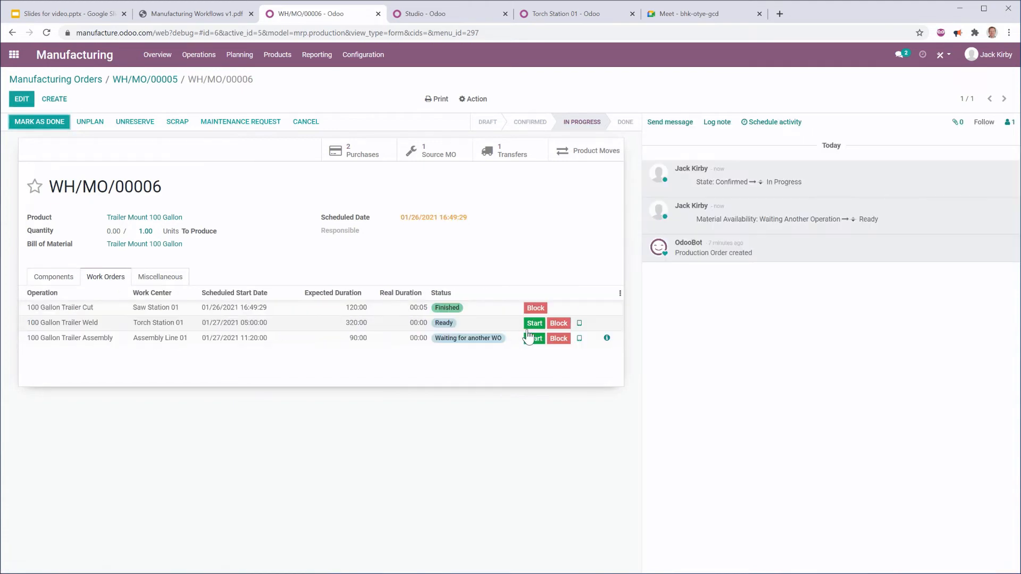
# Step: Start and finish the 100 Gallon Trailer Weld and Assembly operations
pyautogui.click(534, 323)
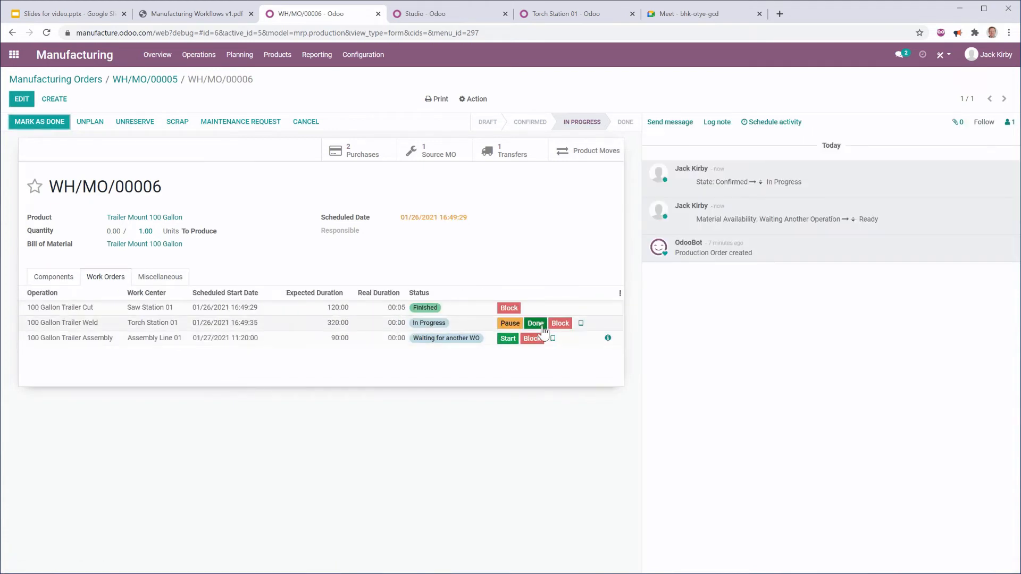
pyautogui.click(535, 323)
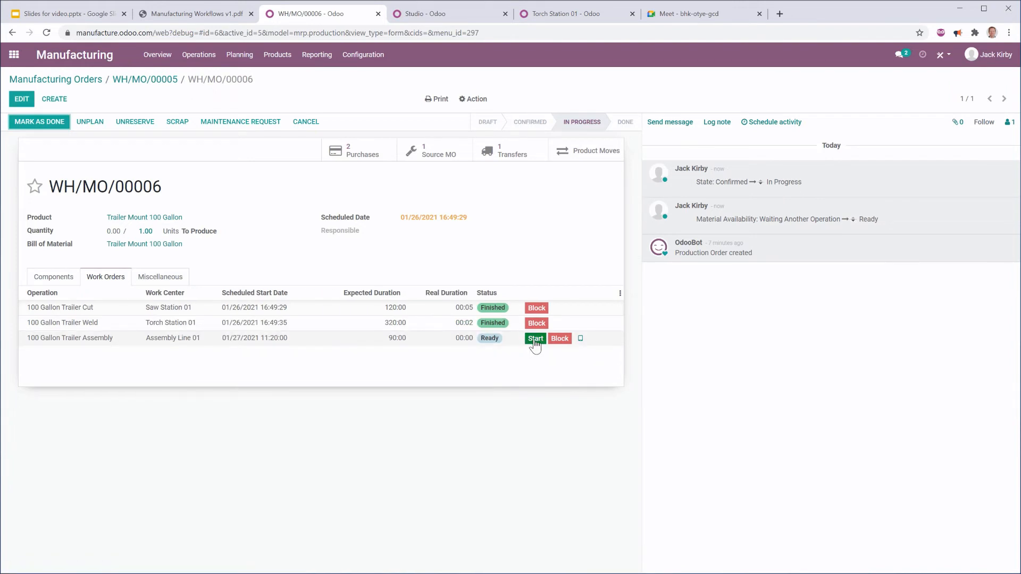
pyautogui.click(535, 338)
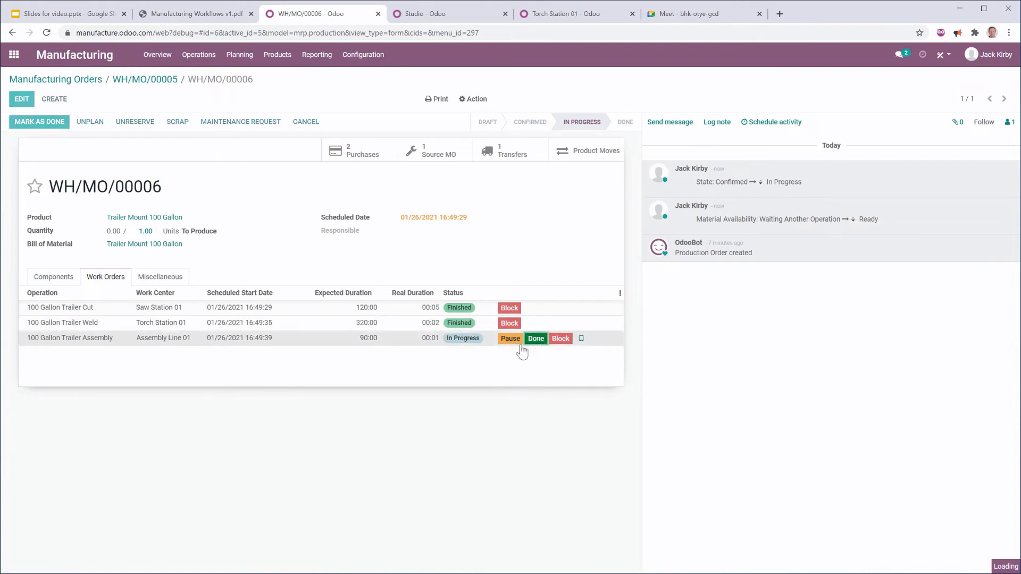
pyautogui.click(536, 338)
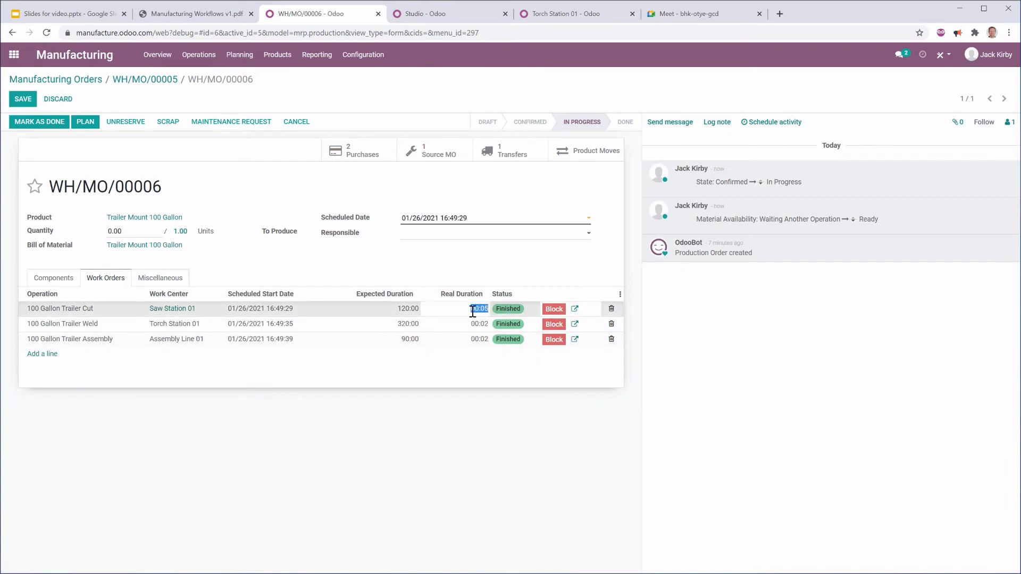
# Step: Record real durations for the trailer weld and assembly operations (320 and 90 minutes)
pyautogui.click(477, 323)
pyautogui.write('320')
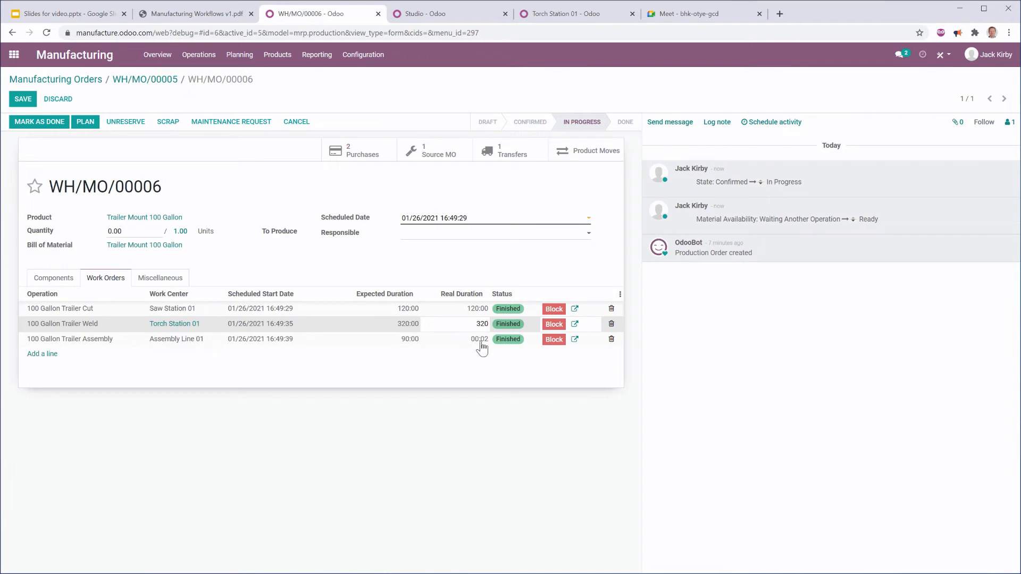
pyautogui.click(478, 339)
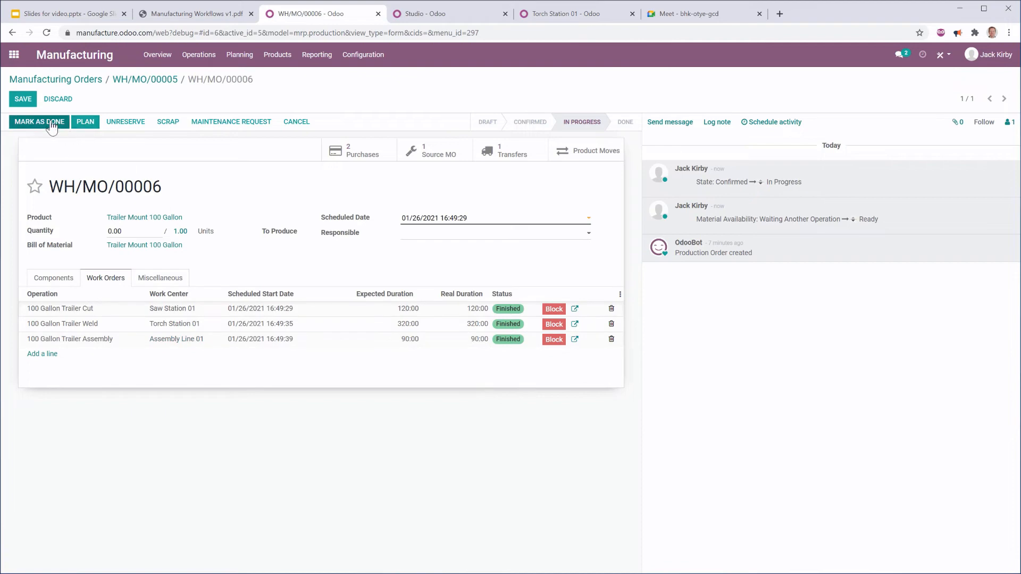
# Step: Mark trailer order WH/MO/00006 as done, consuming all components, and return to parent WH/MO/00005
pyautogui.click(38, 122)
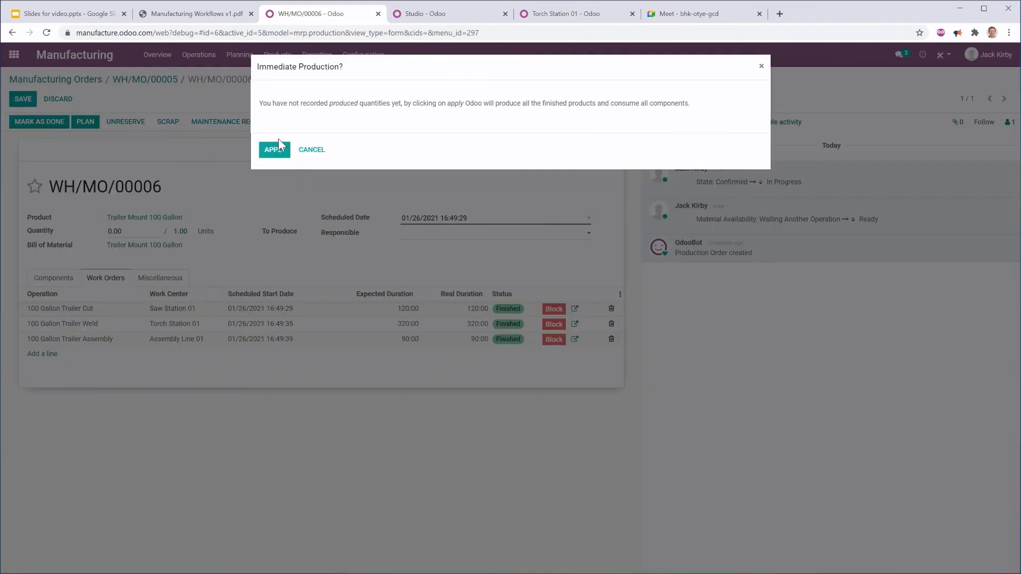
pyautogui.click(274, 149)
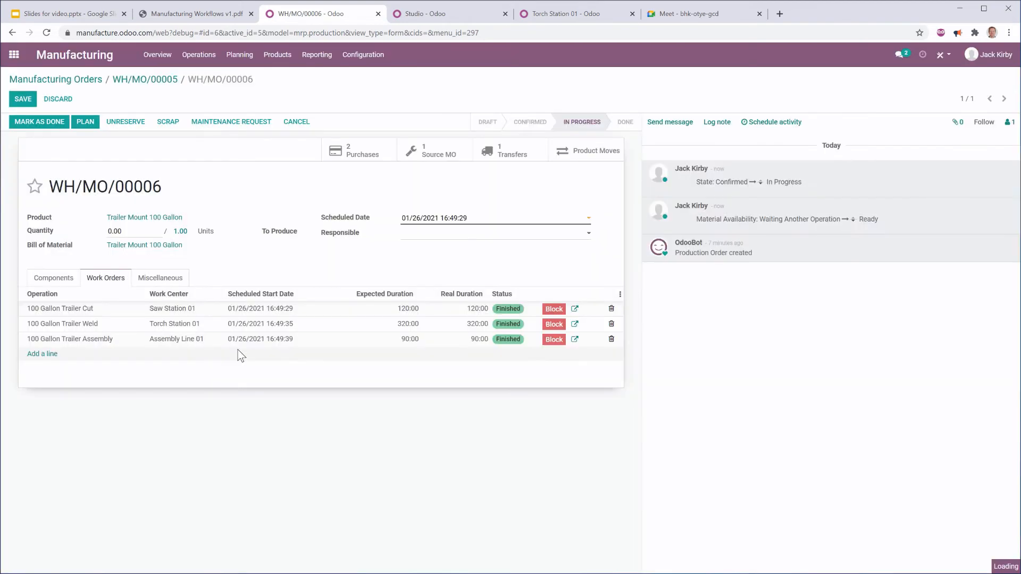
pyautogui.click(39, 122)
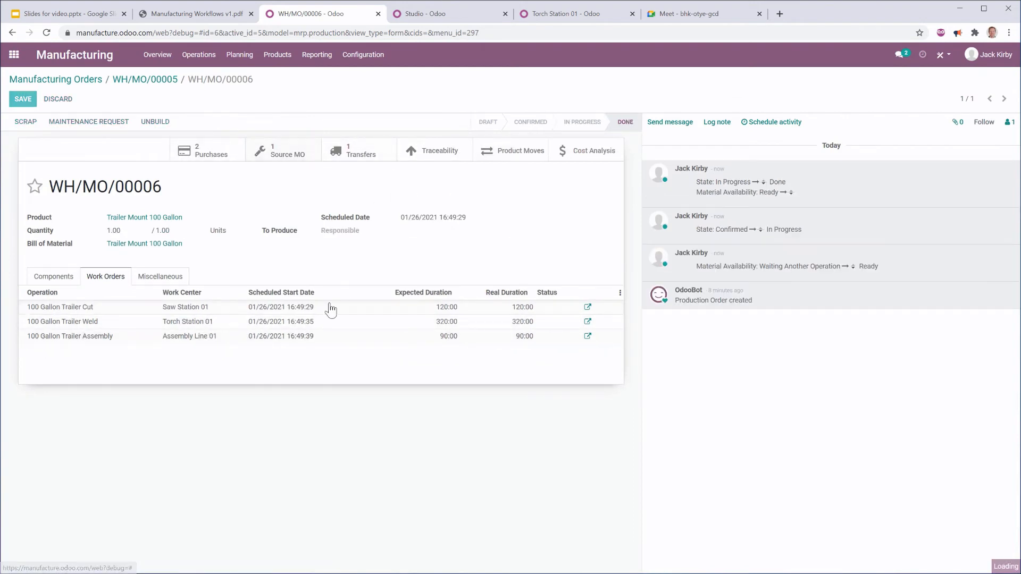
pyautogui.click(143, 78)
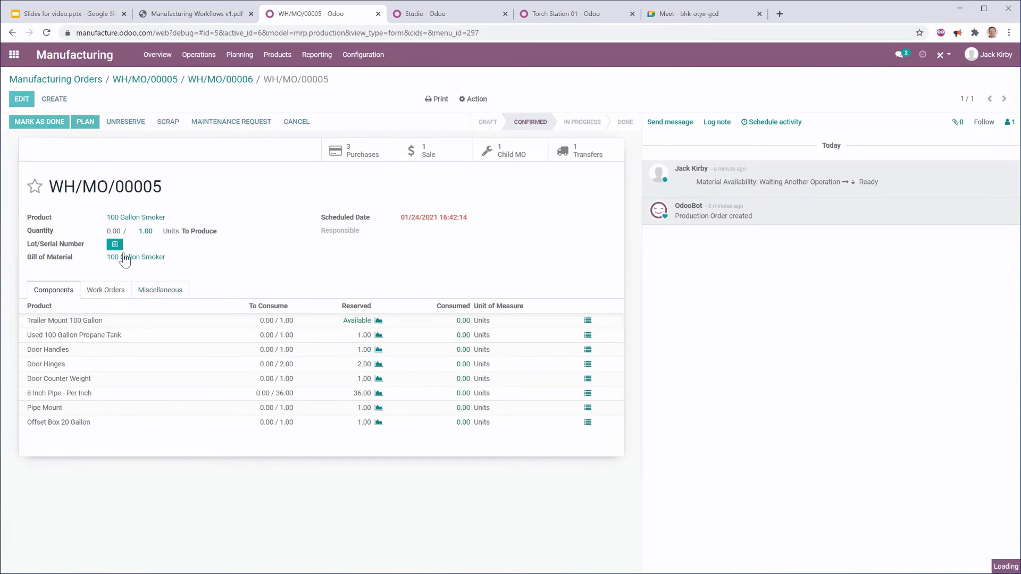
# Step: Assign serial number 0000003 to the smoker and finish its 100 Gallon Cut and Weld operations
pyautogui.click(85, 121)
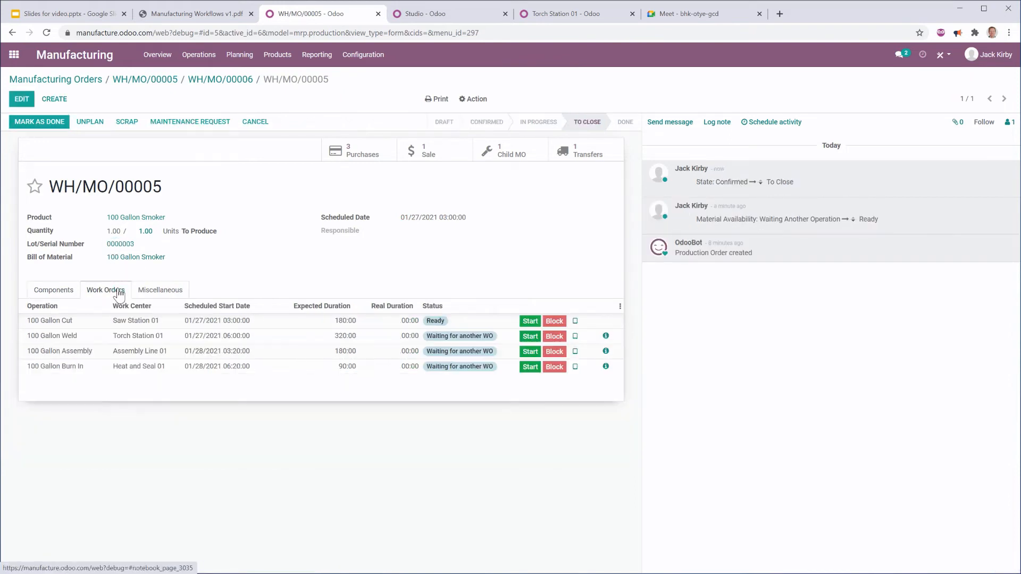
pyautogui.moveTo(530, 321)
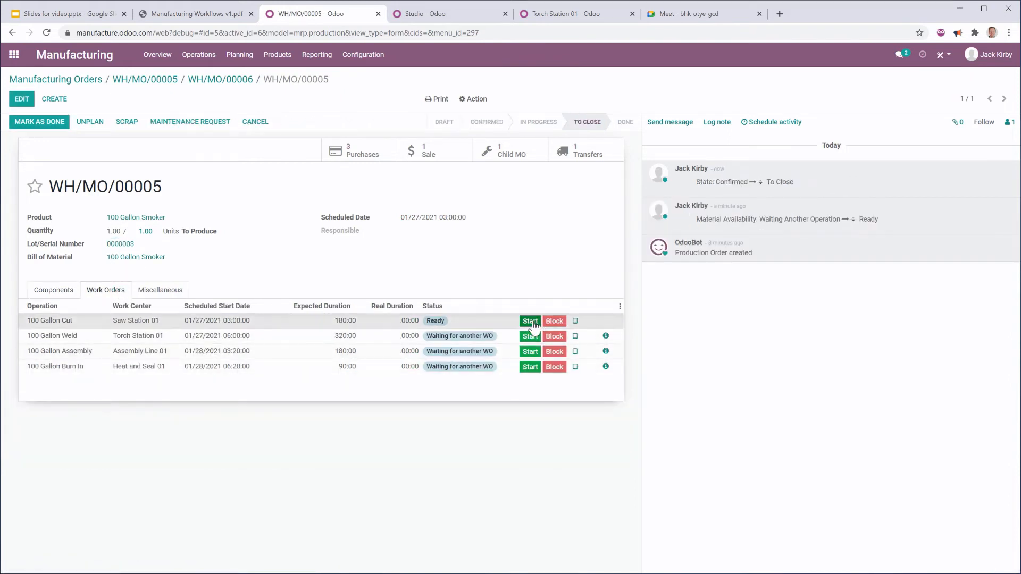
pyautogui.click(530, 320)
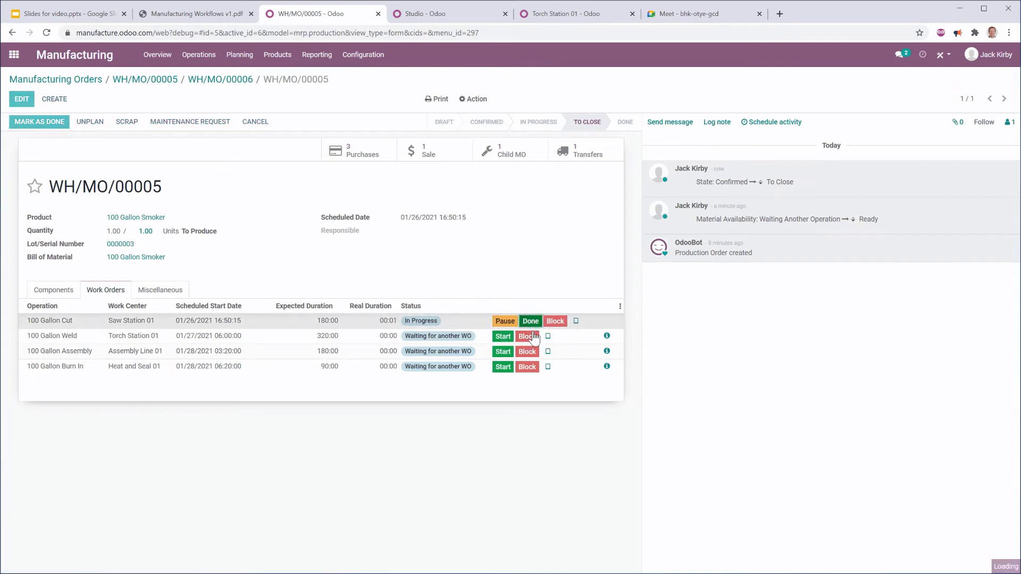
pyautogui.click(530, 320)
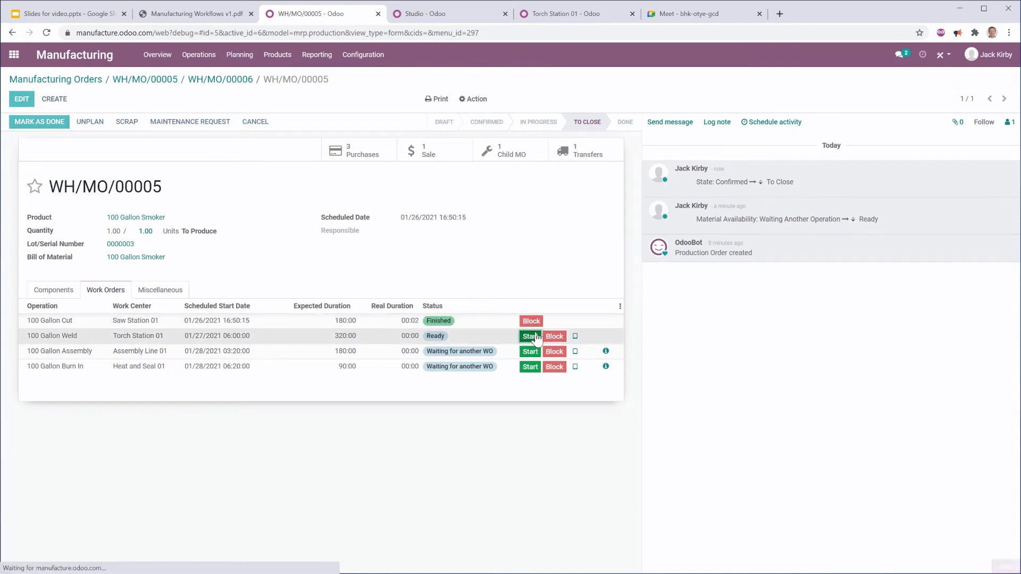
pyautogui.click(530, 336)
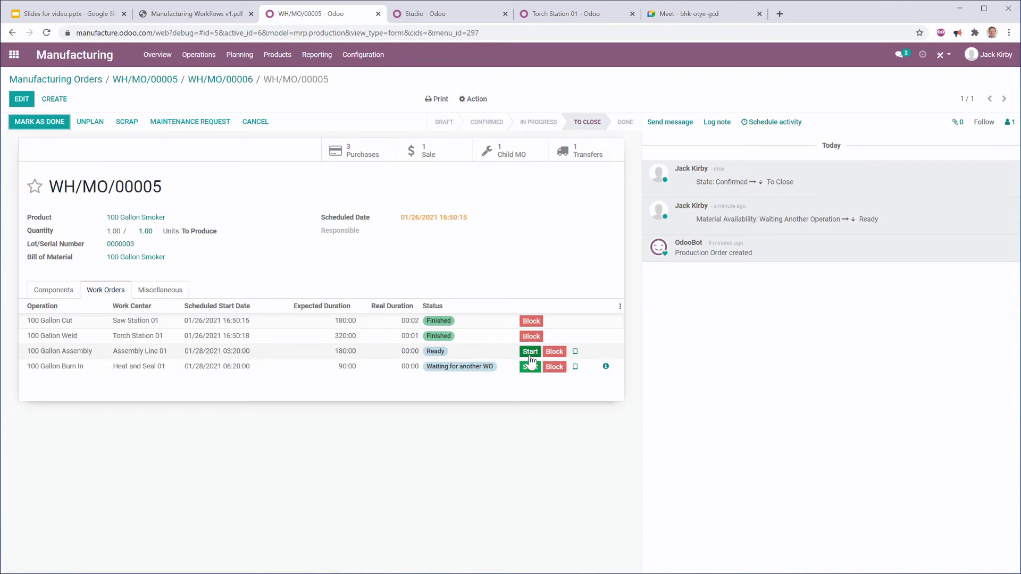
# Step: Finish the 100 Gallon Assembly operation and start Burn In
pyautogui.click(530, 352)
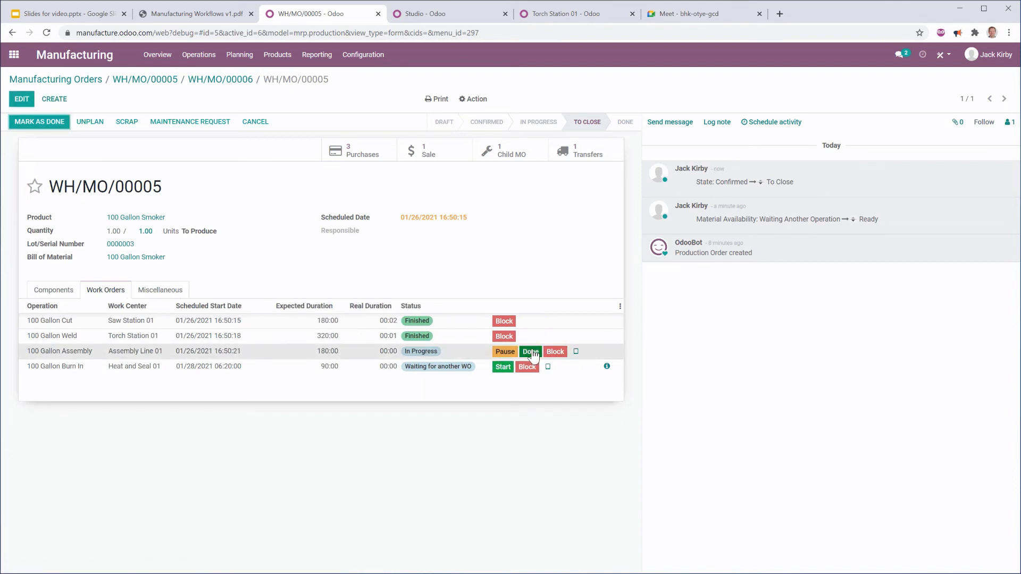
pyautogui.click(530, 352)
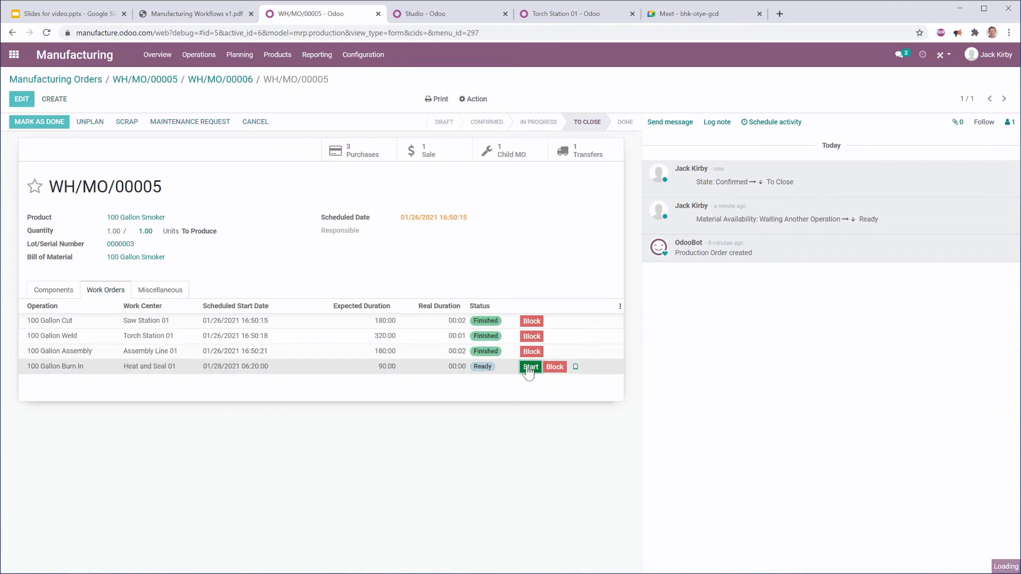
pyautogui.click(530, 367)
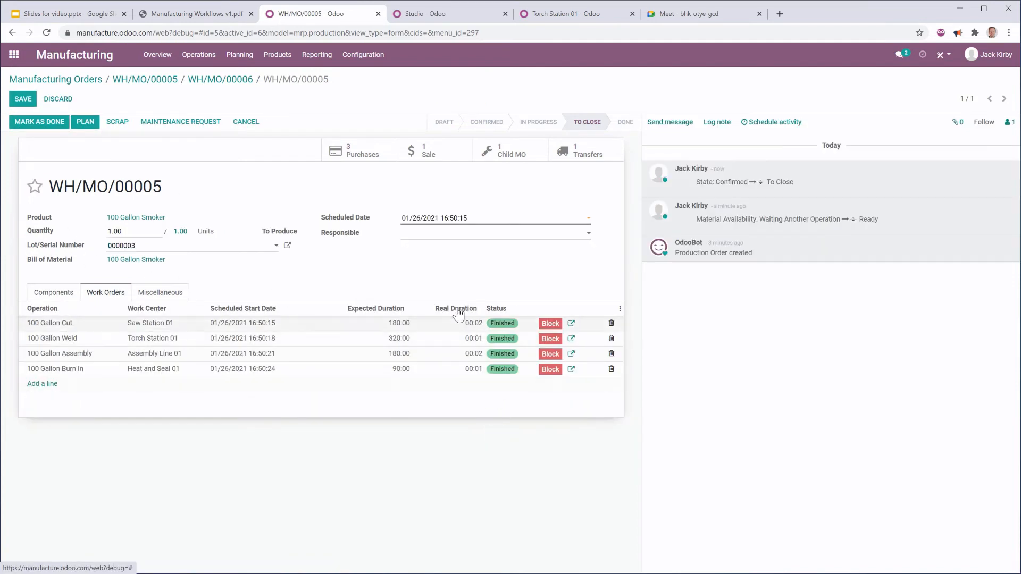
# Step: Record real durations 180, 320, 180 and 90 minutes and mark WH/MO/00005 as done
pyautogui.click(456, 324)
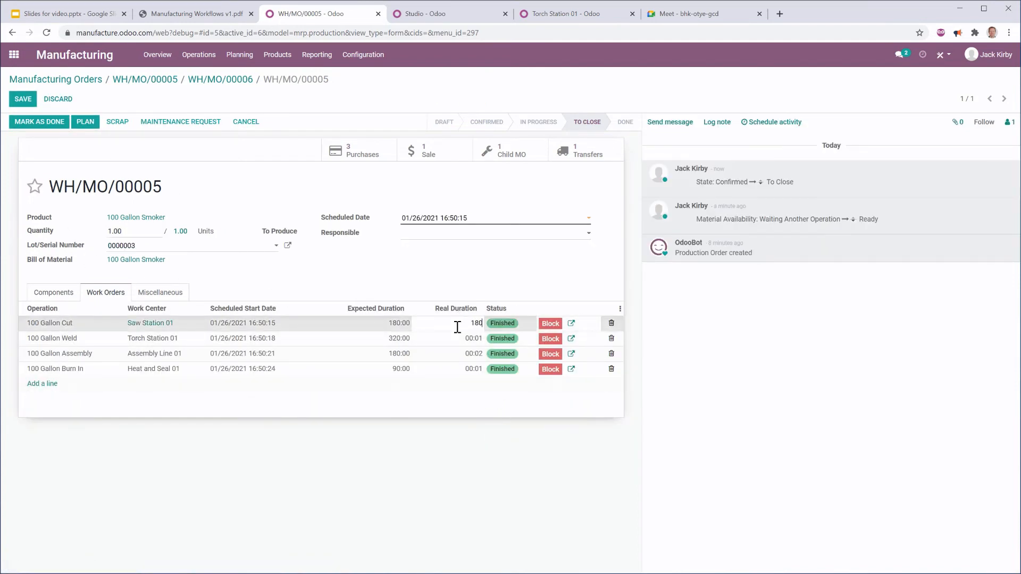
pyautogui.click(39, 122)
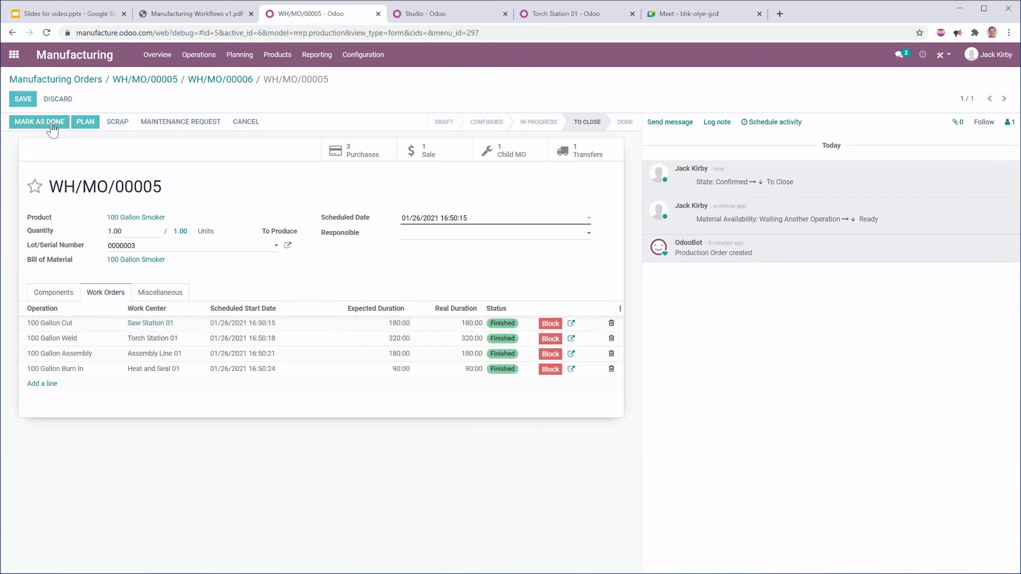
pyautogui.click(39, 121)
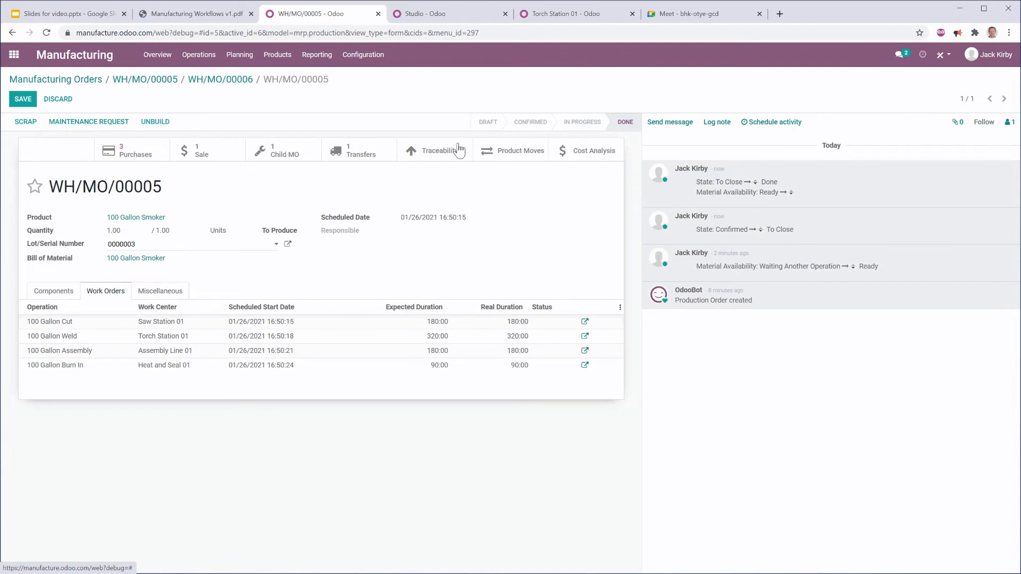
pyautogui.moveTo(349, 121)
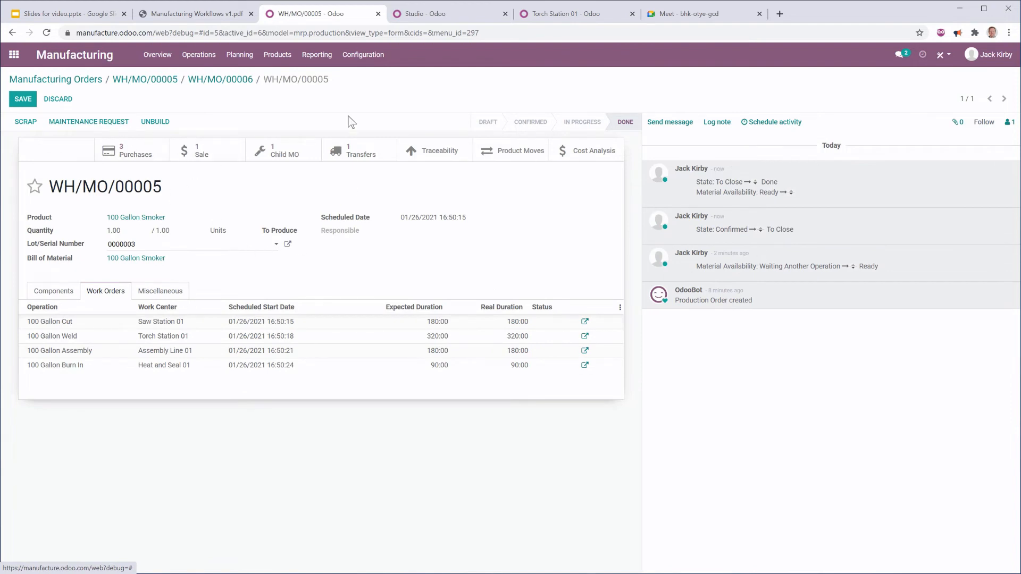
pyautogui.moveTo(221, 78)
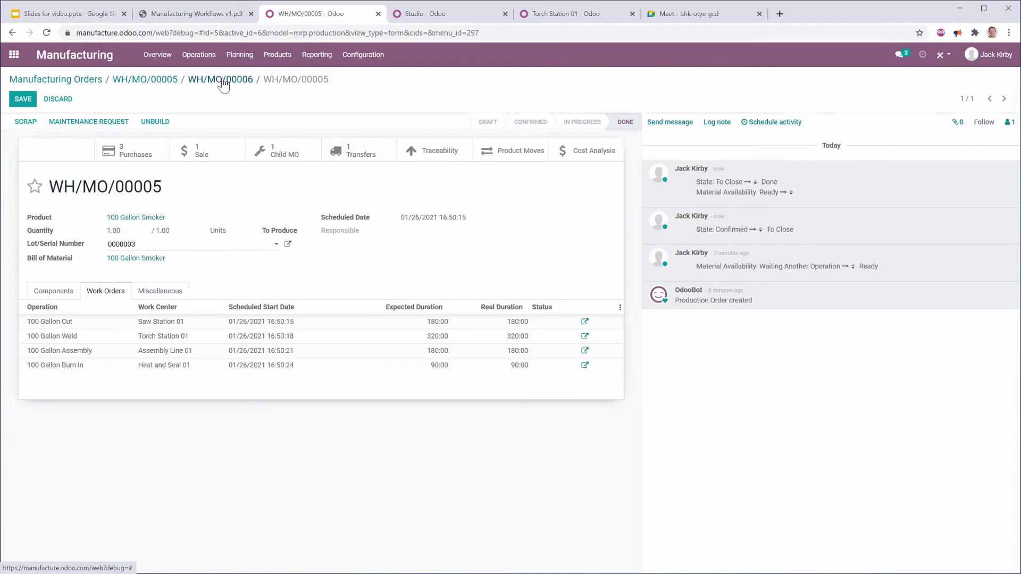
pyautogui.moveTo(205, 93)
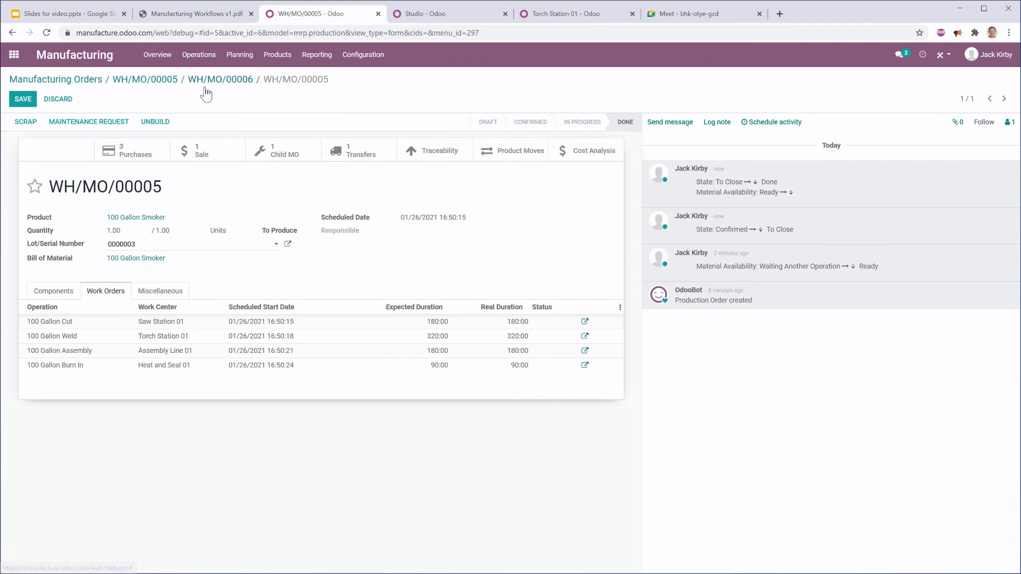
pyautogui.moveTo(104, 83)
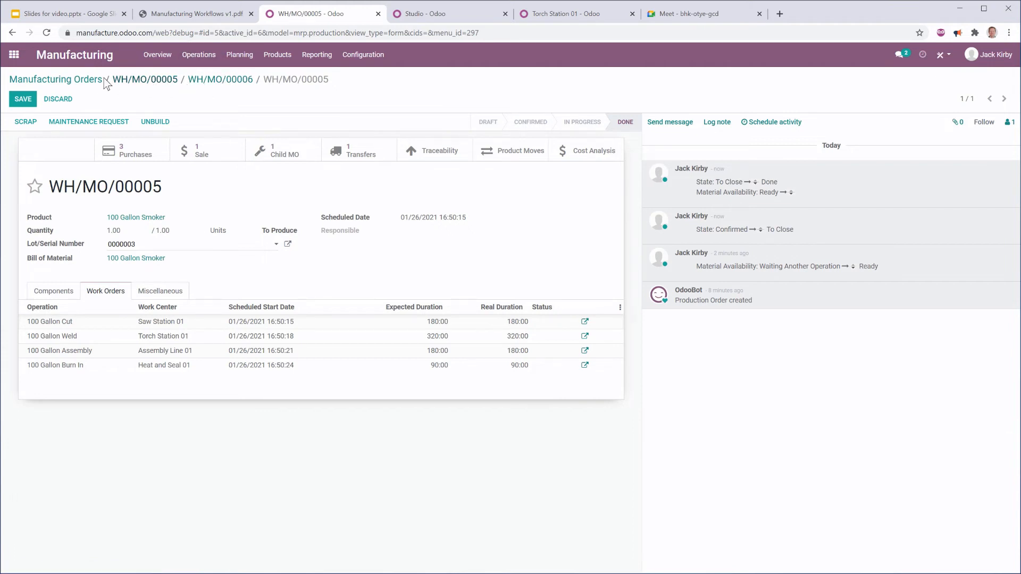
pyautogui.moveTo(211, 83)
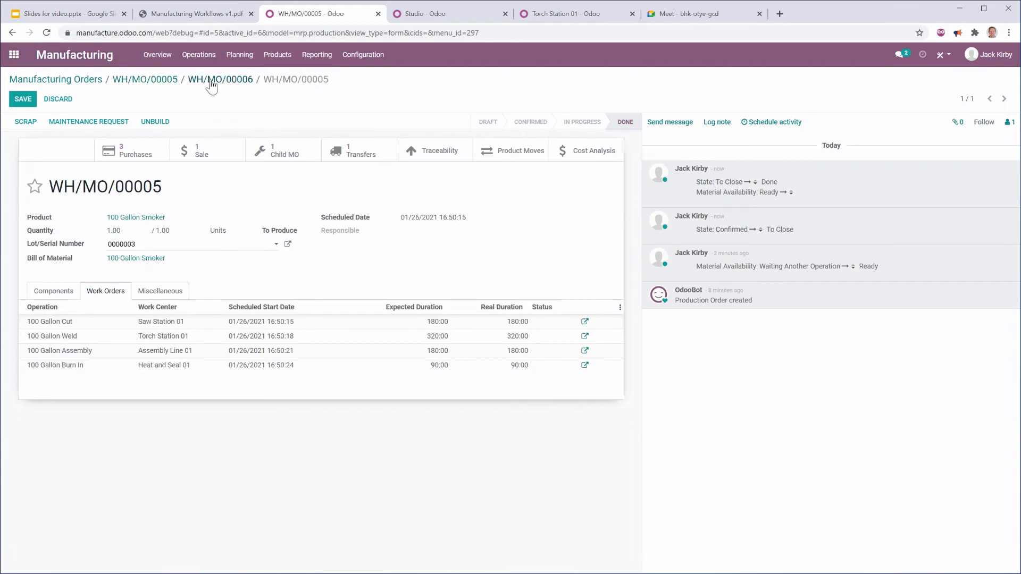
# Step: From Sales order S00002, validate delivery WH/OUT/00002 shipping one 100 Gallon Smoker
pyautogui.click(14, 54)
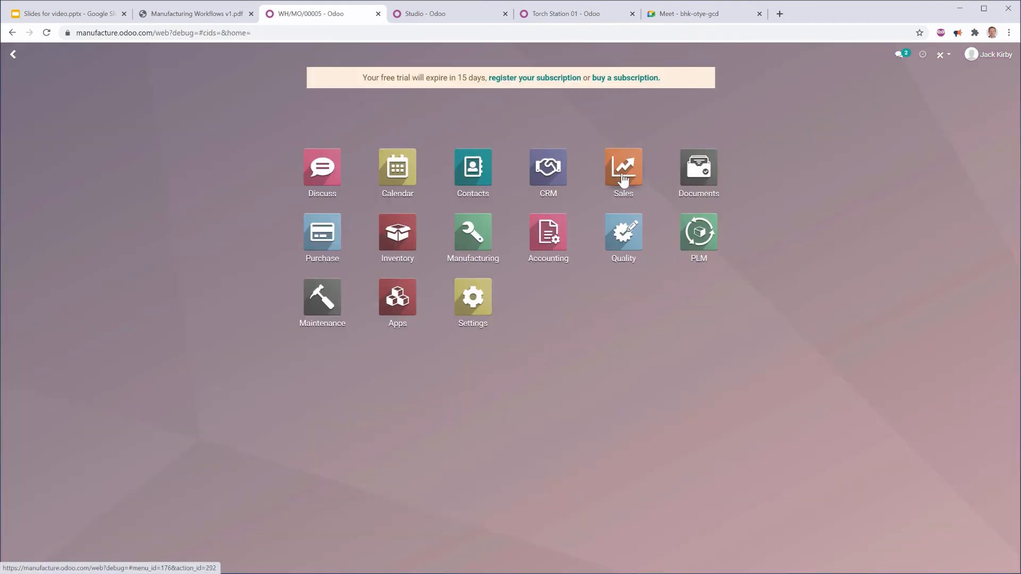
pyautogui.click(622, 168)
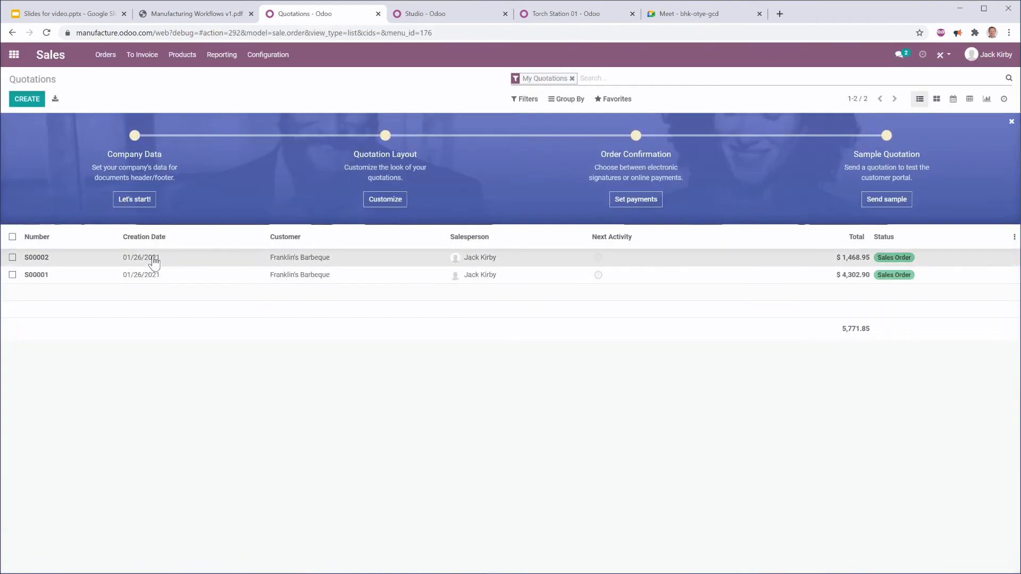
pyautogui.click(36, 257)
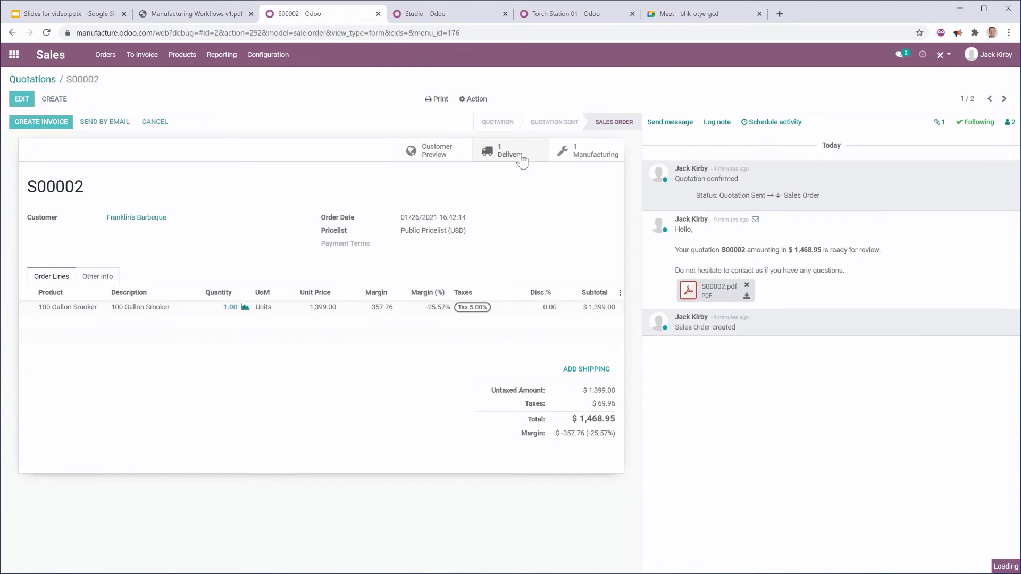
pyautogui.click(510, 150)
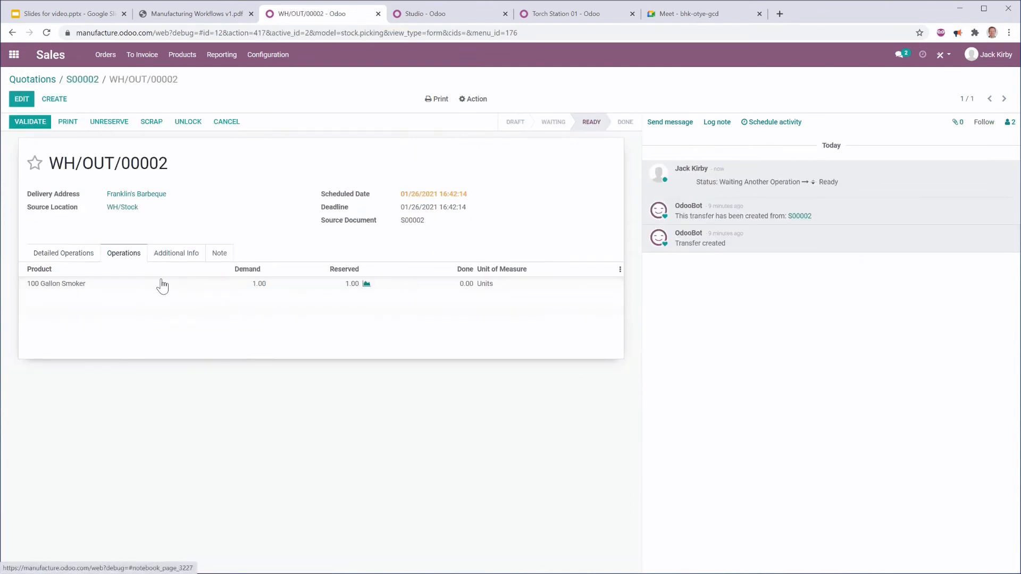
pyautogui.moveTo(129, 236)
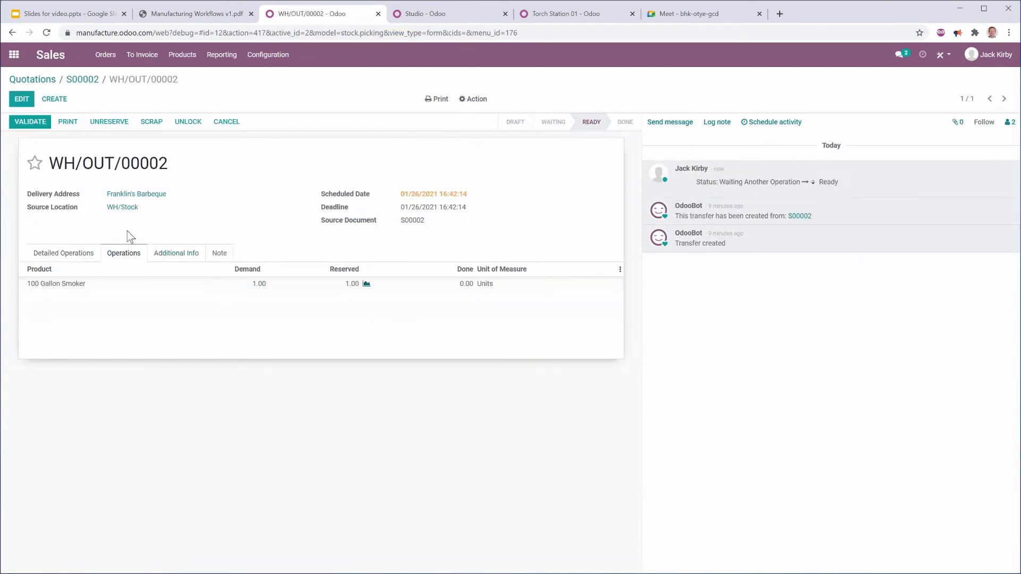
pyautogui.click(30, 122)
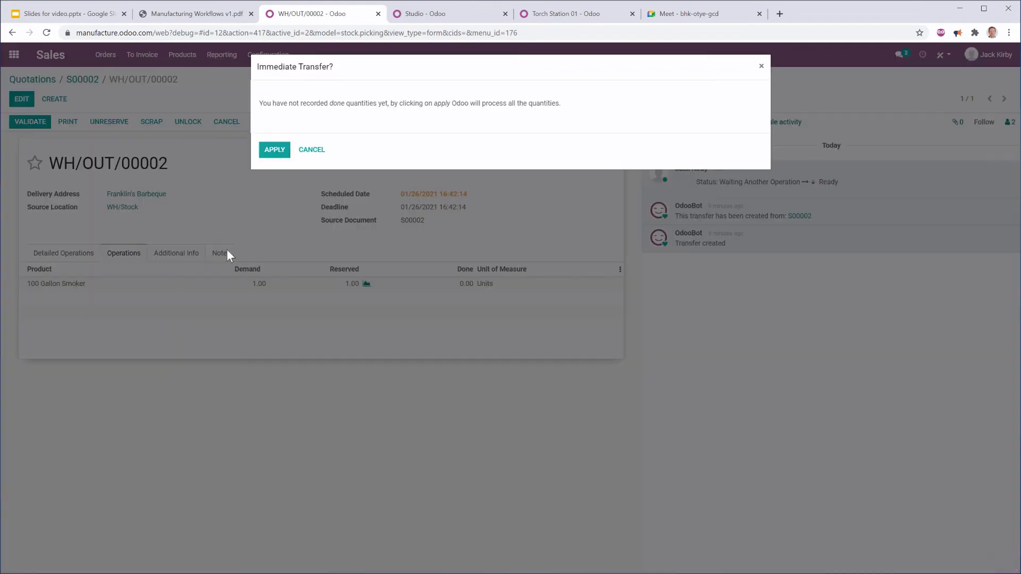
pyautogui.click(273, 149)
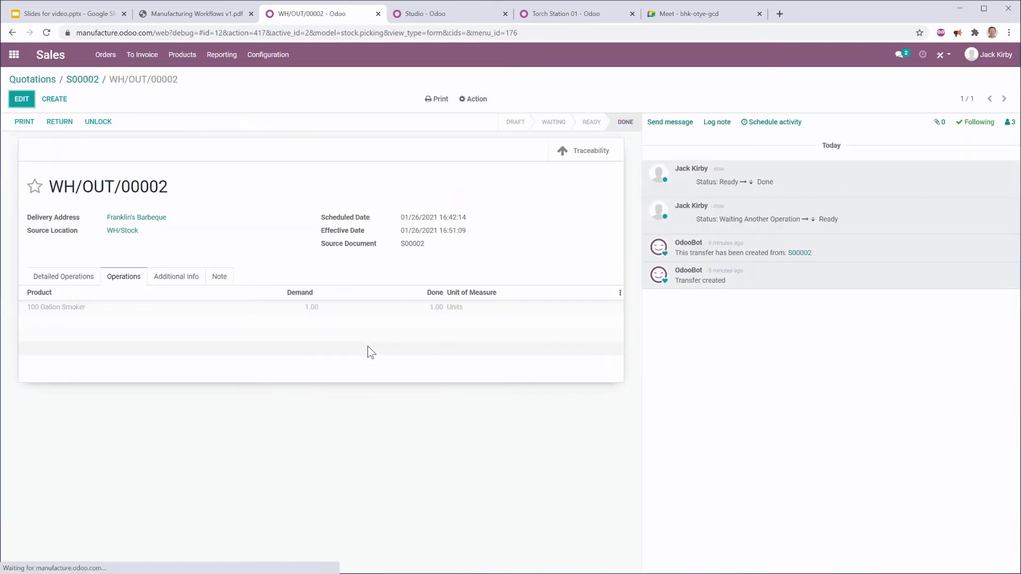
# Step: Create and post invoice INV/2021/01/0002 for $1,468.95 from sales order S00002
pyautogui.click(82, 79)
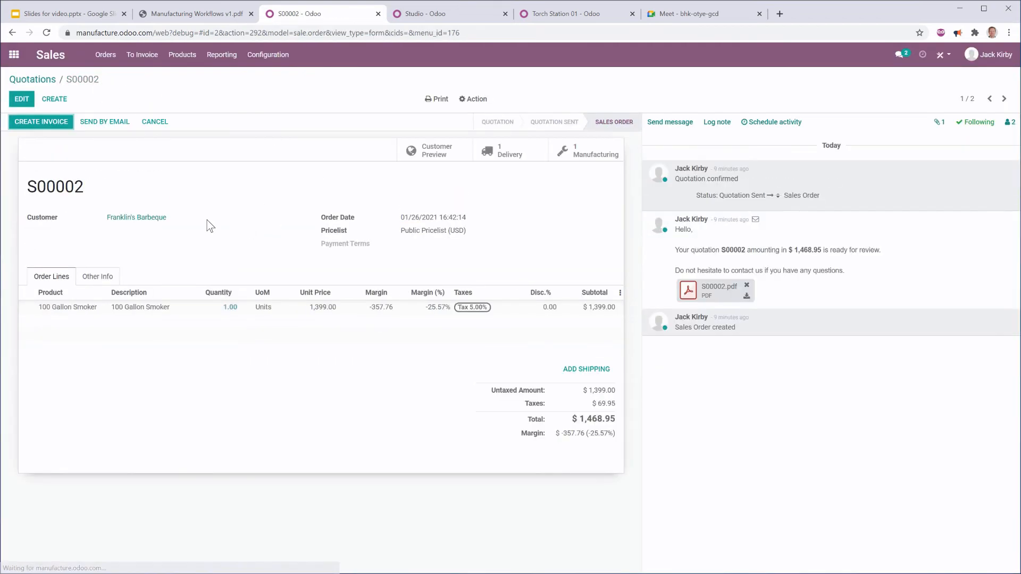
pyautogui.click(40, 121)
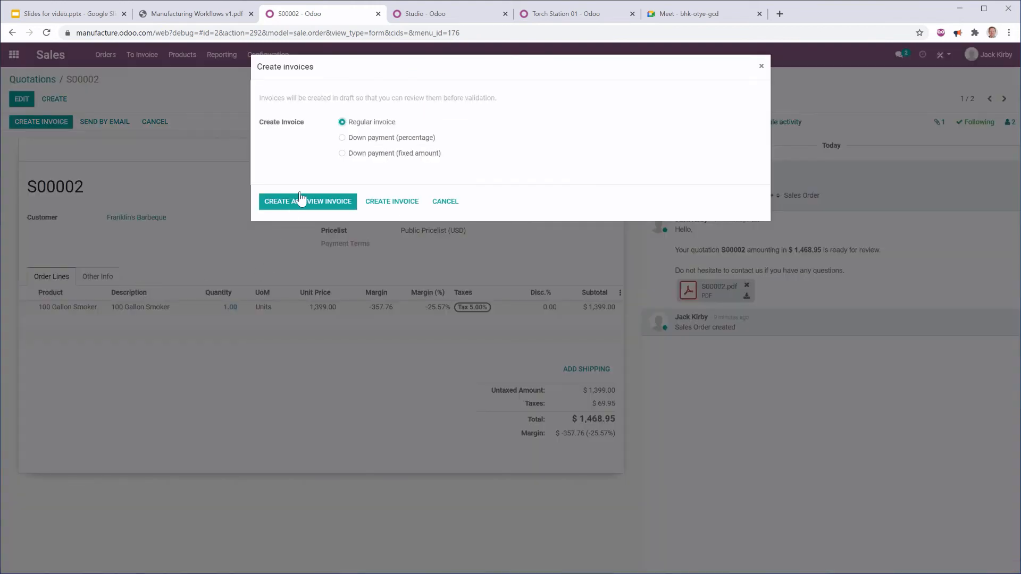
pyautogui.moveTo(355, 346)
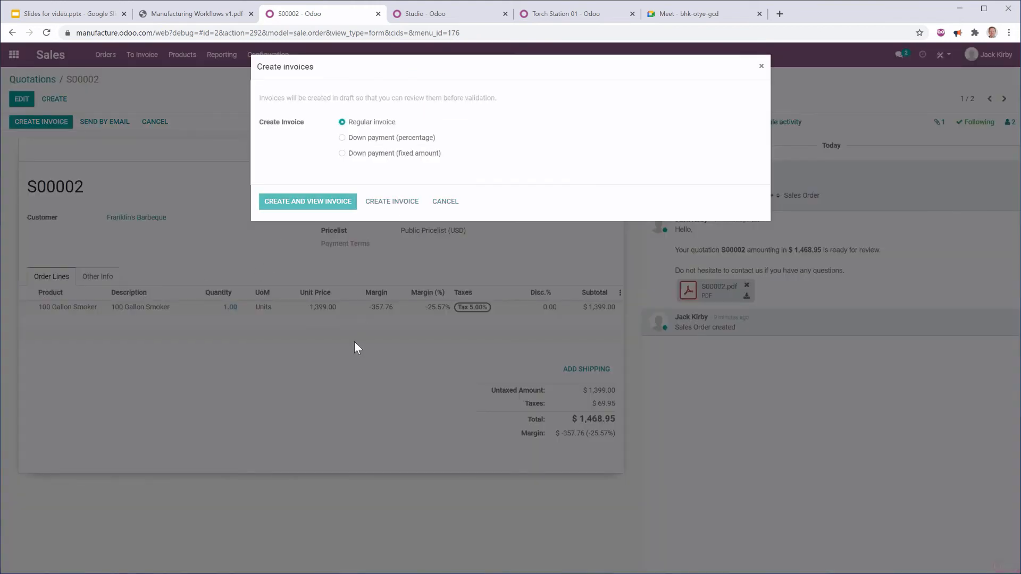
pyautogui.click(307, 201)
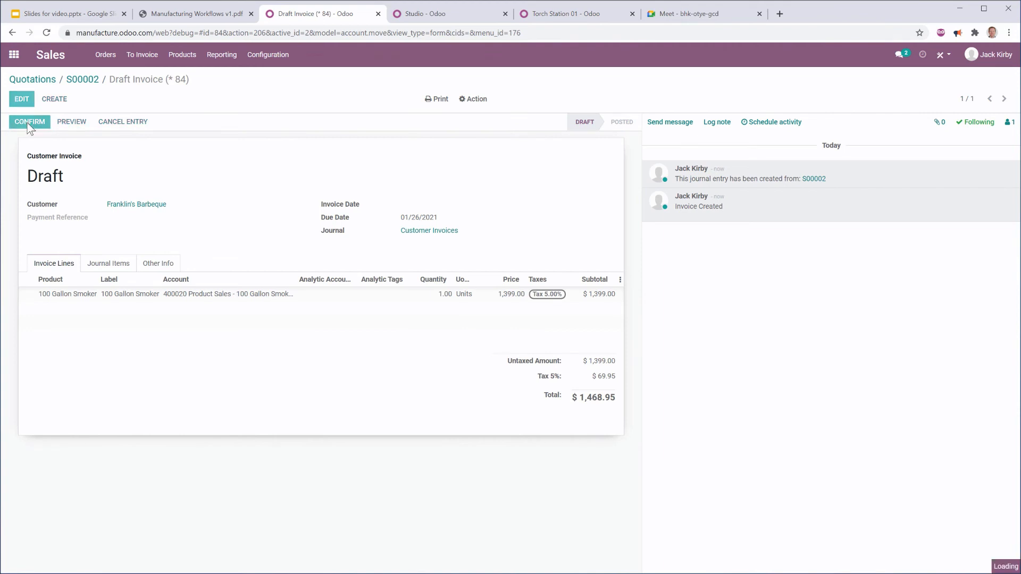
pyautogui.click(30, 121)
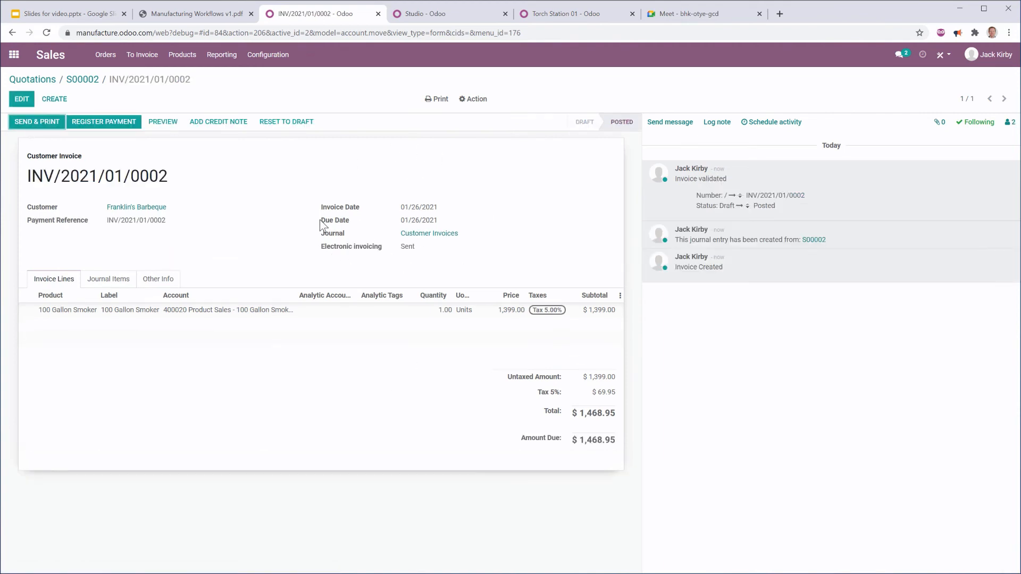
pyautogui.click(65, 13)
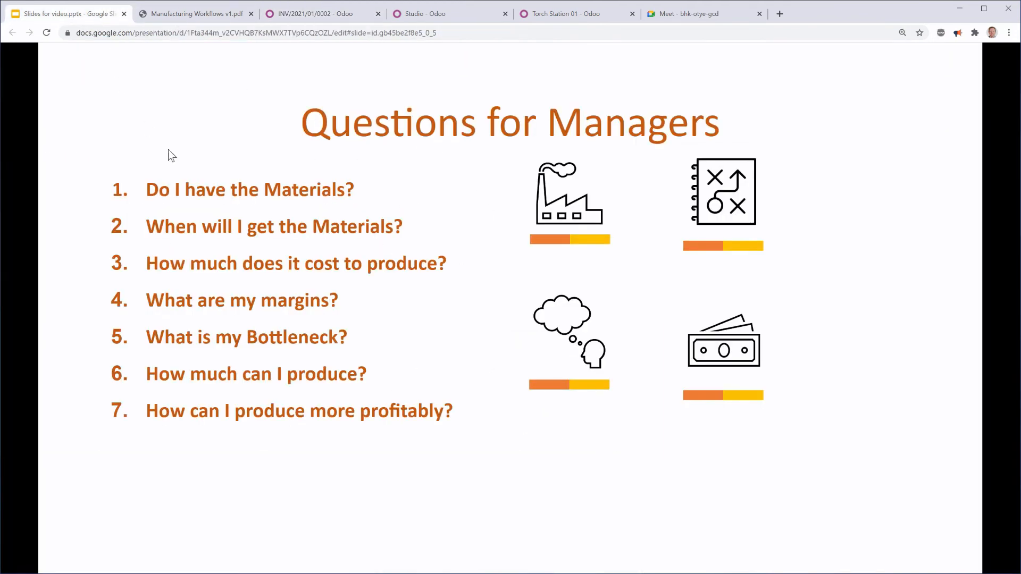
pyautogui.moveTo(386, 277)
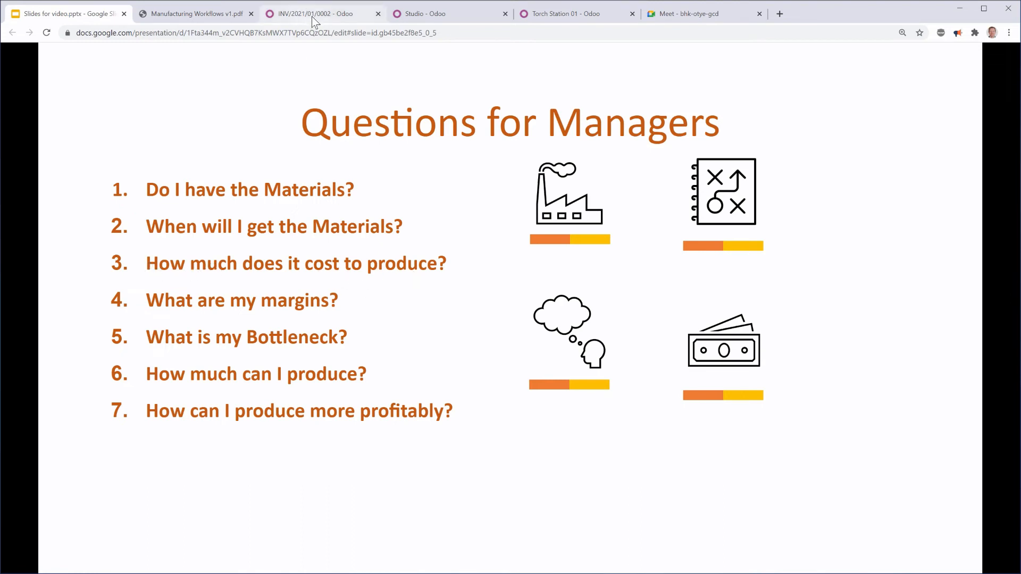
pyautogui.click(319, 12)
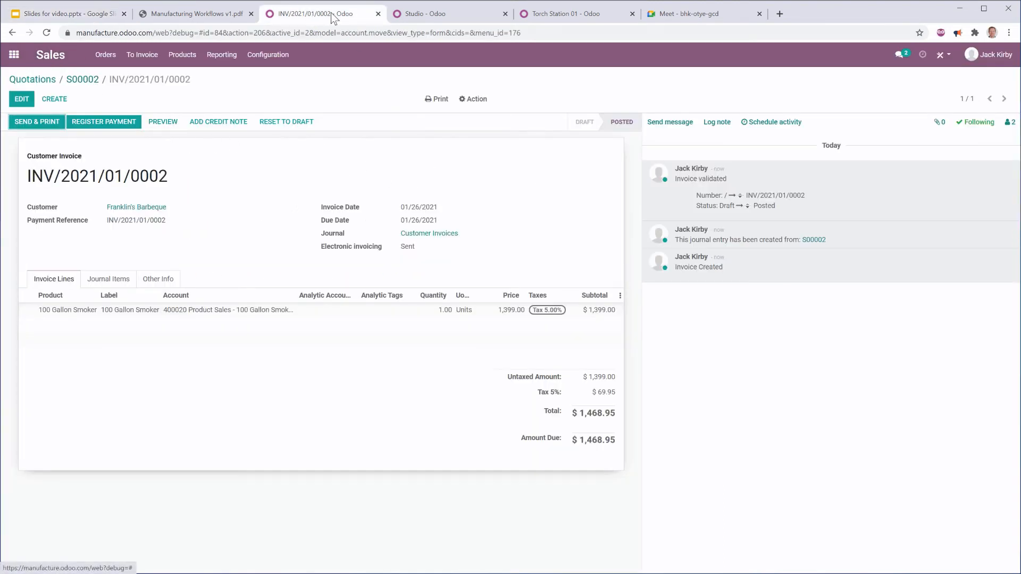
# Step: Go to Manufacturing's full orders list with the default filter cleared, toward WH/MO/00005
pyautogui.click(14, 54)
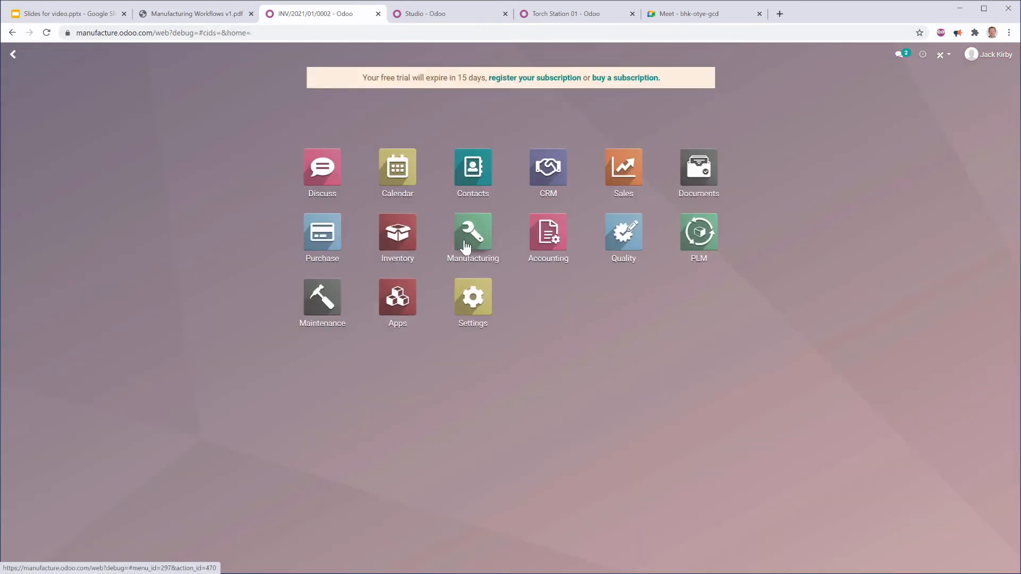
pyautogui.click(472, 233)
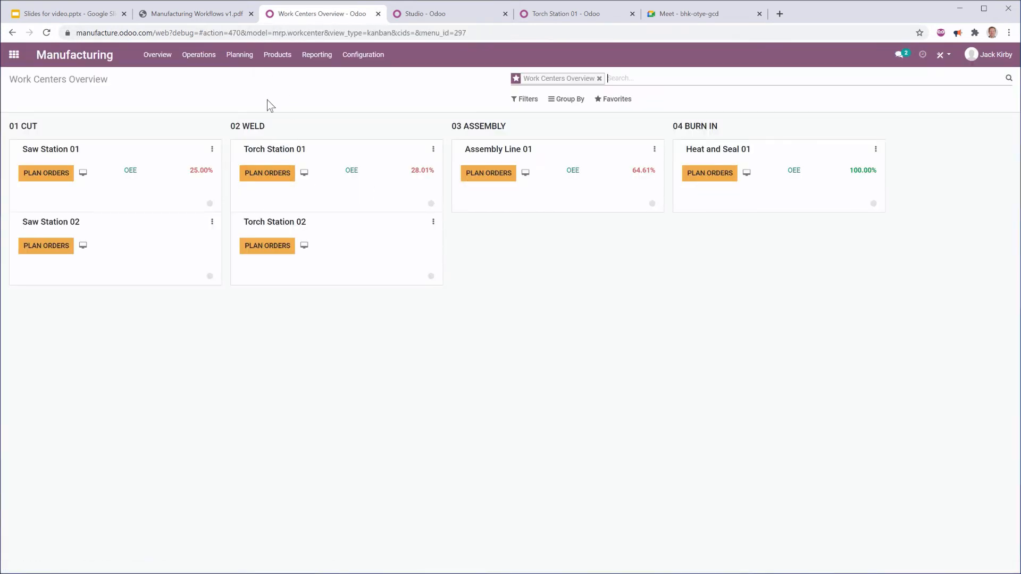
pyautogui.click(199, 54)
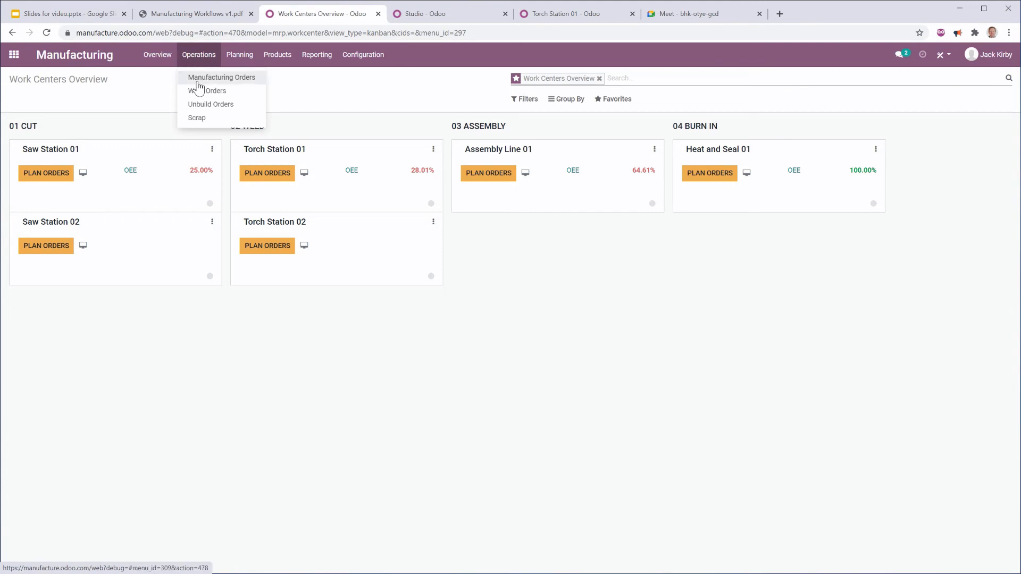
pyautogui.click(221, 76)
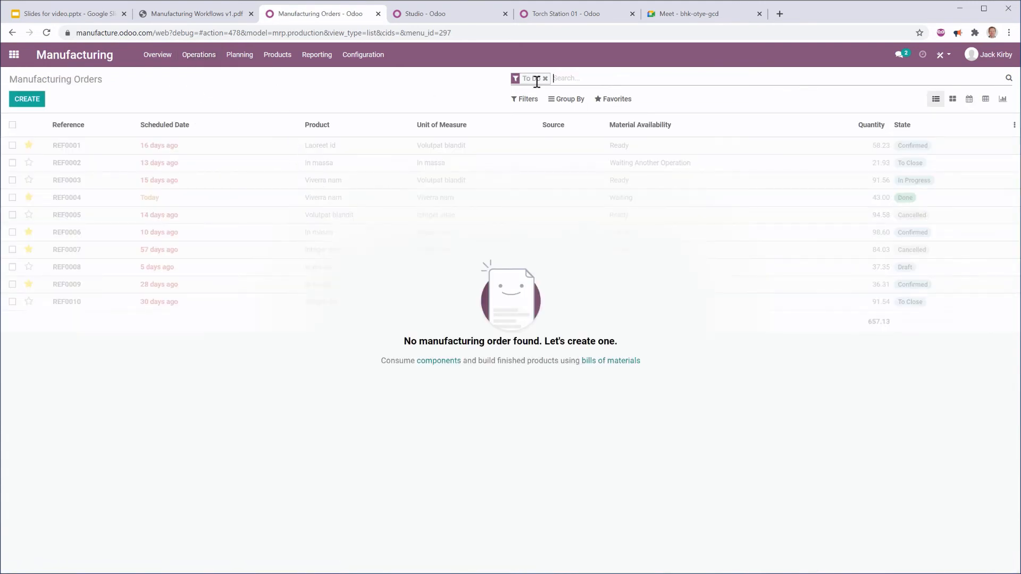
pyautogui.click(544, 78)
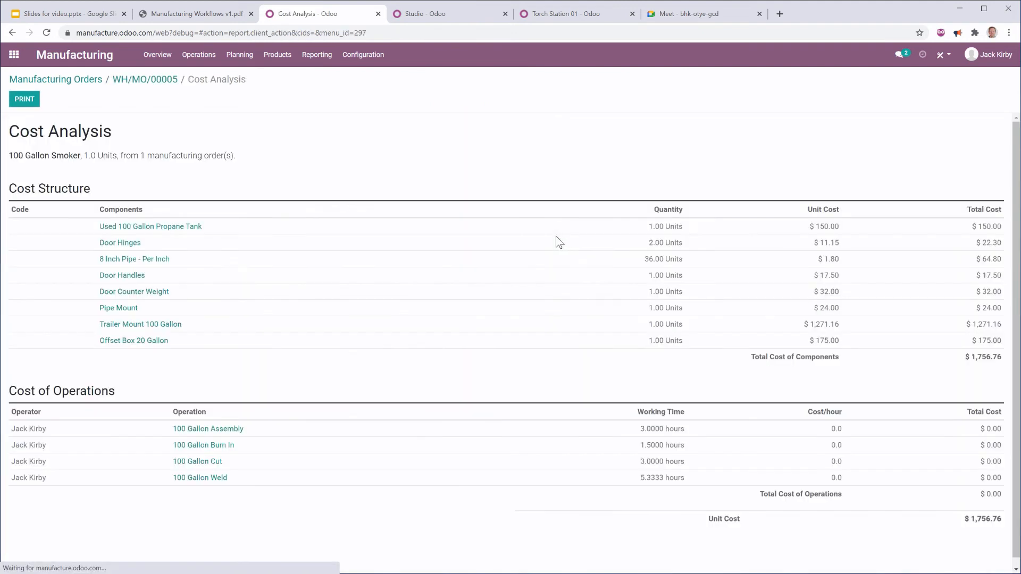
pyautogui.moveTo(897, 344)
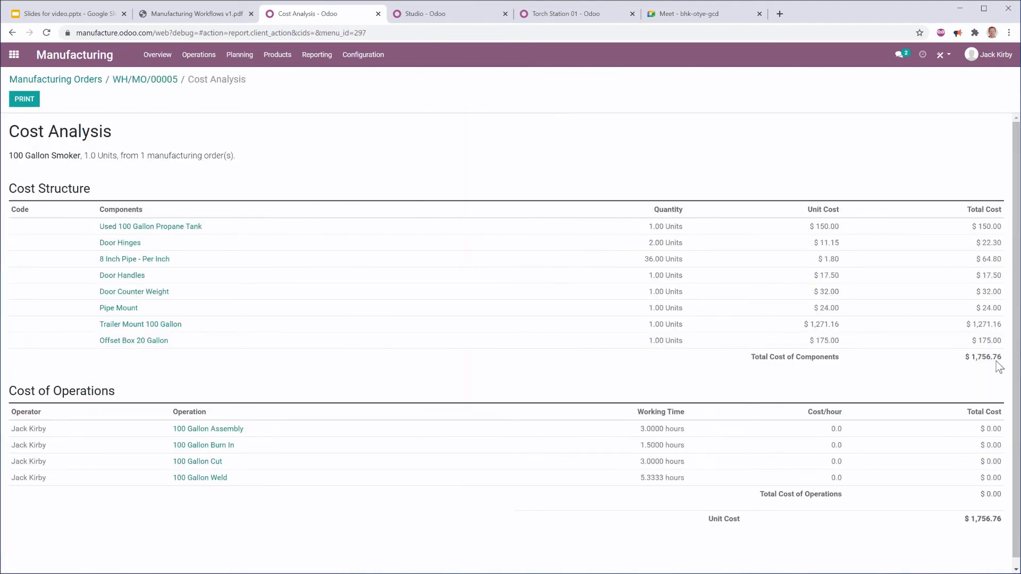
pyautogui.moveTo(990, 190)
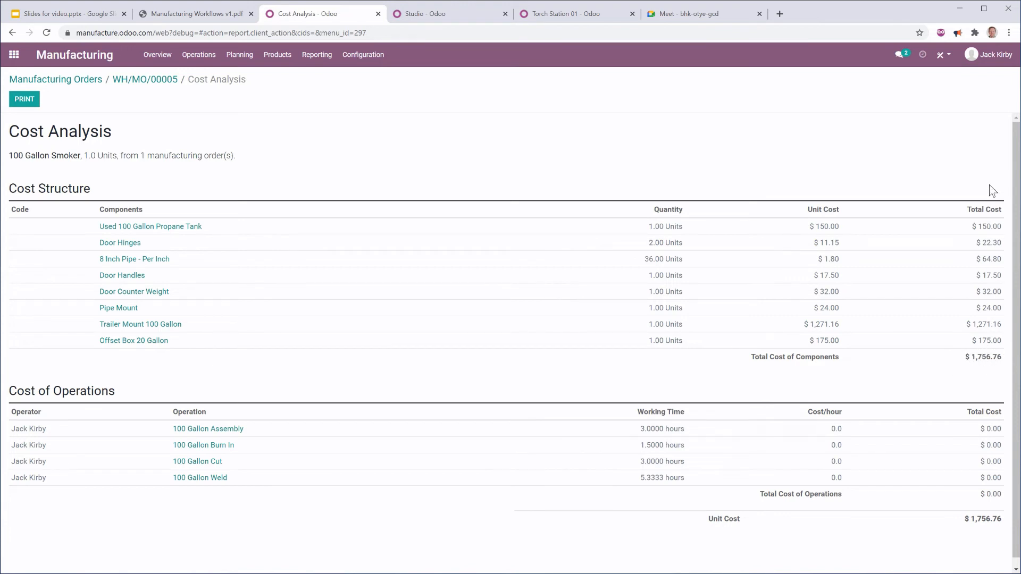
pyautogui.moveTo(989, 322)
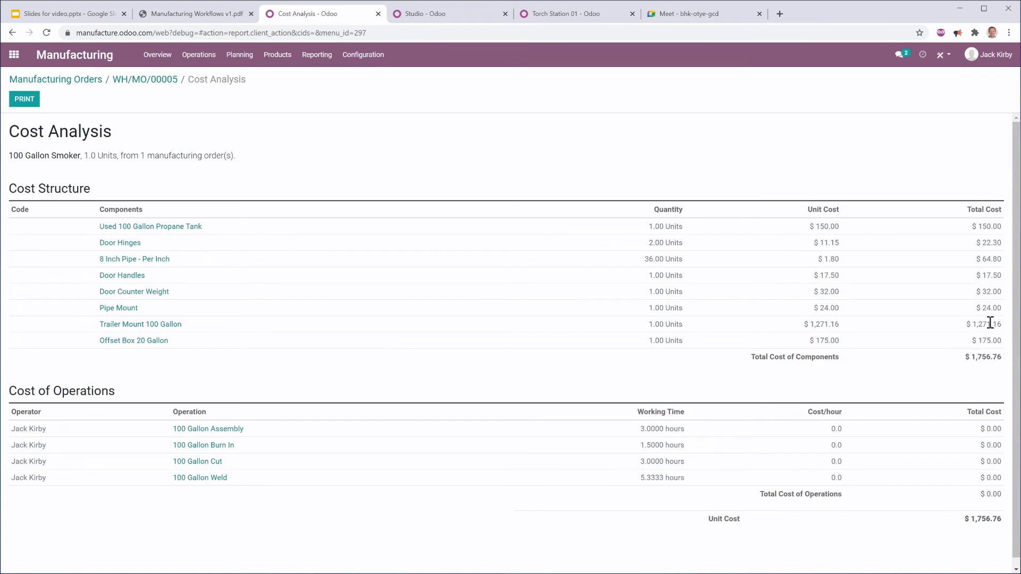
pyautogui.moveTo(544, 265)
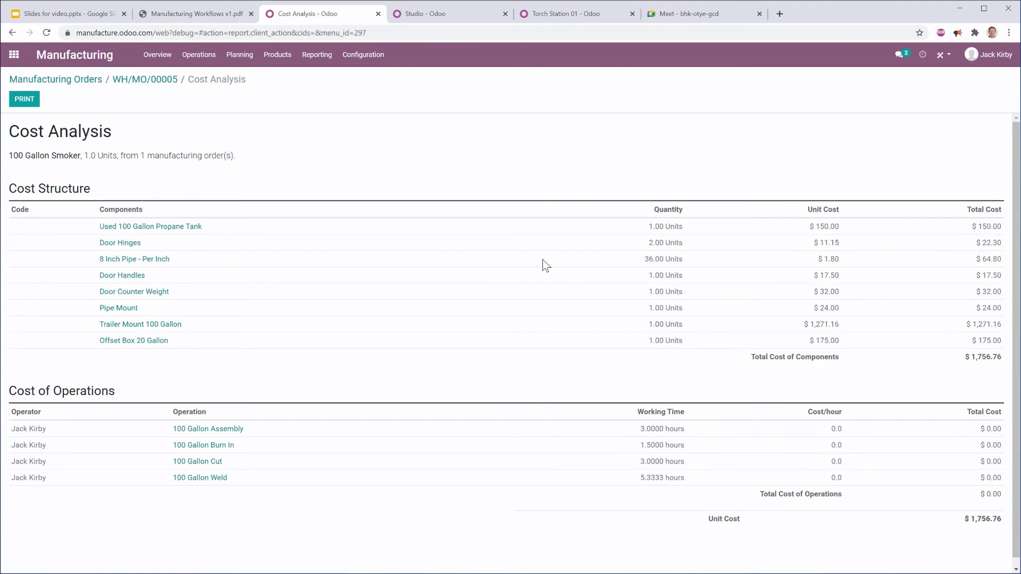
pyautogui.moveTo(107, 18)
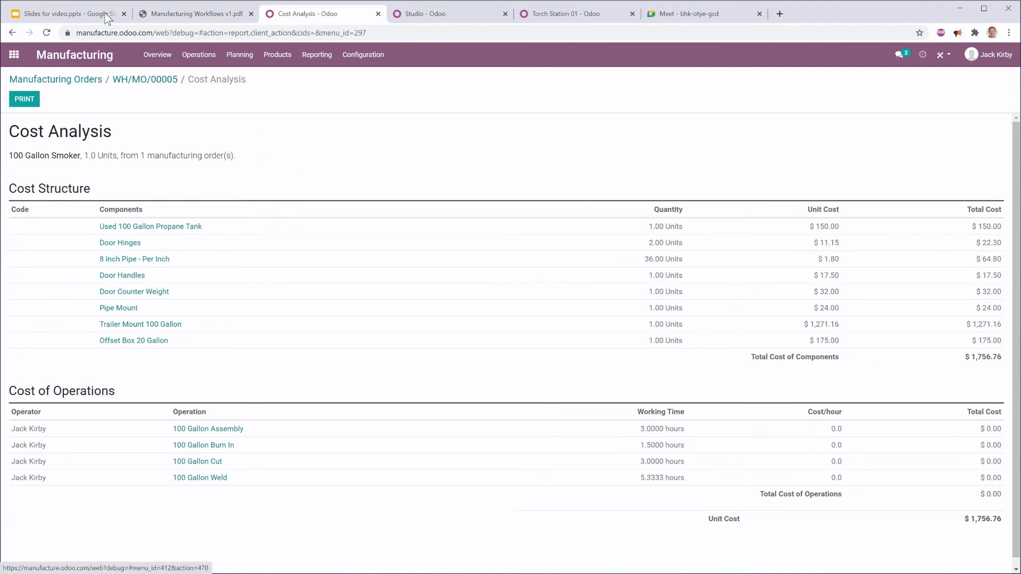
# Step: Glance at the Questions for Managers slide, then return to Odoo's Sales list
pyautogui.click(65, 13)
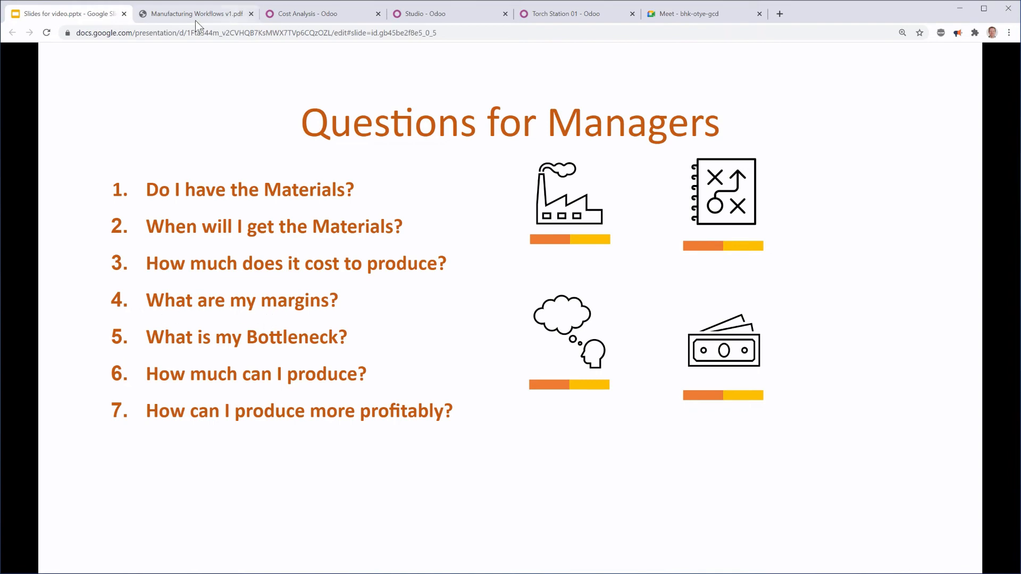
pyautogui.click(319, 13)
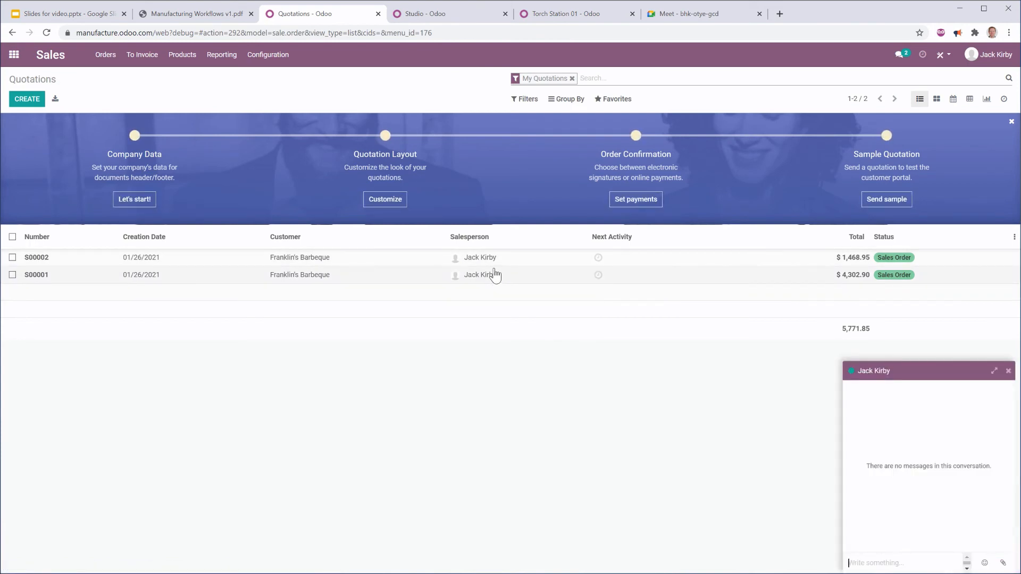
# Step: Open sales order S00002 showing the 100 Gallon Smoker's -357.76 (-25.57%) margin
pyautogui.click(37, 236)
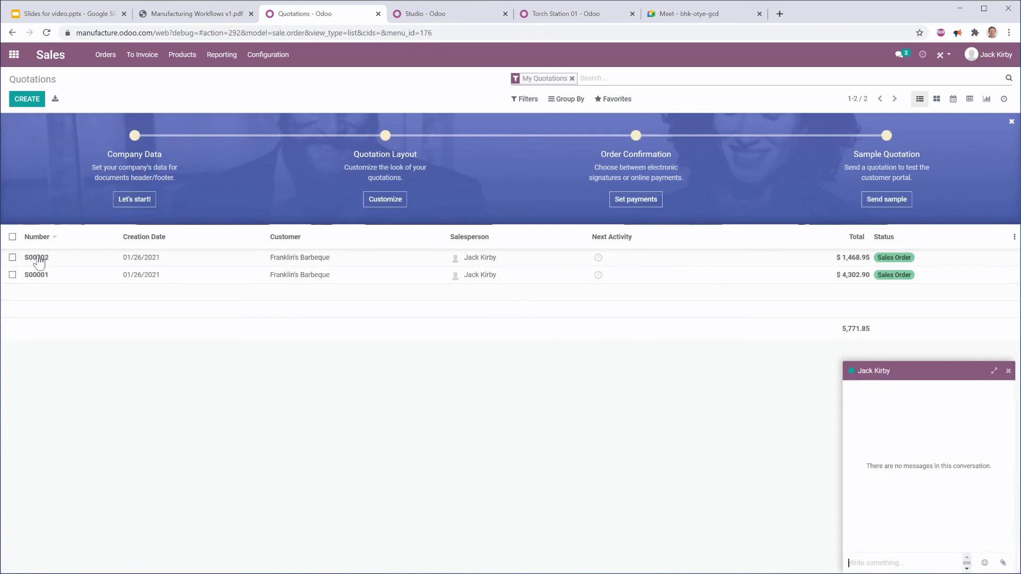
pyautogui.click(37, 257)
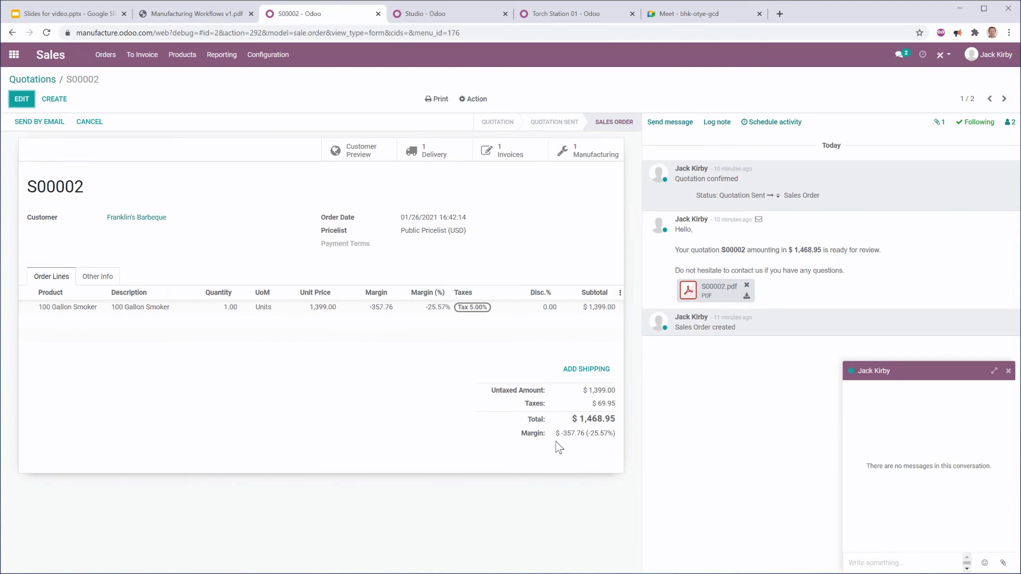
pyautogui.moveTo(365, 315)
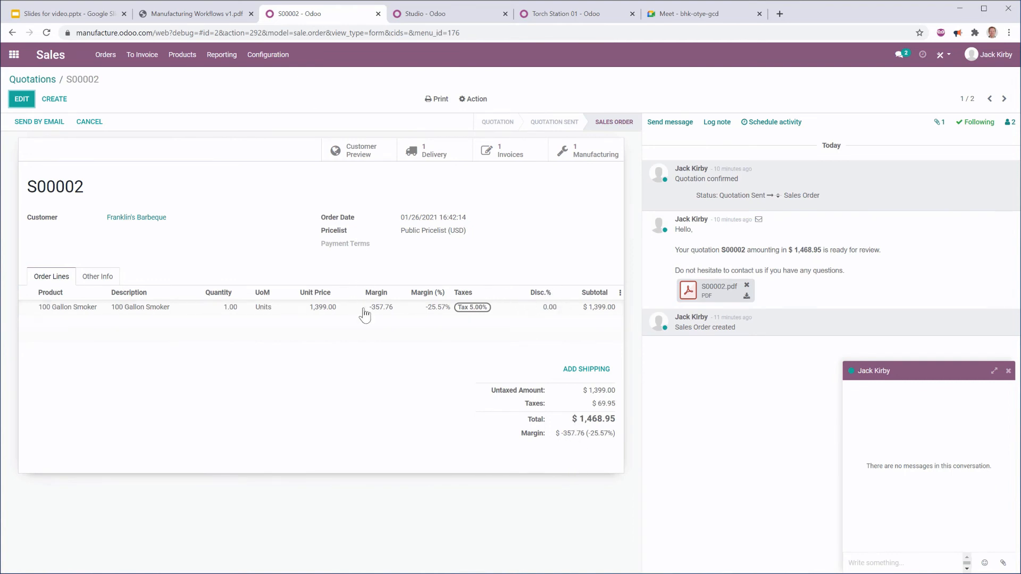
pyautogui.moveTo(545, 442)
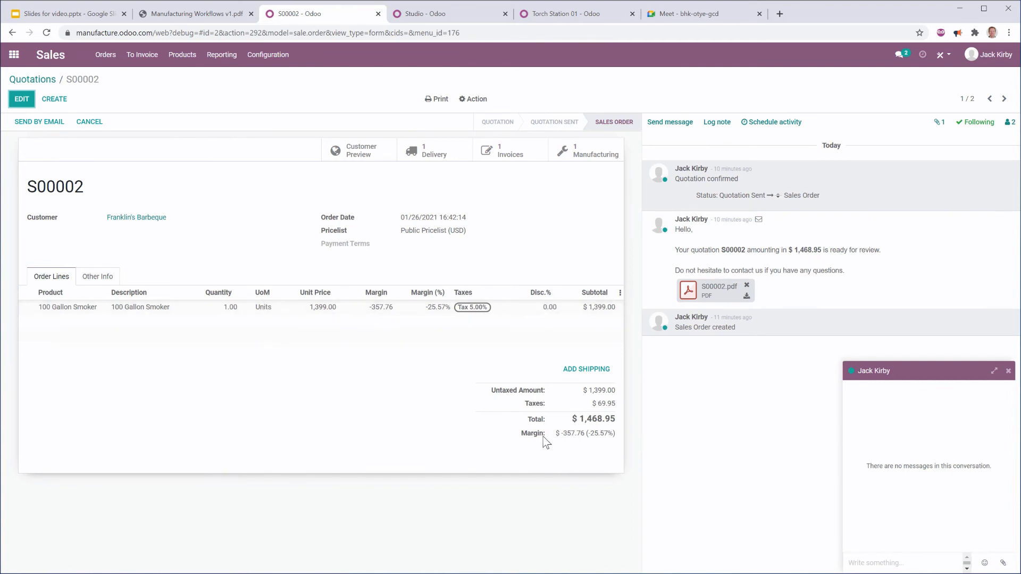
pyautogui.moveTo(511, 420)
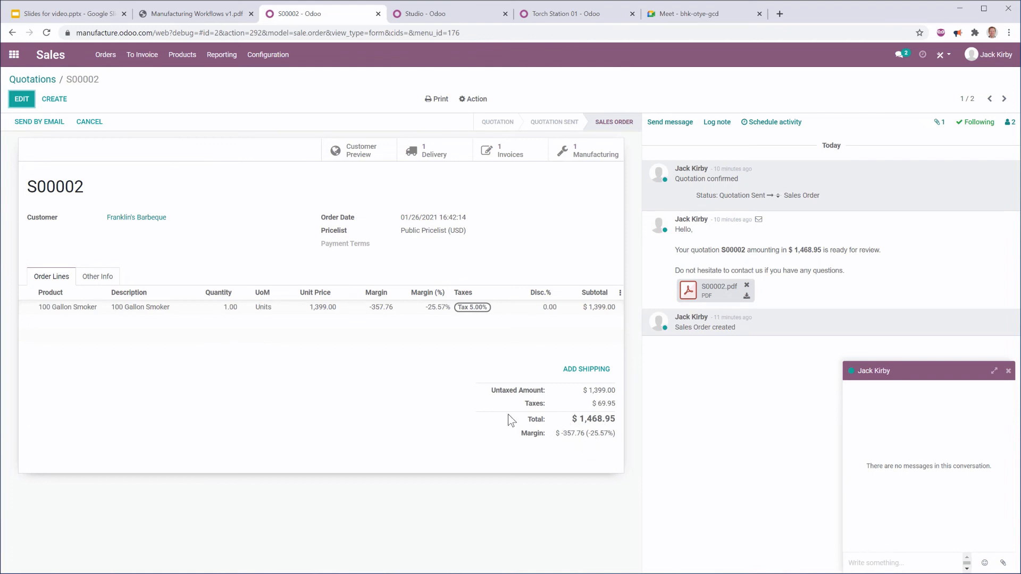
pyautogui.moveTo(387, 315)
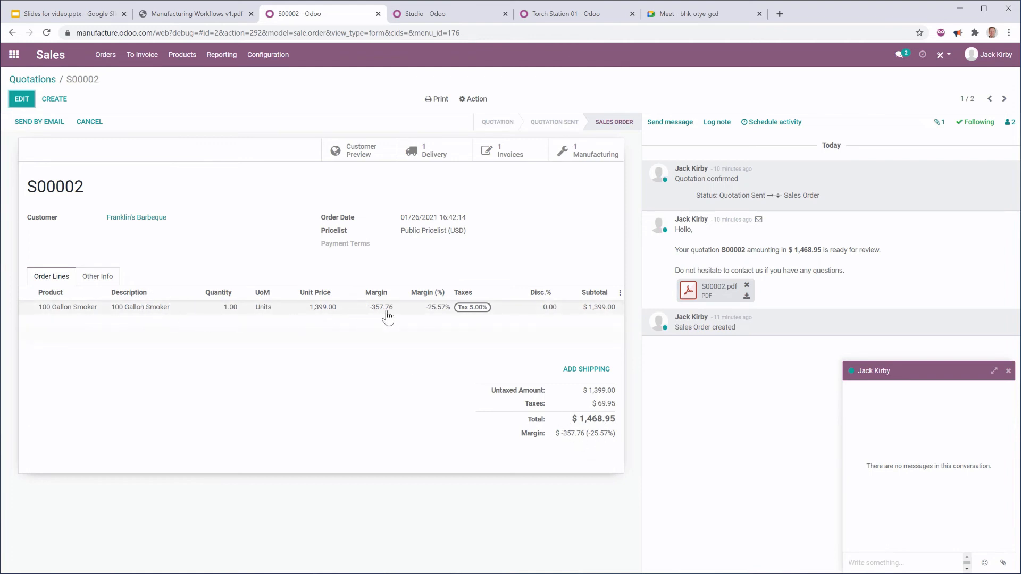
pyautogui.moveTo(527, 430)
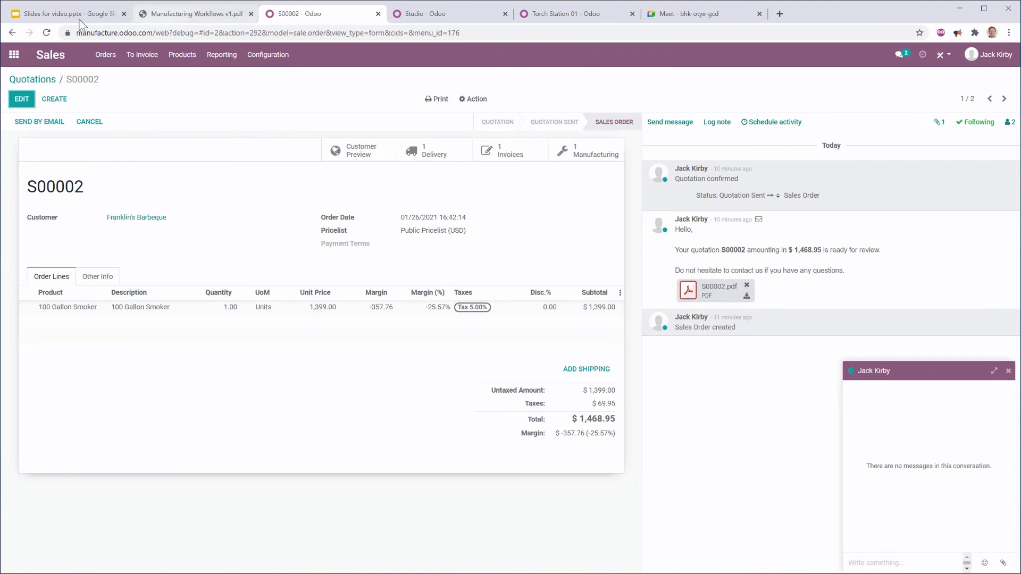
# Step: Check the Questions for Managers slide, then back out of S00002 to Odoo's apps overview
pyautogui.click(65, 13)
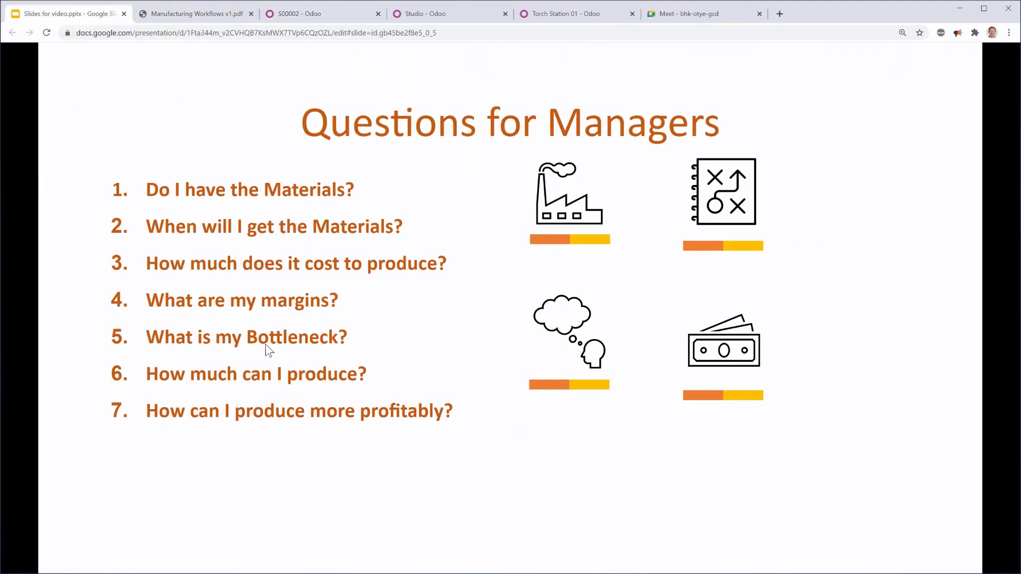
pyautogui.moveTo(334, 22)
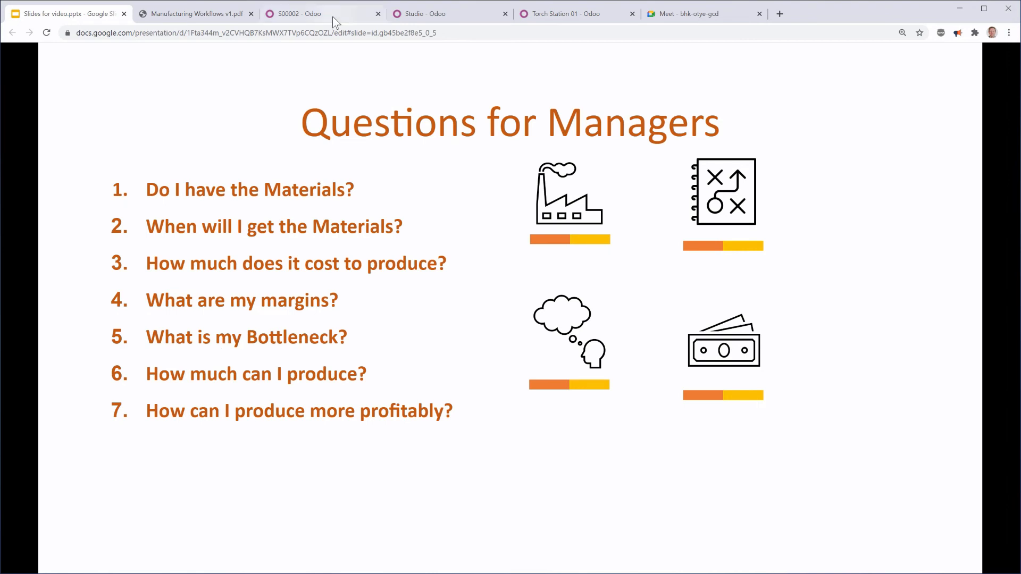
pyautogui.click(319, 12)
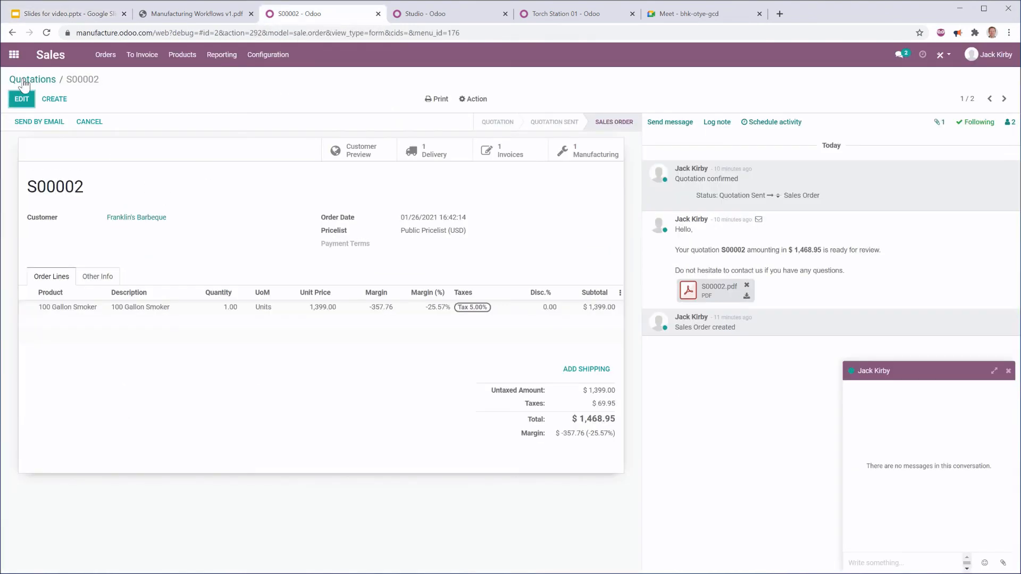
pyautogui.click(33, 79)
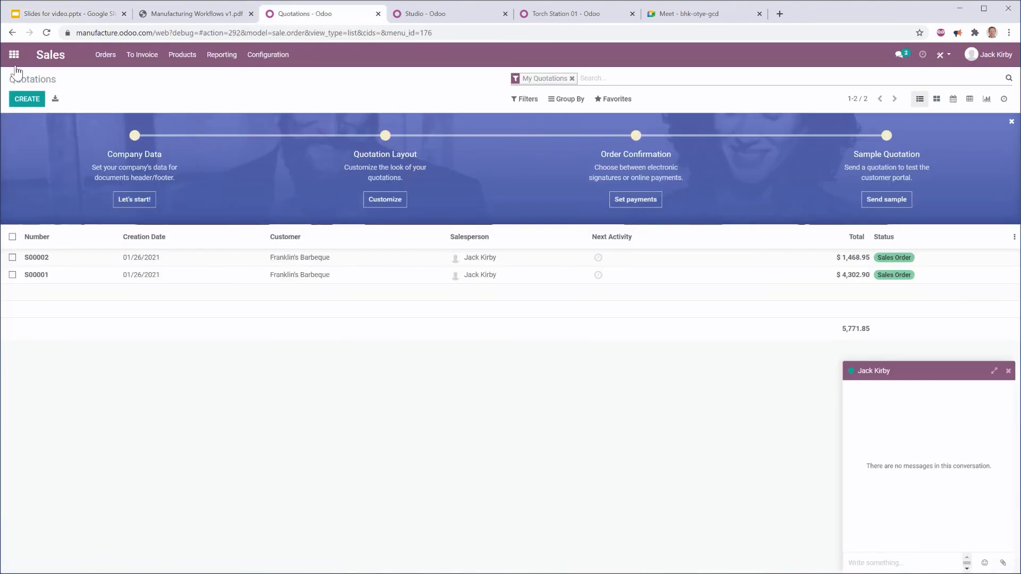
pyautogui.click(14, 54)
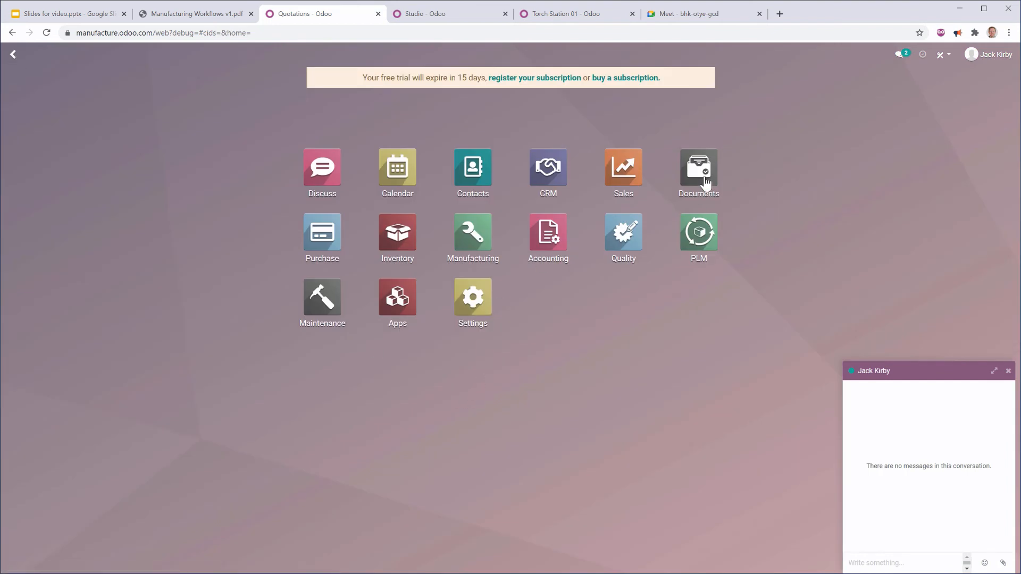
# Step: Open the Product Analysis spreadsheet from the Spreadsheet workspace in Documents
pyautogui.click(698, 168)
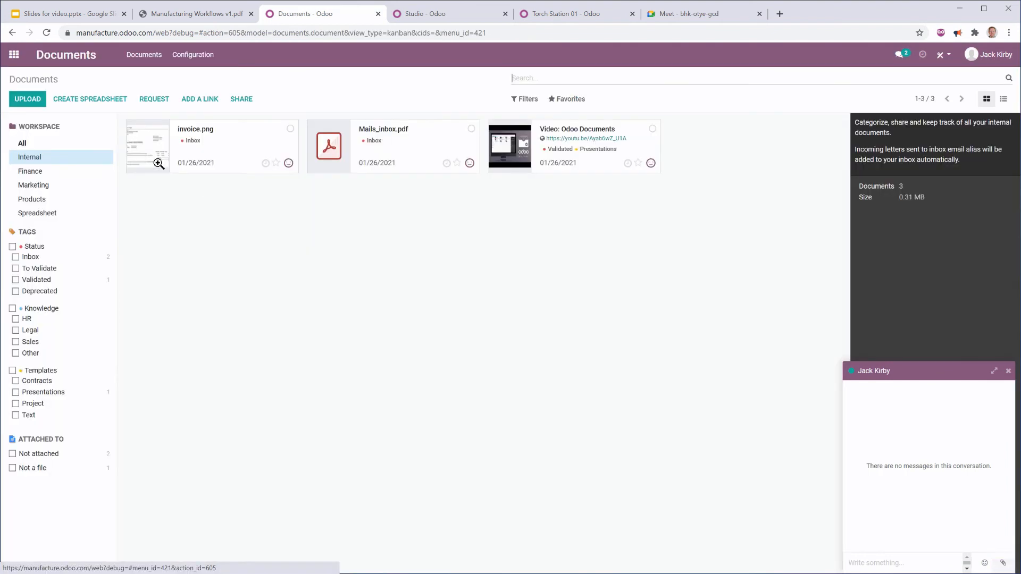
pyautogui.moveTo(38, 213)
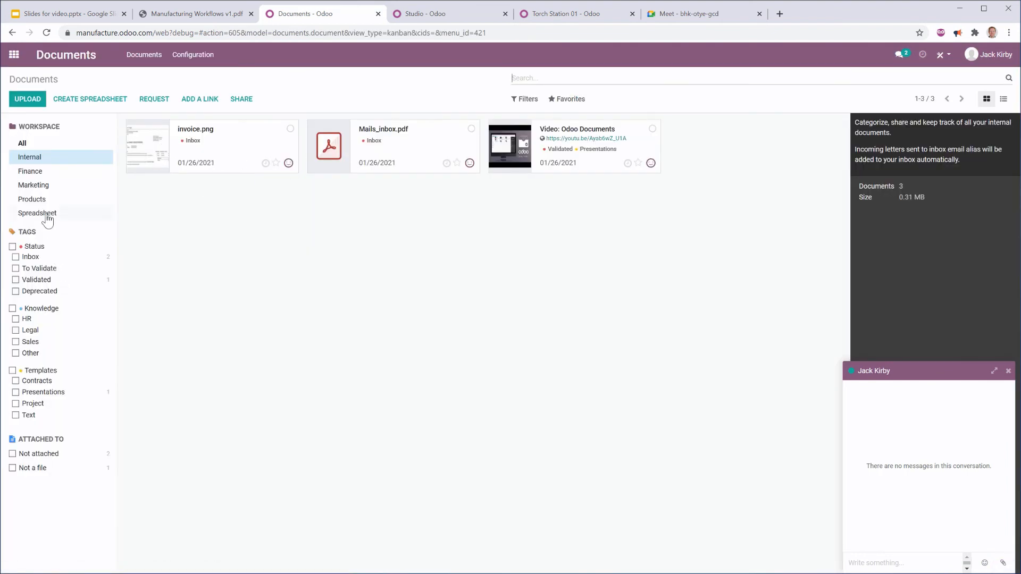
pyautogui.click(38, 213)
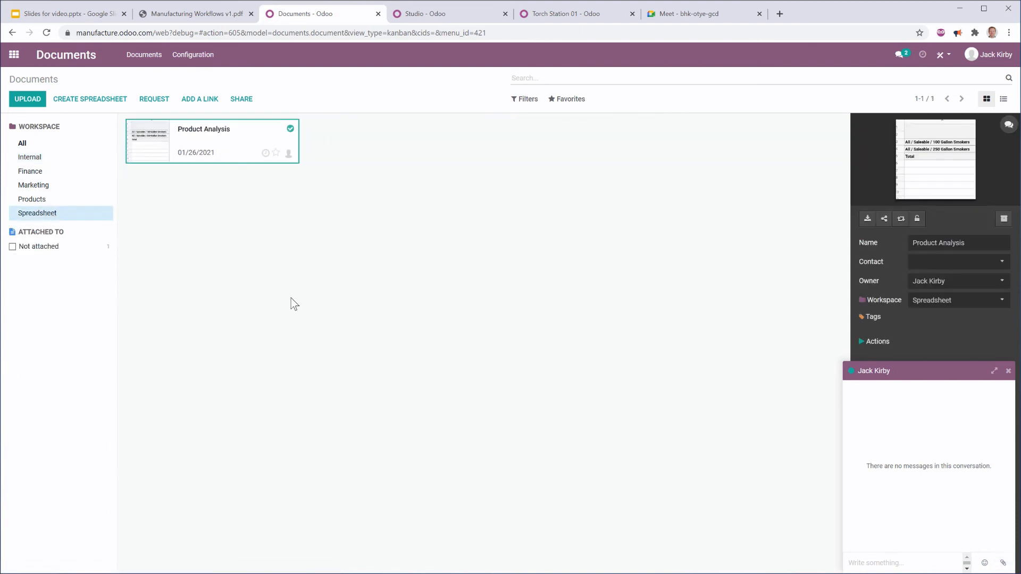
pyautogui.doubleClick(212, 141)
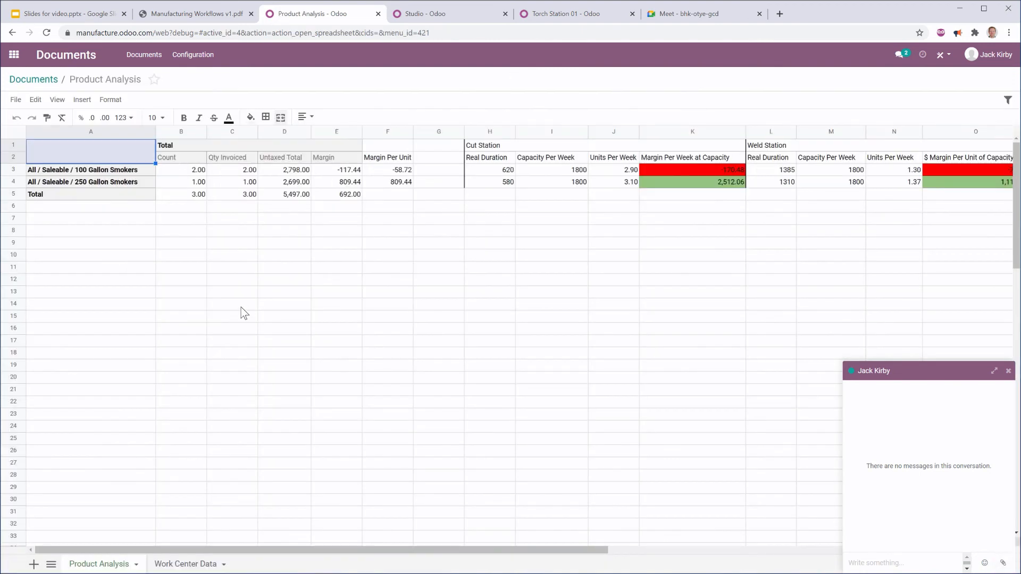
pyautogui.moveTo(215, 195)
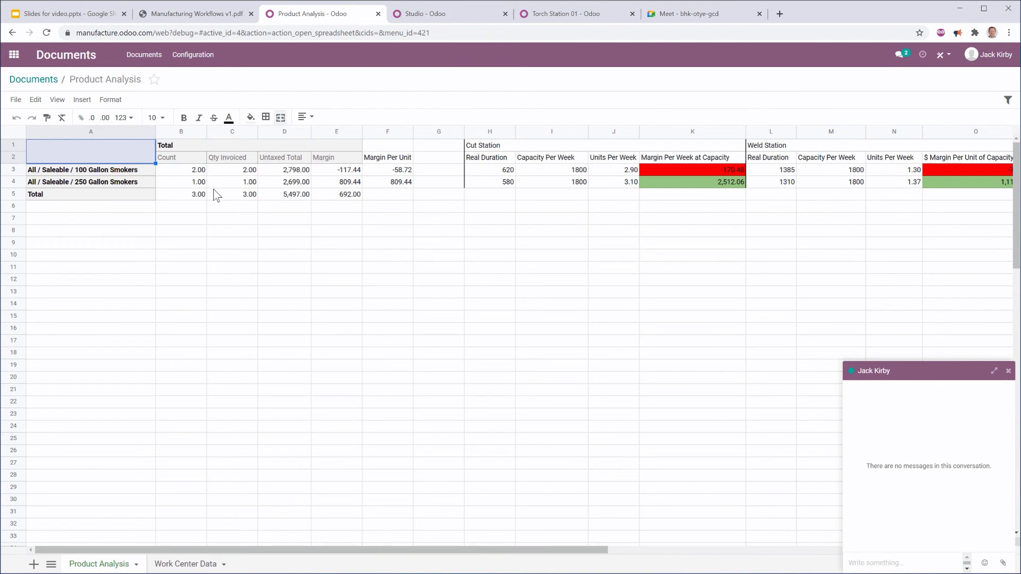
pyautogui.moveTo(114, 184)
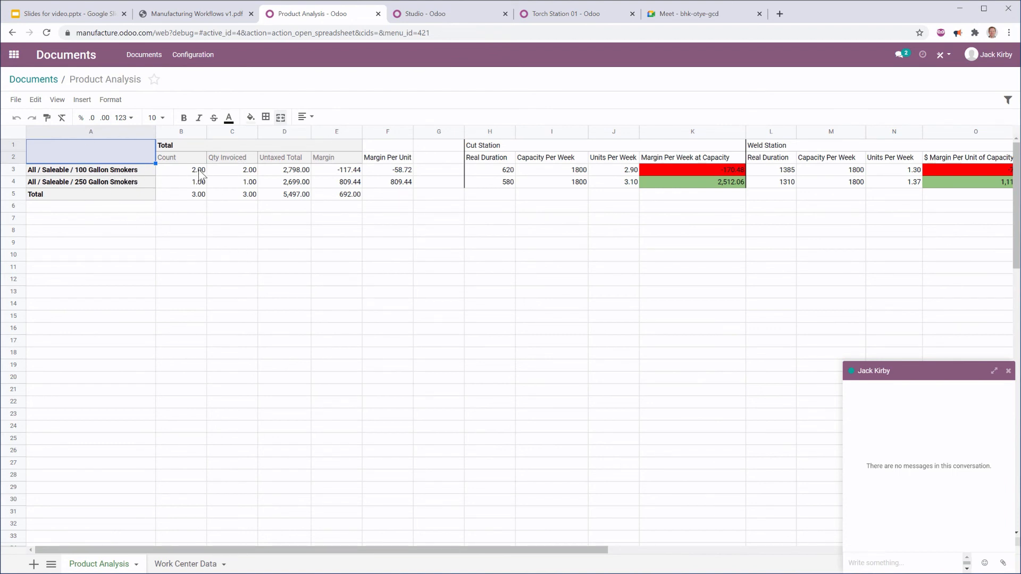
pyautogui.moveTo(317, 213)
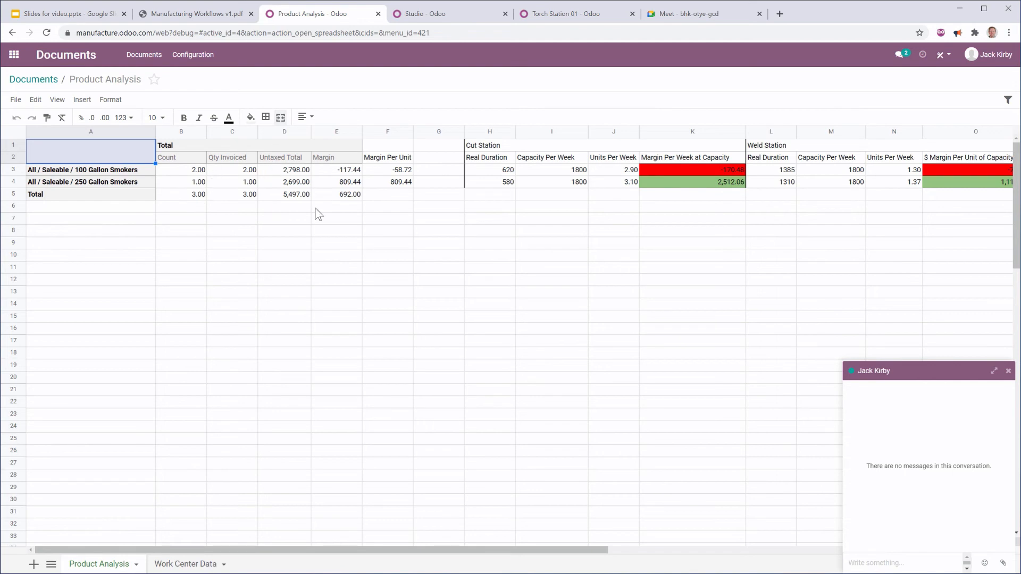
pyautogui.moveTo(417, 164)
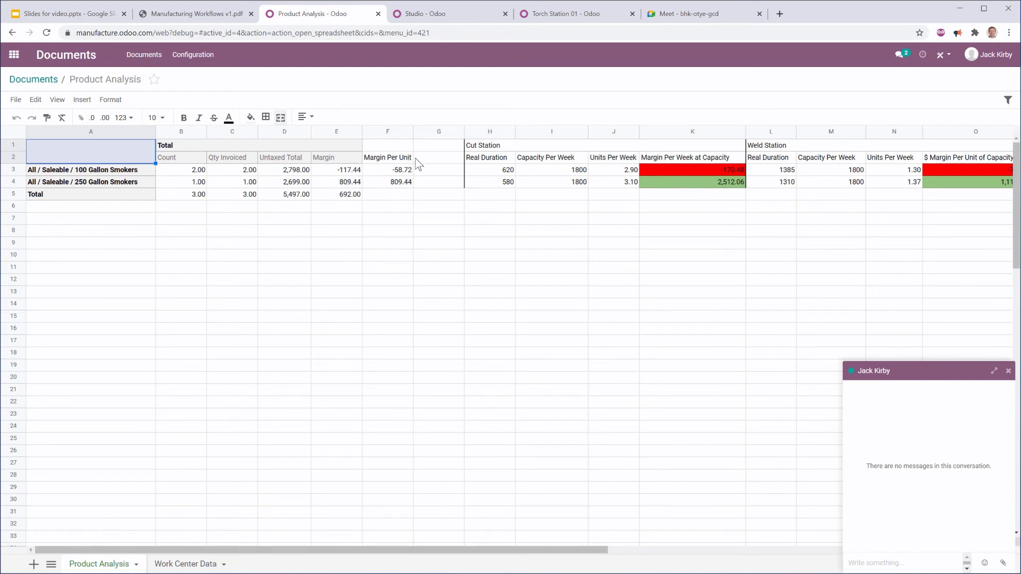
pyautogui.click(185, 564)
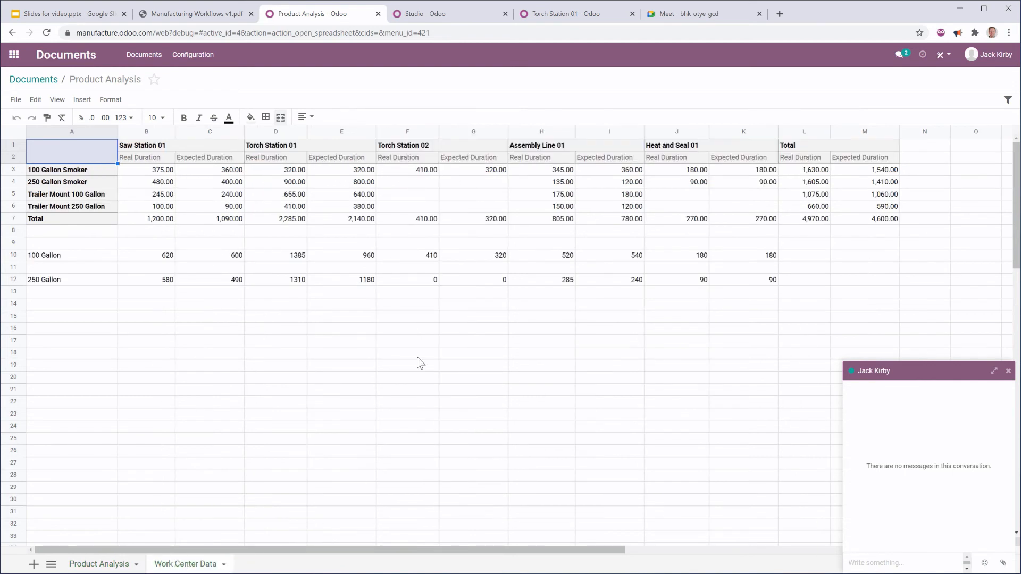
pyautogui.moveTo(656, 191)
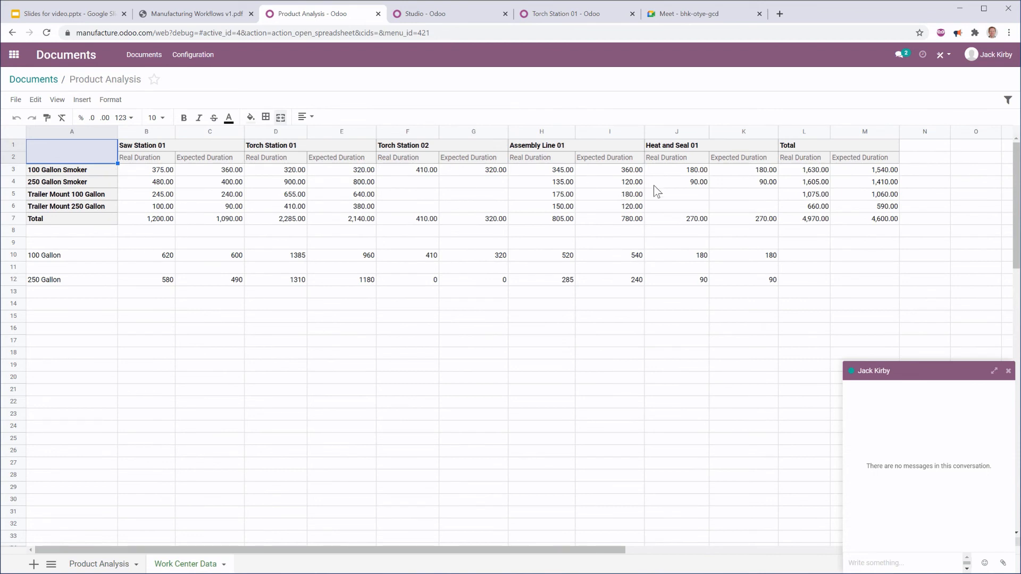
pyautogui.moveTo(271, 189)
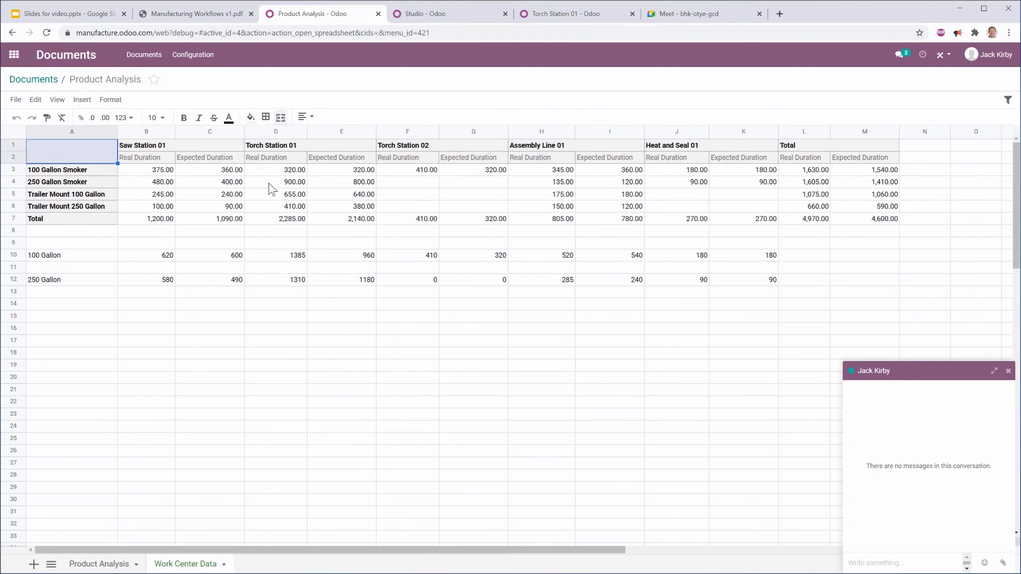
pyautogui.moveTo(170, 197)
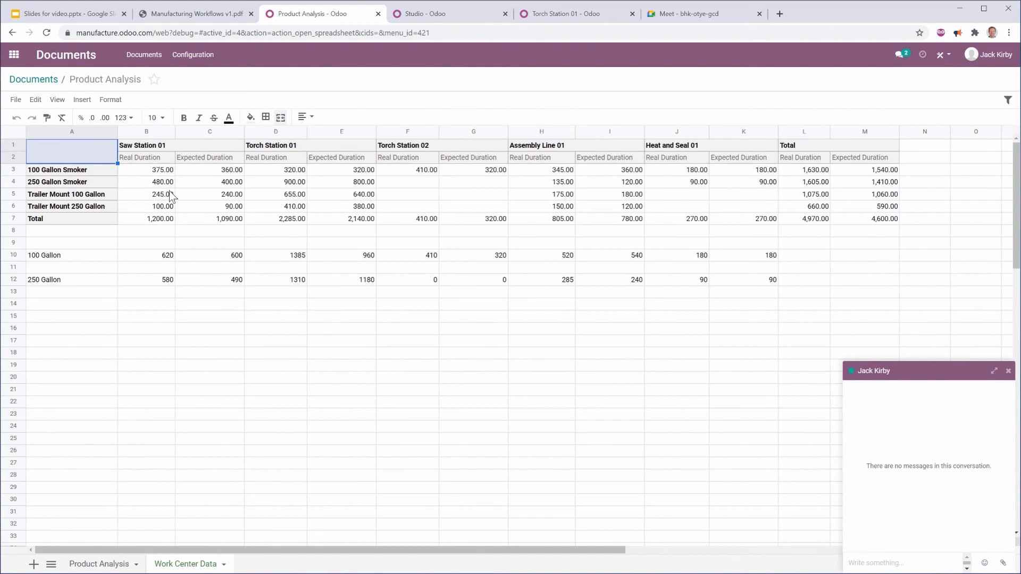
pyautogui.moveTo(294, 204)
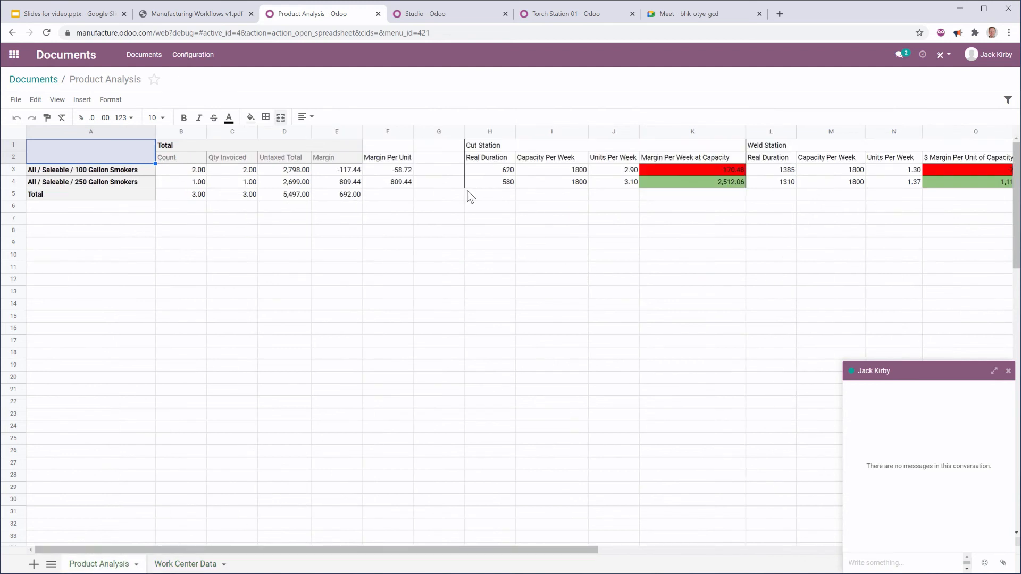
pyautogui.moveTo(662, 525)
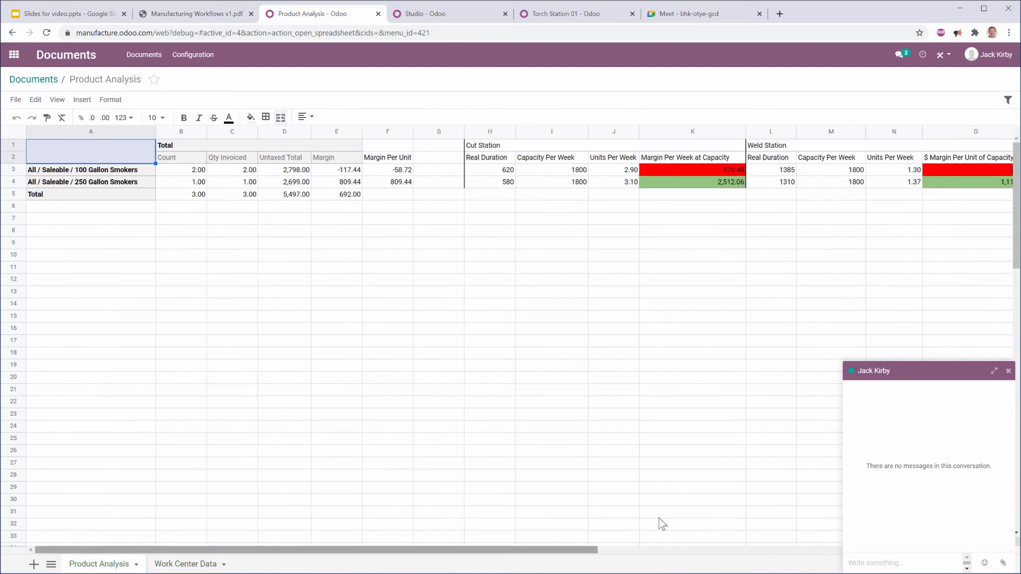
pyautogui.click(1008, 370)
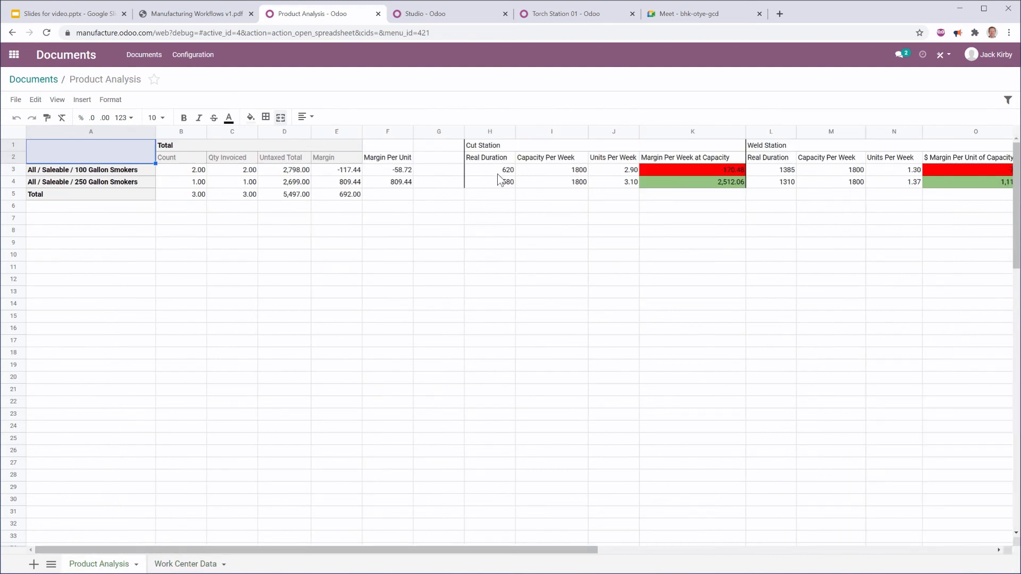
pyautogui.click(489, 170)
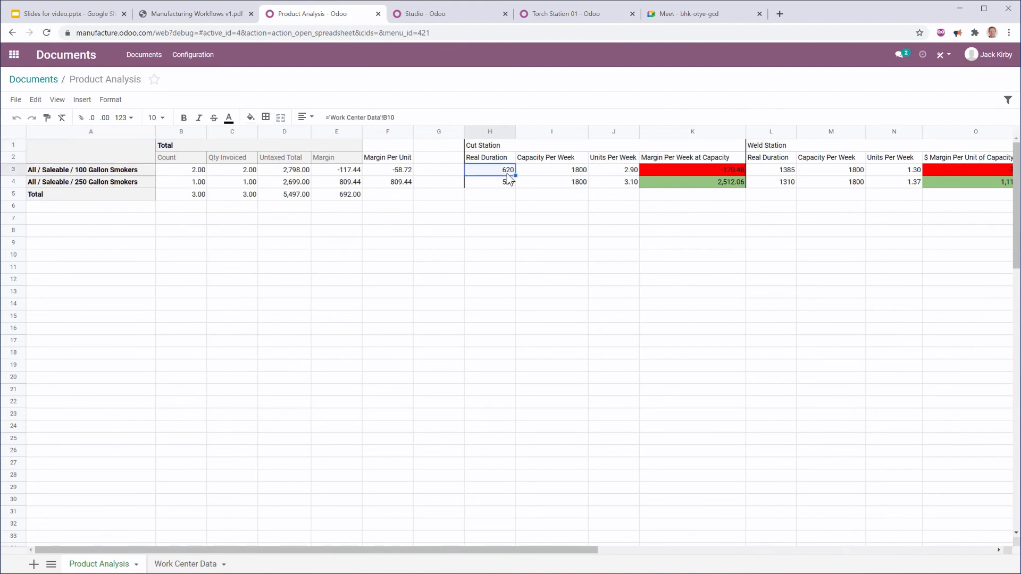
pyautogui.click(613, 169)
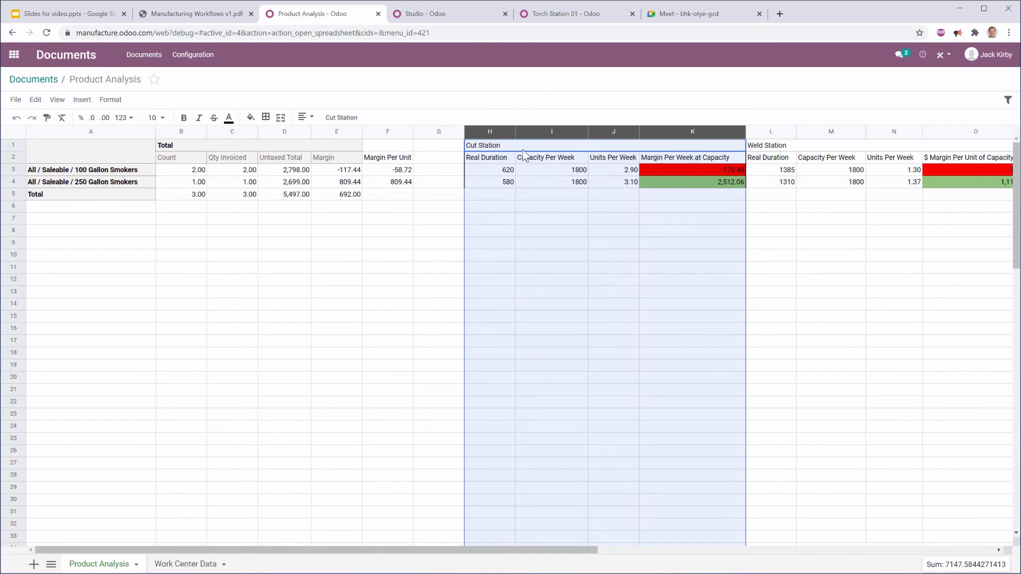
pyautogui.click(613, 169)
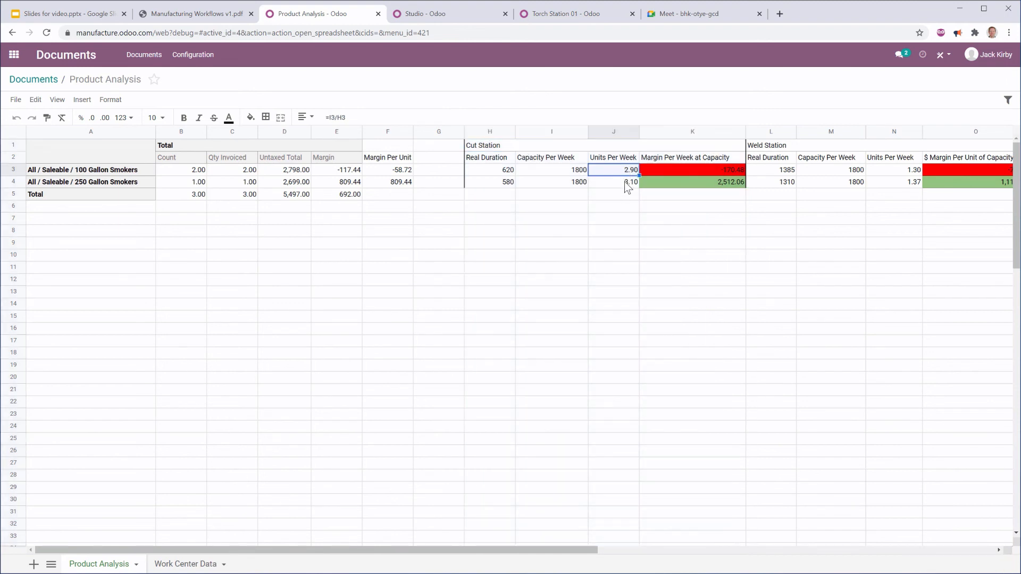
pyautogui.click(614, 182)
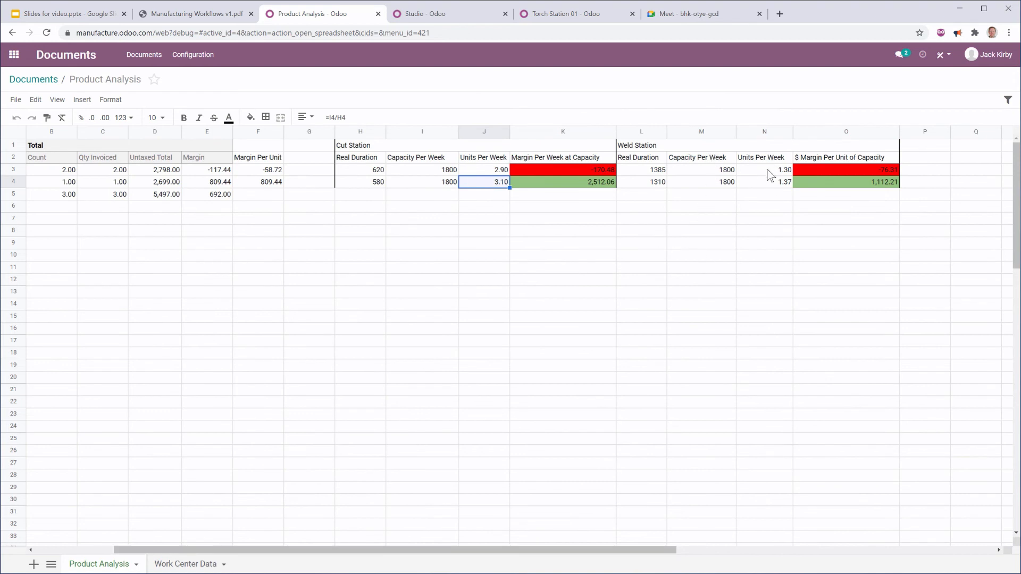
pyautogui.click(763, 169)
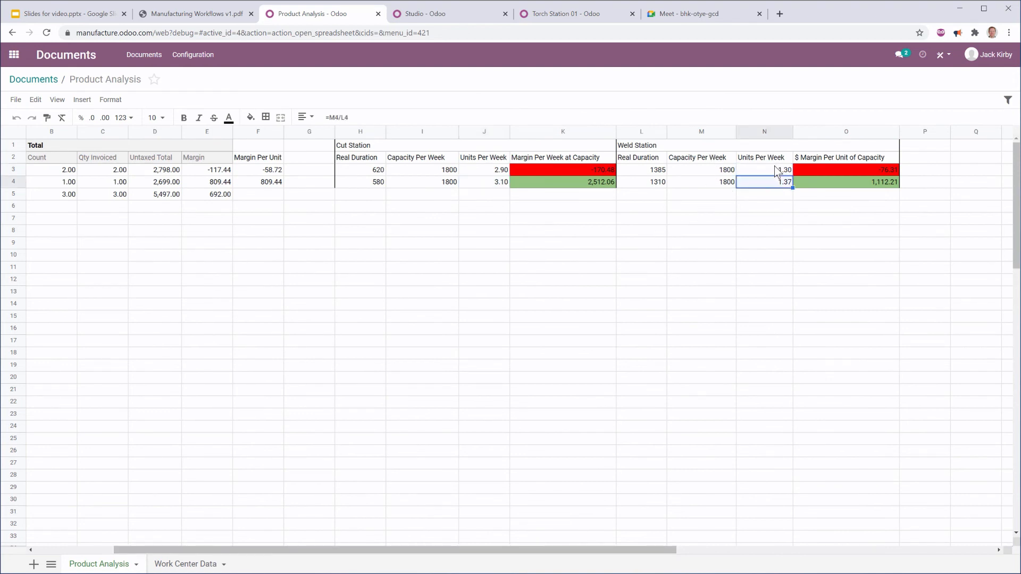
pyautogui.click(764, 169)
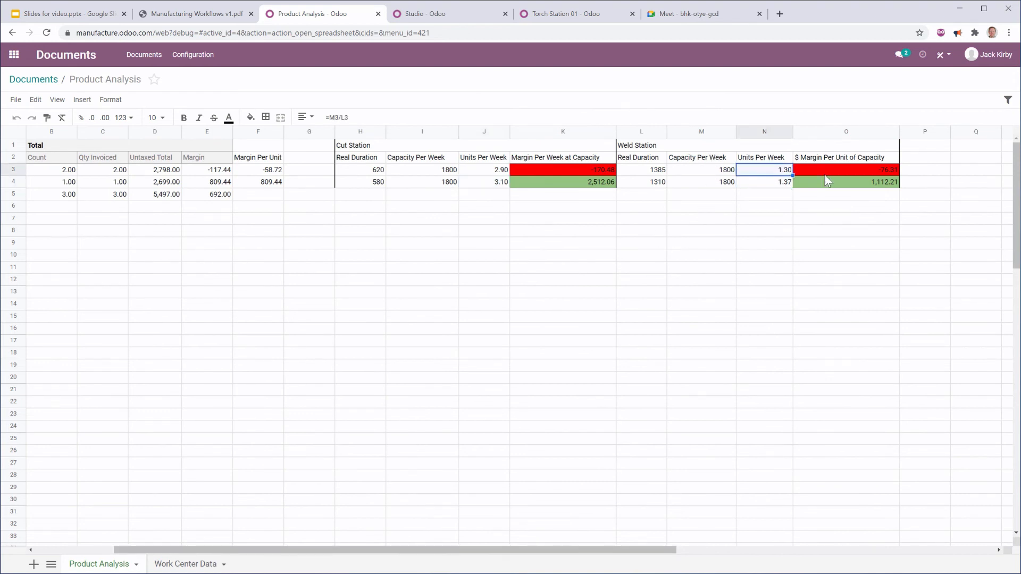
pyautogui.click(65, 13)
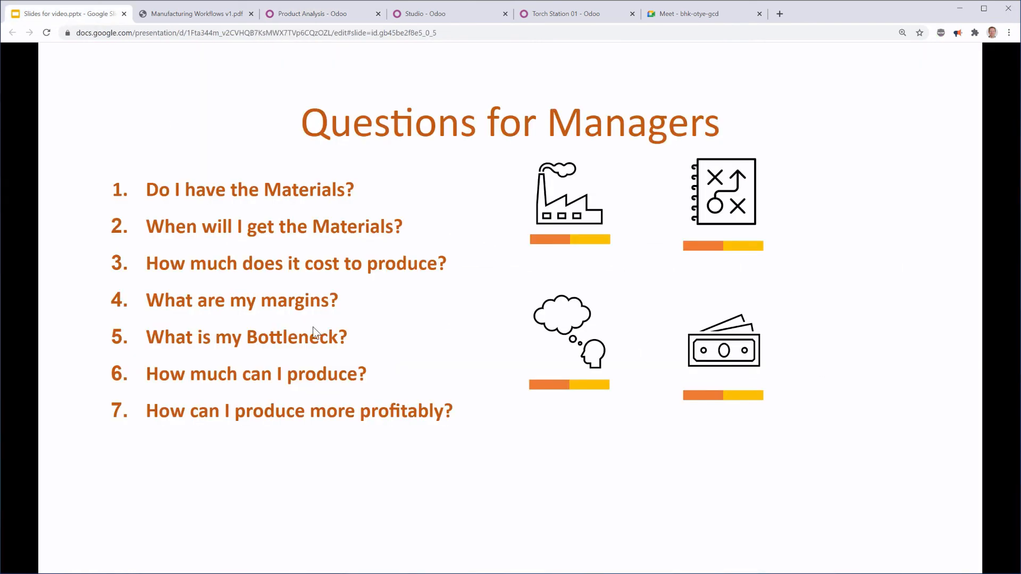
pyautogui.moveTo(280, 352)
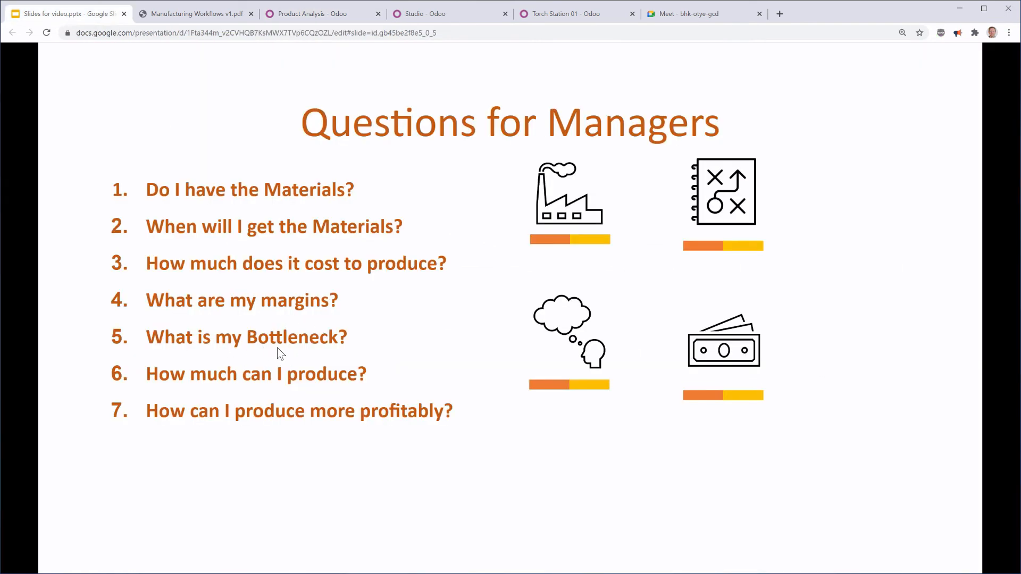
pyautogui.moveTo(178, 399)
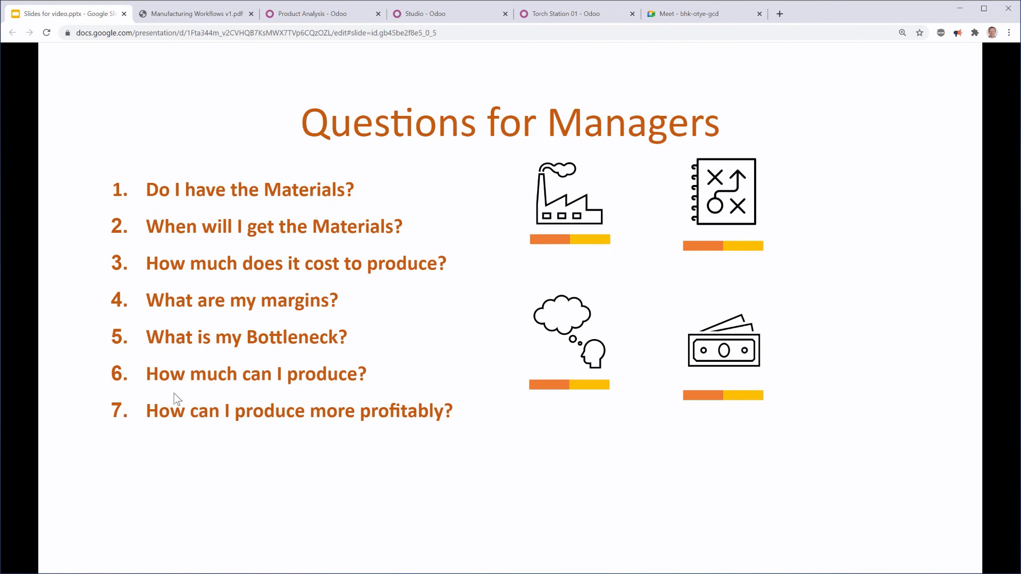
pyautogui.click(319, 12)
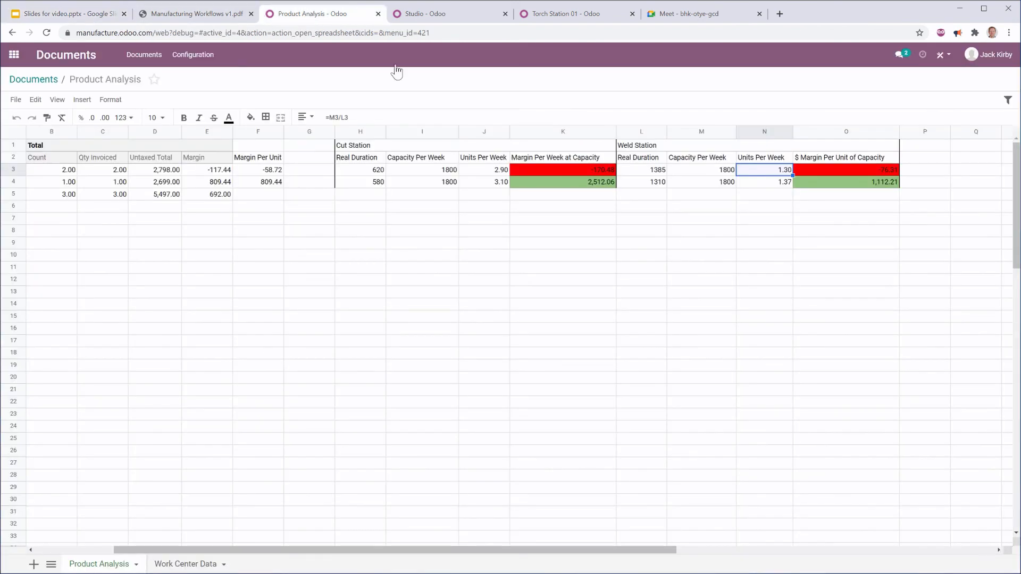
pyautogui.click(484, 169)
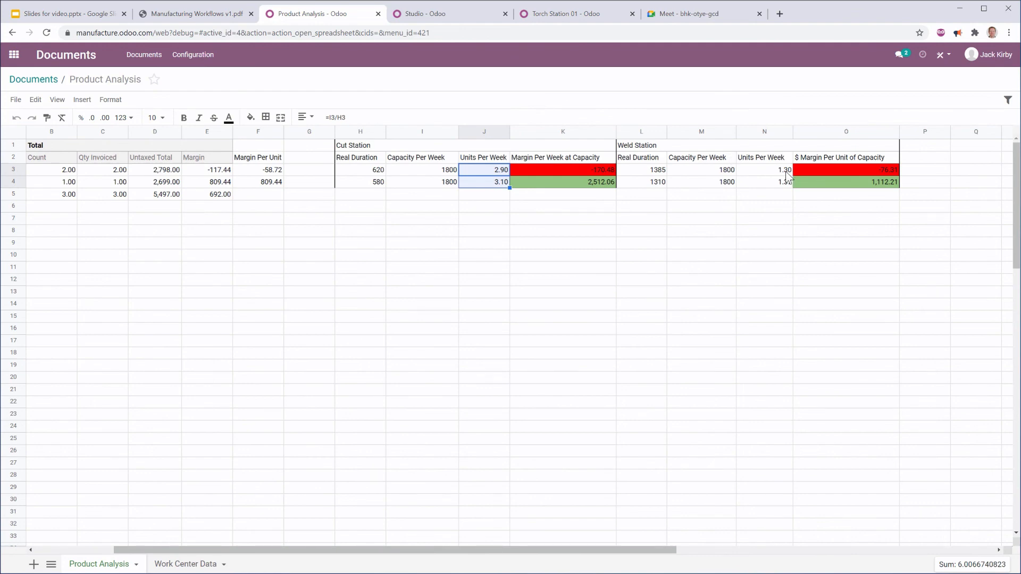
pyautogui.click(763, 169)
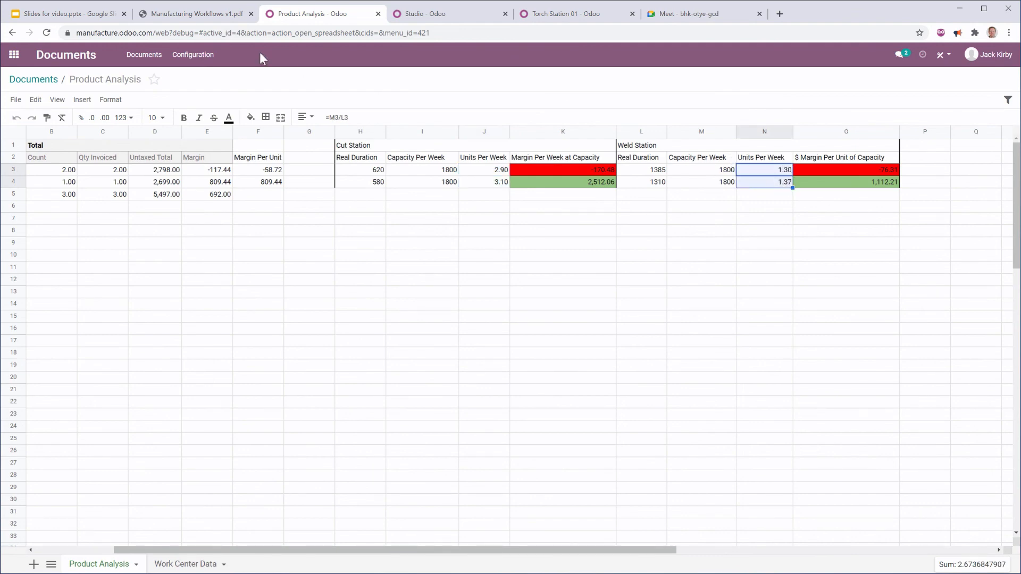
pyautogui.click(65, 13)
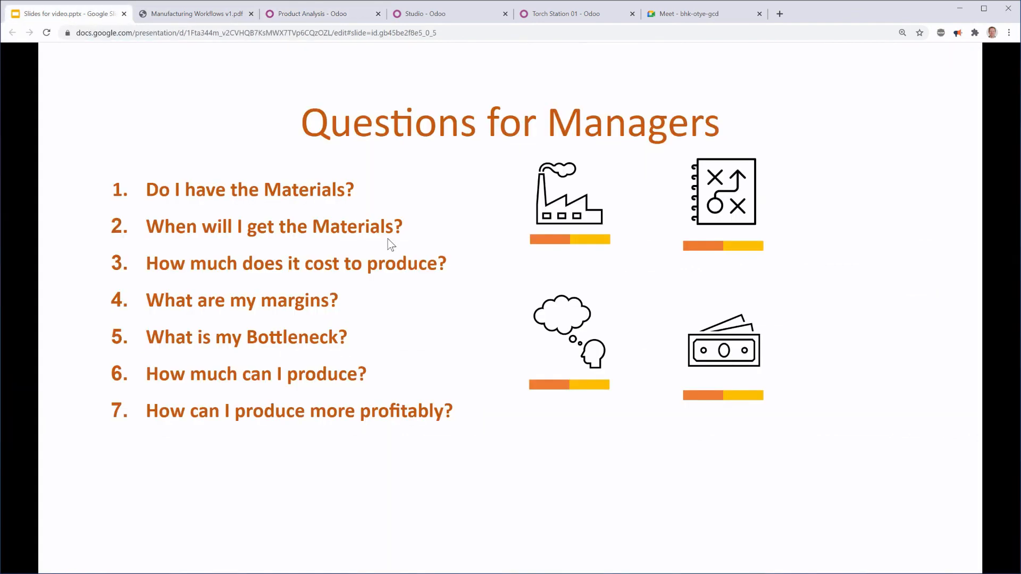
pyautogui.moveTo(485, 401)
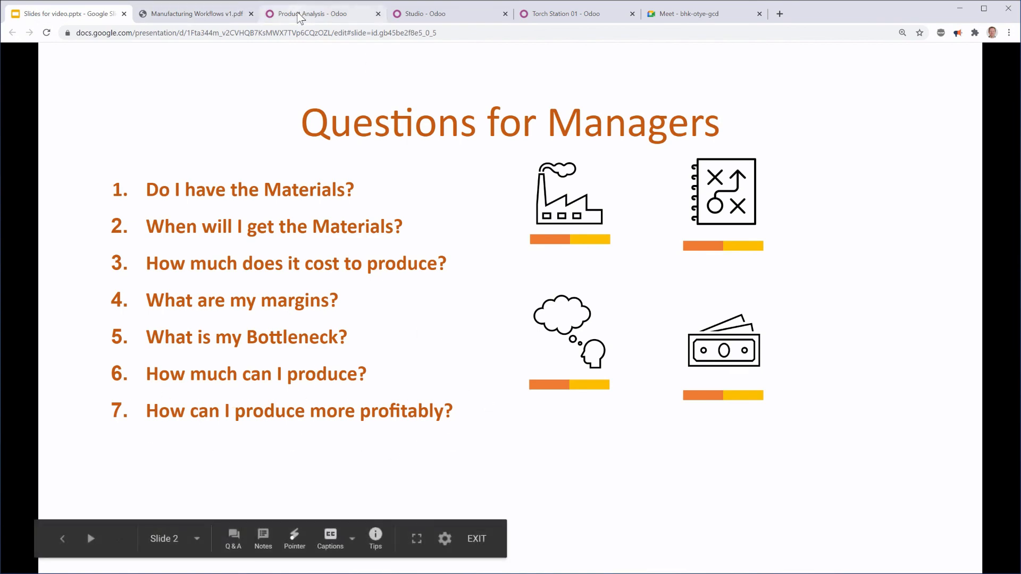
pyautogui.click(321, 12)
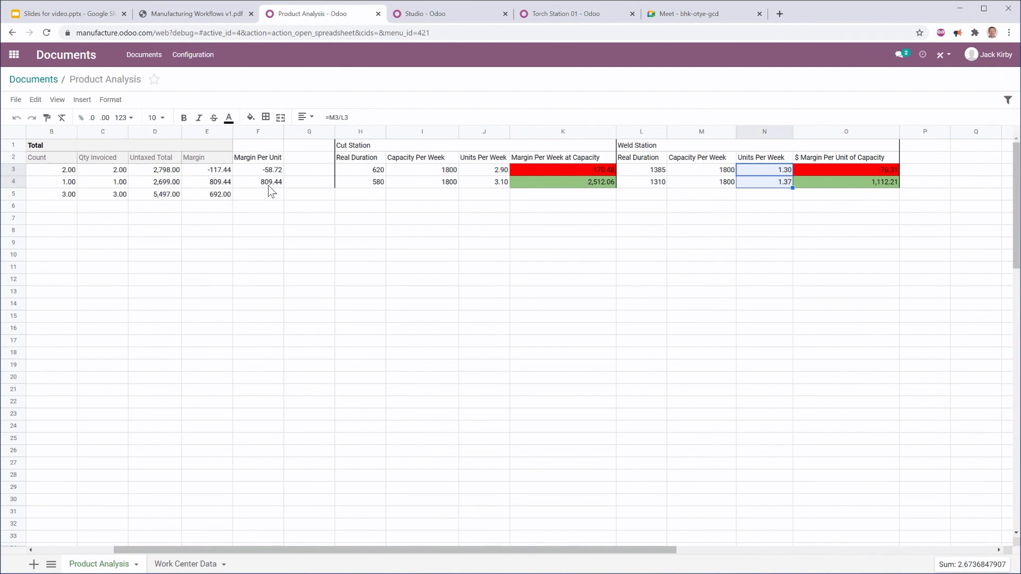
pyautogui.click(257, 182)
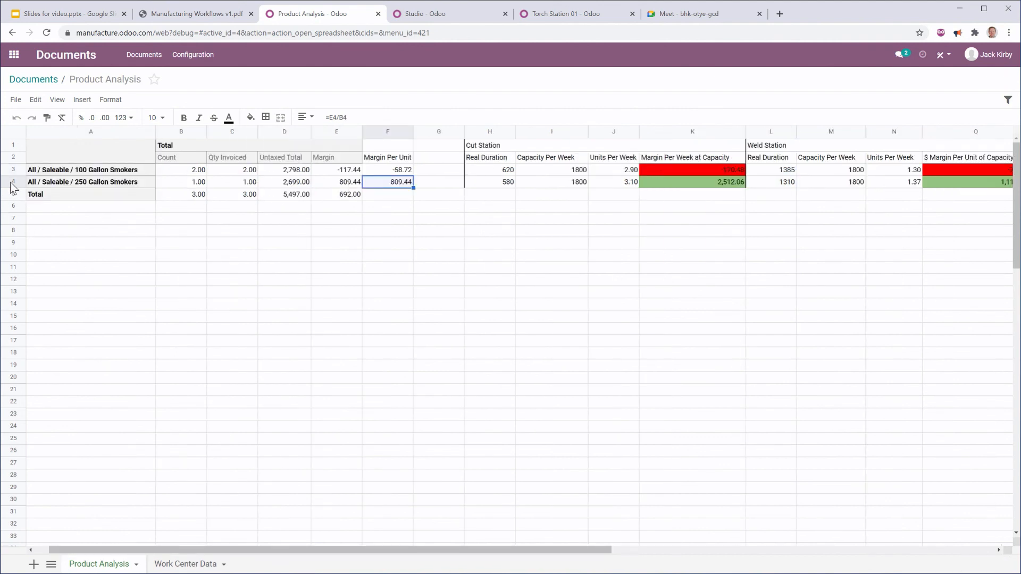
pyautogui.click(90, 182)
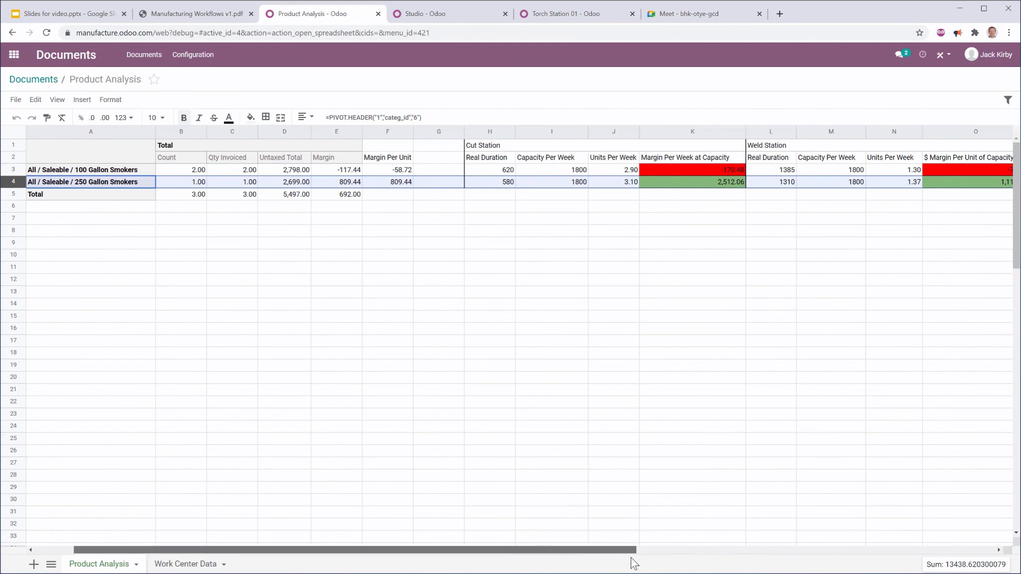
pyautogui.hscroll(3)
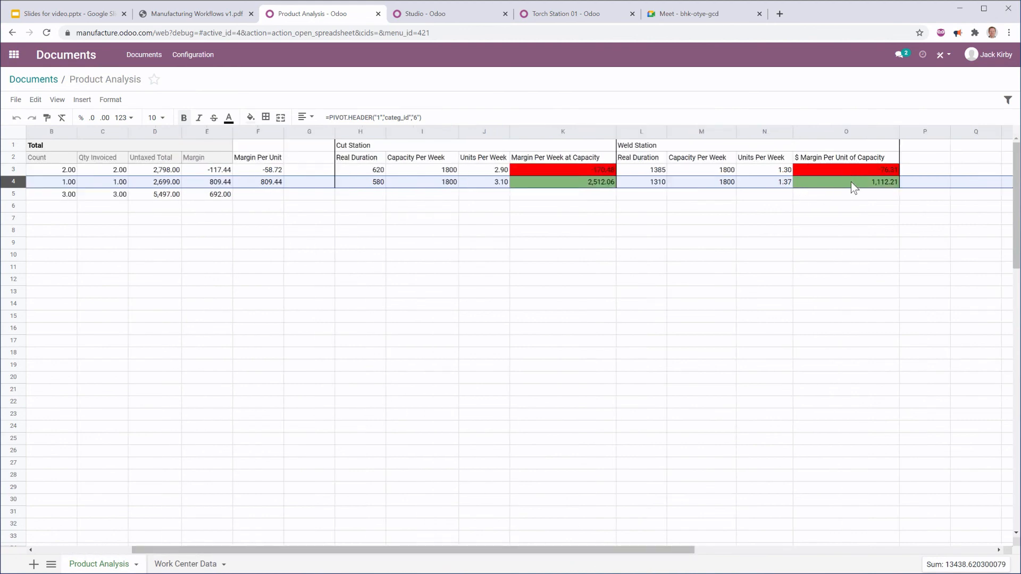
pyautogui.moveTo(739, 193)
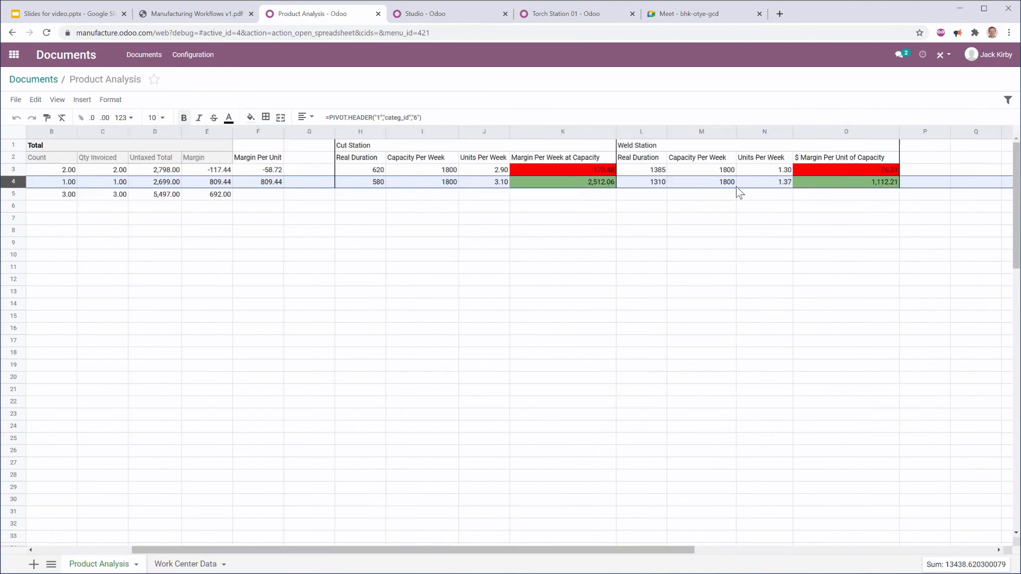
pyautogui.moveTo(315, 164)
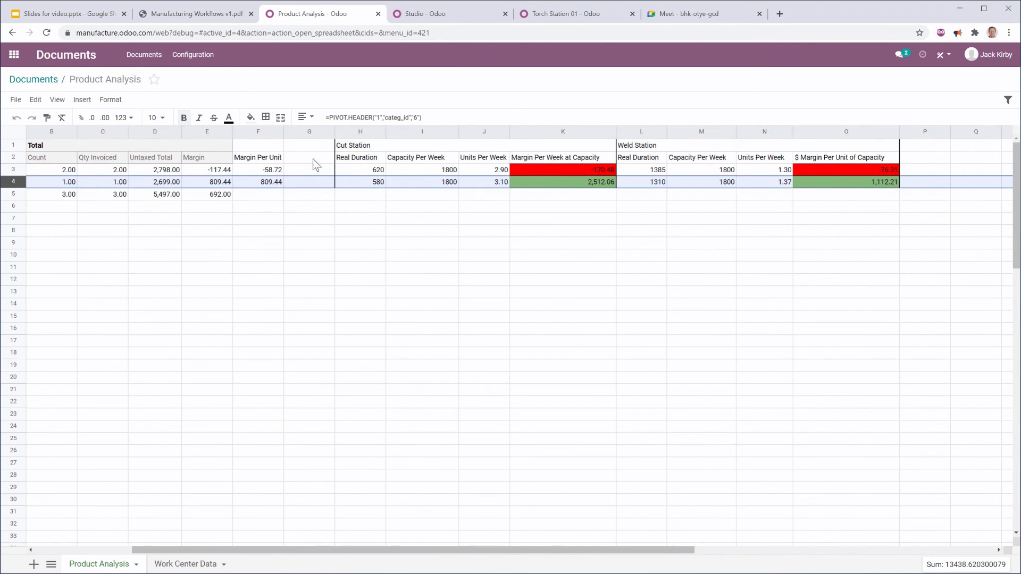
pyautogui.click(845, 169)
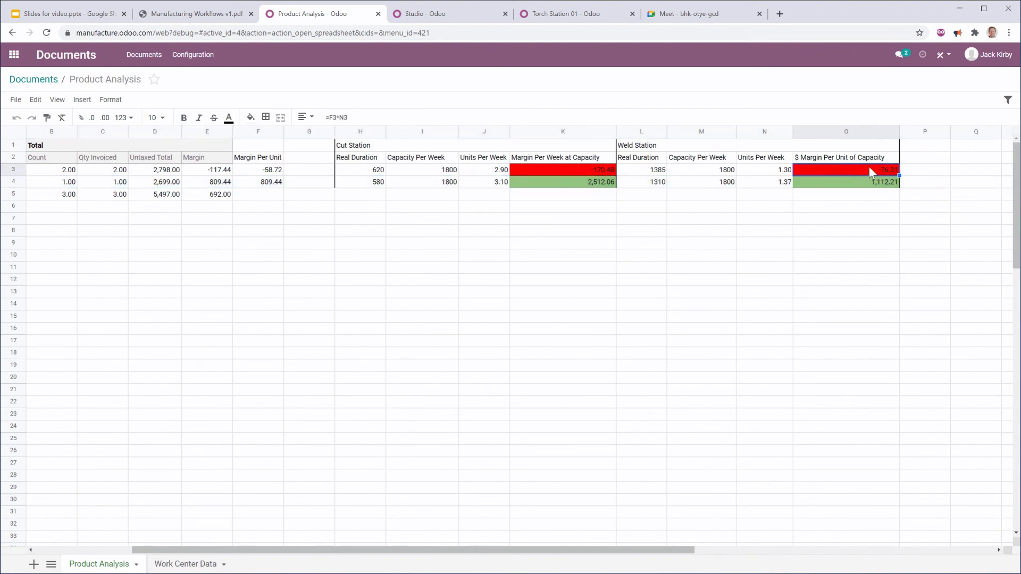
pyautogui.click(846, 182)
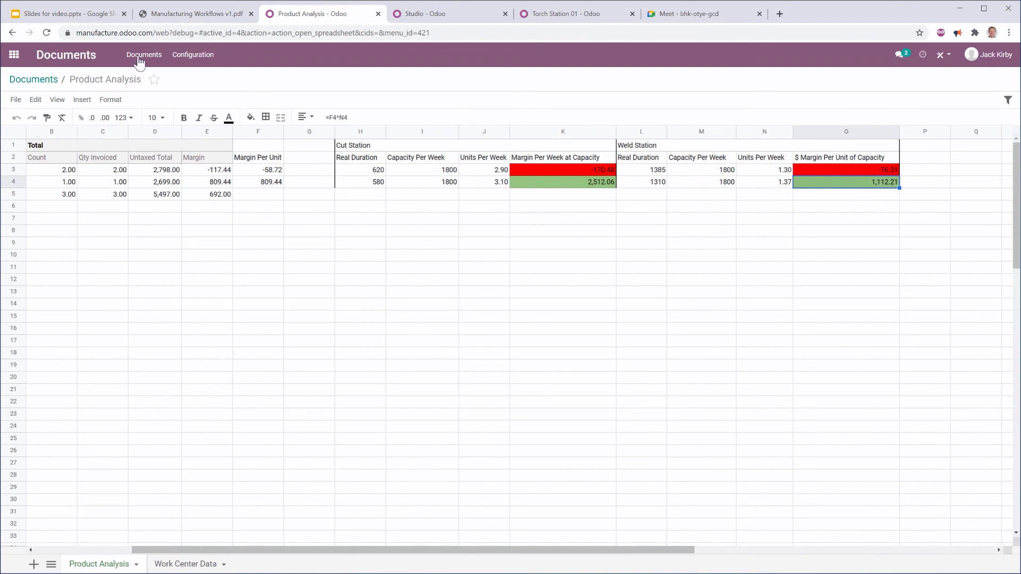
pyautogui.moveTo(306, 469)
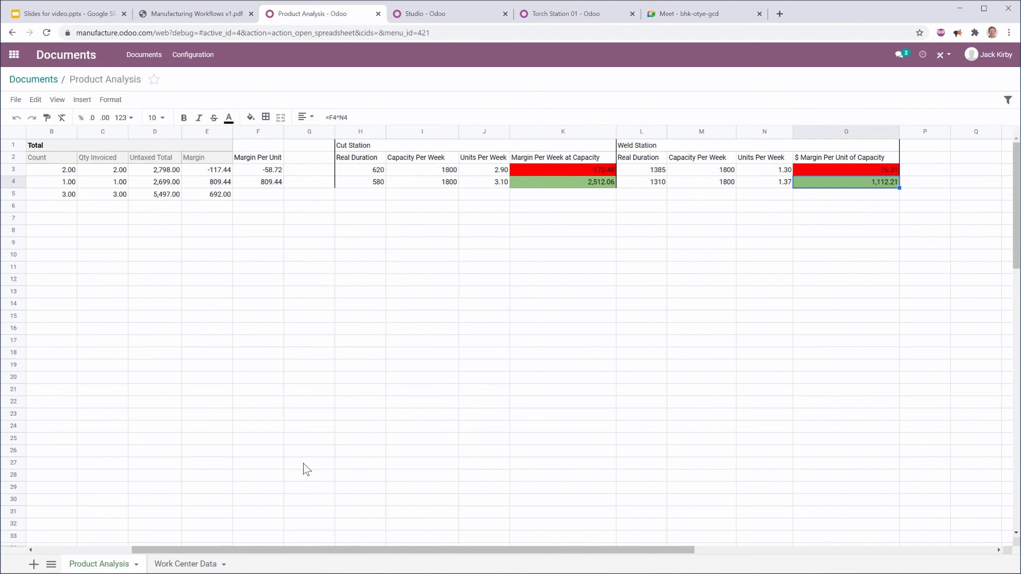
pyautogui.moveTo(70, 24)
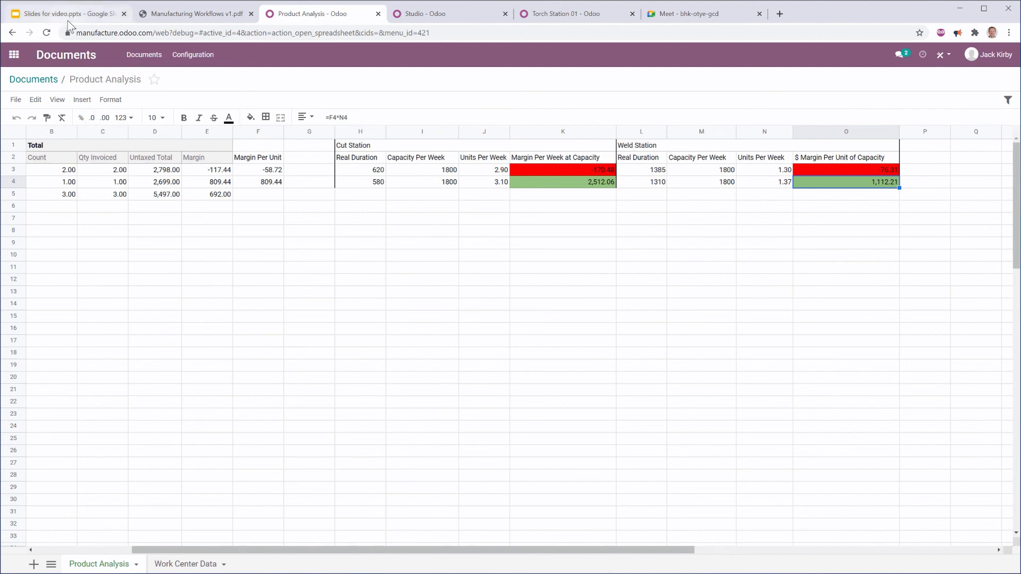
pyautogui.moveTo(306, 326)
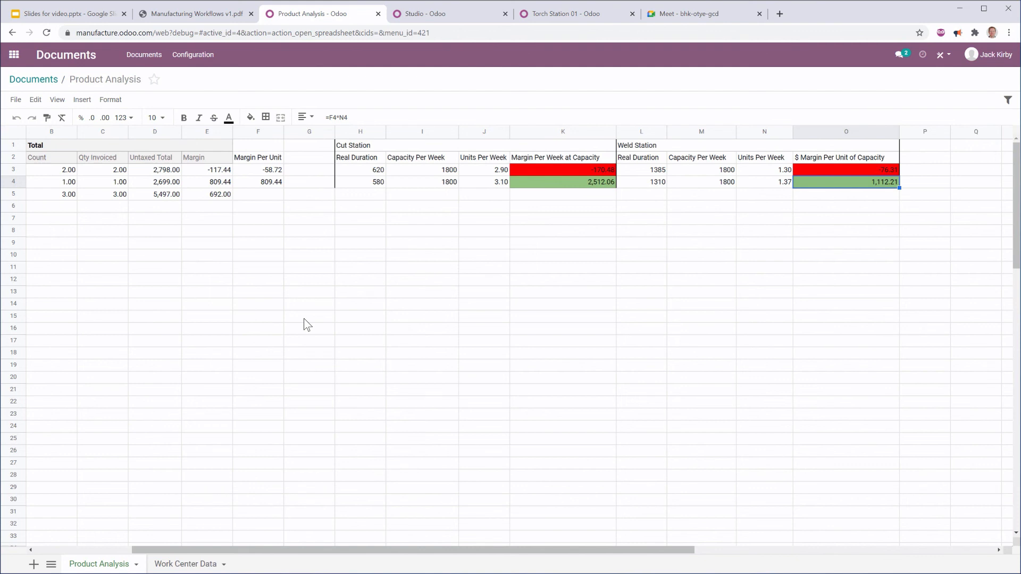
pyautogui.moveTo(201, 126)
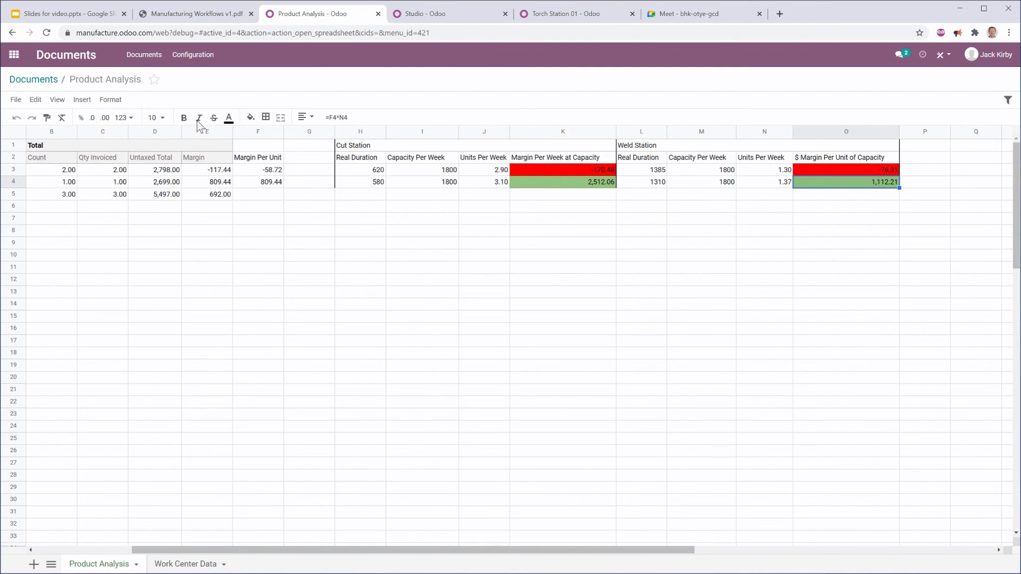
pyautogui.moveTo(334, 377)
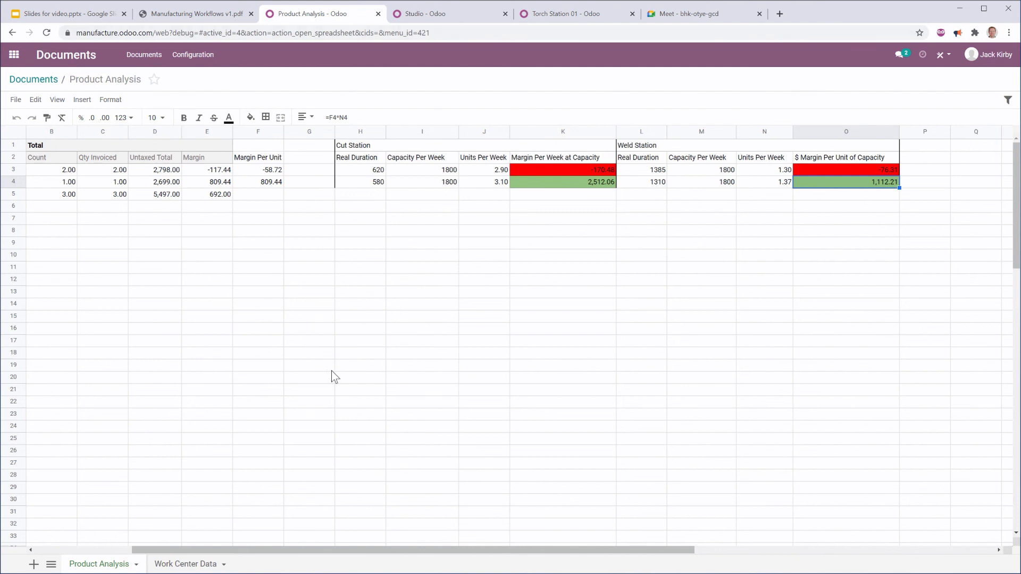